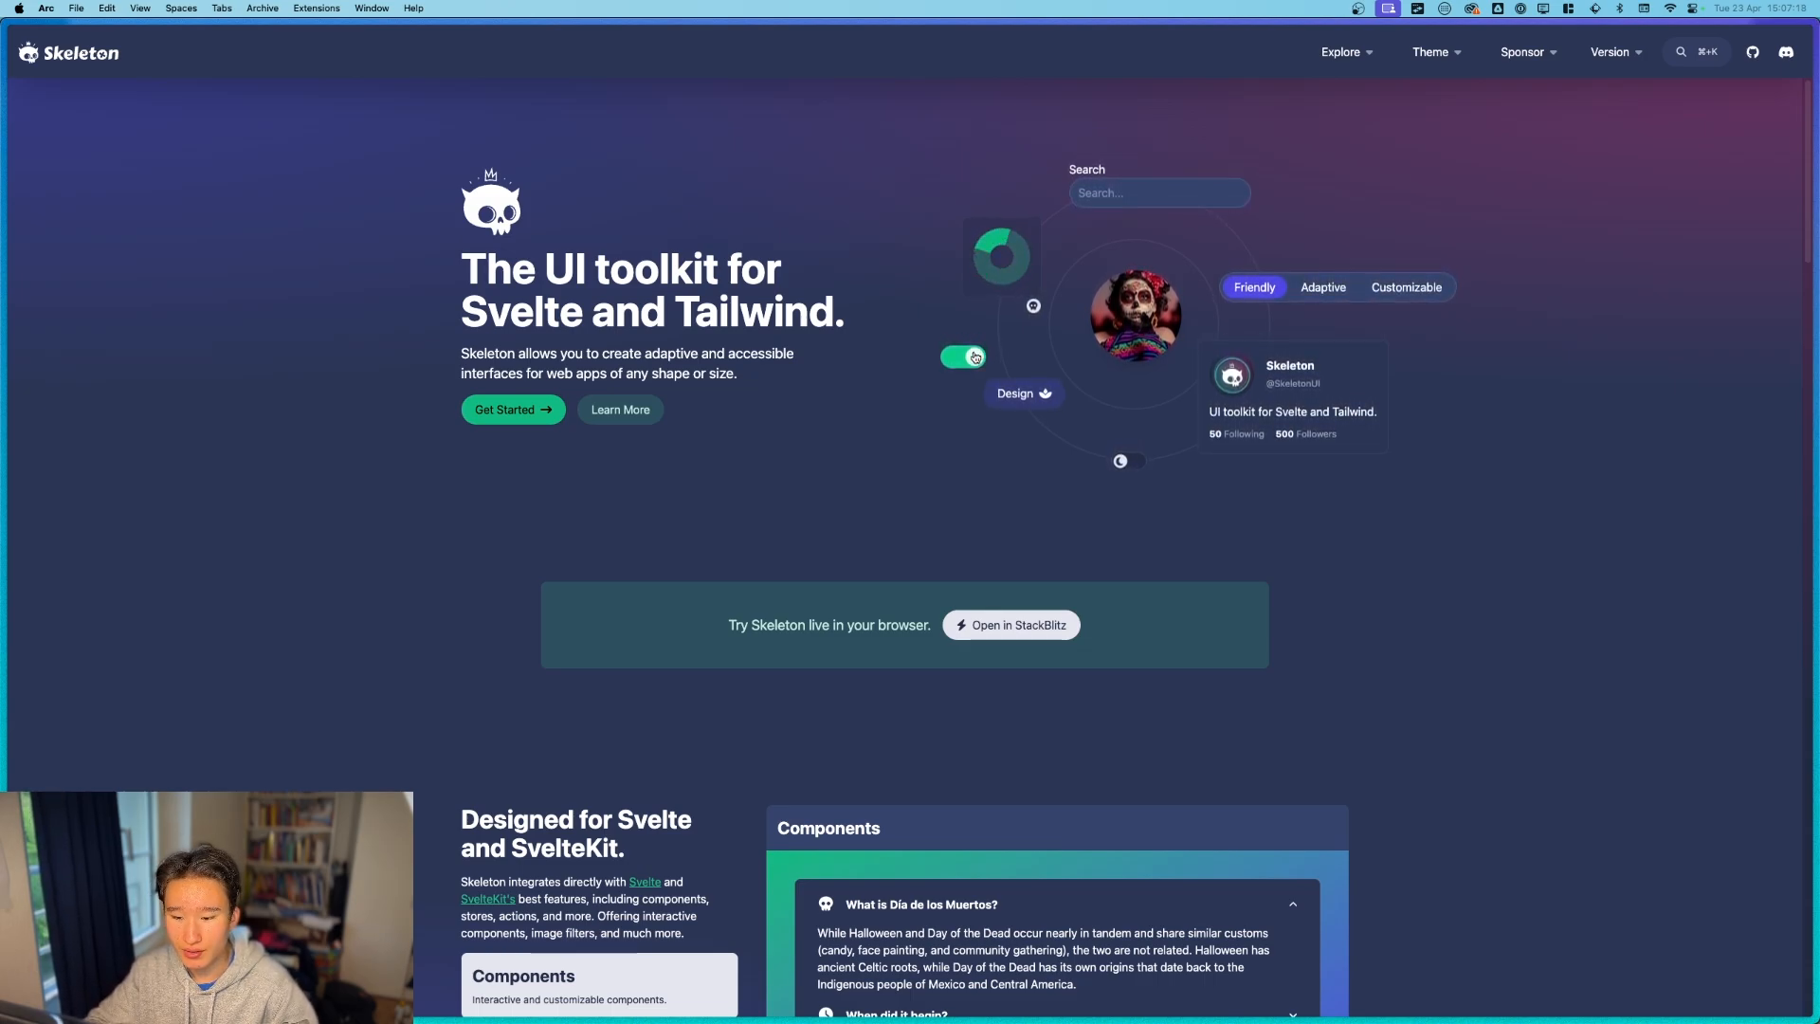
# Go from the Skeleton homepage to Documentation via the Explore menu, landing on Accordions
pyautogui.scroll(-3)
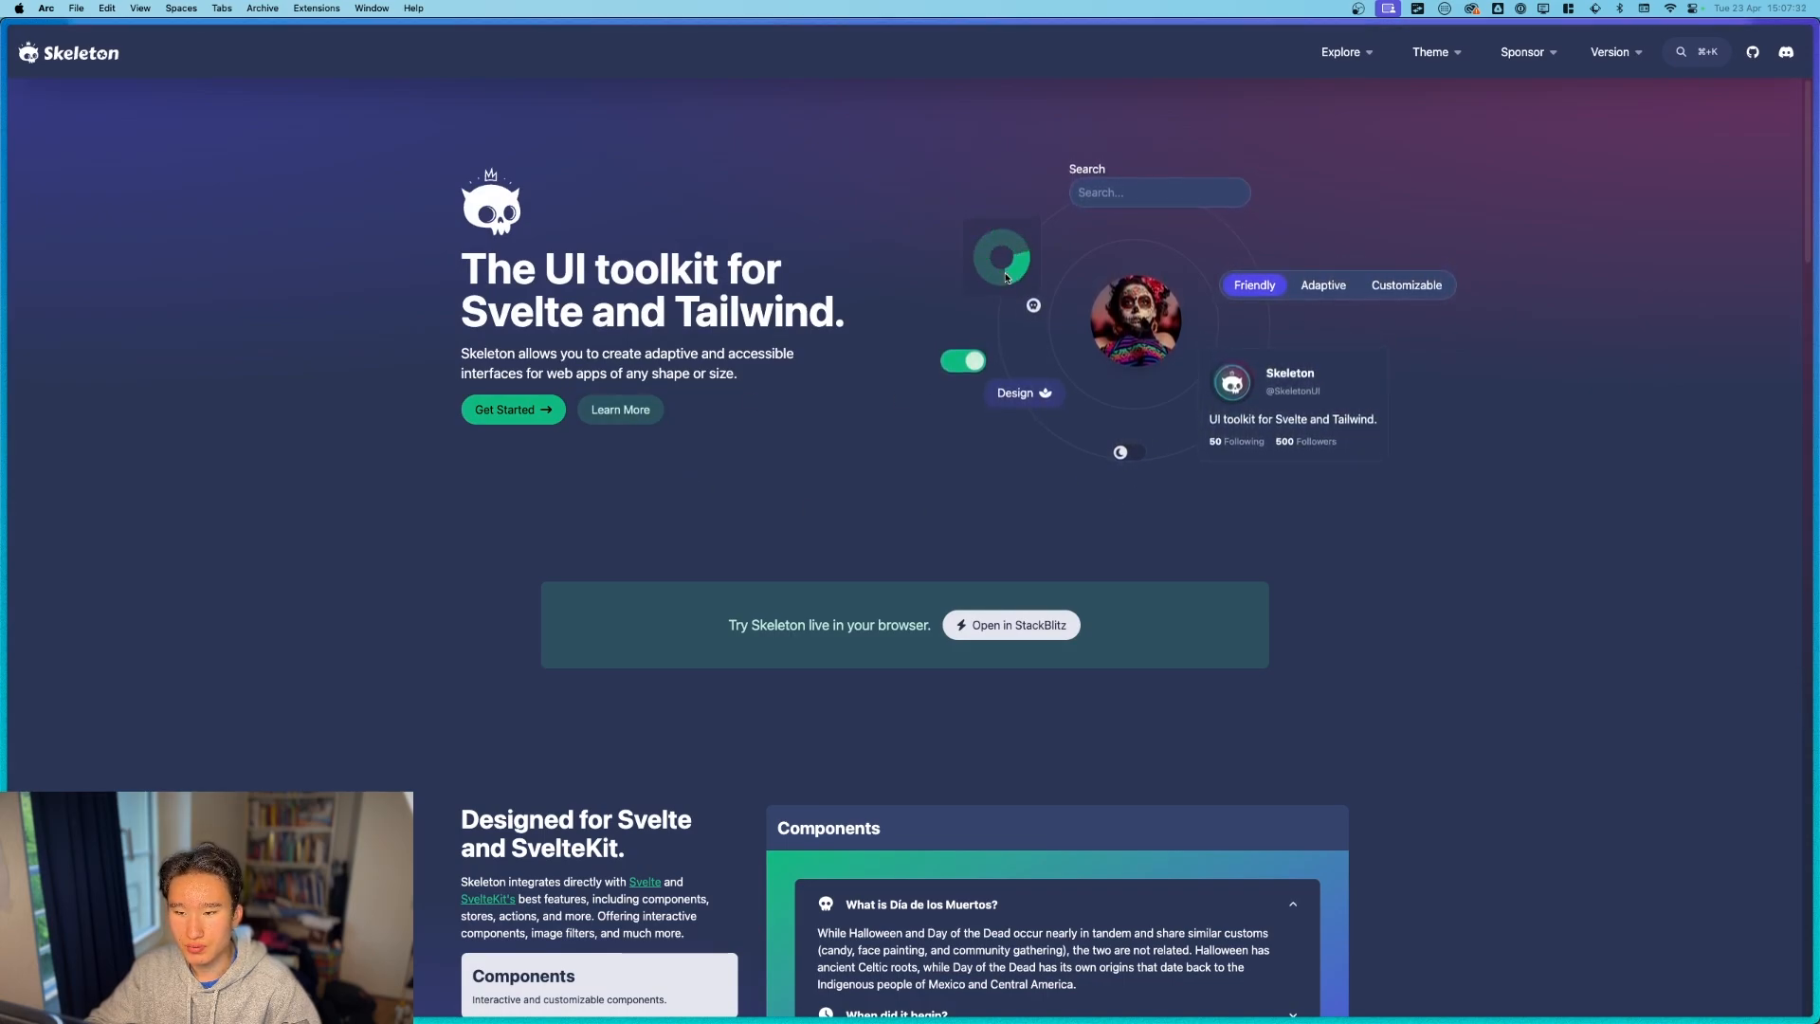
pyautogui.click(1340, 53)
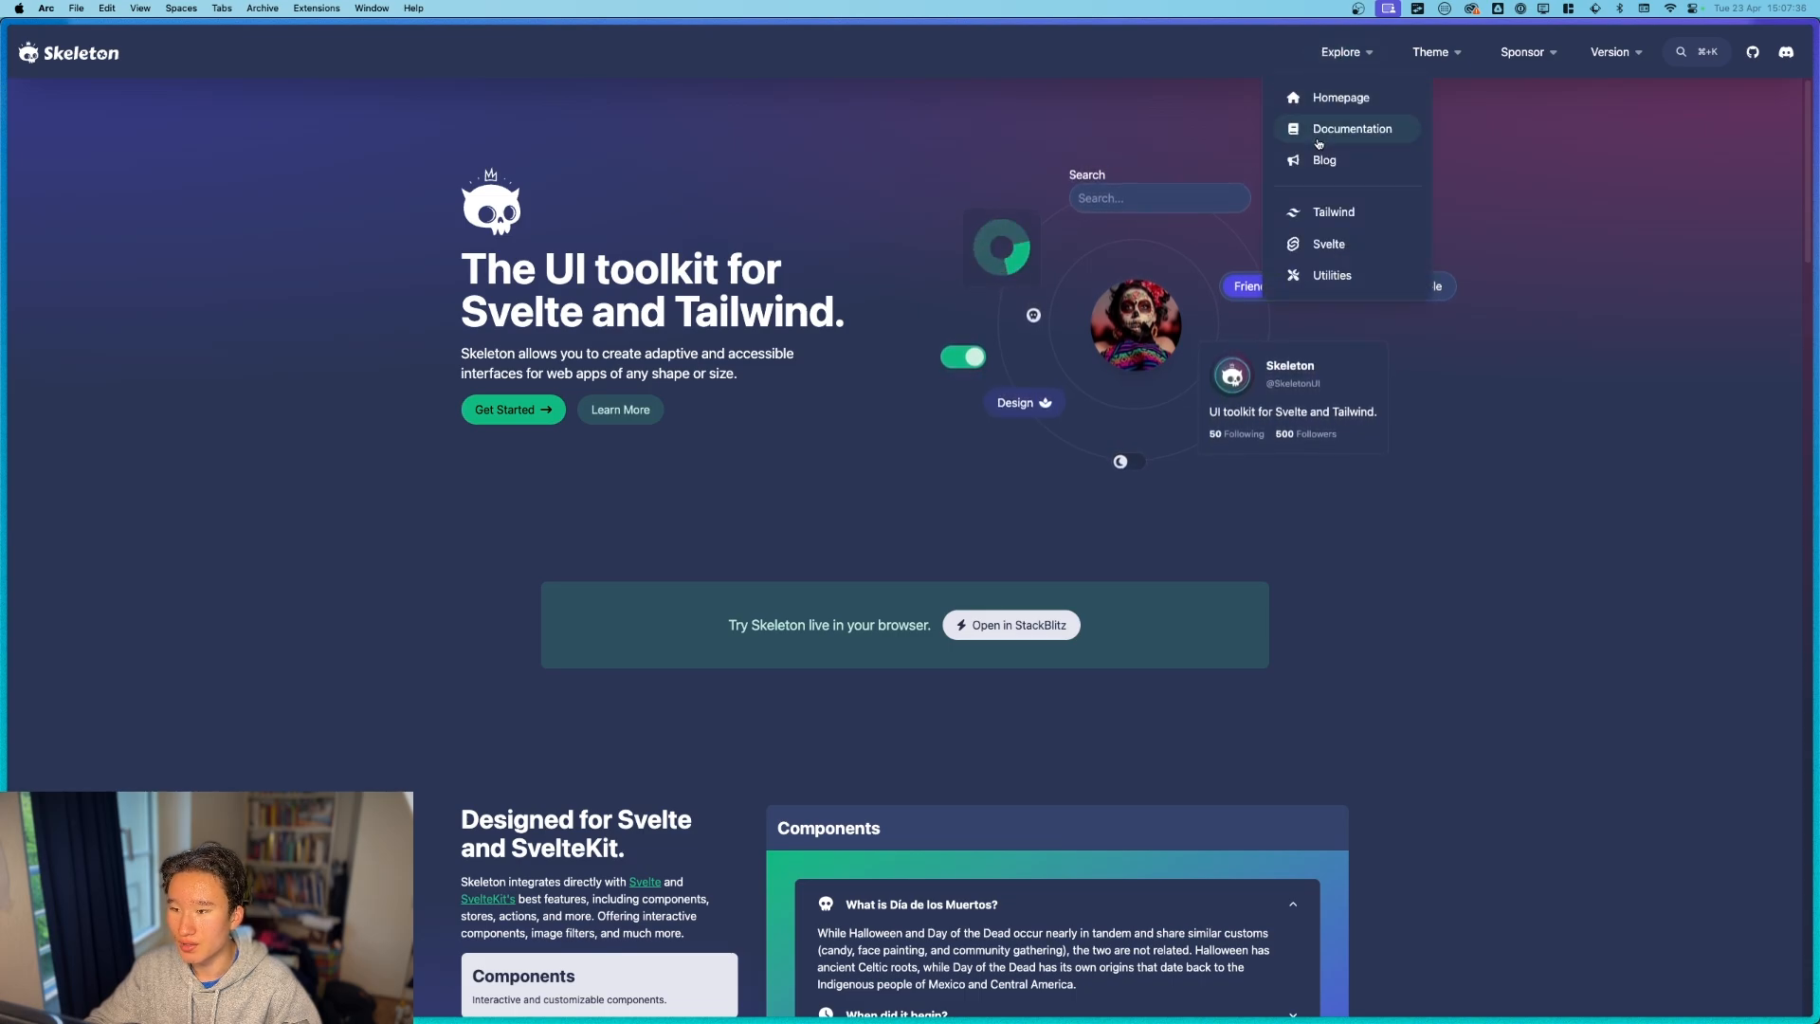
pyautogui.click(1352, 129)
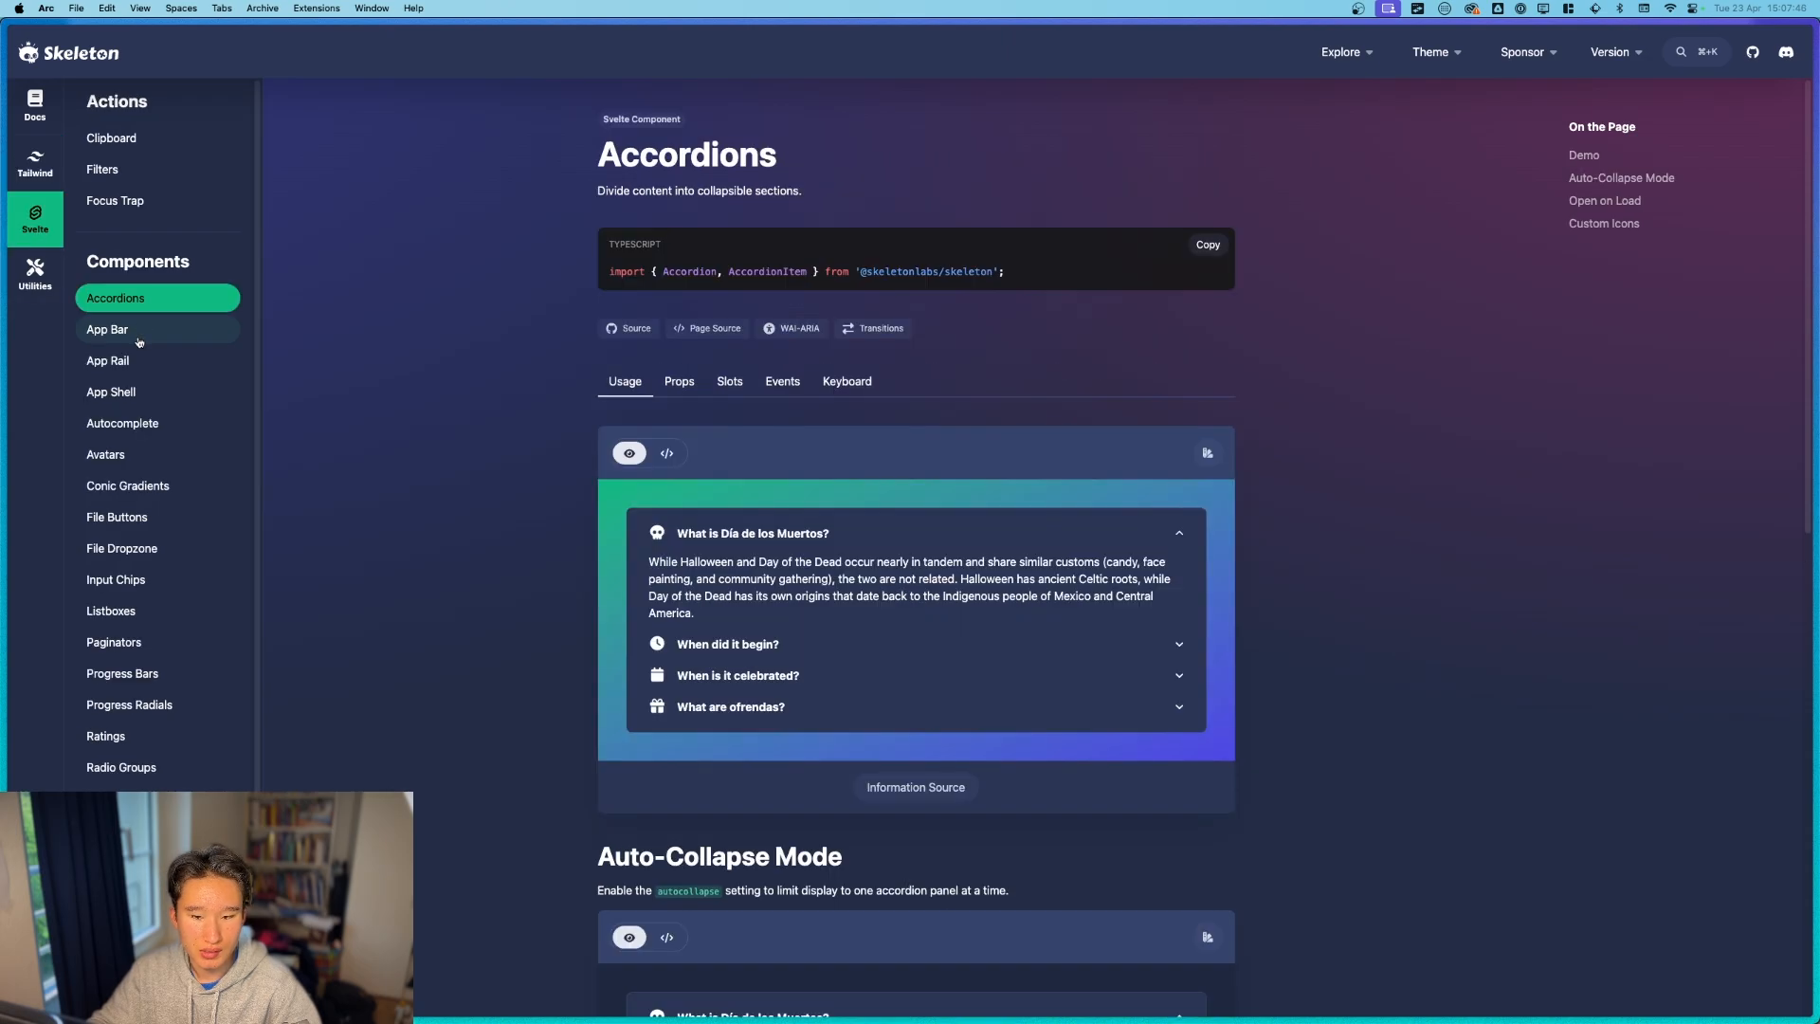
# Expand an accordion item, then in Theme Generator enable preview and randomize the colours
pyautogui.click(728, 645)
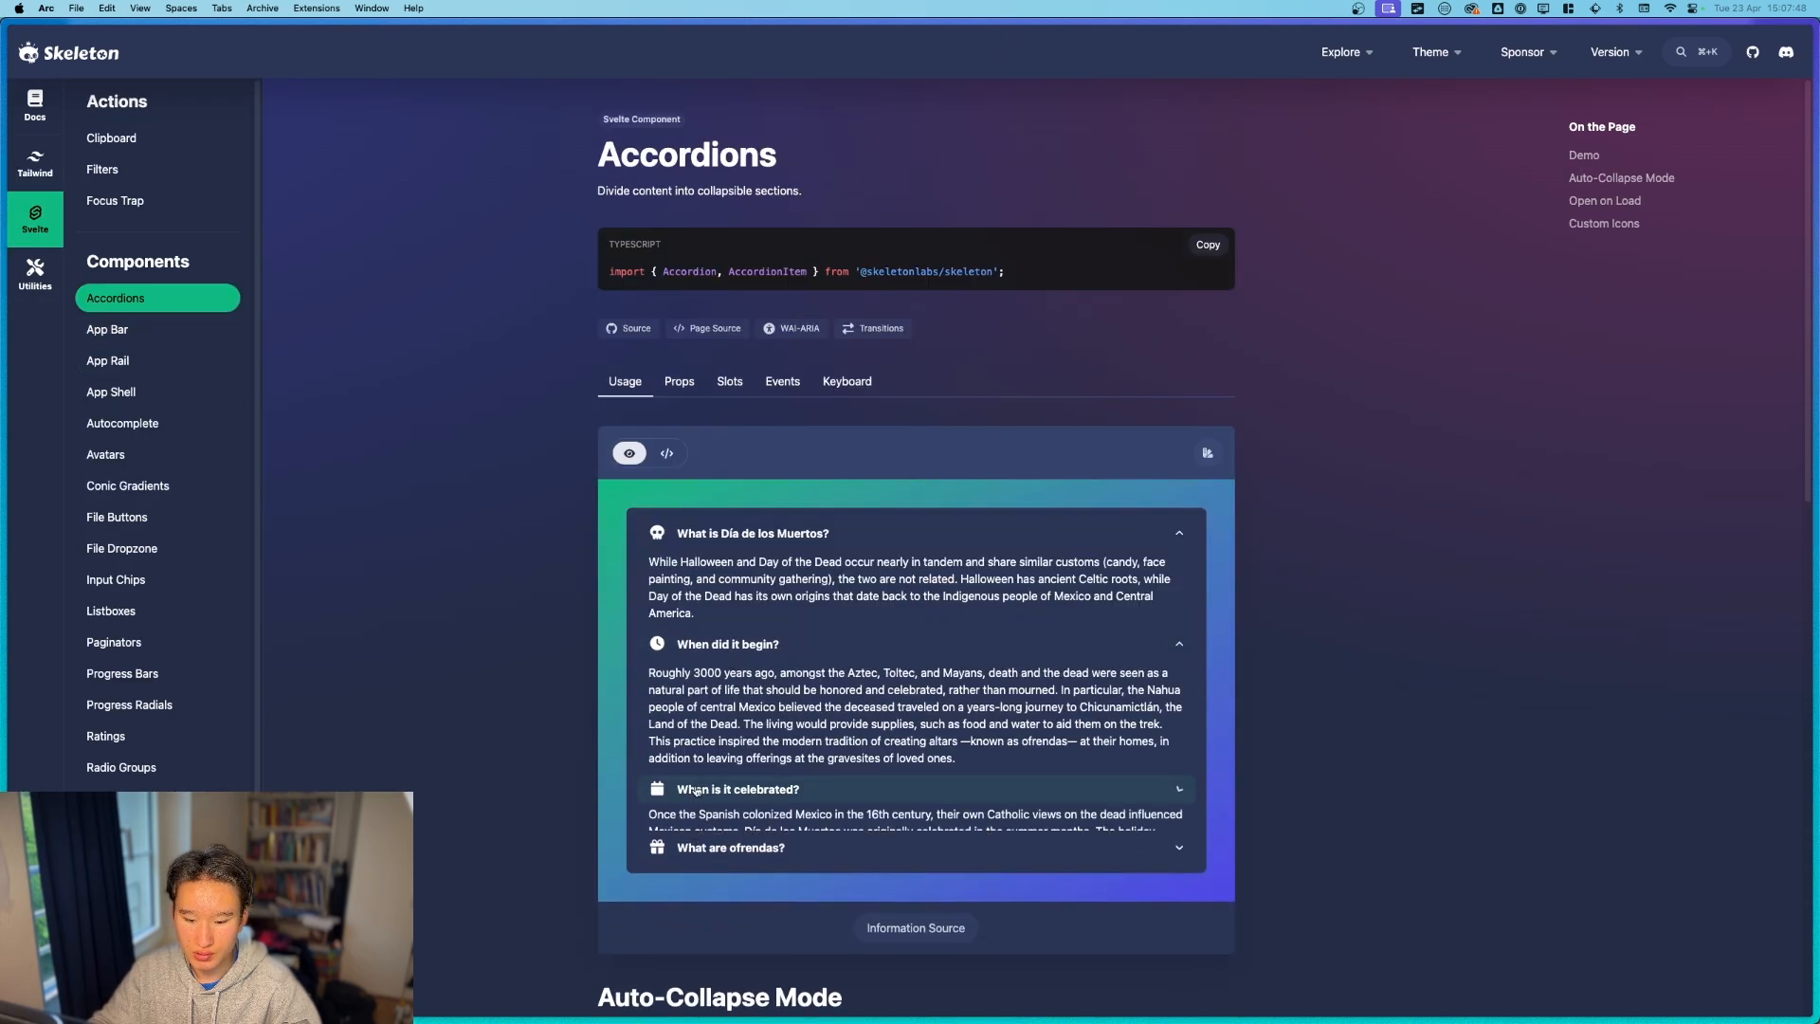
pyautogui.scroll(-3)
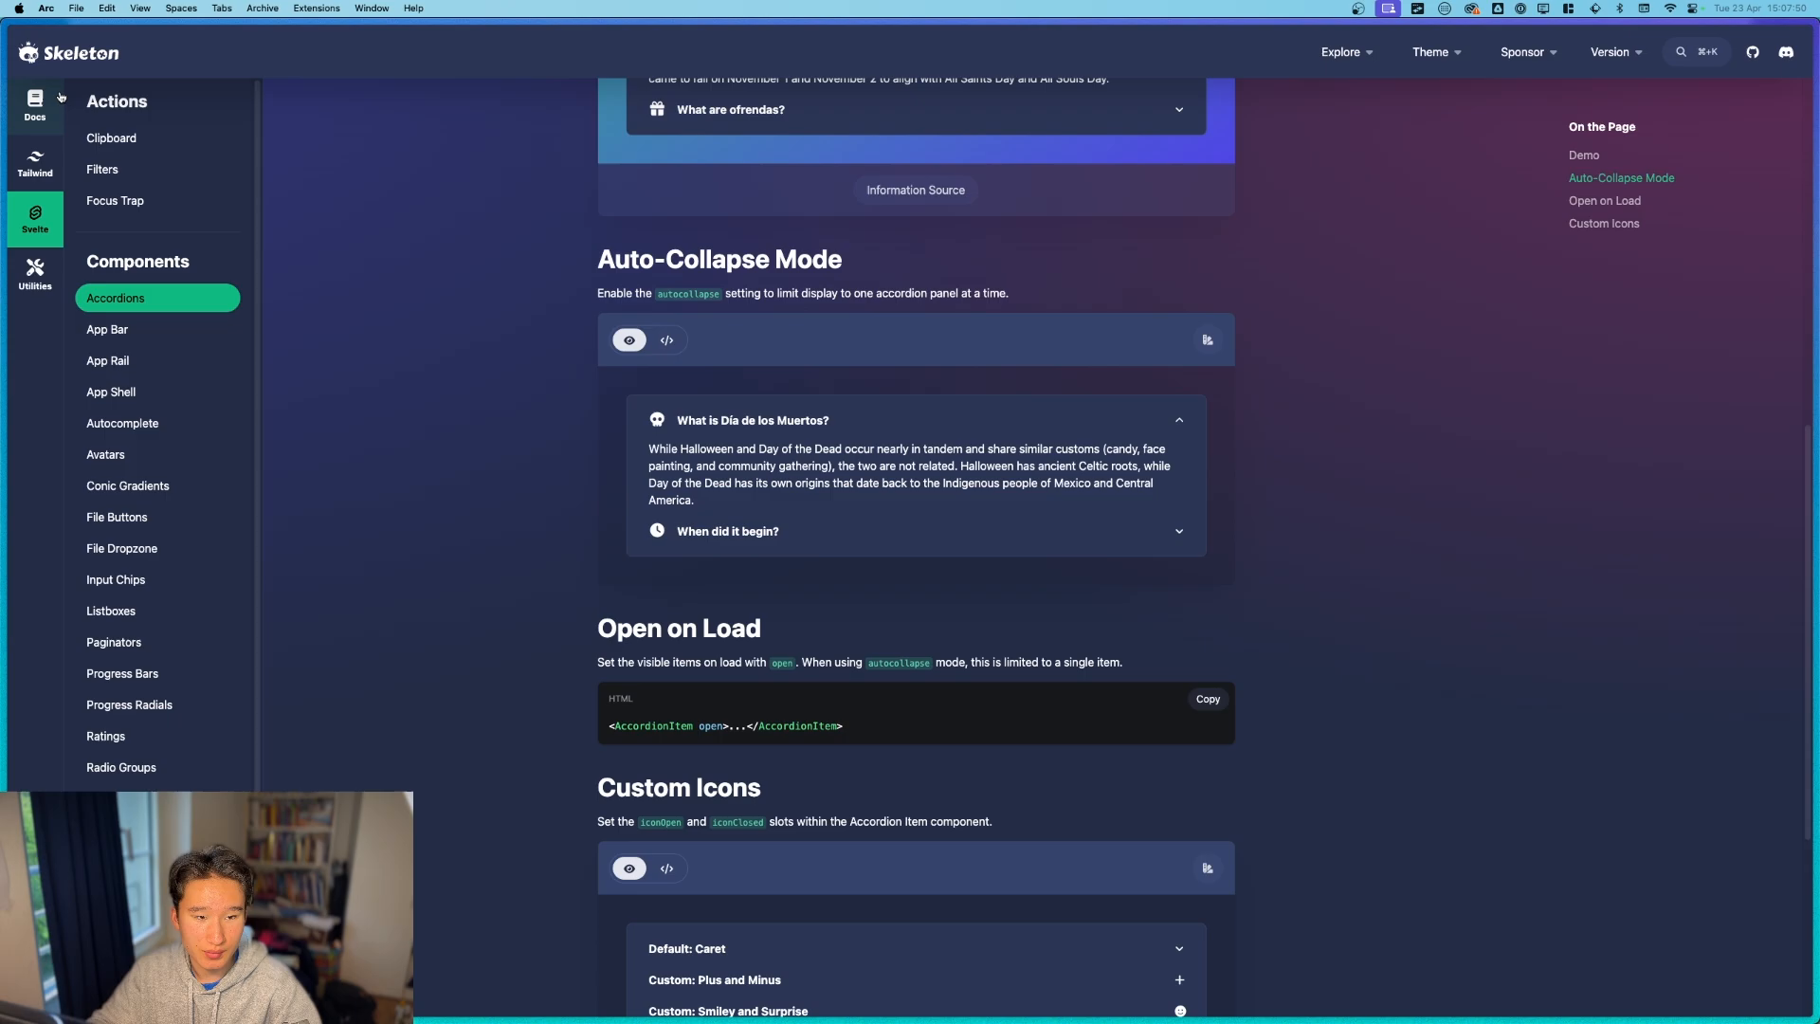
pyautogui.click(35, 104)
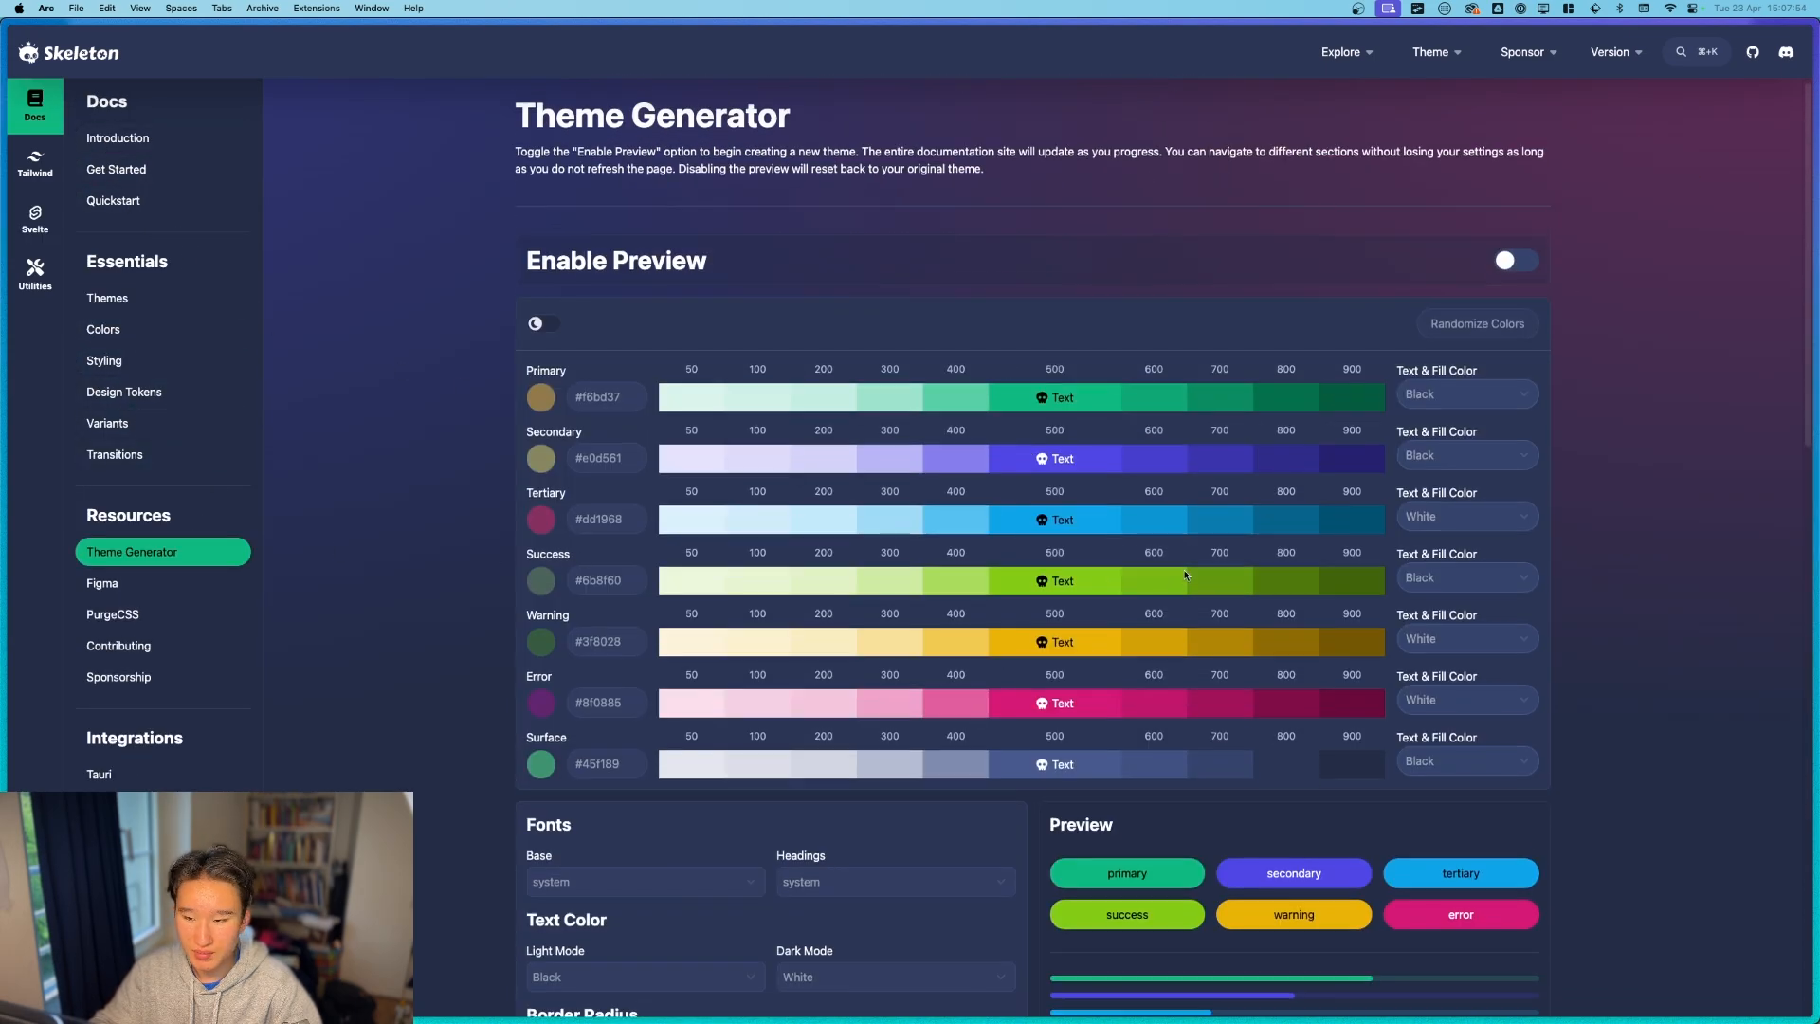
pyautogui.click(1515, 259)
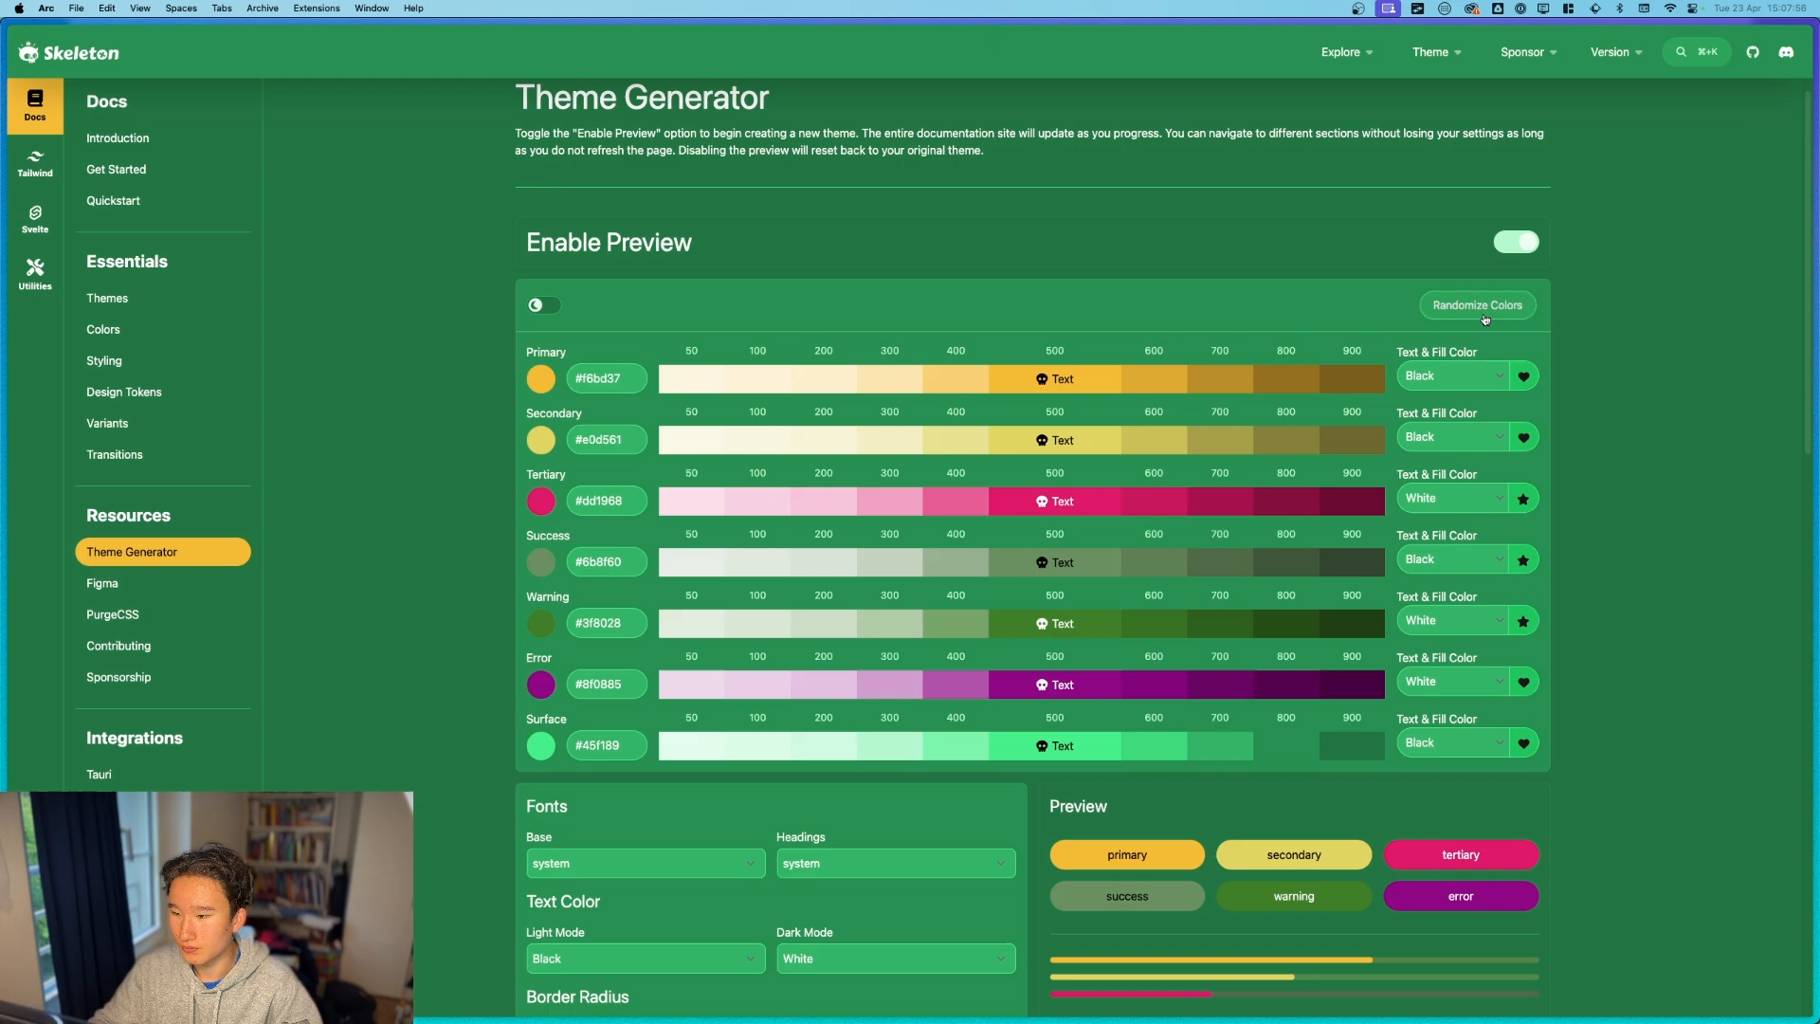
pyautogui.click(1477, 304)
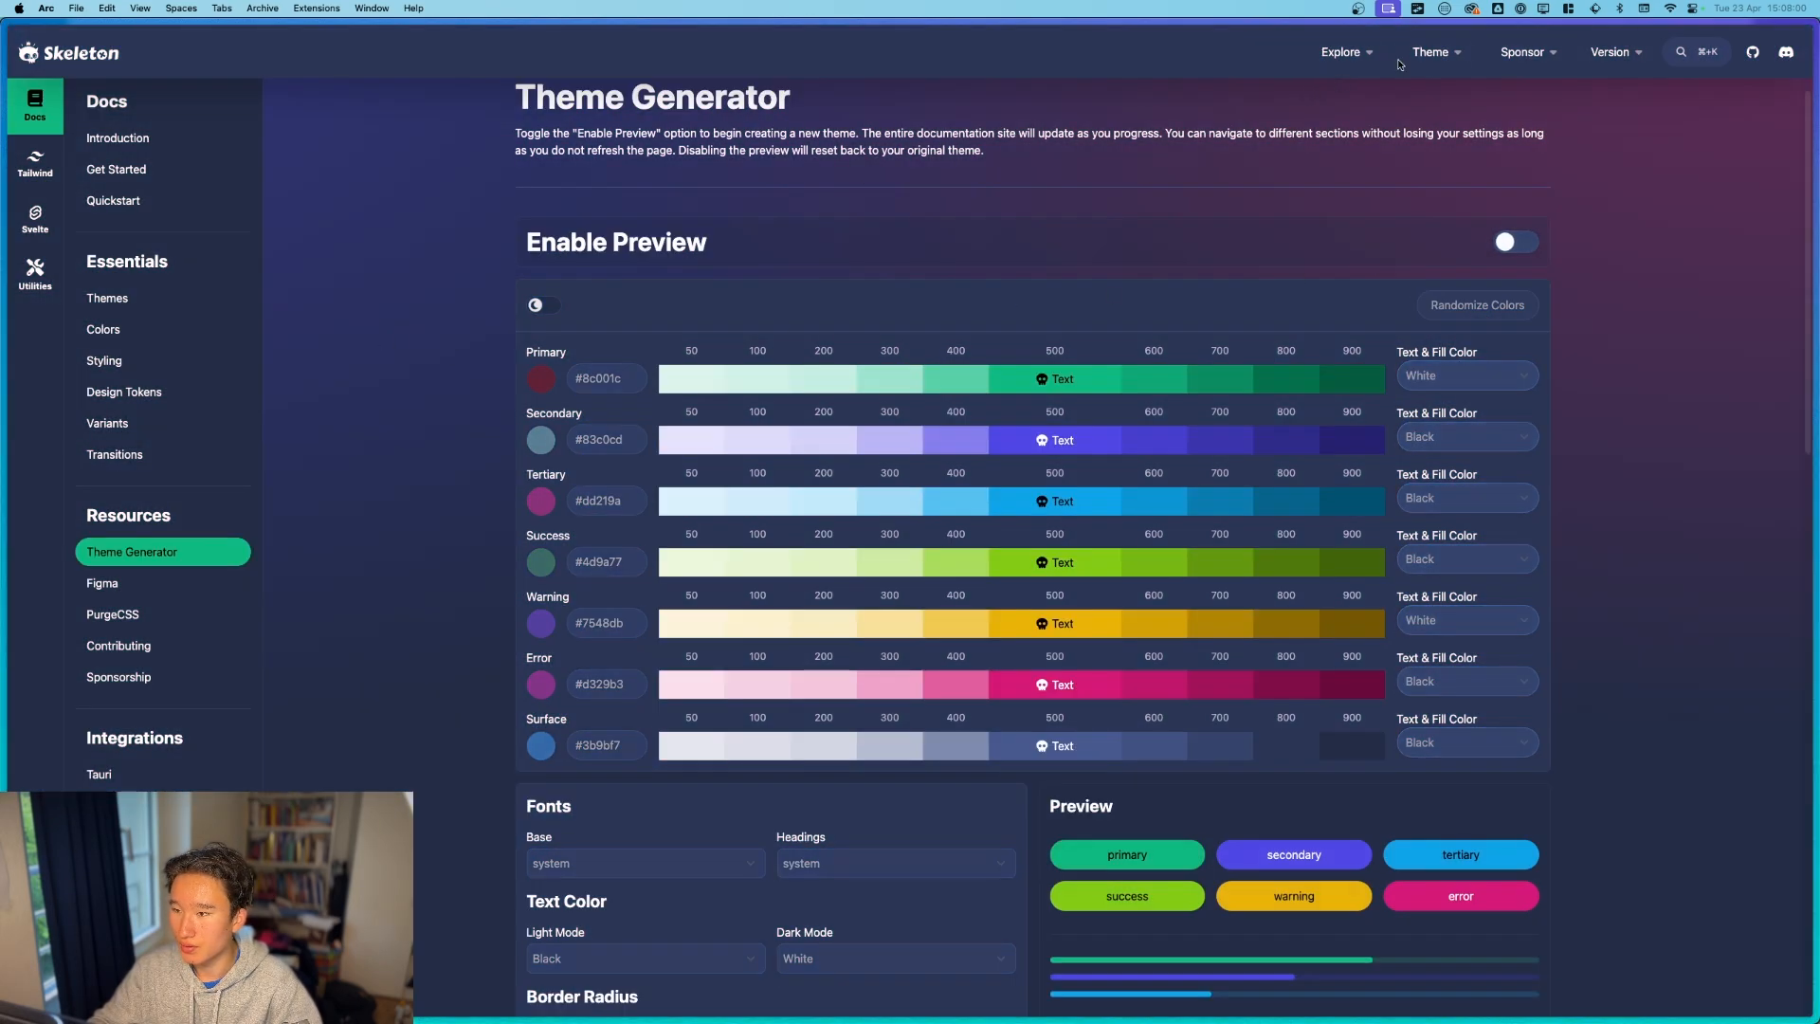
# Switch the whole site to the Crimson preset theme, then to Vintage
pyautogui.click(1433, 53)
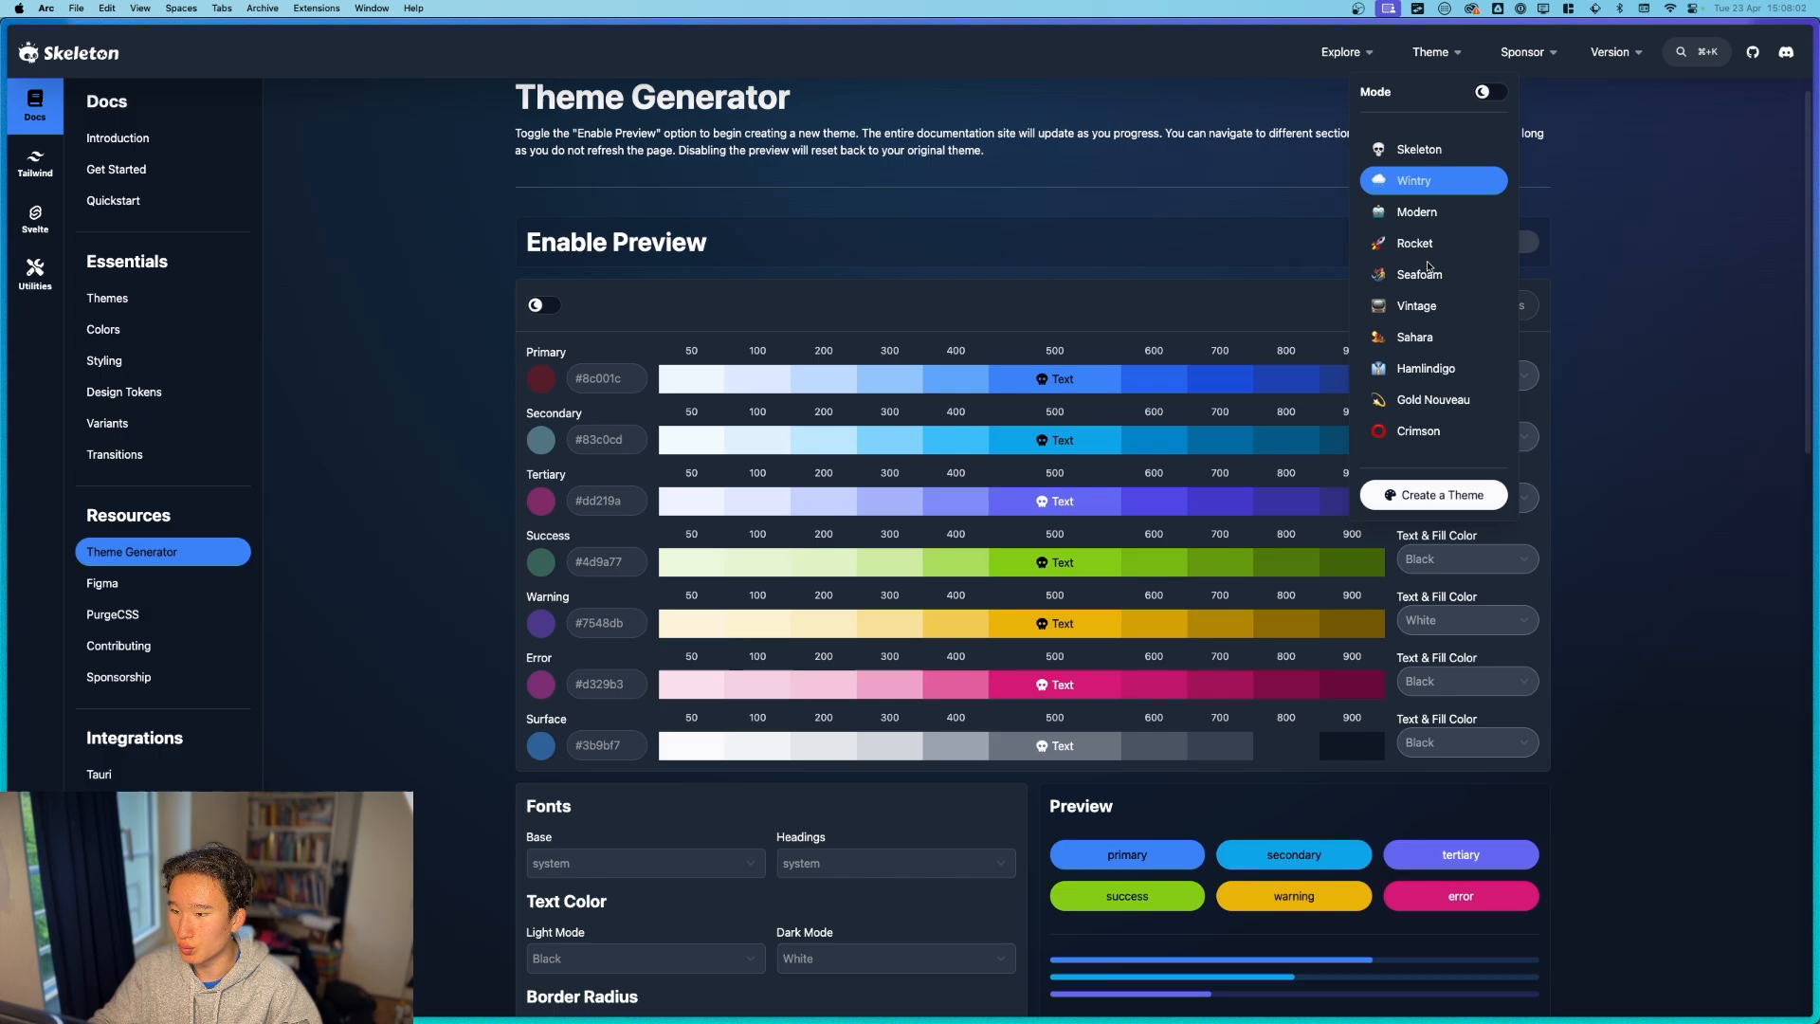
pyautogui.click(1418, 431)
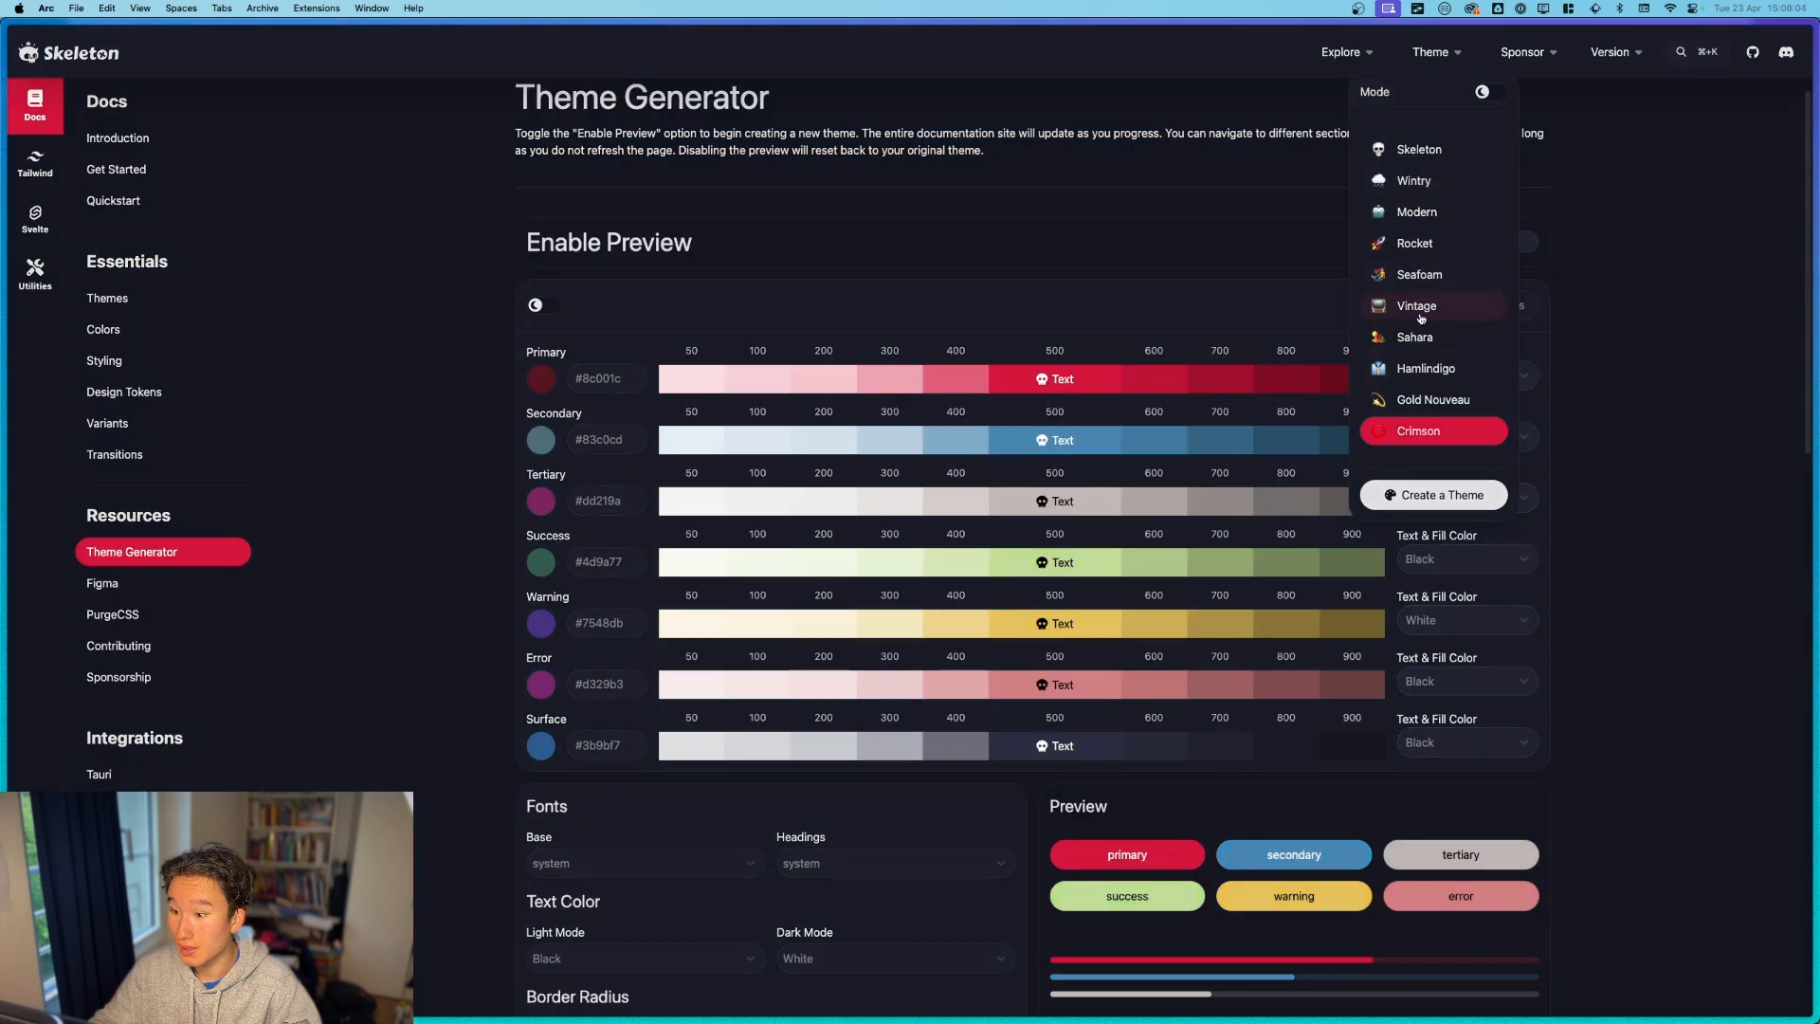
pyautogui.click(1417, 306)
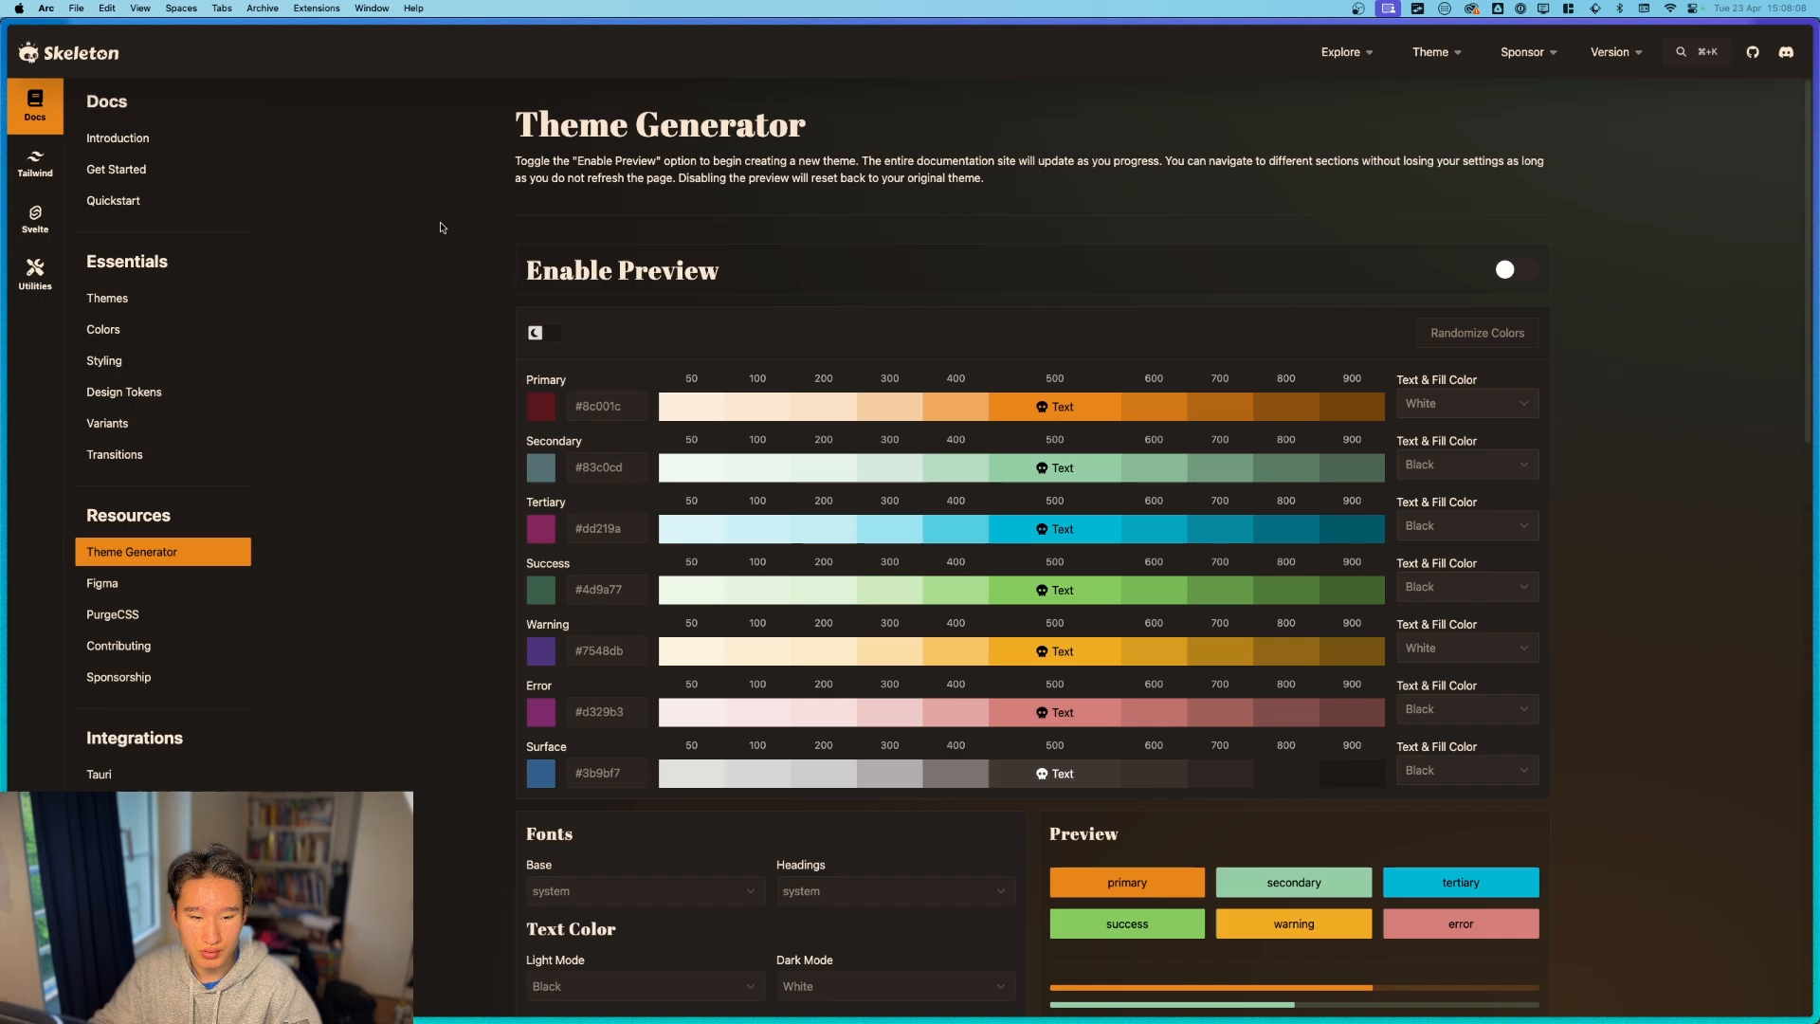
pyautogui.moveTo(505, 345)
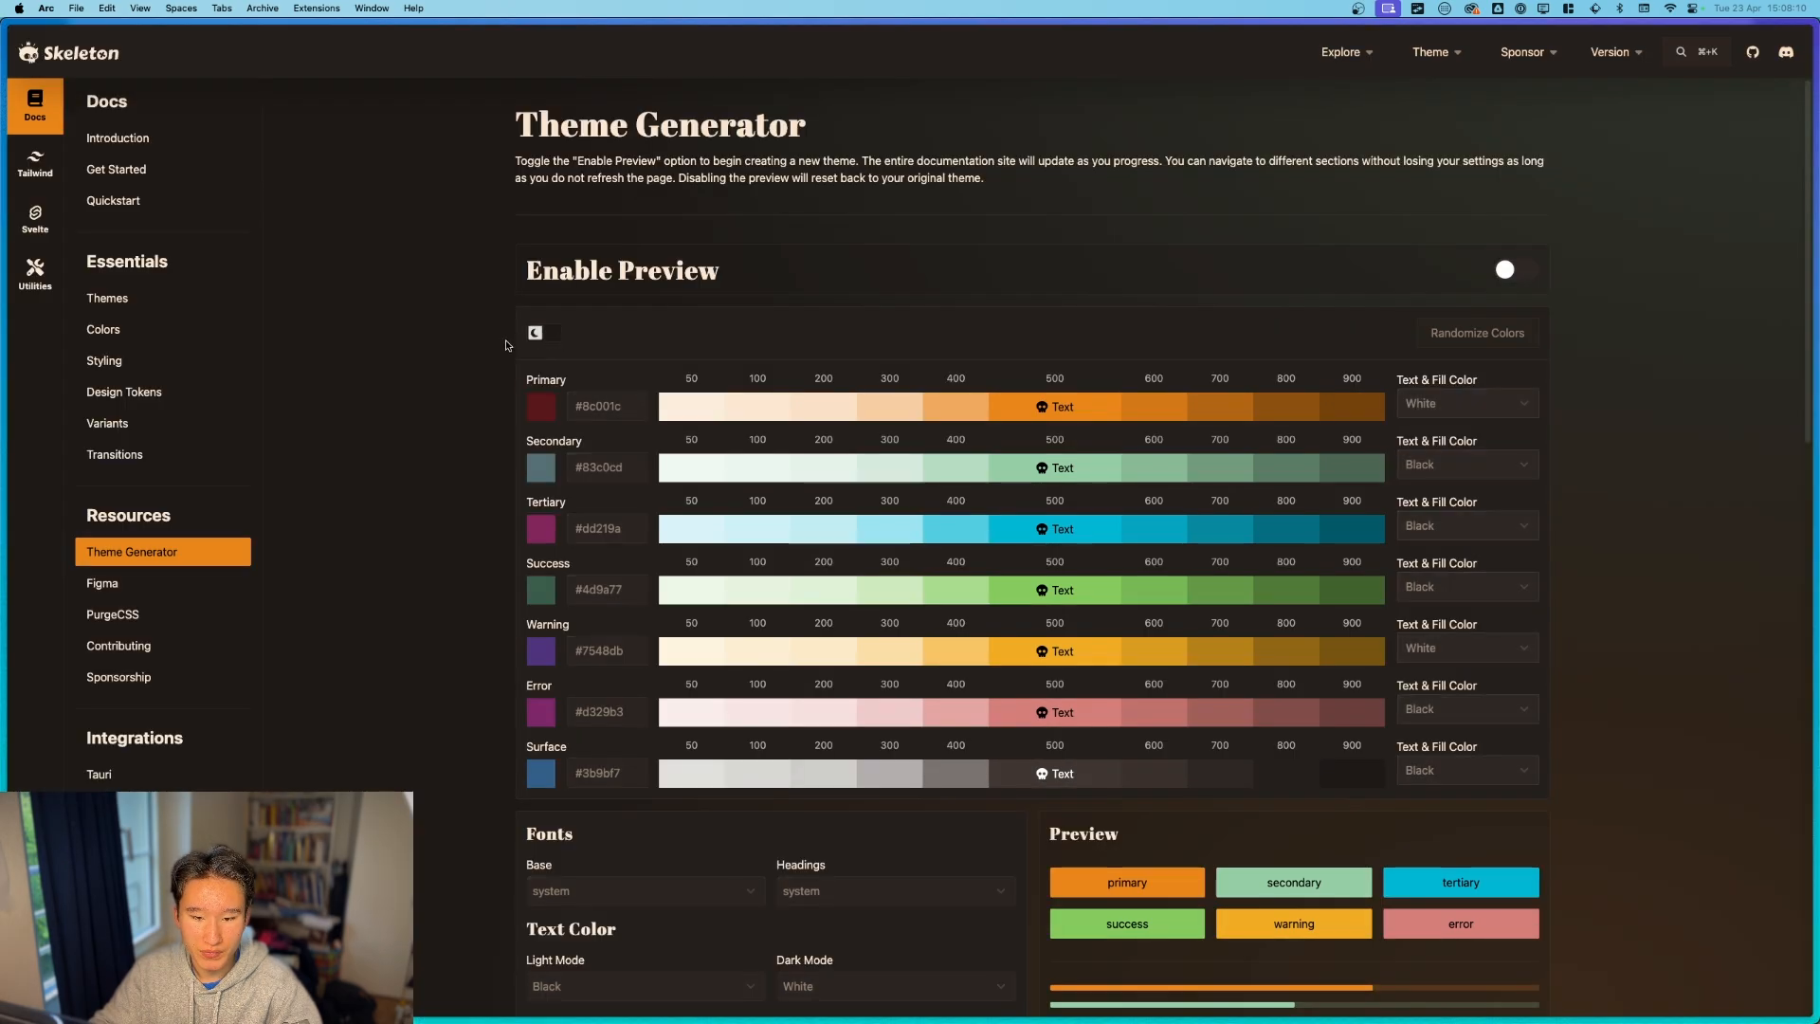
pyautogui.moveTo(1310, 266)
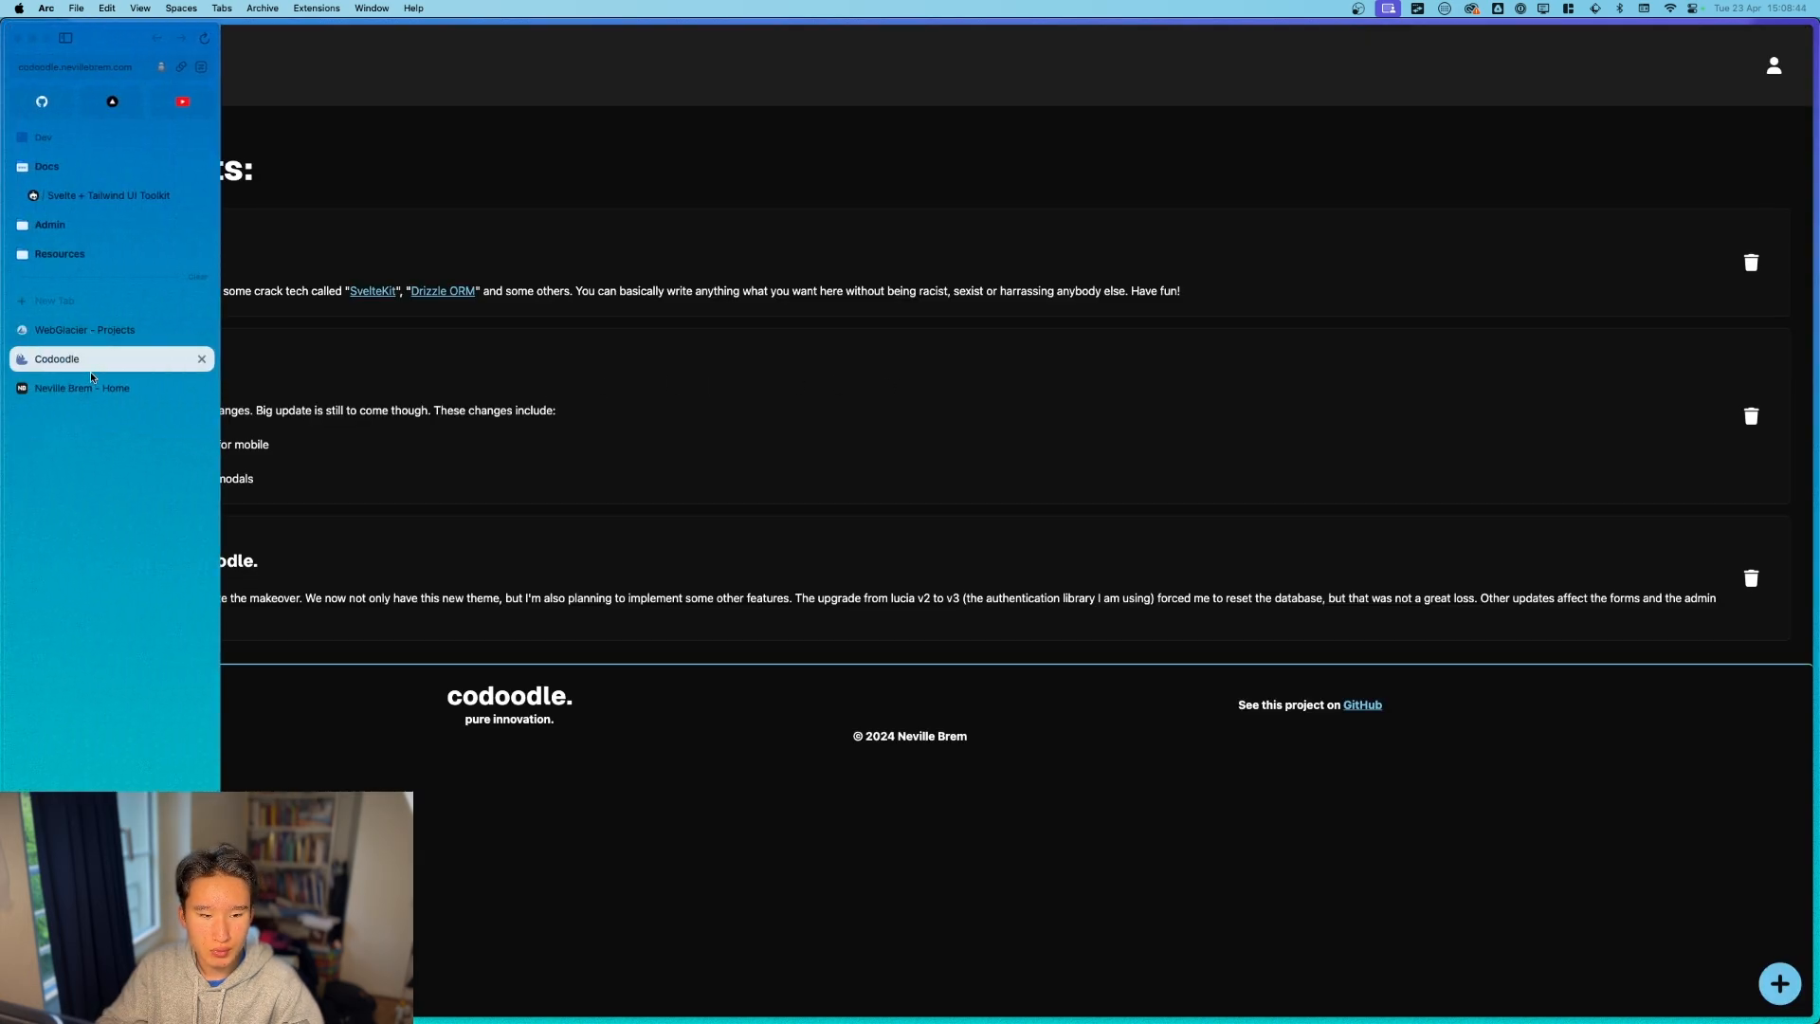
# Walk the portfolio timeline to its end, confirm seeing the projects, then visit Contact
pyautogui.click(82, 387)
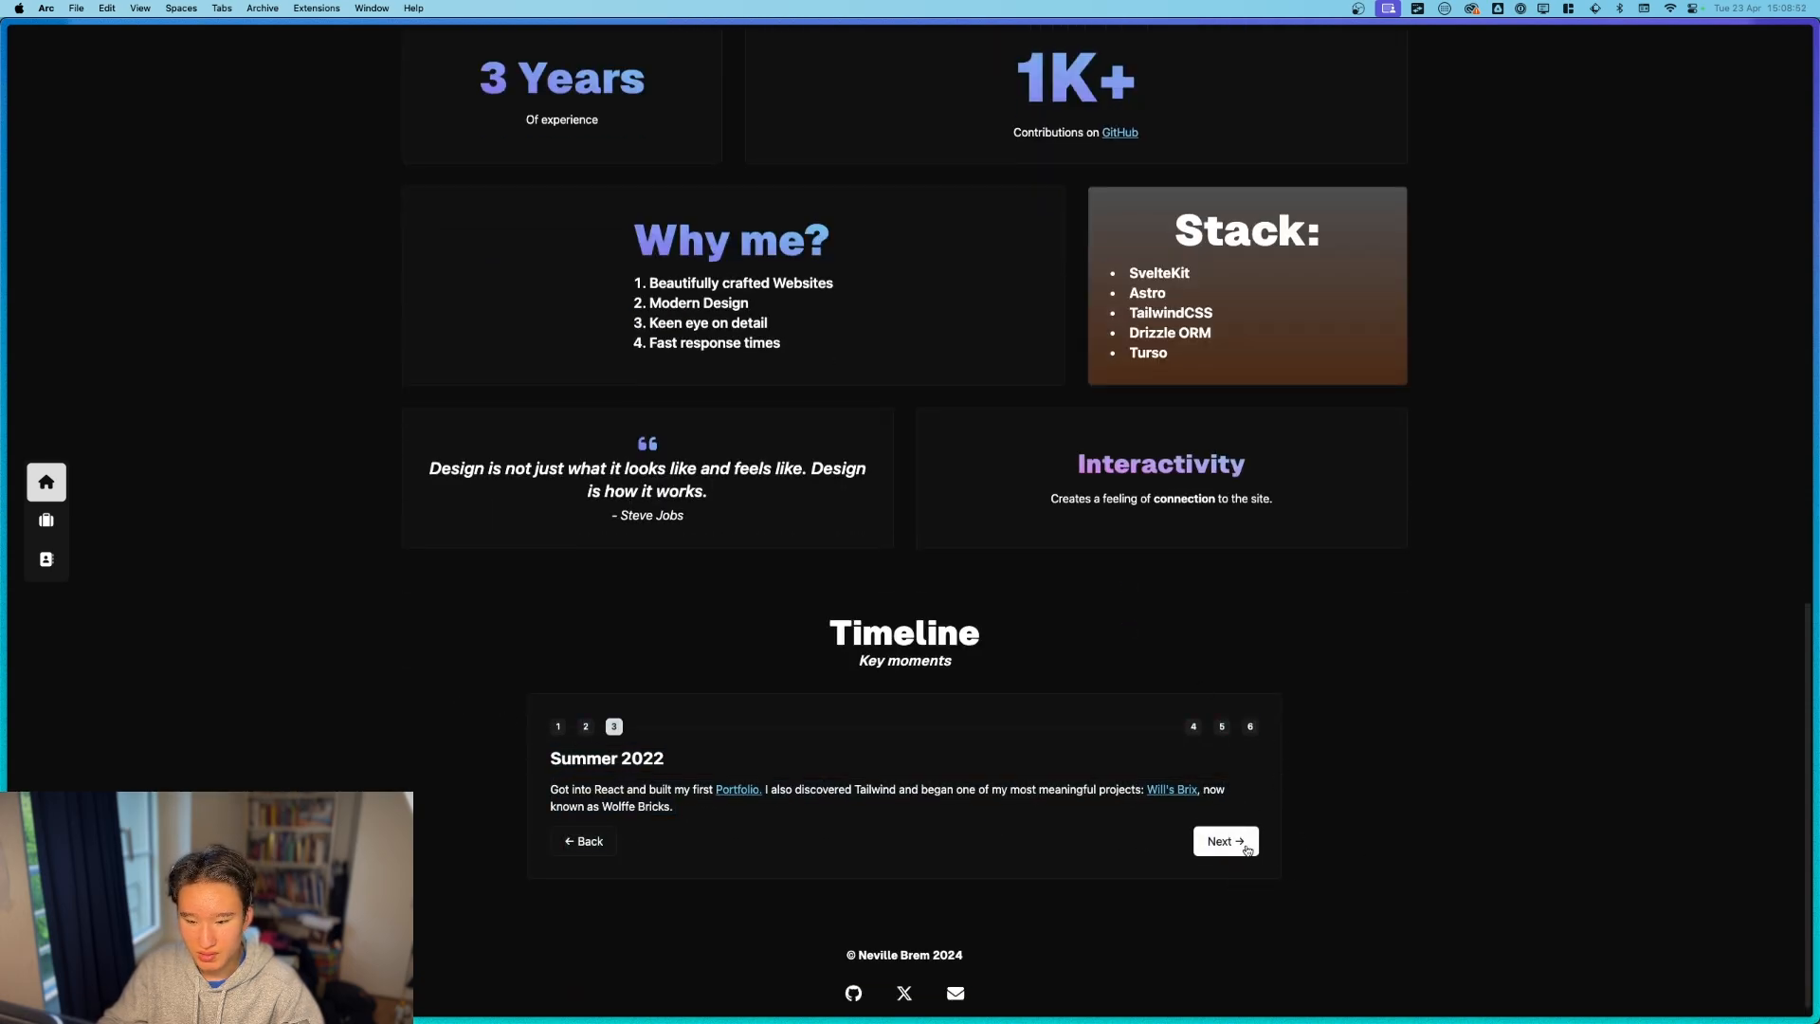
pyautogui.click(1225, 840)
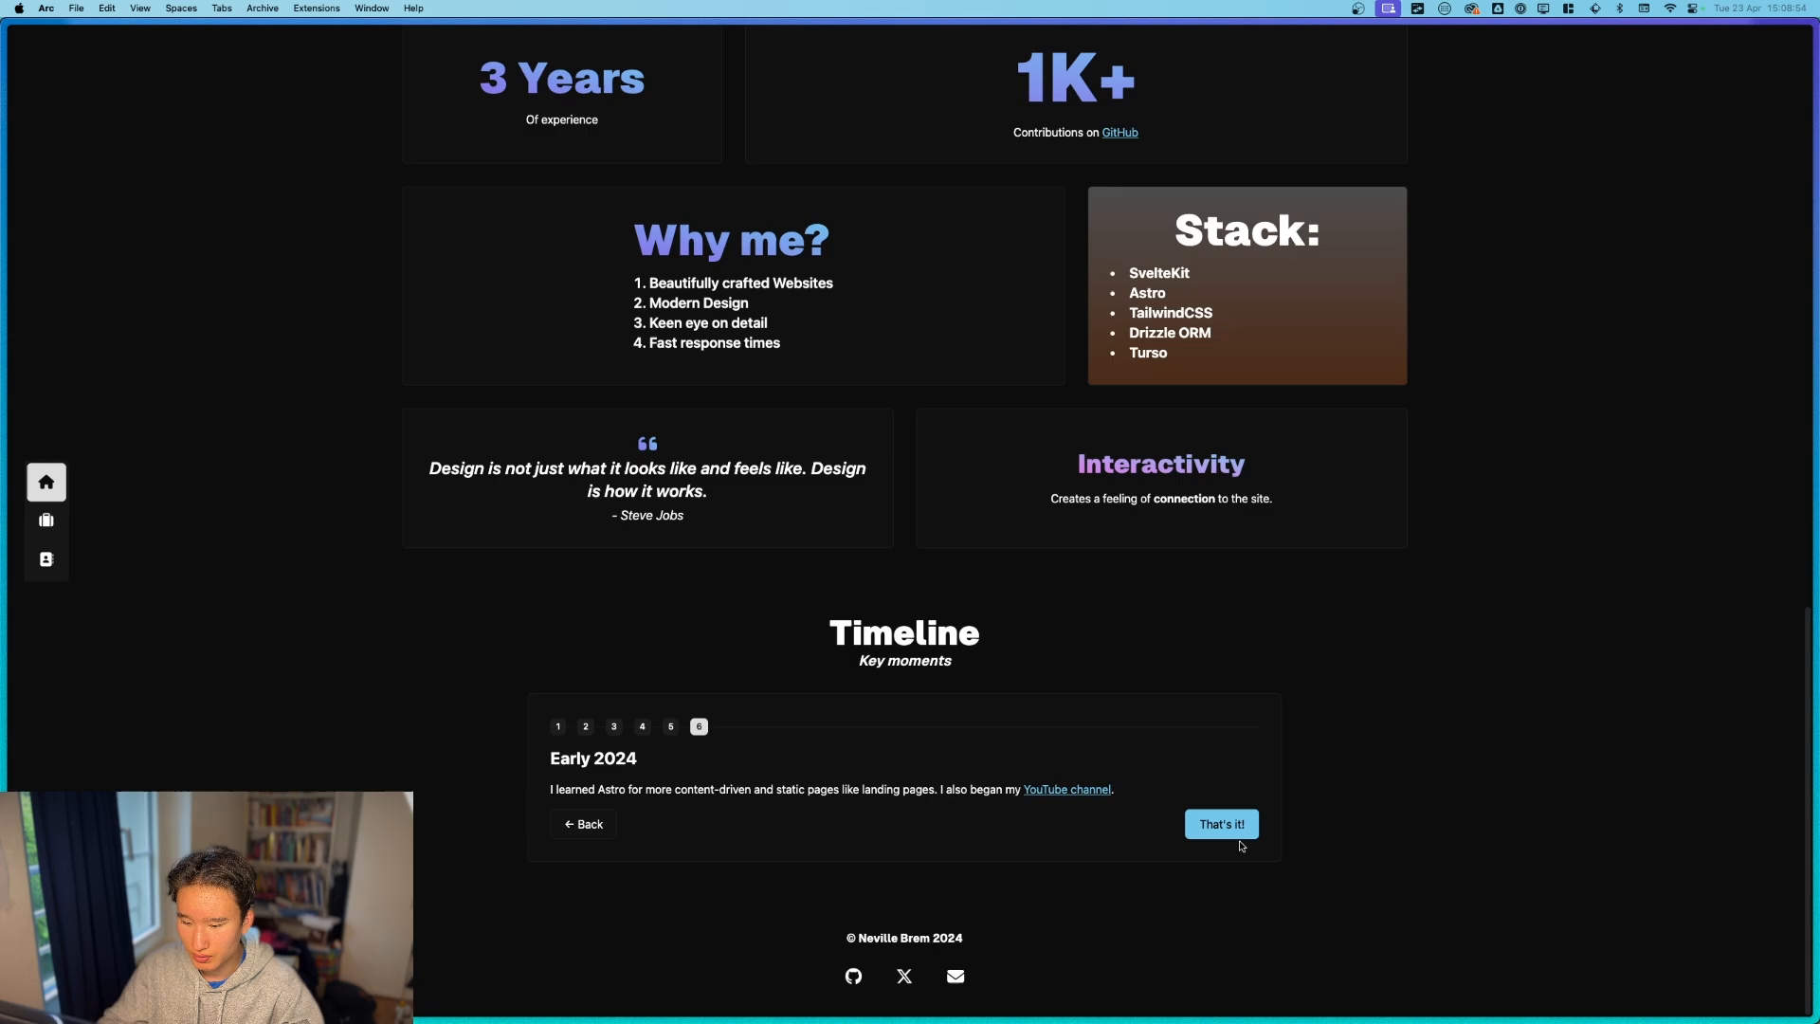
pyautogui.click(1219, 823)
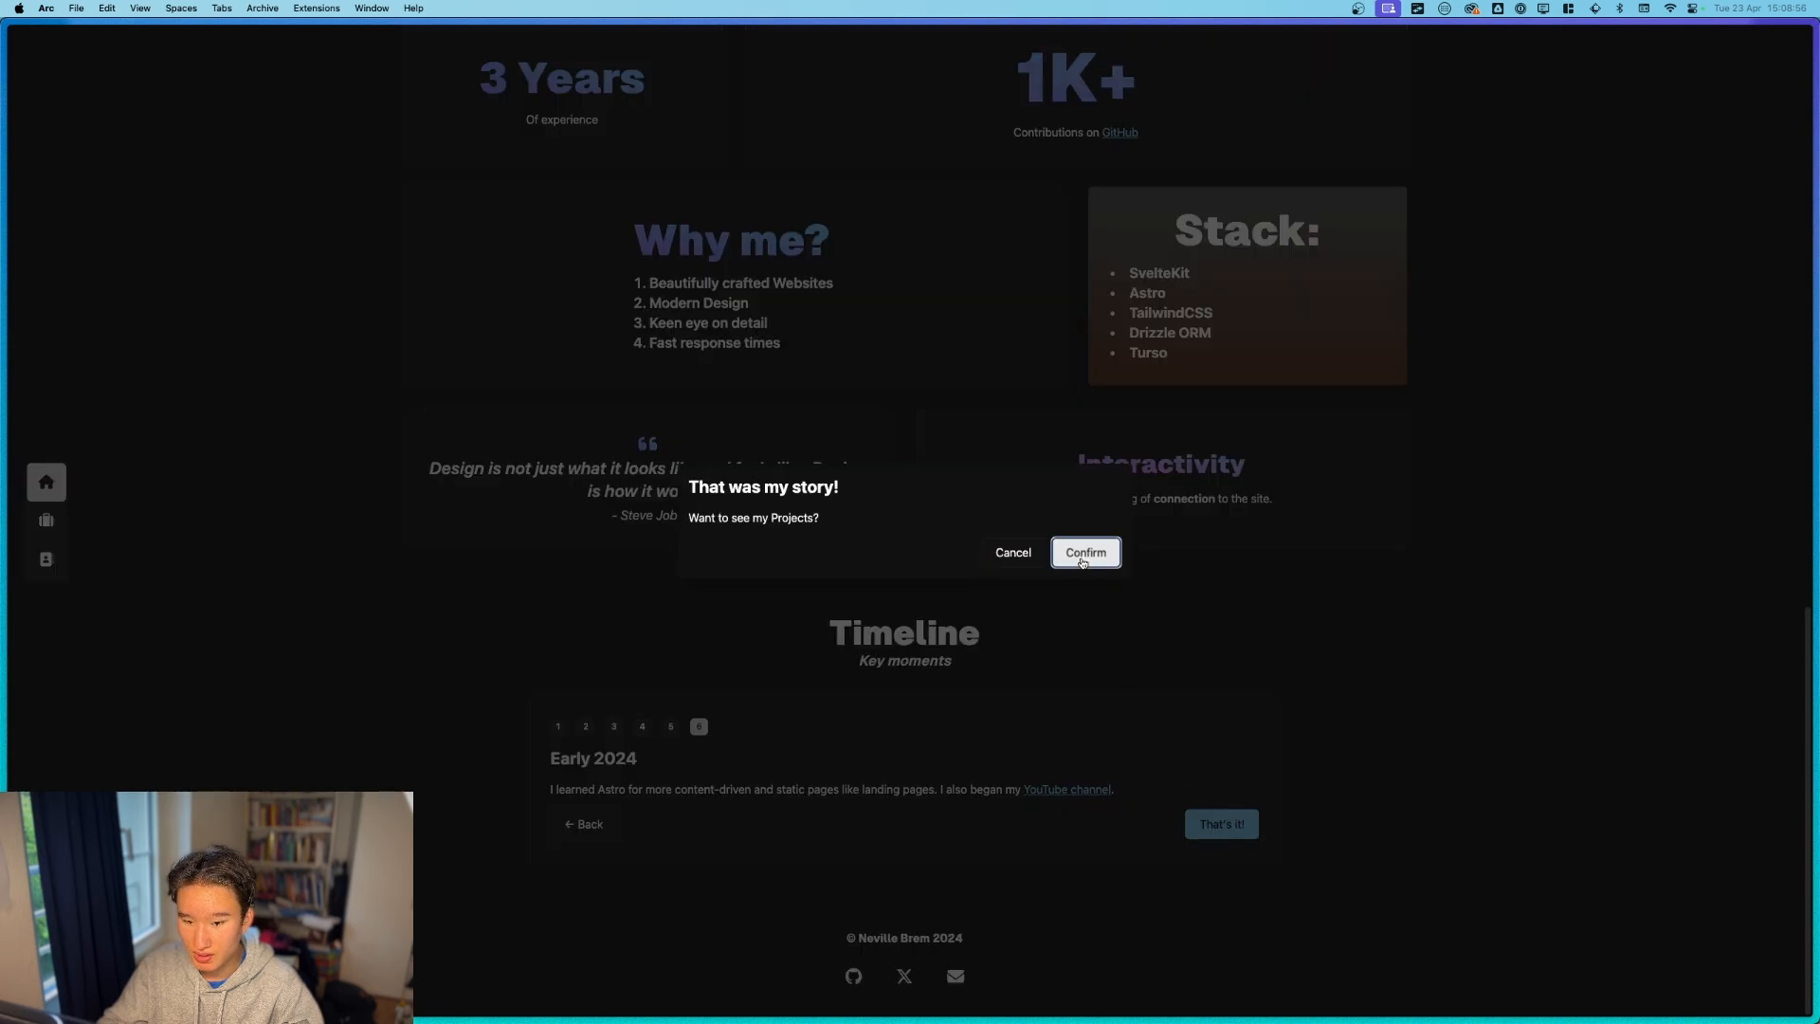
pyautogui.click(1085, 552)
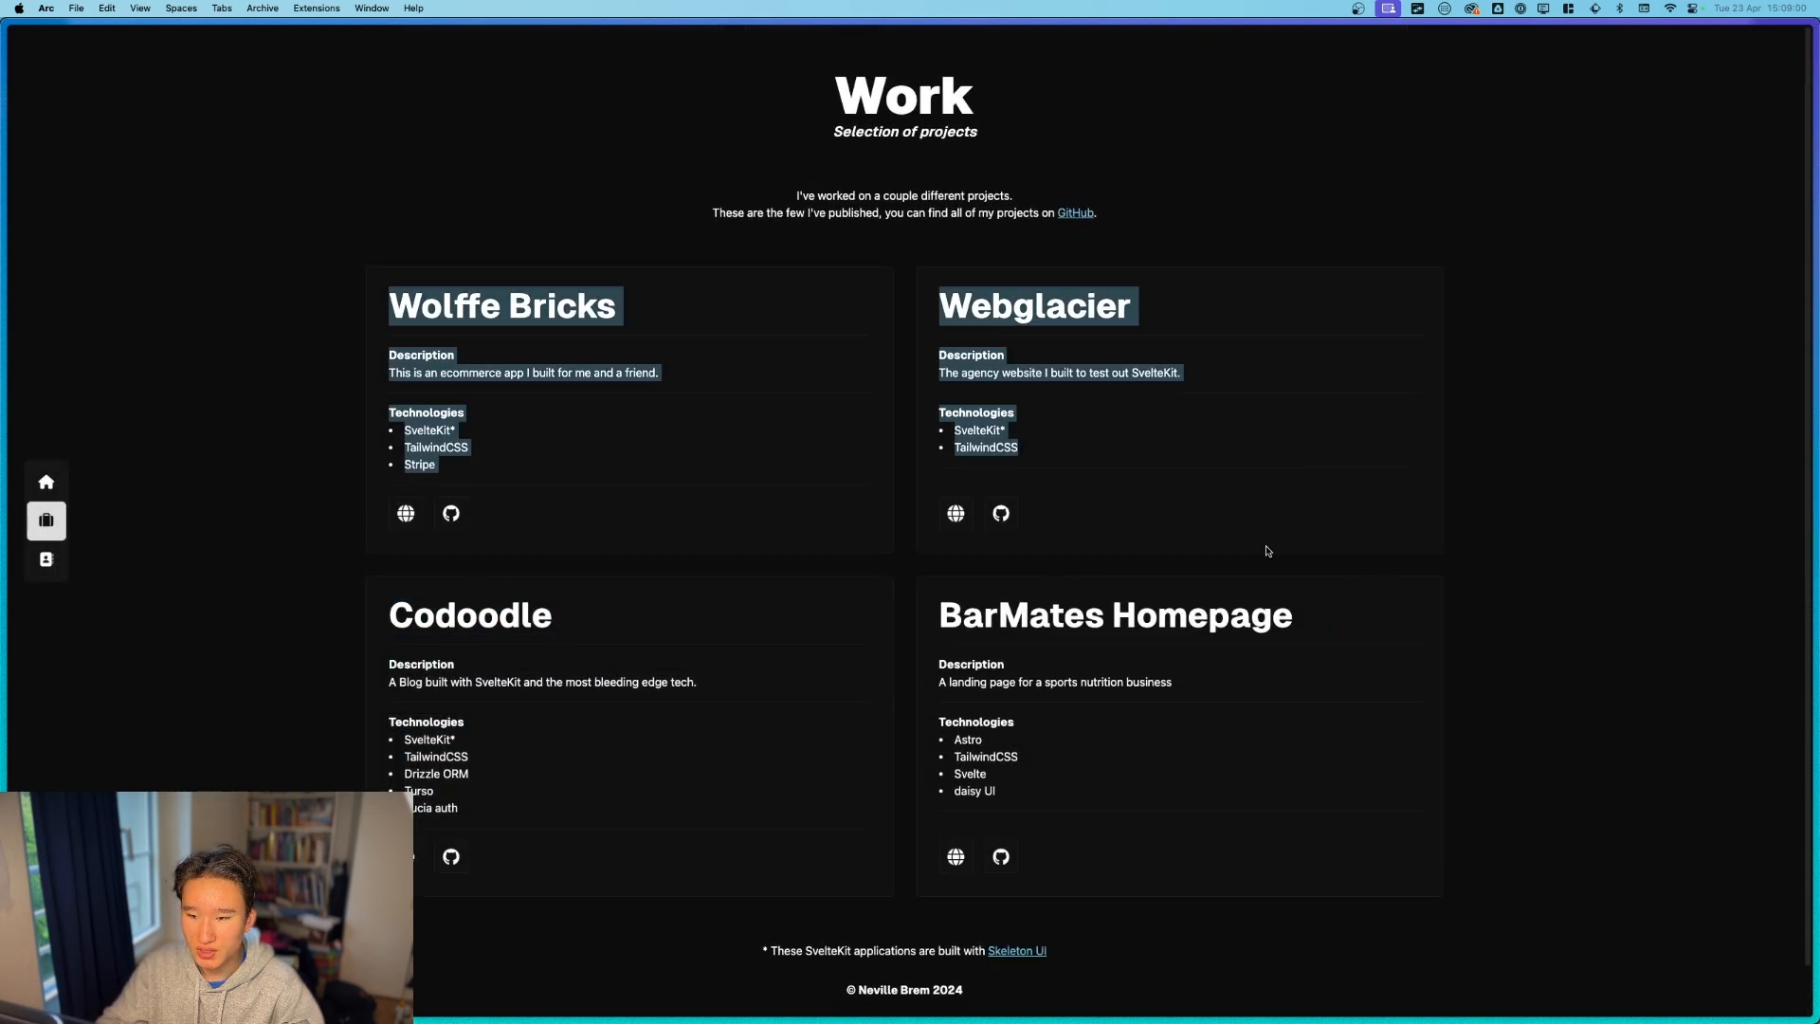
pyautogui.click(106, 536)
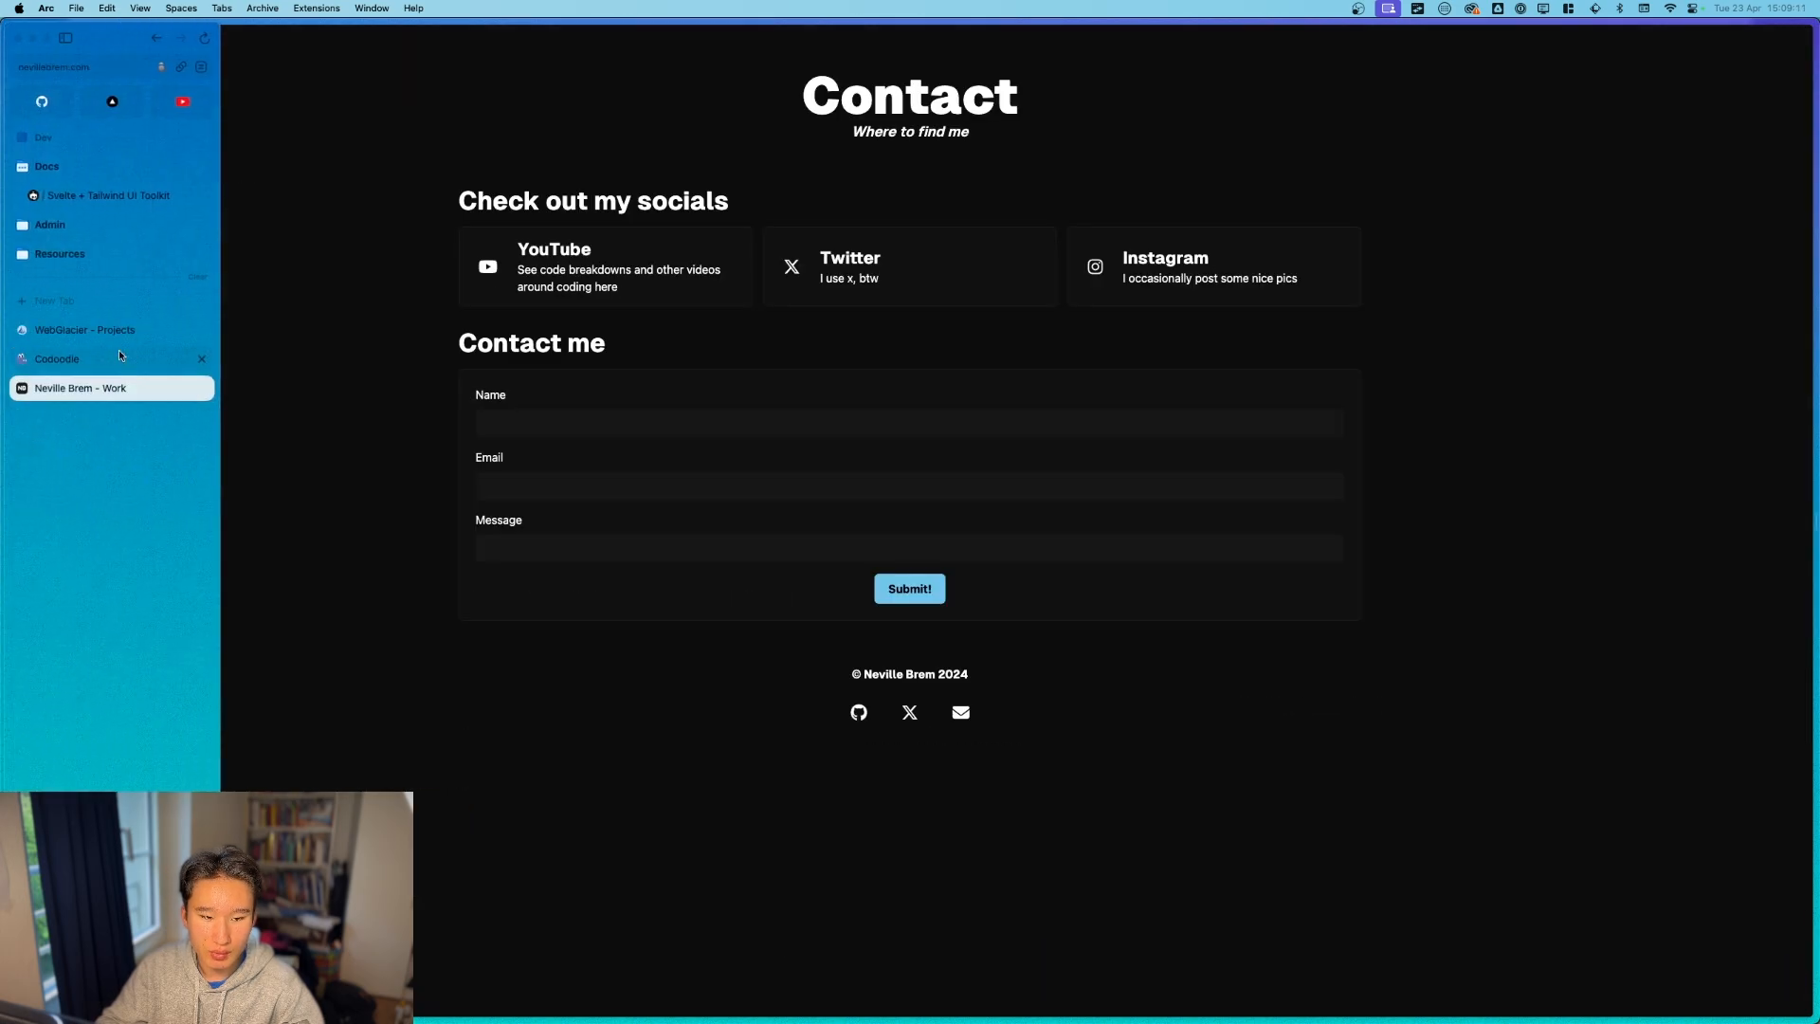
# Switch to the Codoodle blog tab showing its latest posts
pyautogui.click(56, 358)
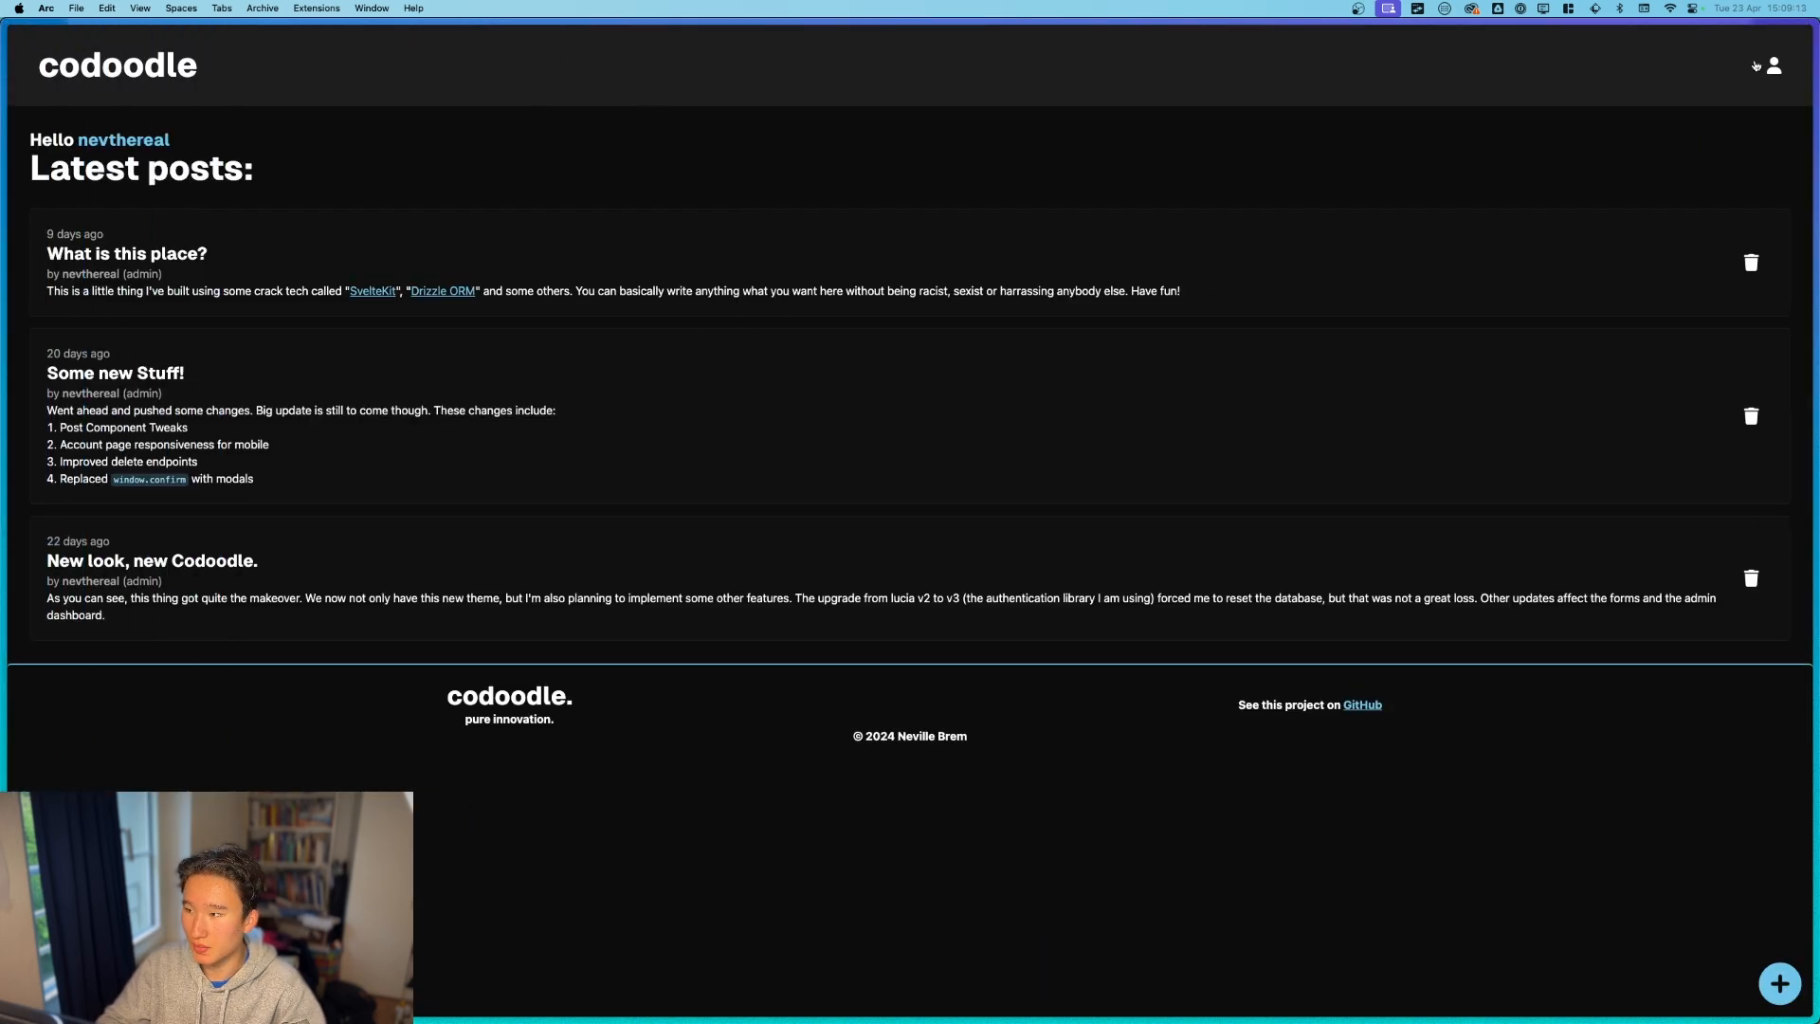
pyautogui.click(1775, 65)
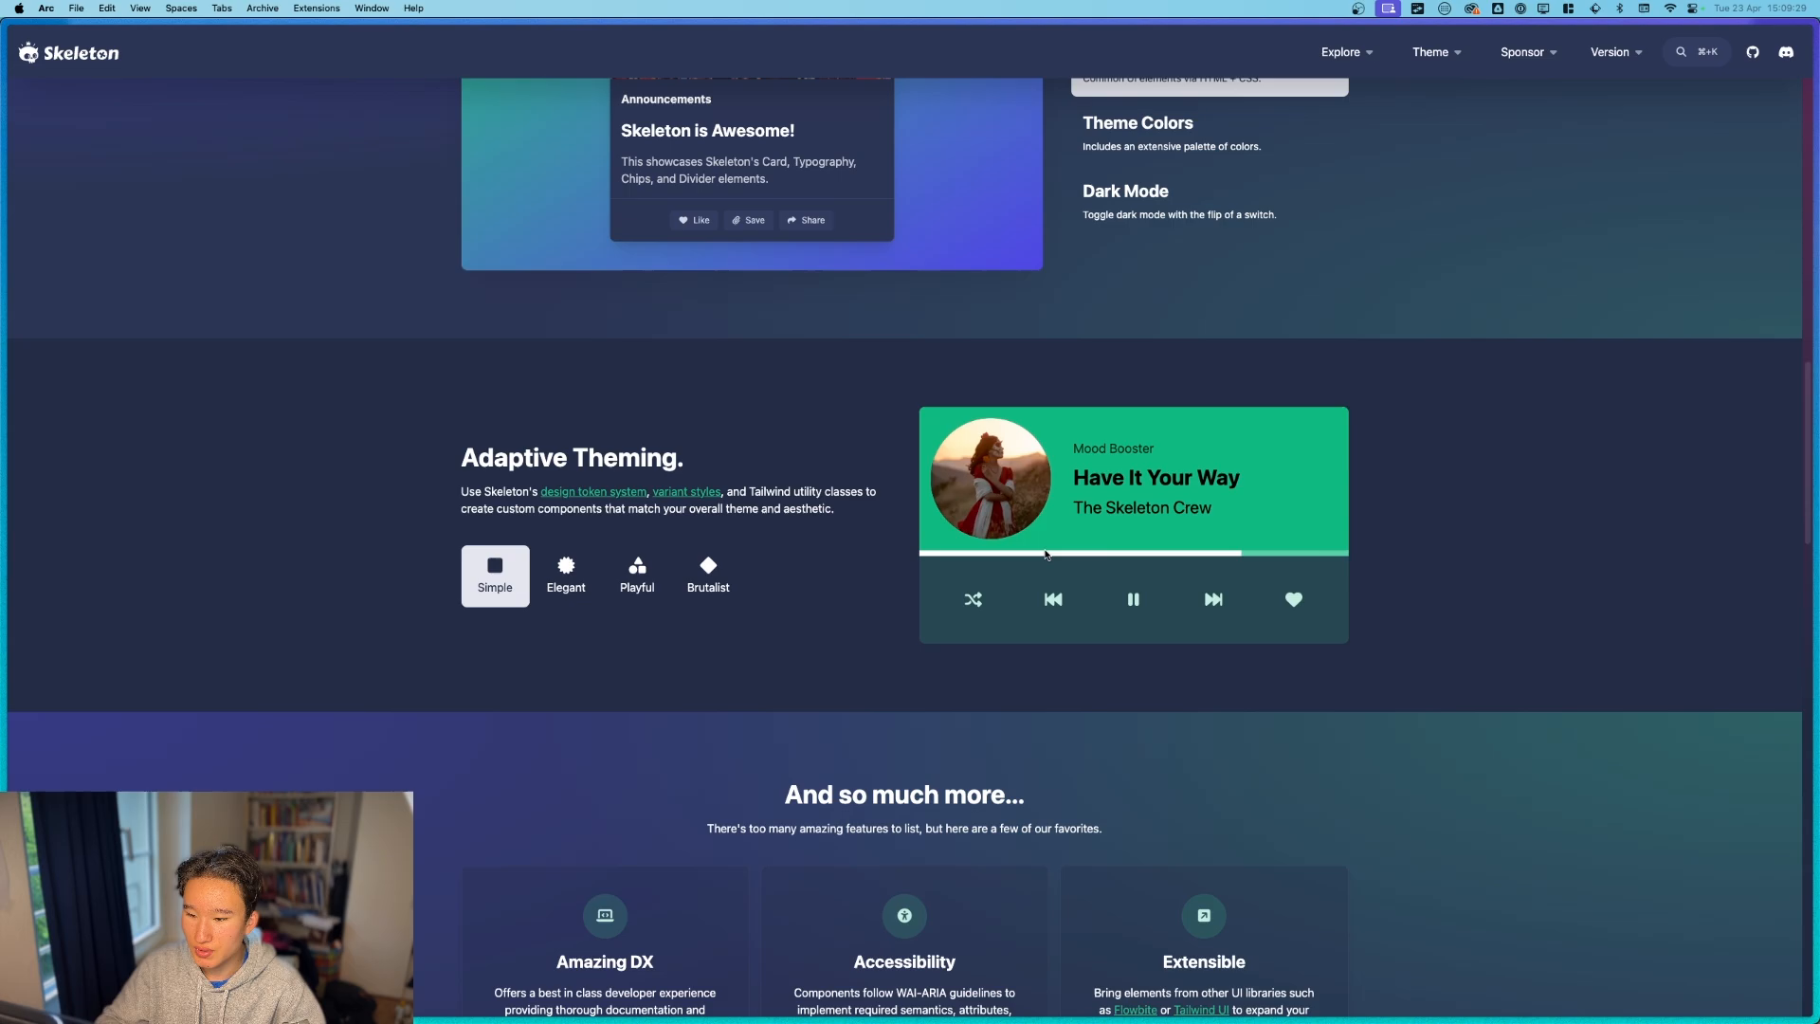
# Restyle the Adaptive Theming music player as Elegant, Playful and then Brutalist
pyautogui.click(565, 575)
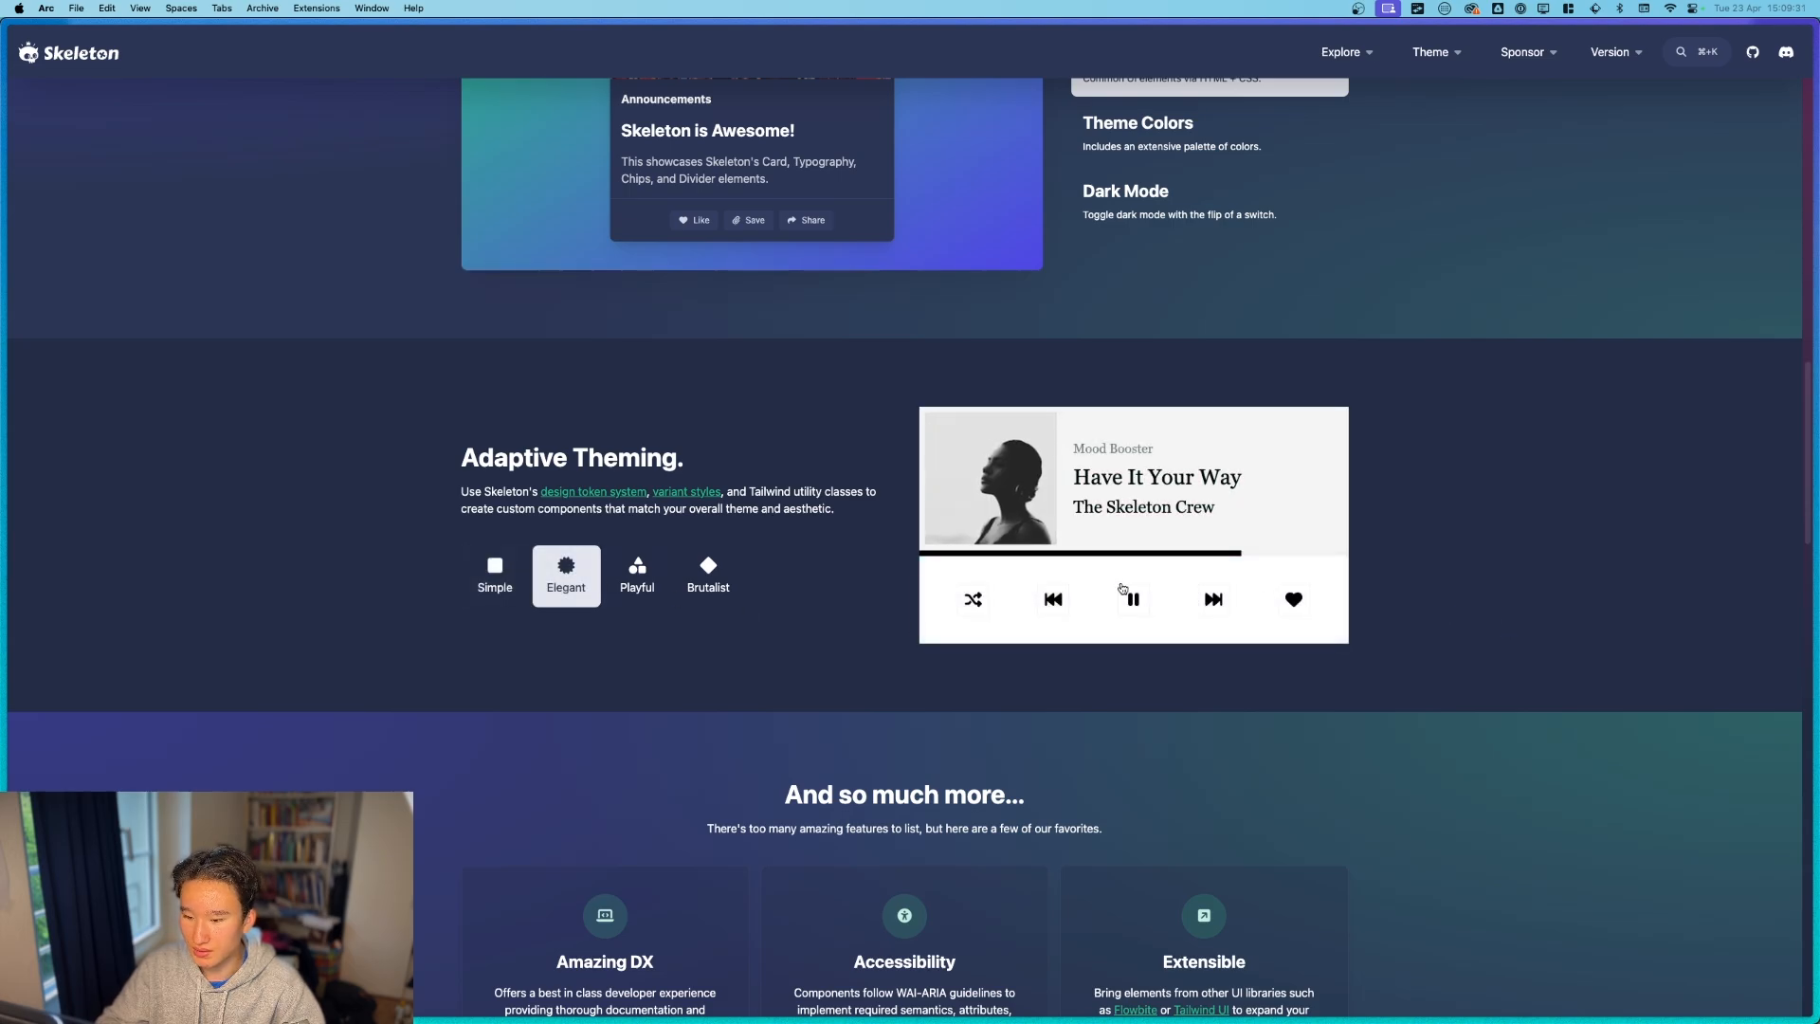
pyautogui.click(637, 574)
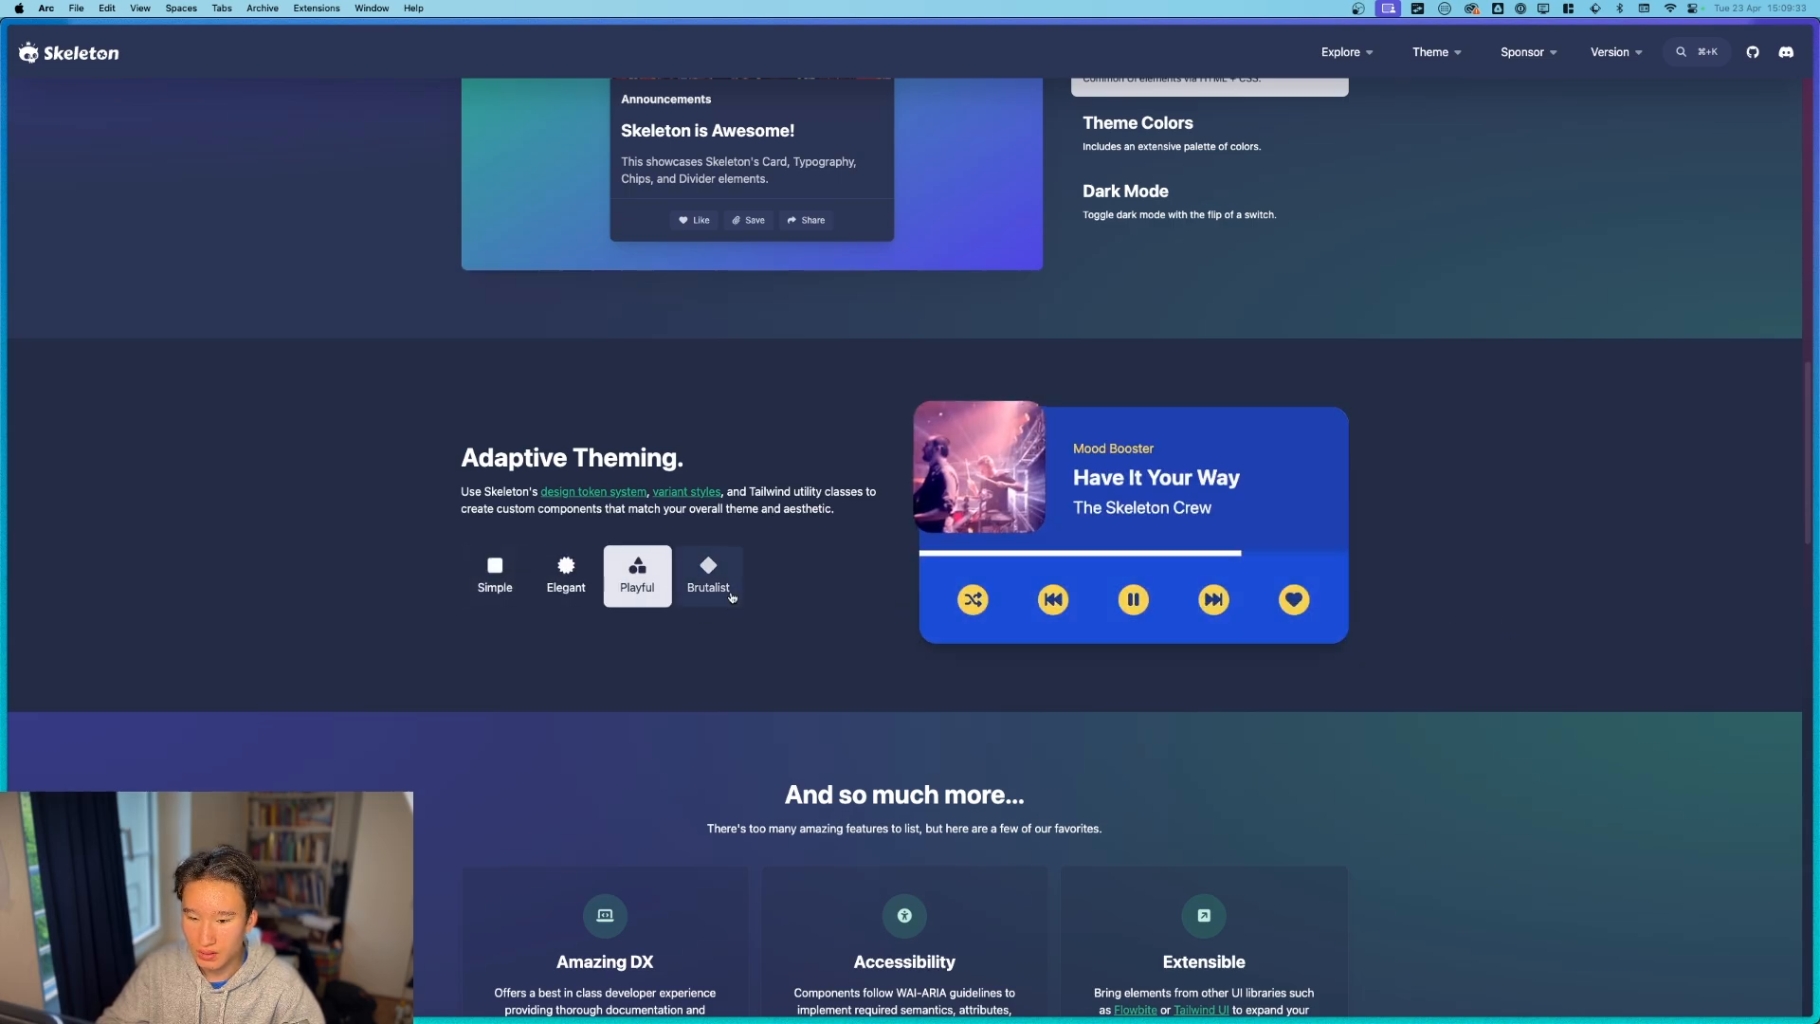
pyautogui.click(707, 575)
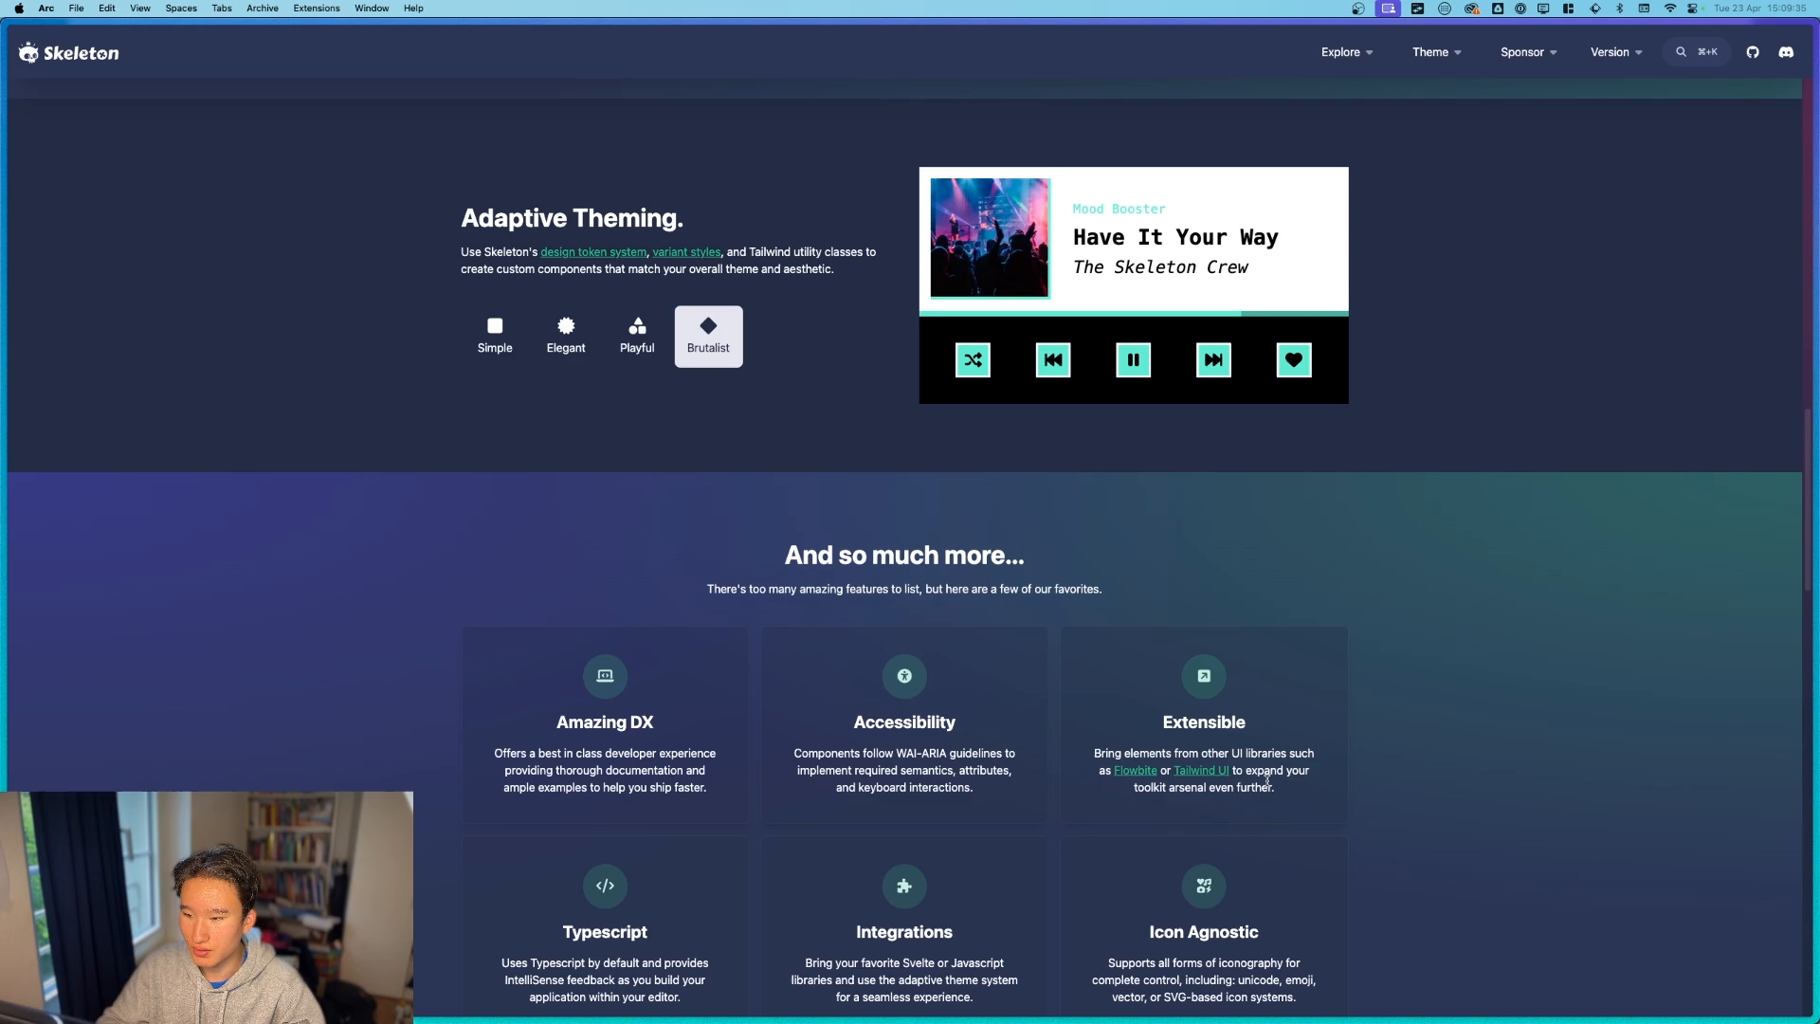
pyautogui.click(1433, 53)
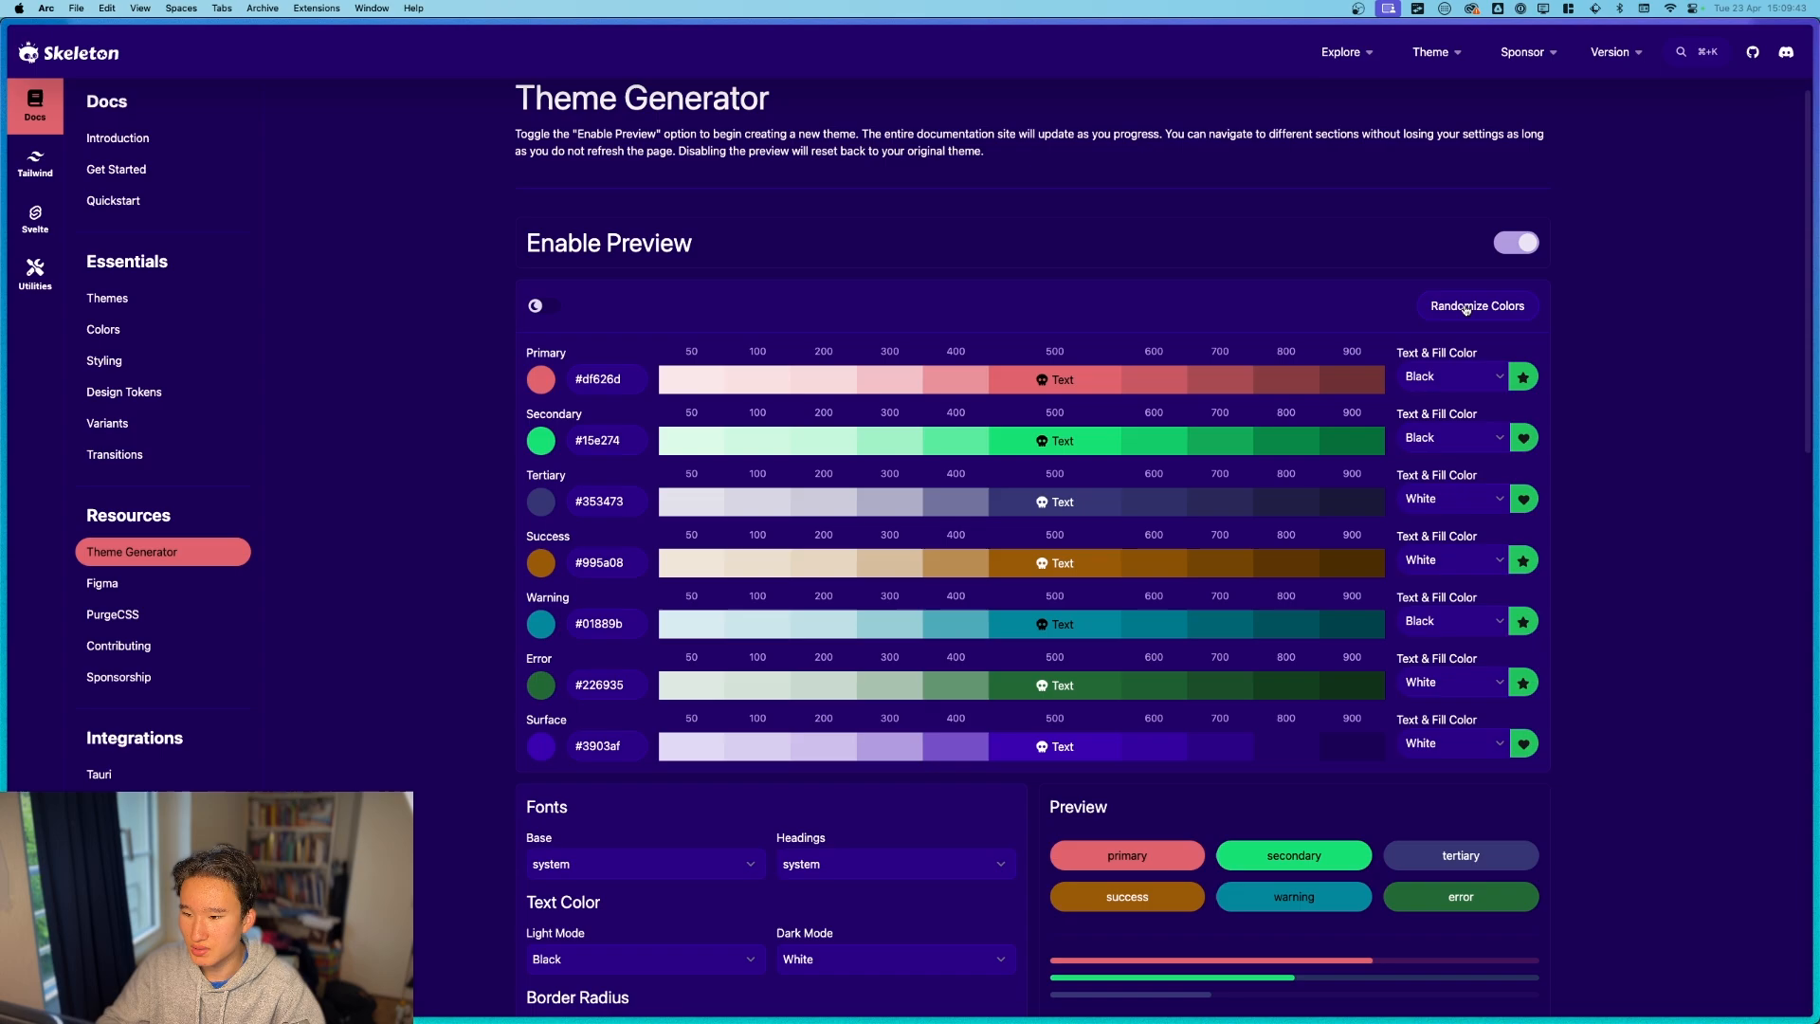
# In the Theme Generator choose a base border radius value from its dropdown
pyautogui.click(1477, 305)
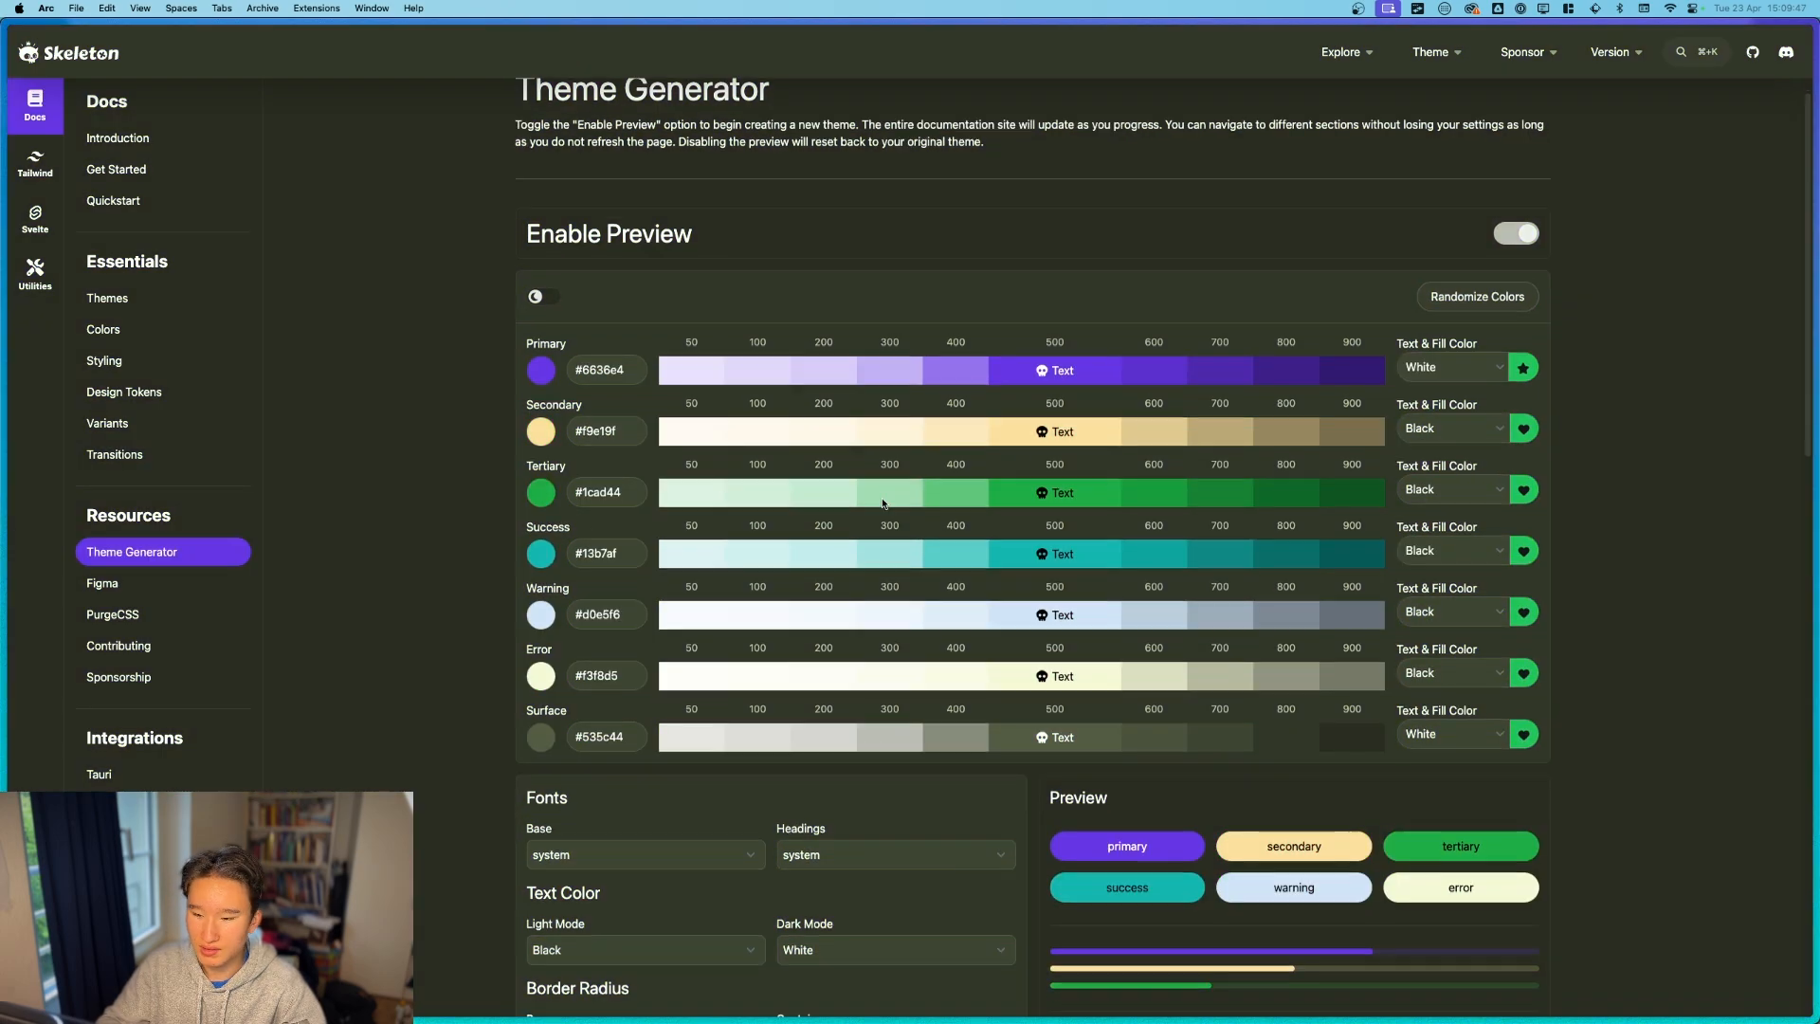
pyautogui.scroll(-3)
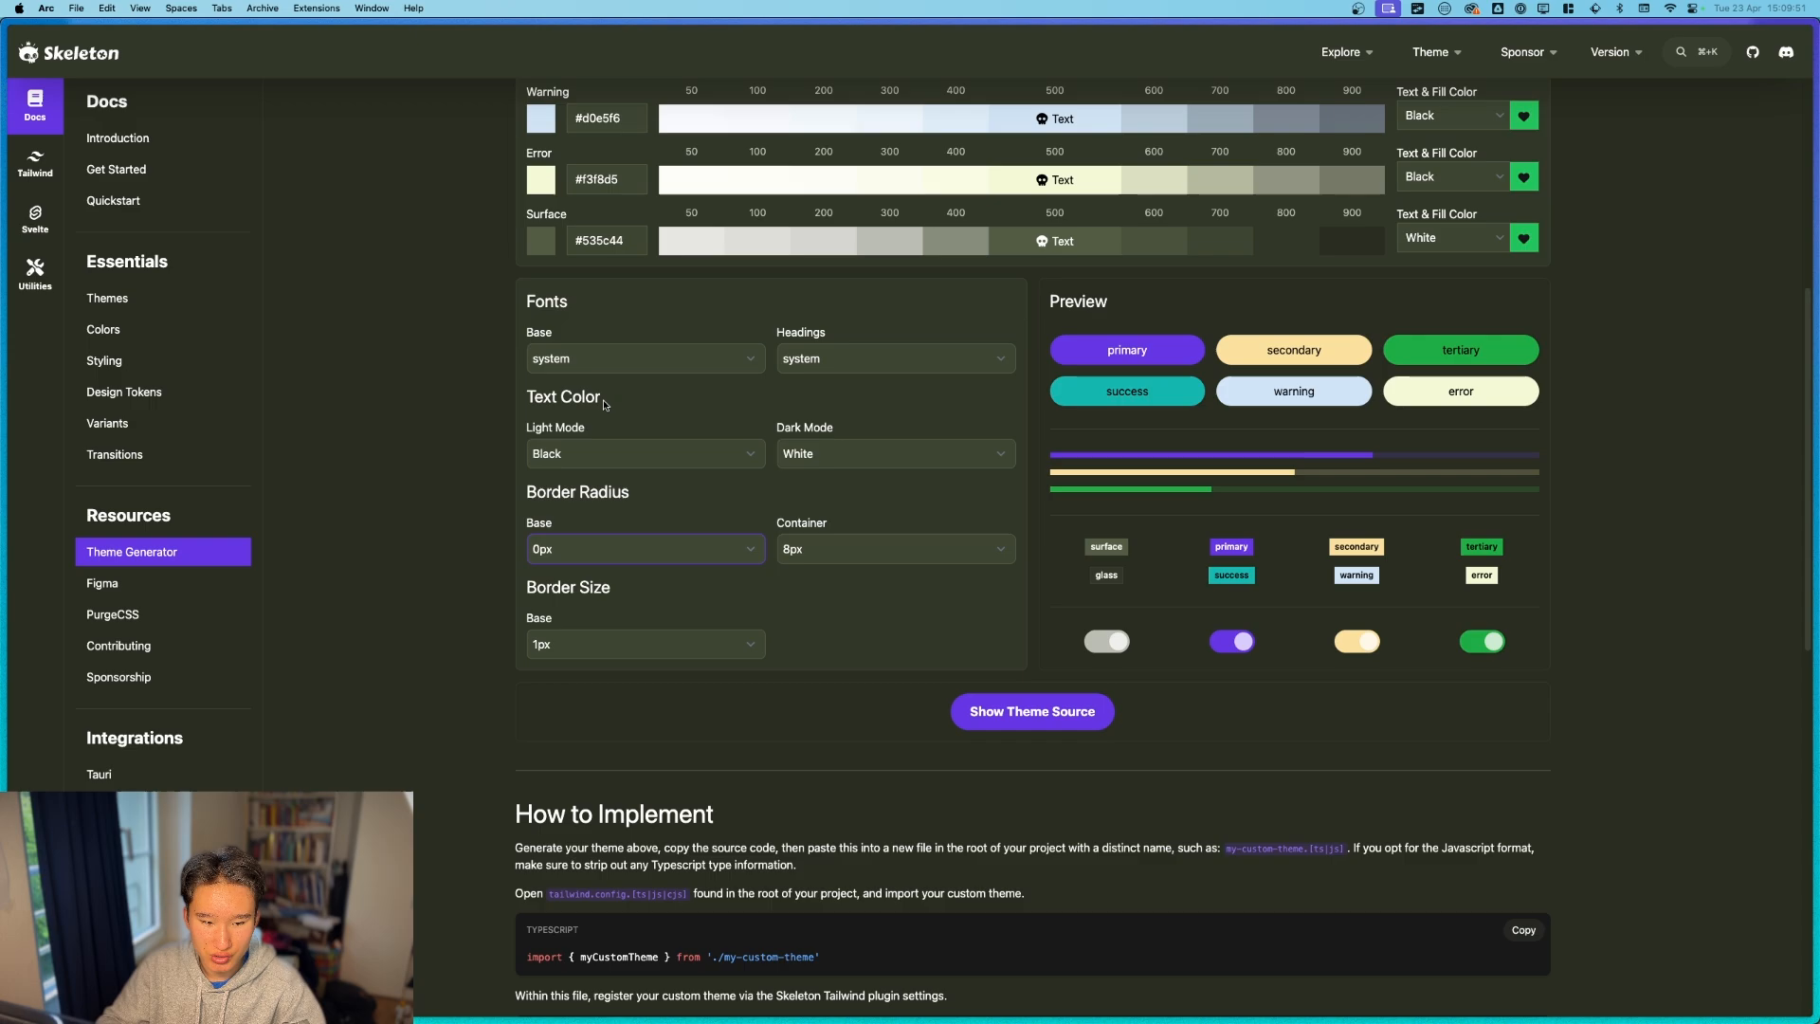
pyautogui.click(642, 548)
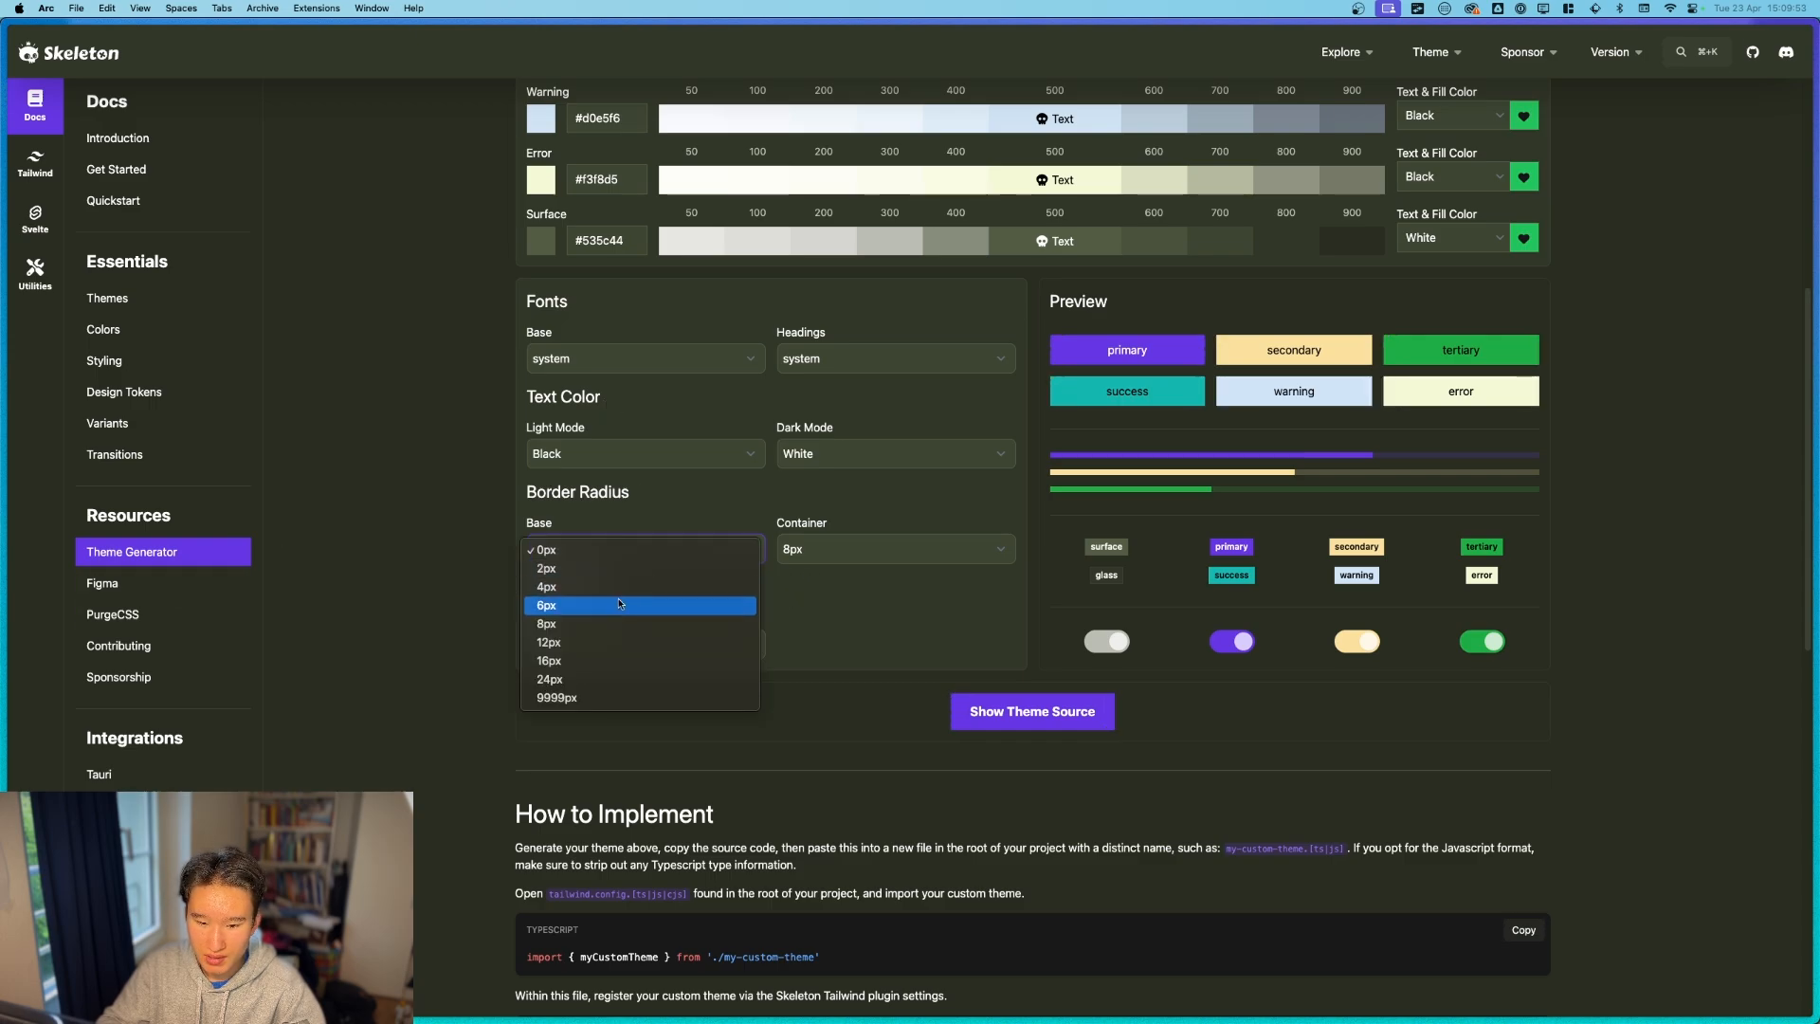
pyautogui.click(547, 605)
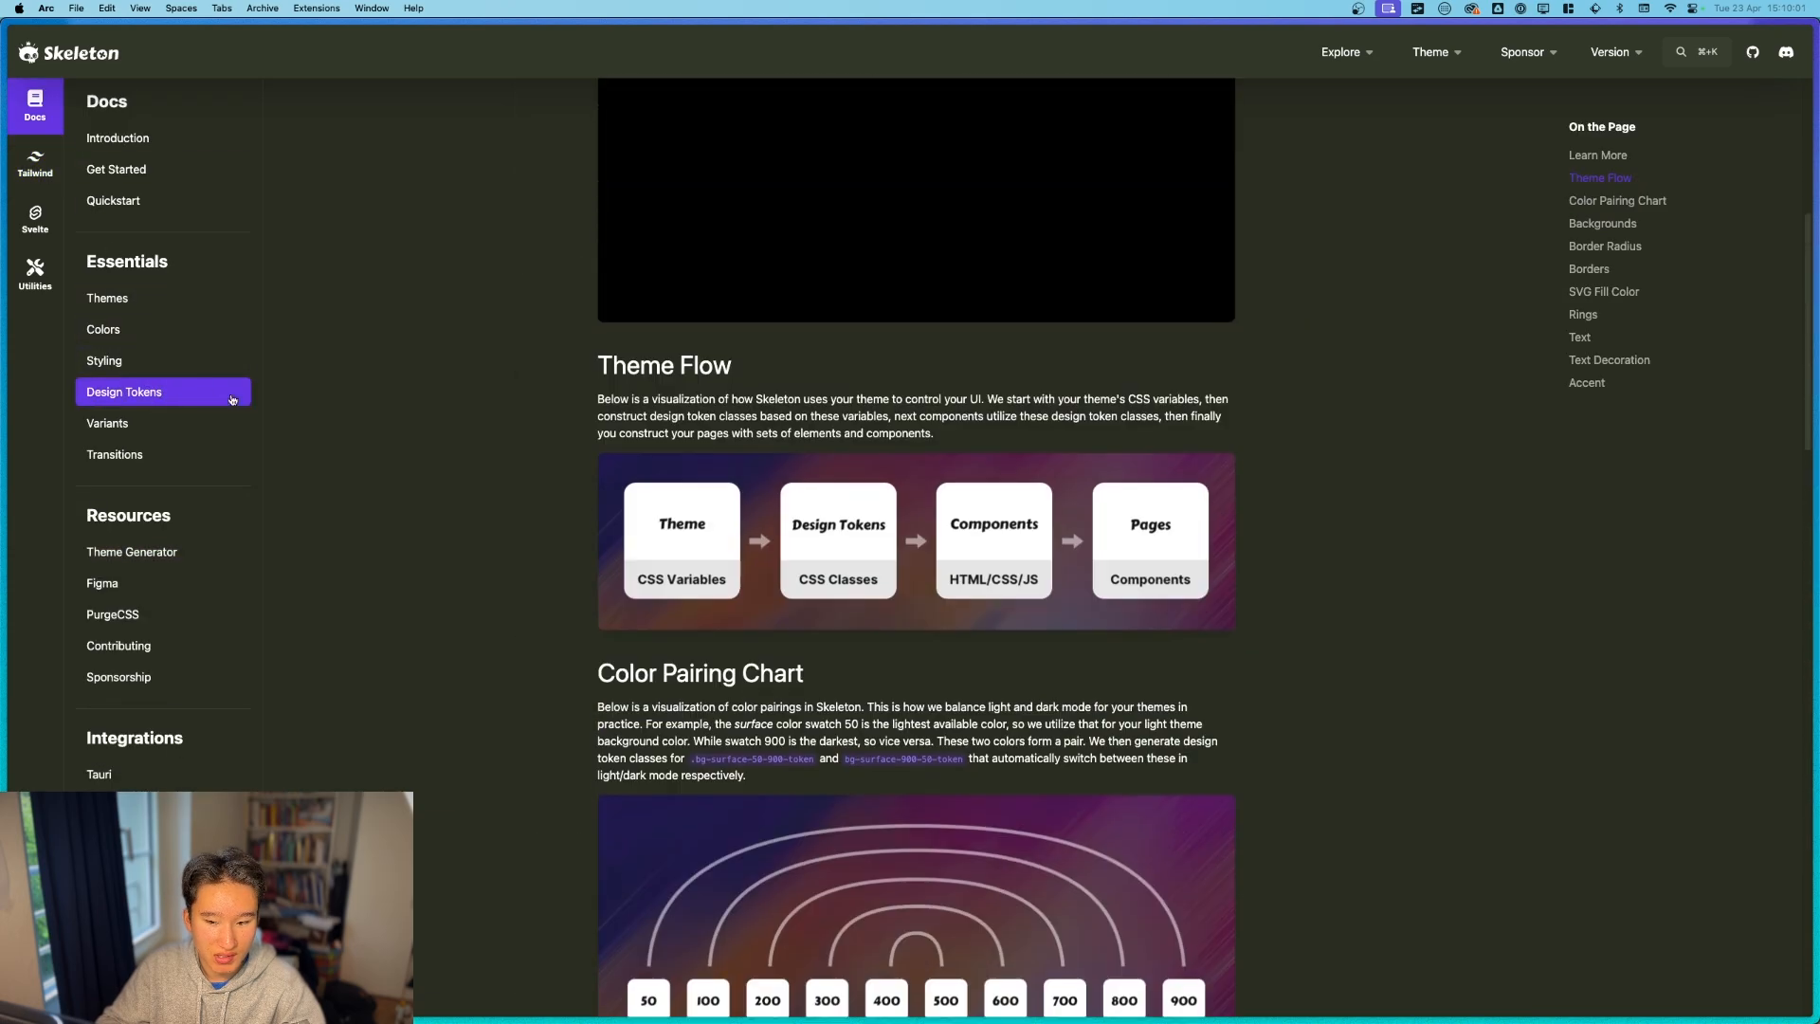
# Scroll the Design Tokens docs down to the Border Radius and border classes
pyautogui.scroll(-3)
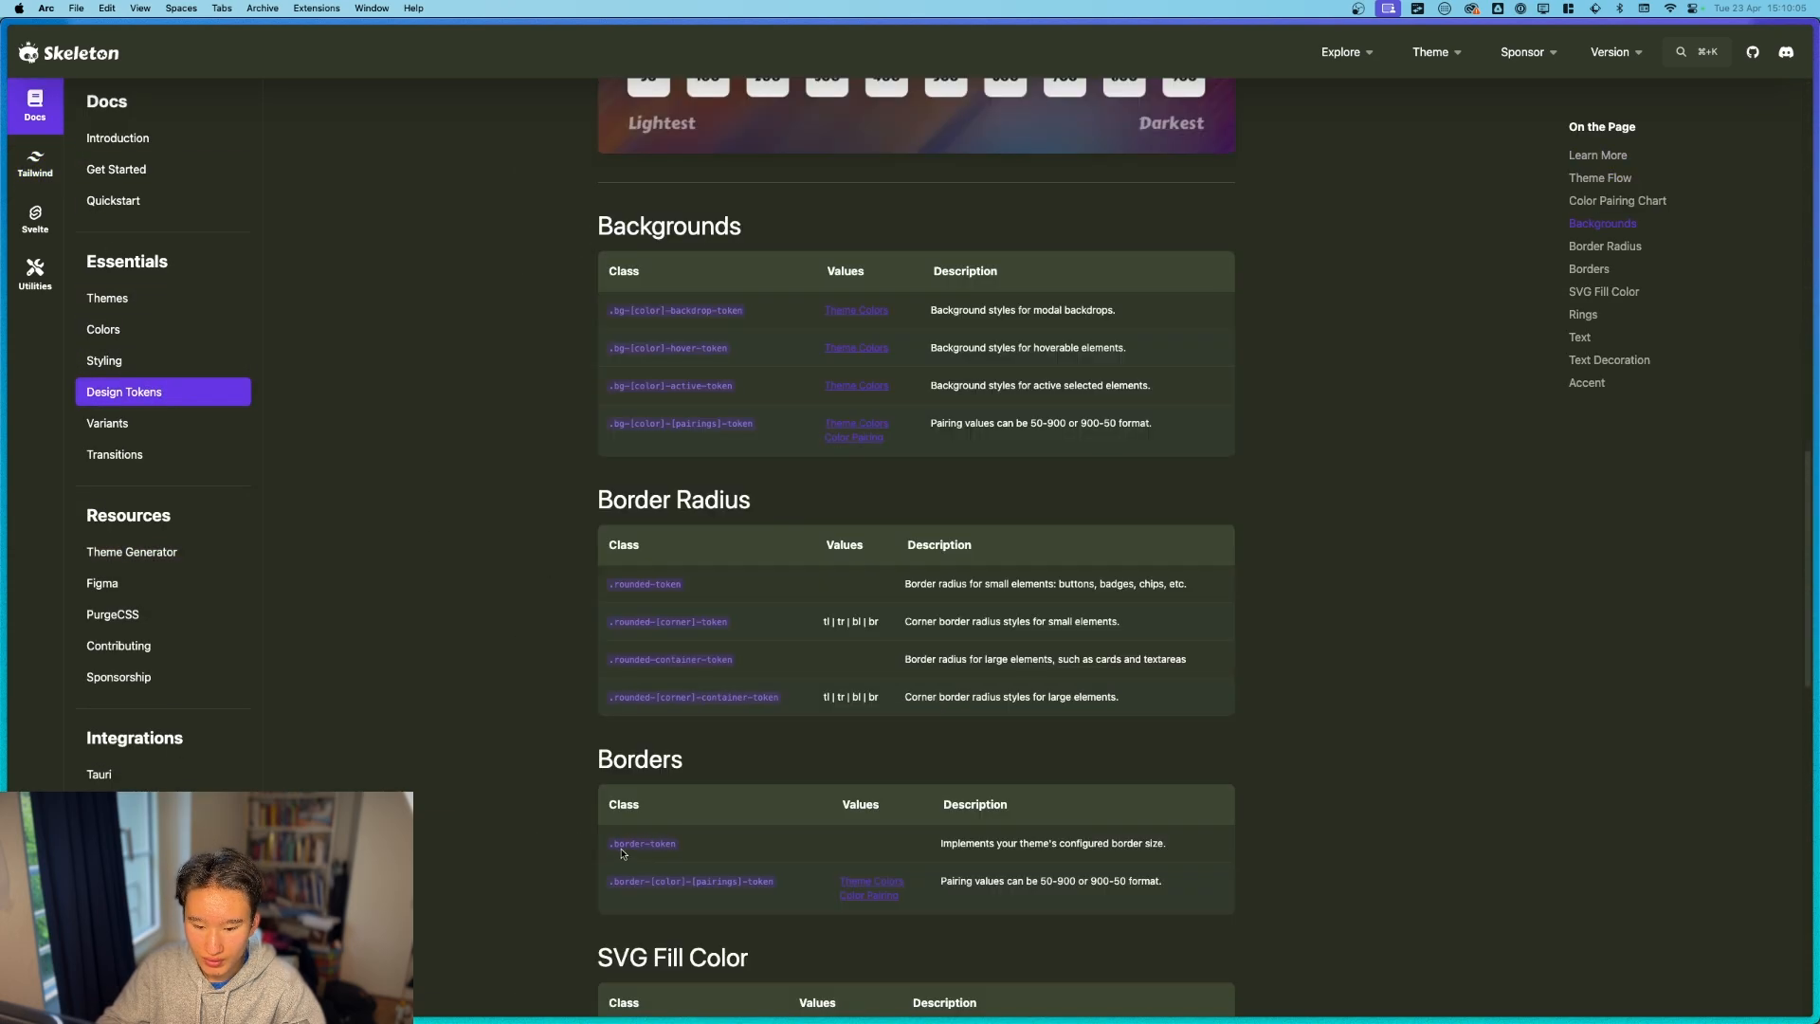
pyautogui.scroll(-3)
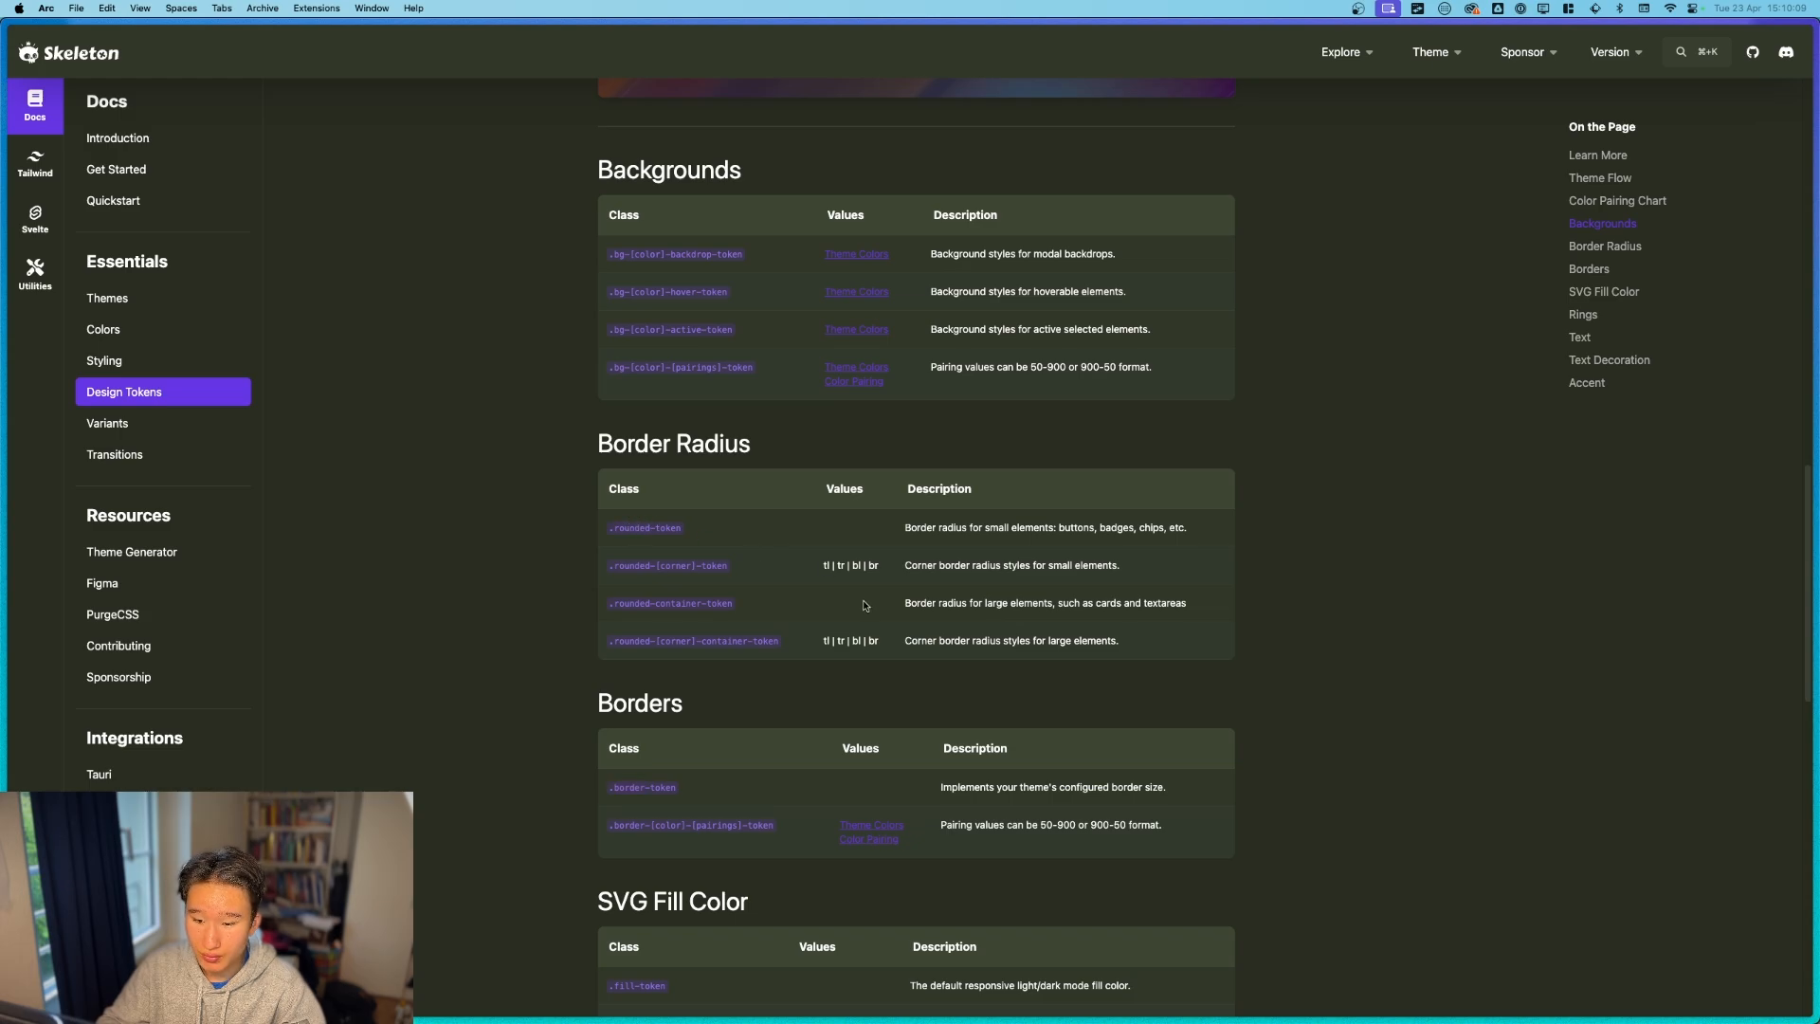
pyautogui.scroll(-3)
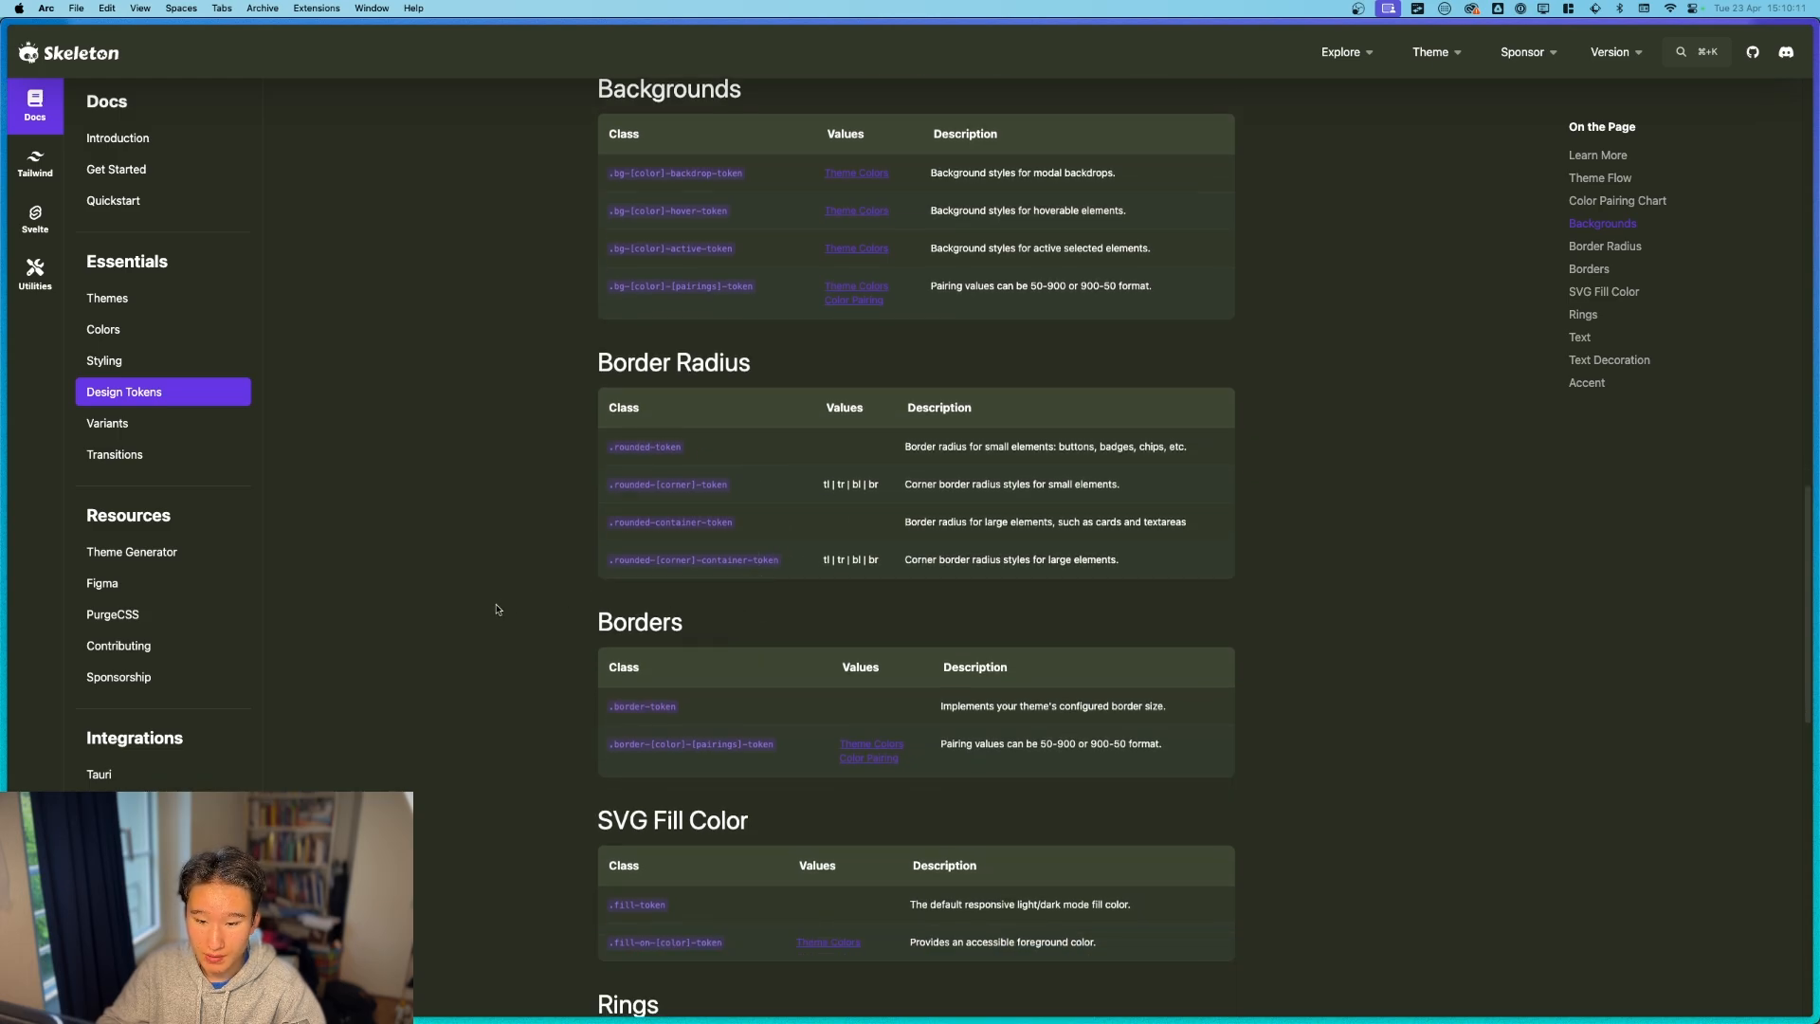
pyautogui.scroll(-3)
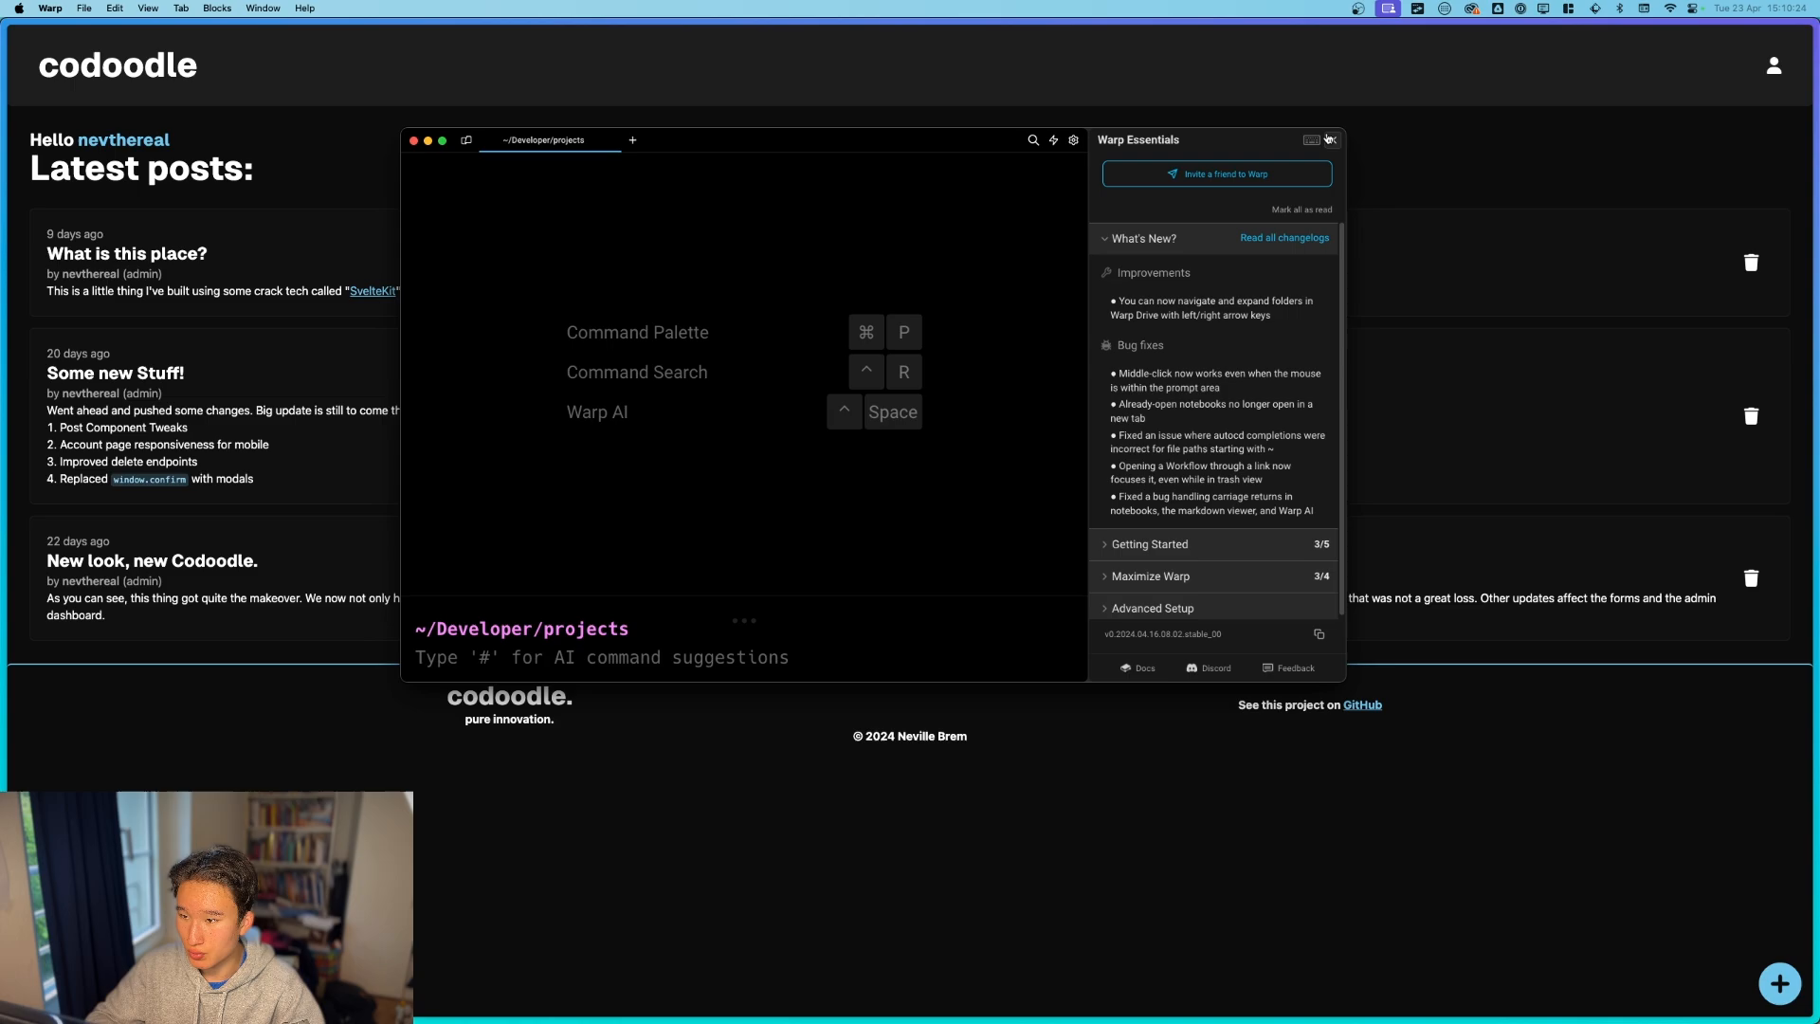
# Run bun create skeleton-app@latest to scaffold skeleton-sample in the projects folder
pyautogui.click(1331, 139)
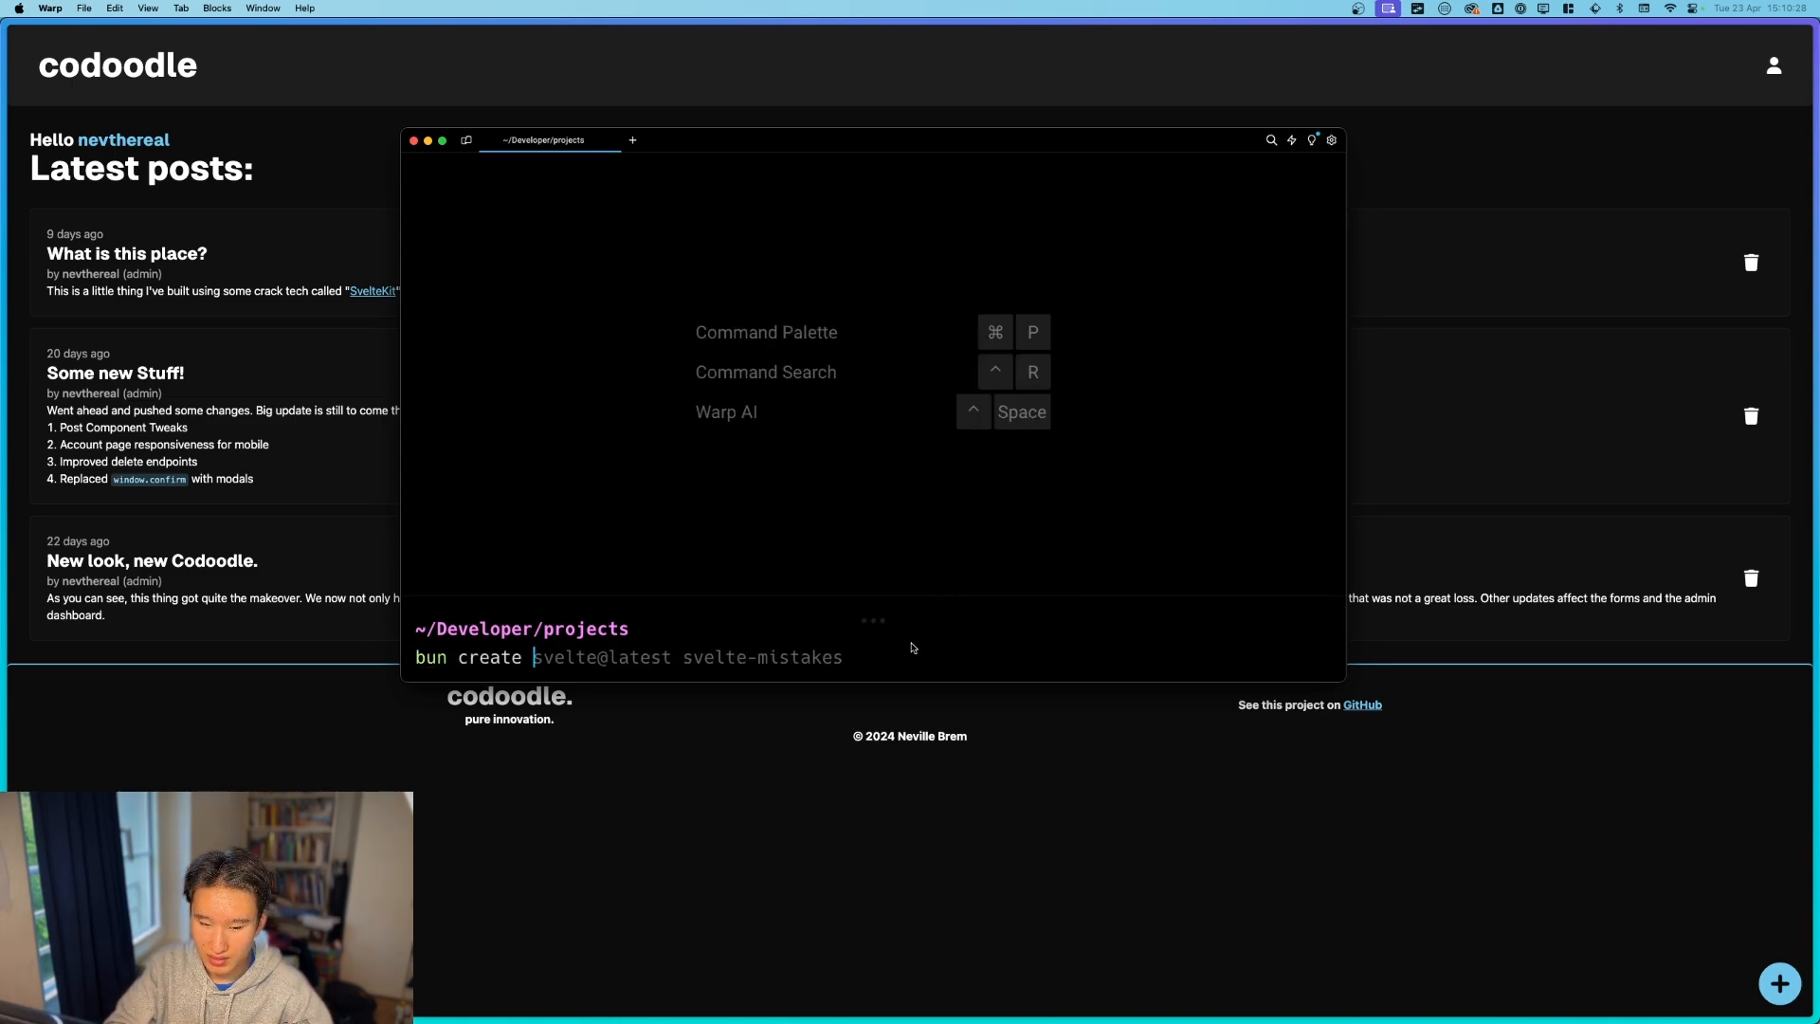
pyautogui.write('skeleton-a')
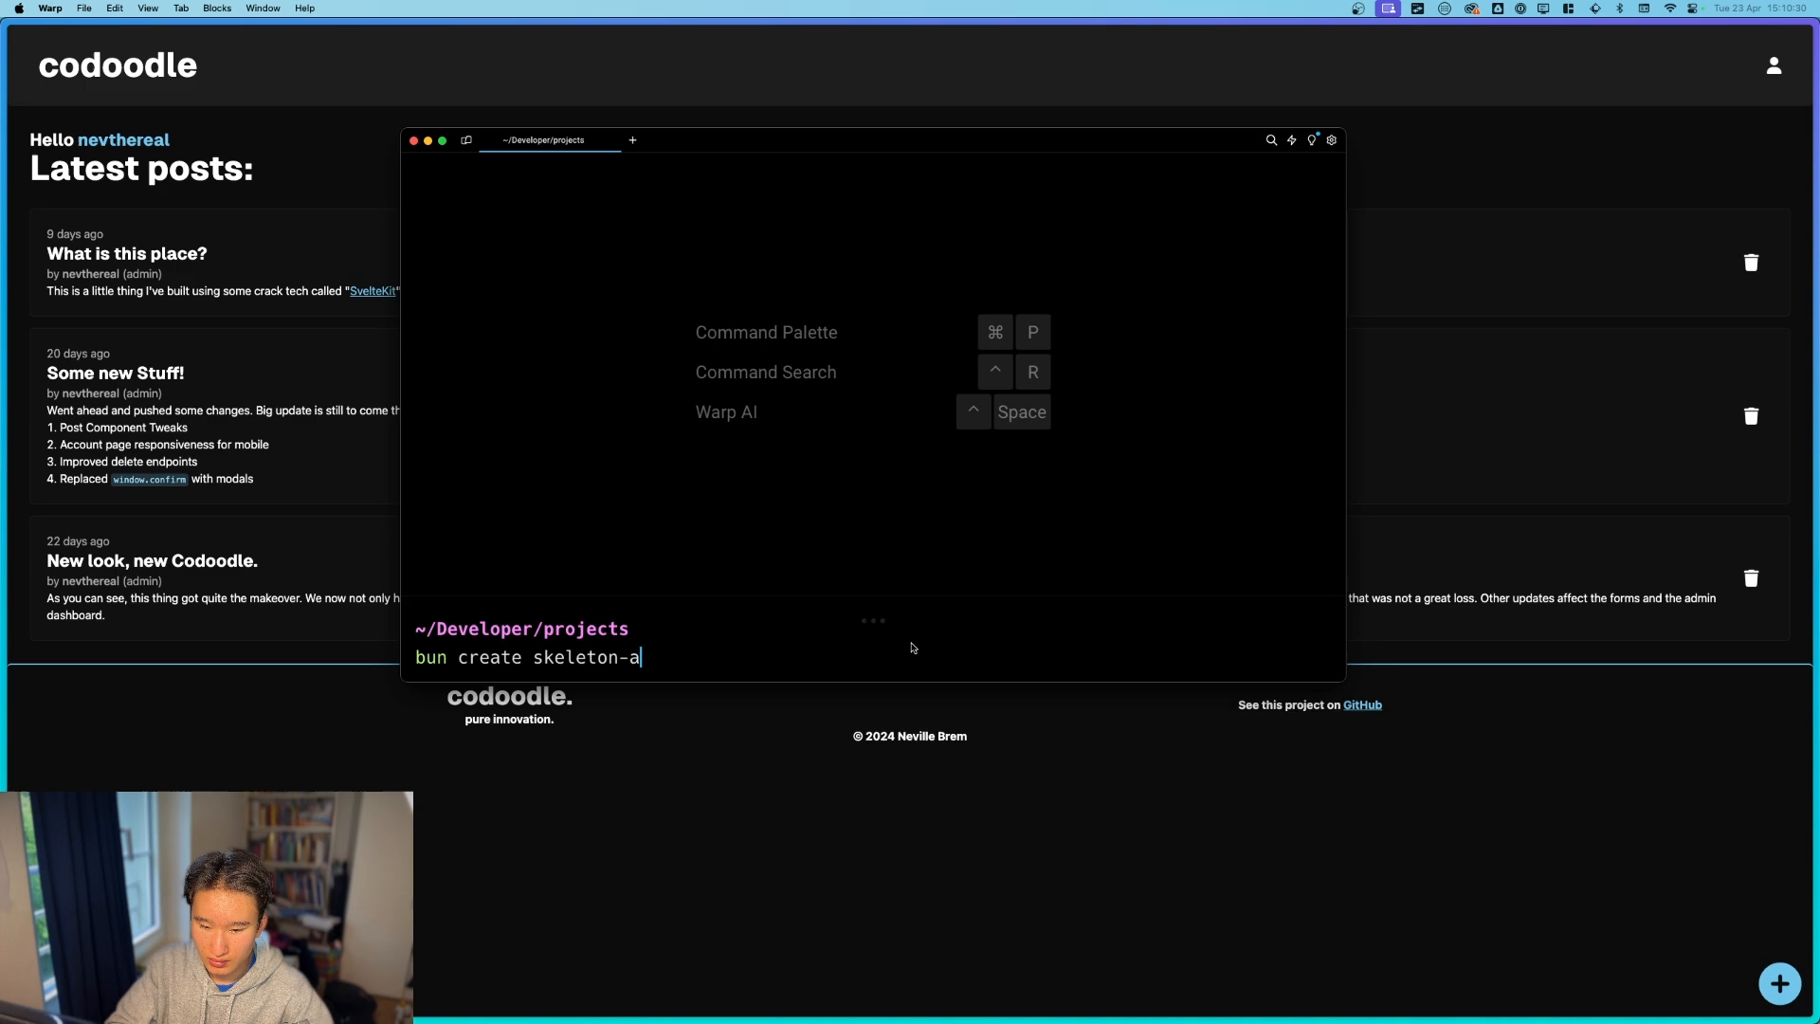
pyautogui.write('pp@latest')
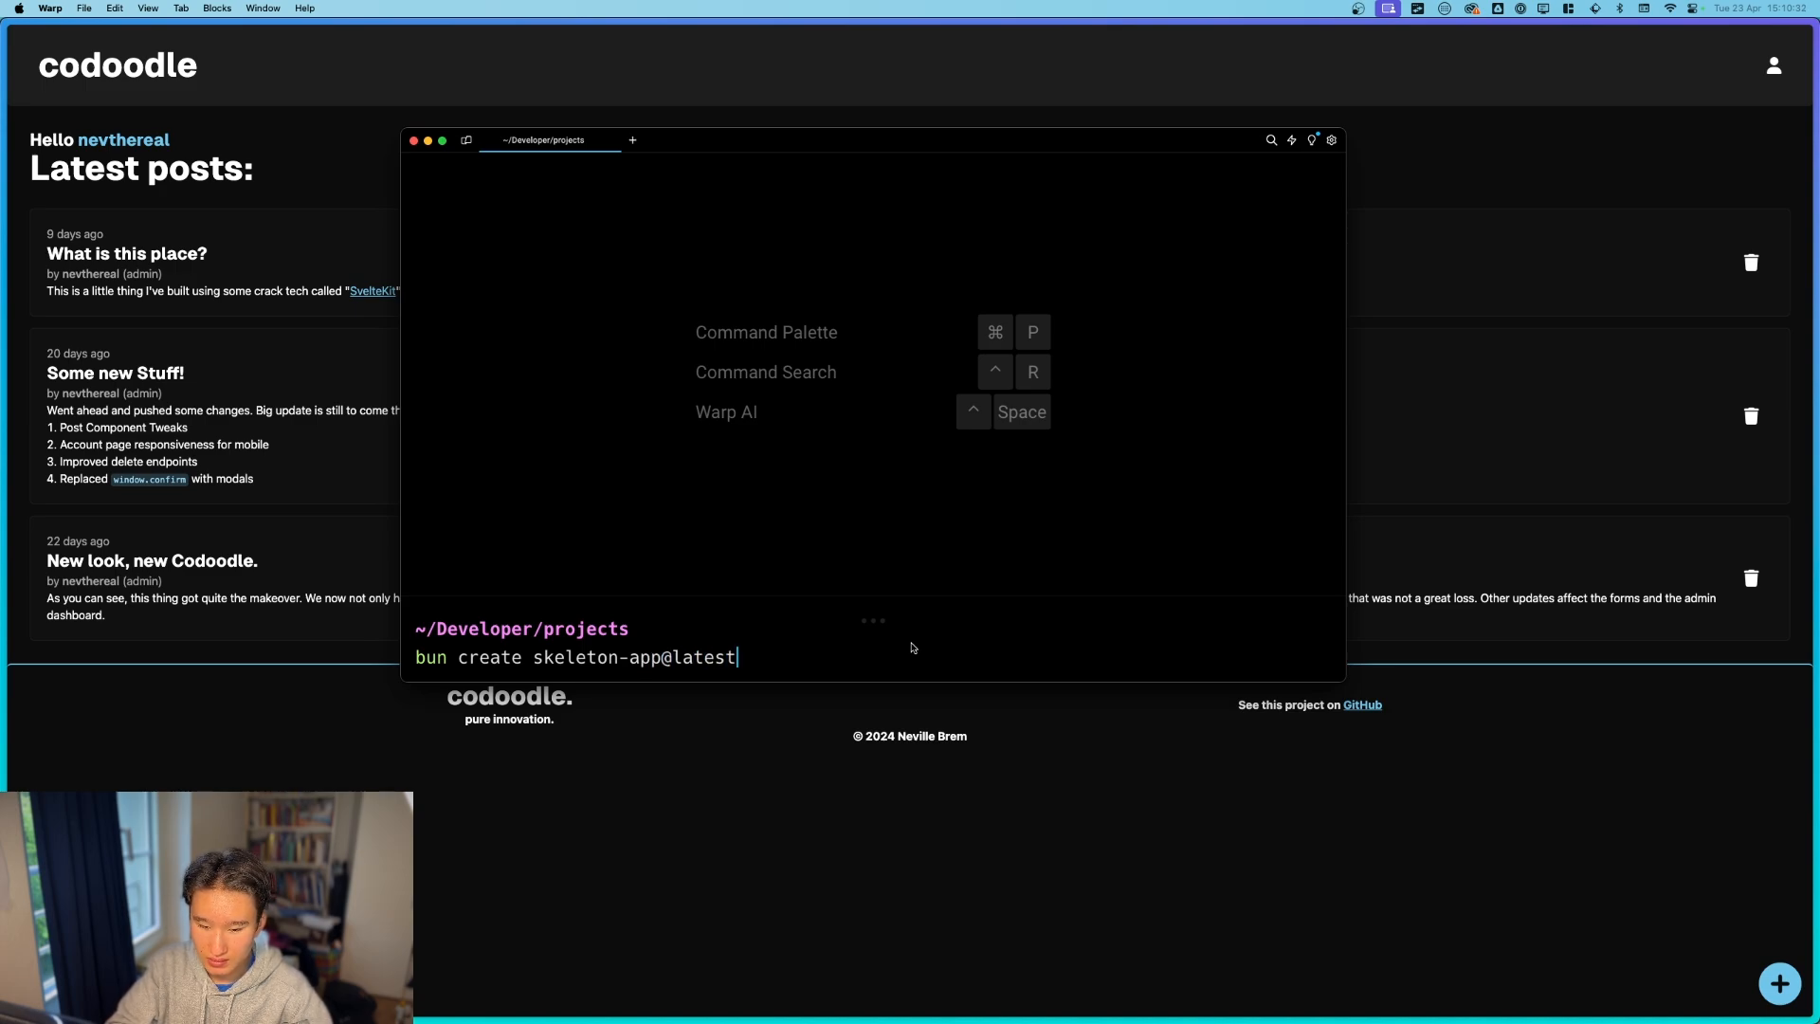
pyautogui.write('TheCreators/')
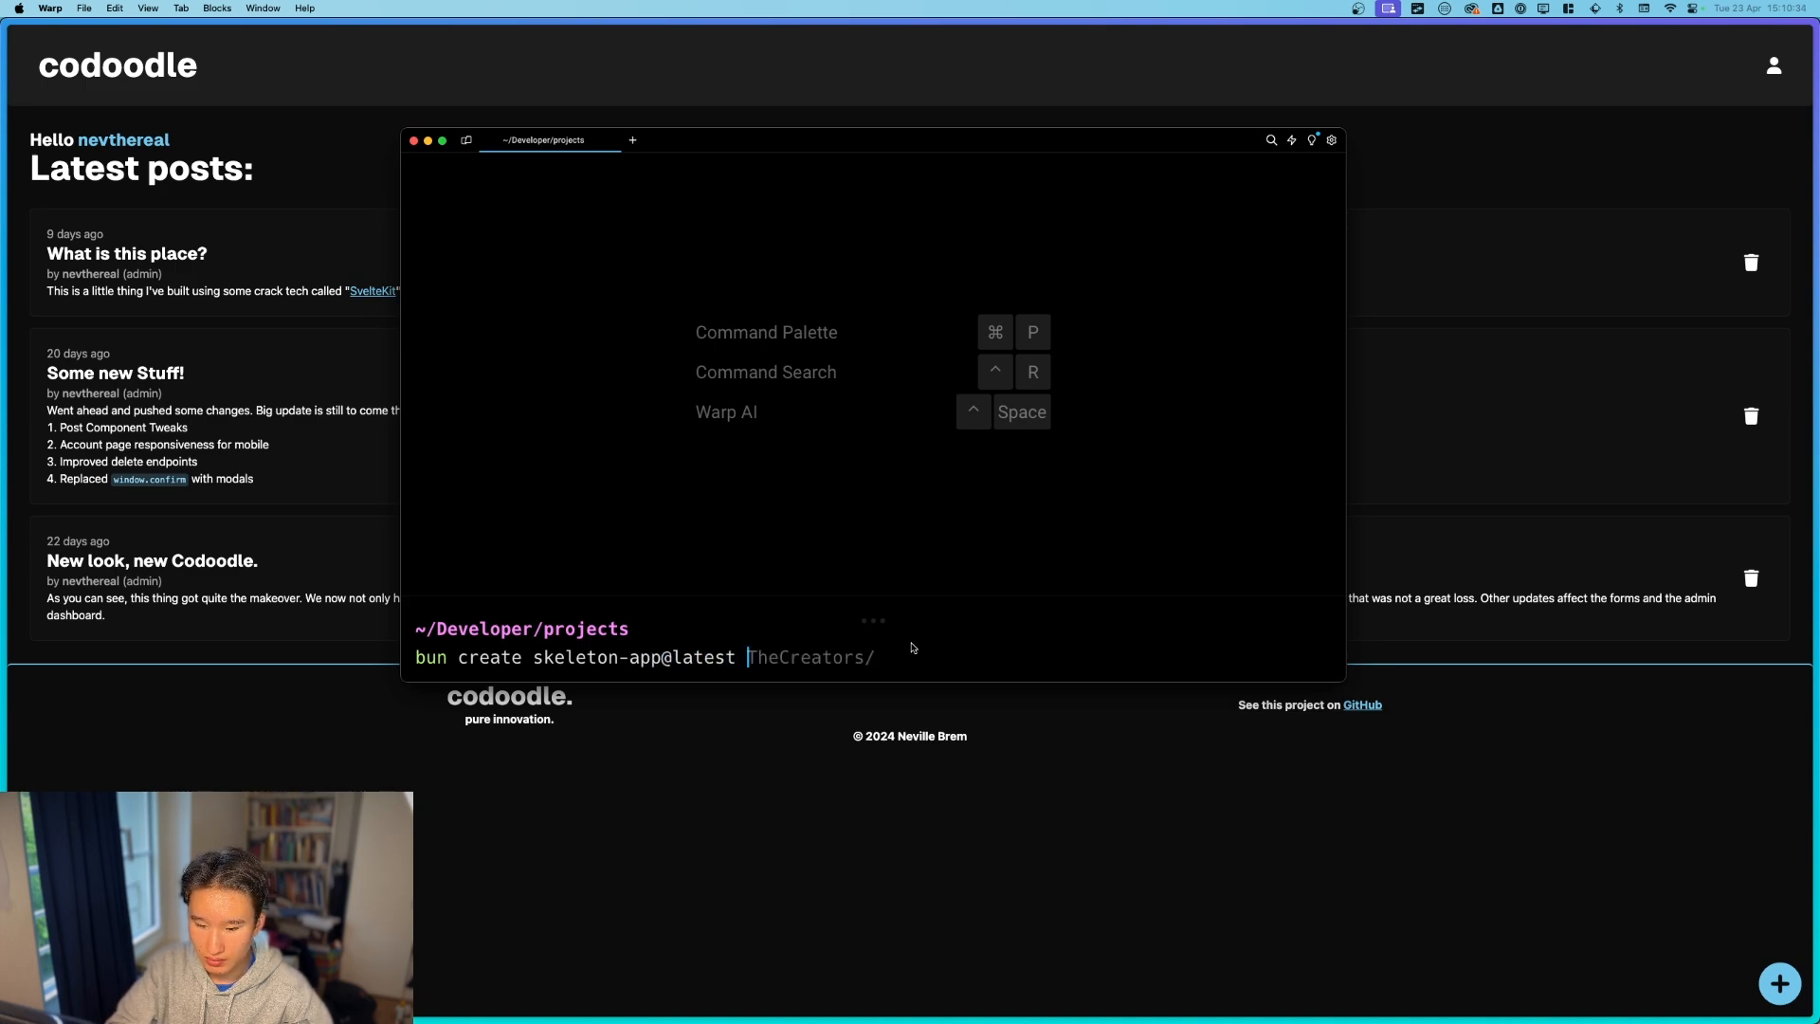
pyautogui.write('skeleton-.')
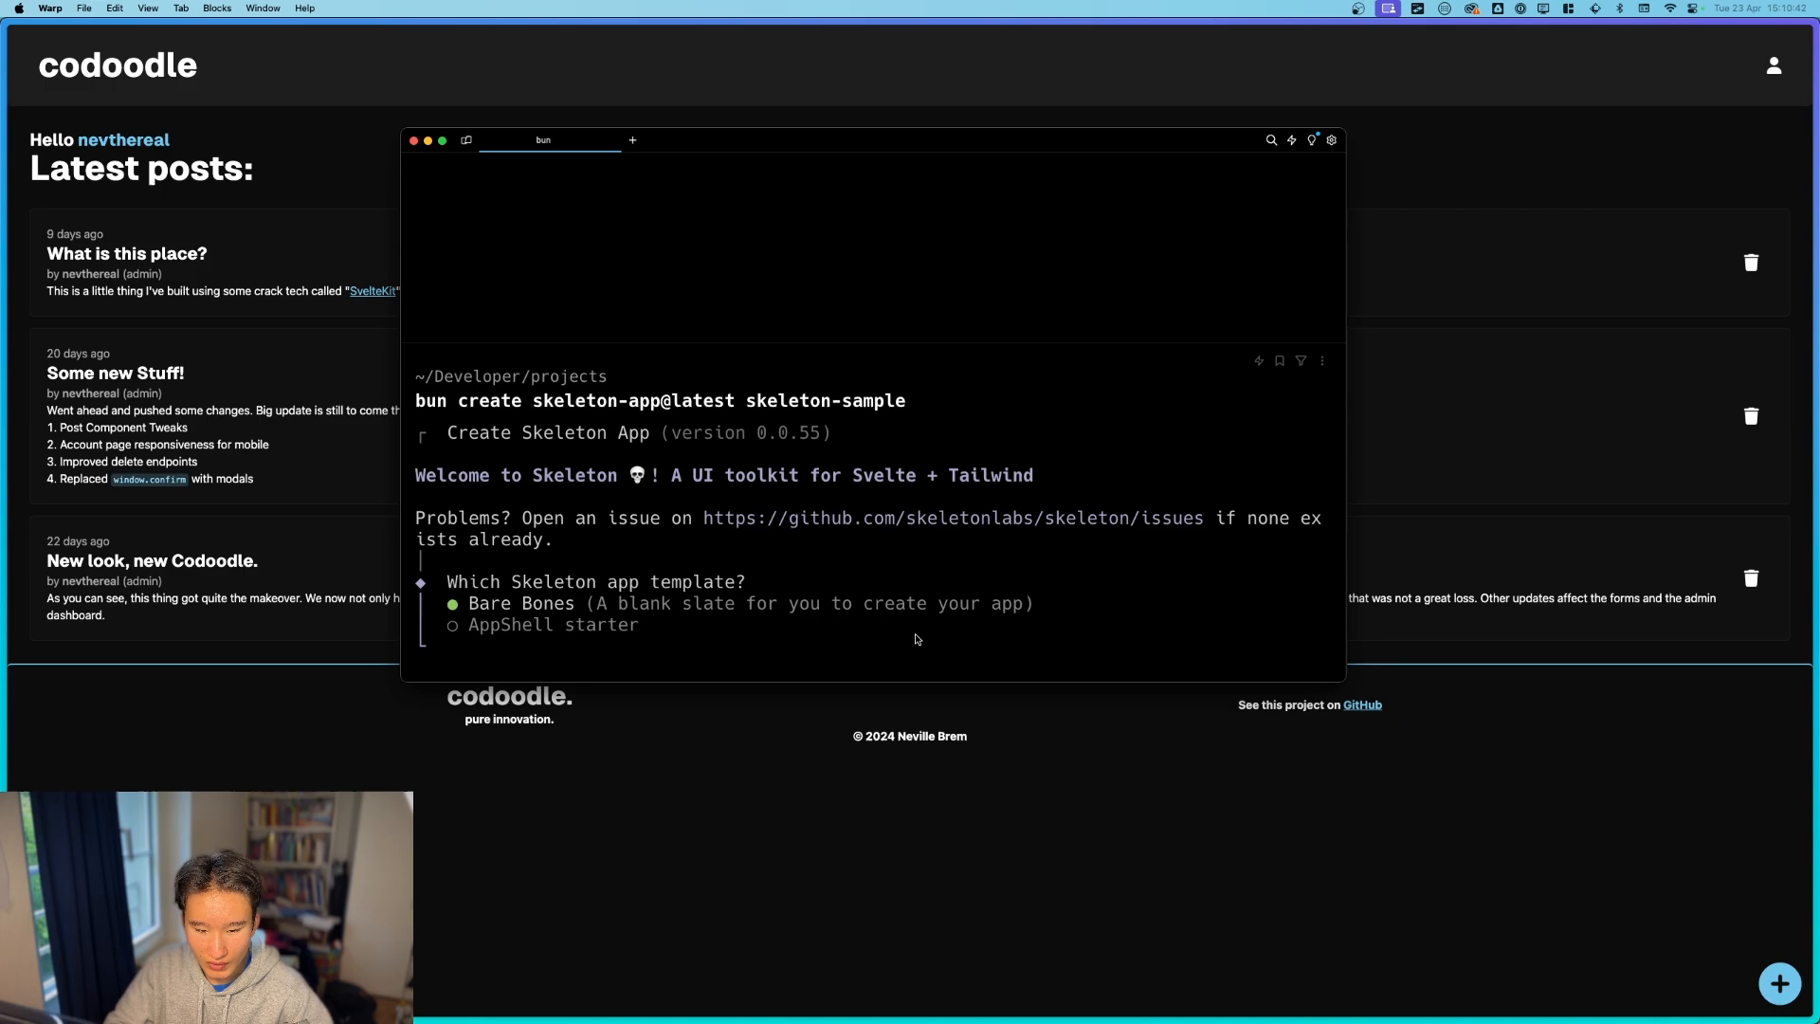
# Pick the AppShell starter with Tailwind typography and TypeScript, then open it in VS Code
pyautogui.press('down')
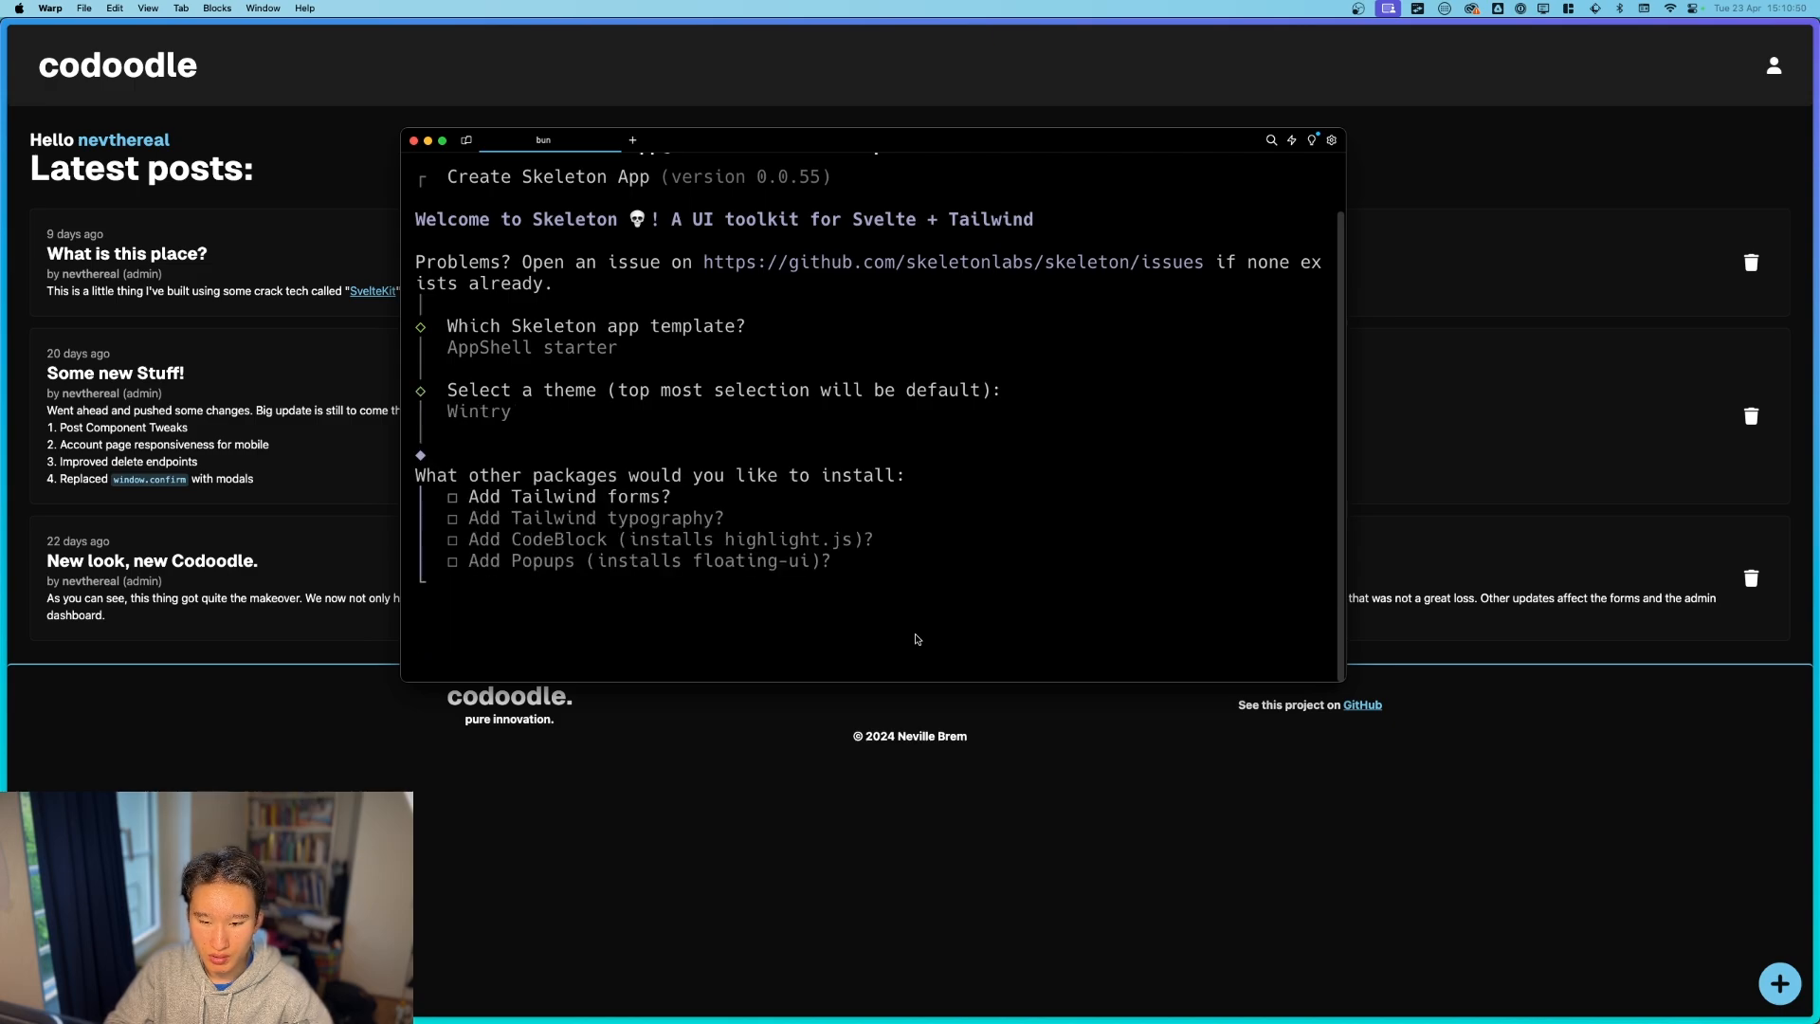
pyautogui.press('down')
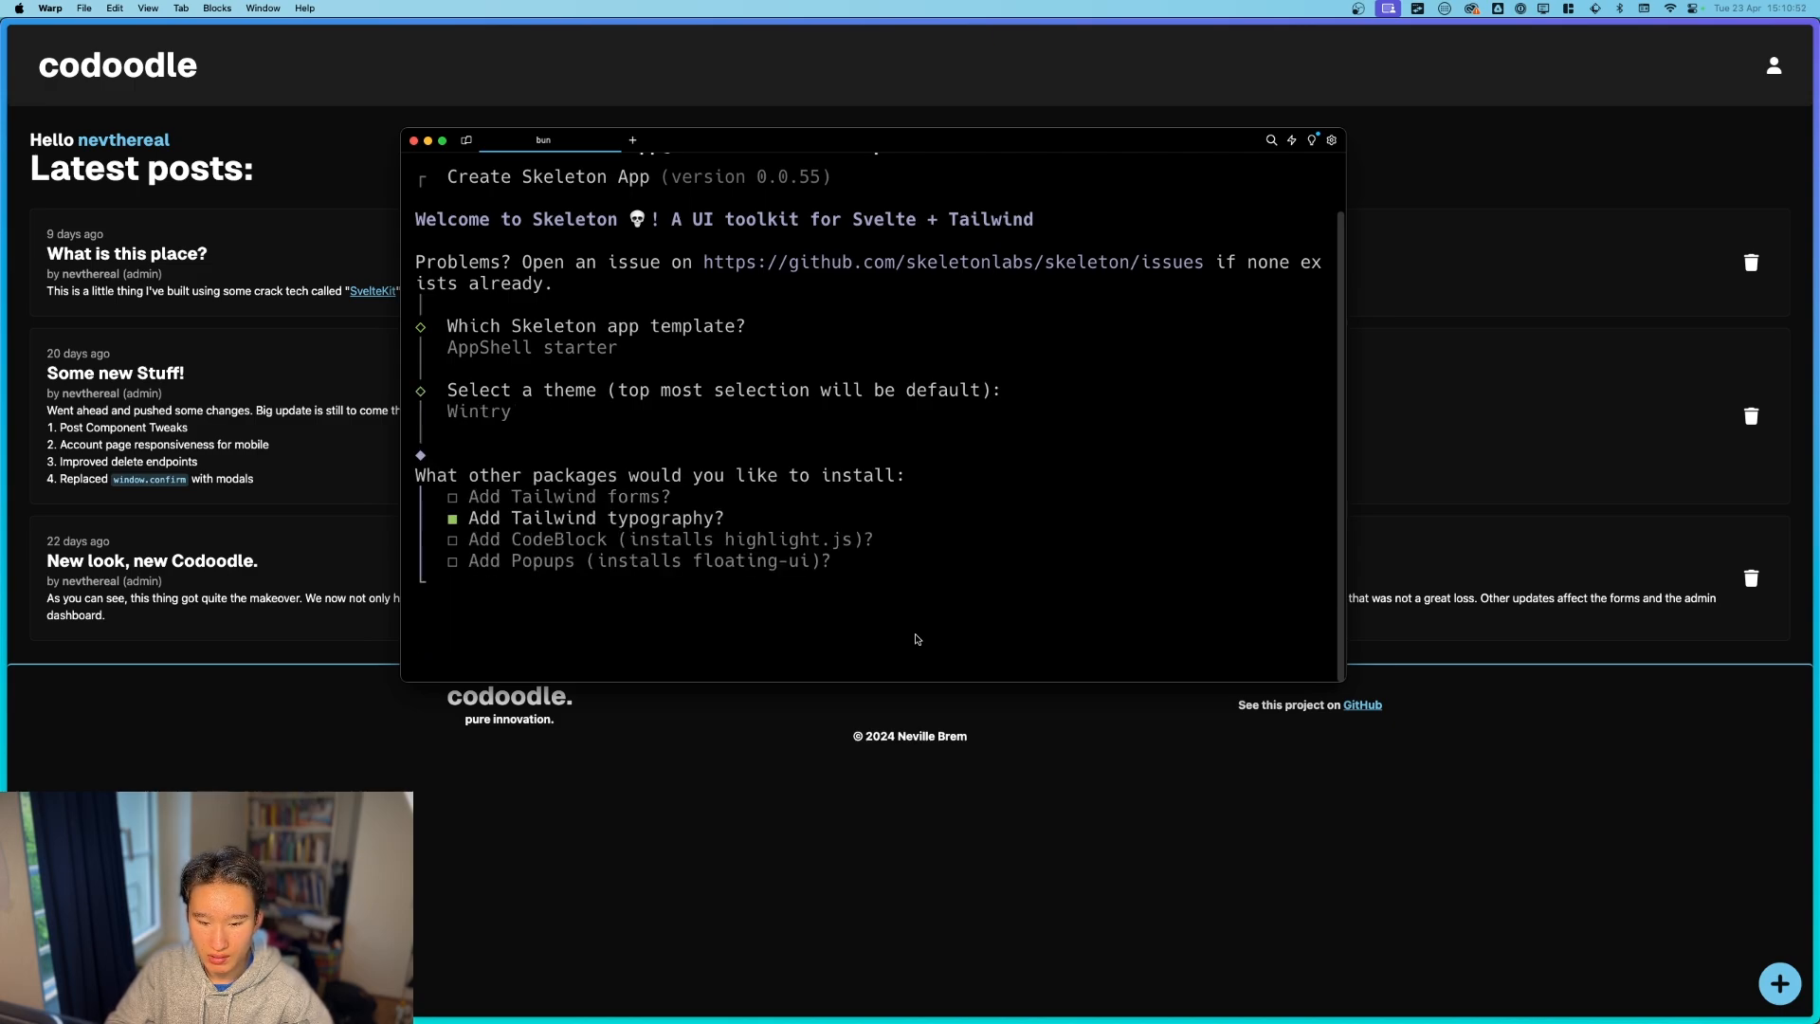
pyautogui.press('enter')
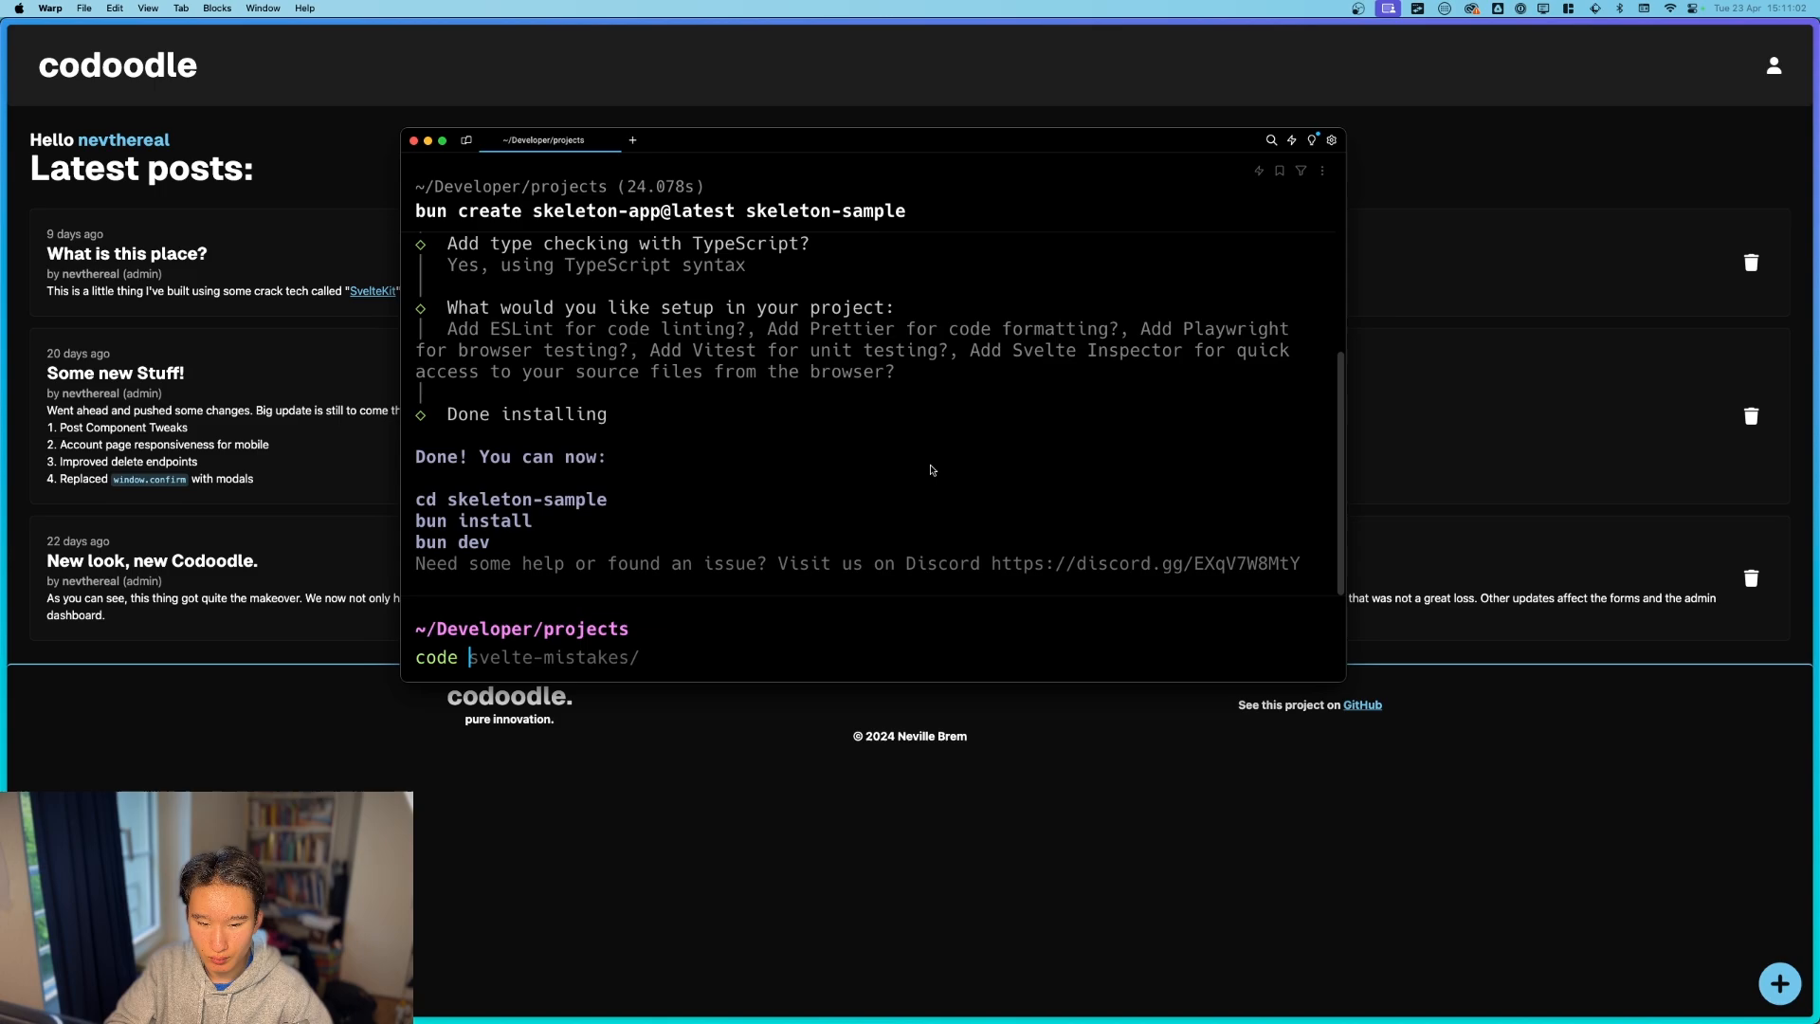
pyautogui.press('enter')
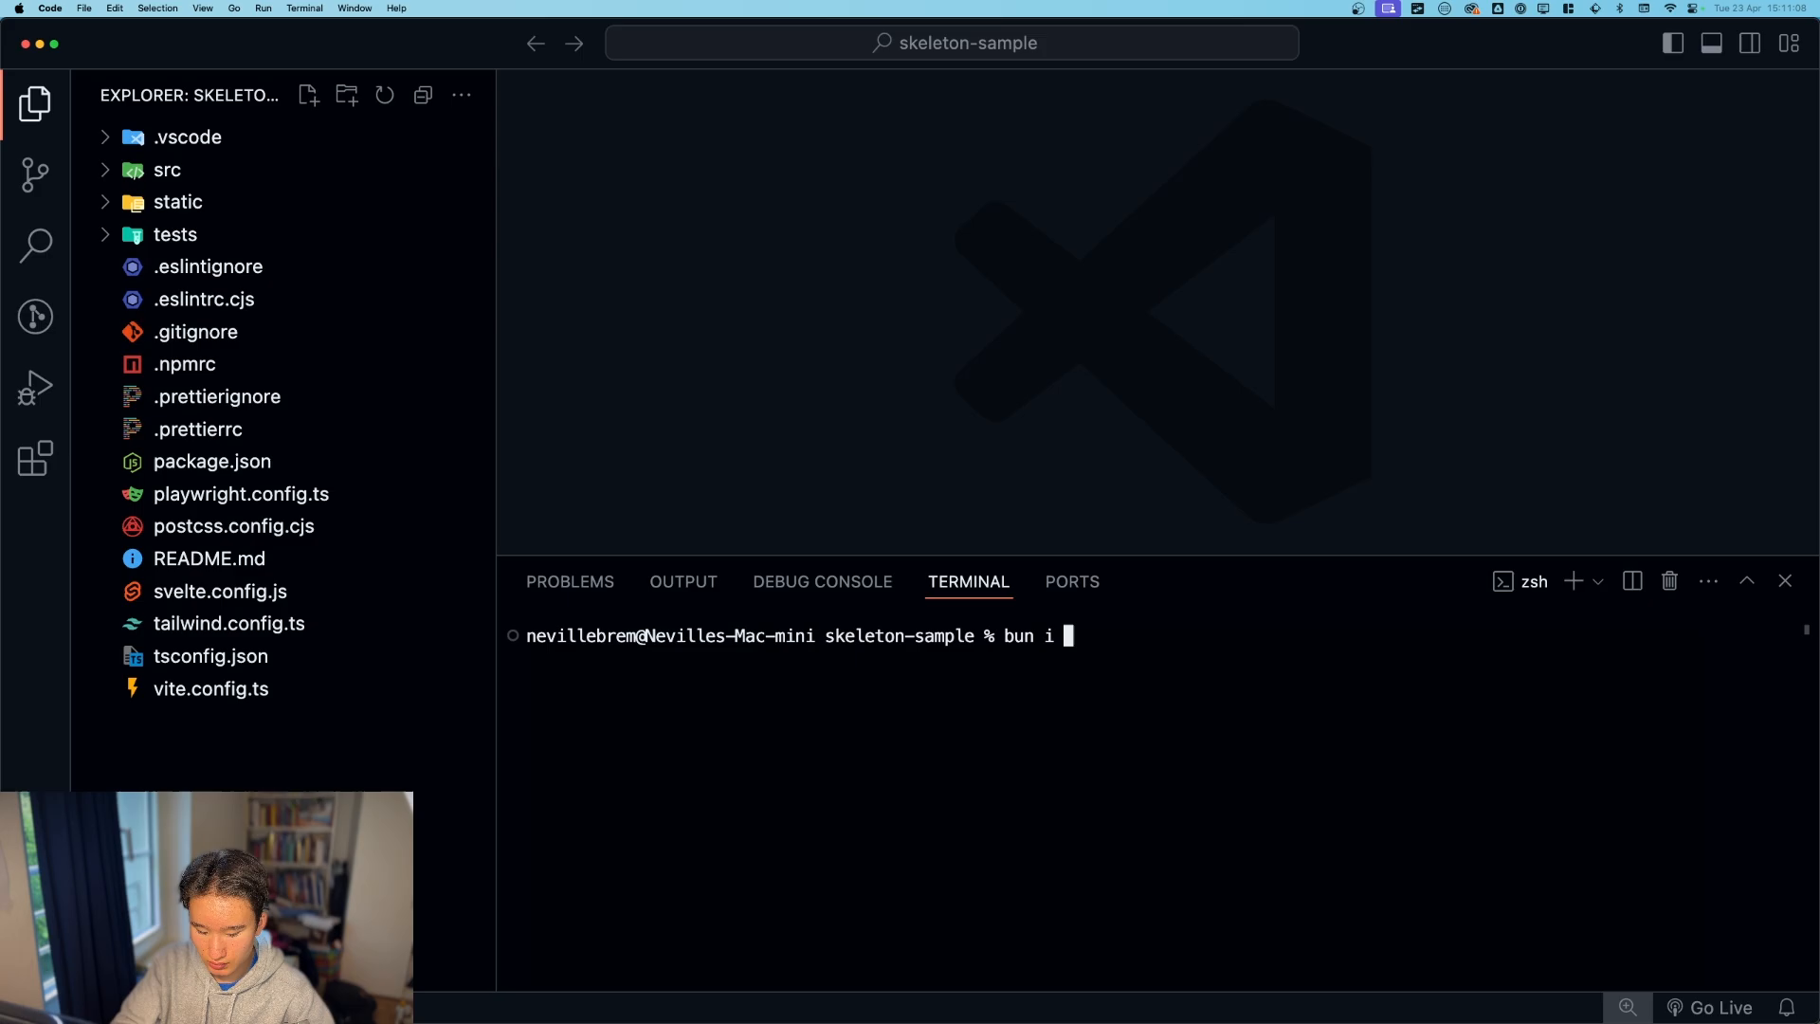
# Run bun i to install the skeleton-sample project's dependencies
pyautogui.press('Return')
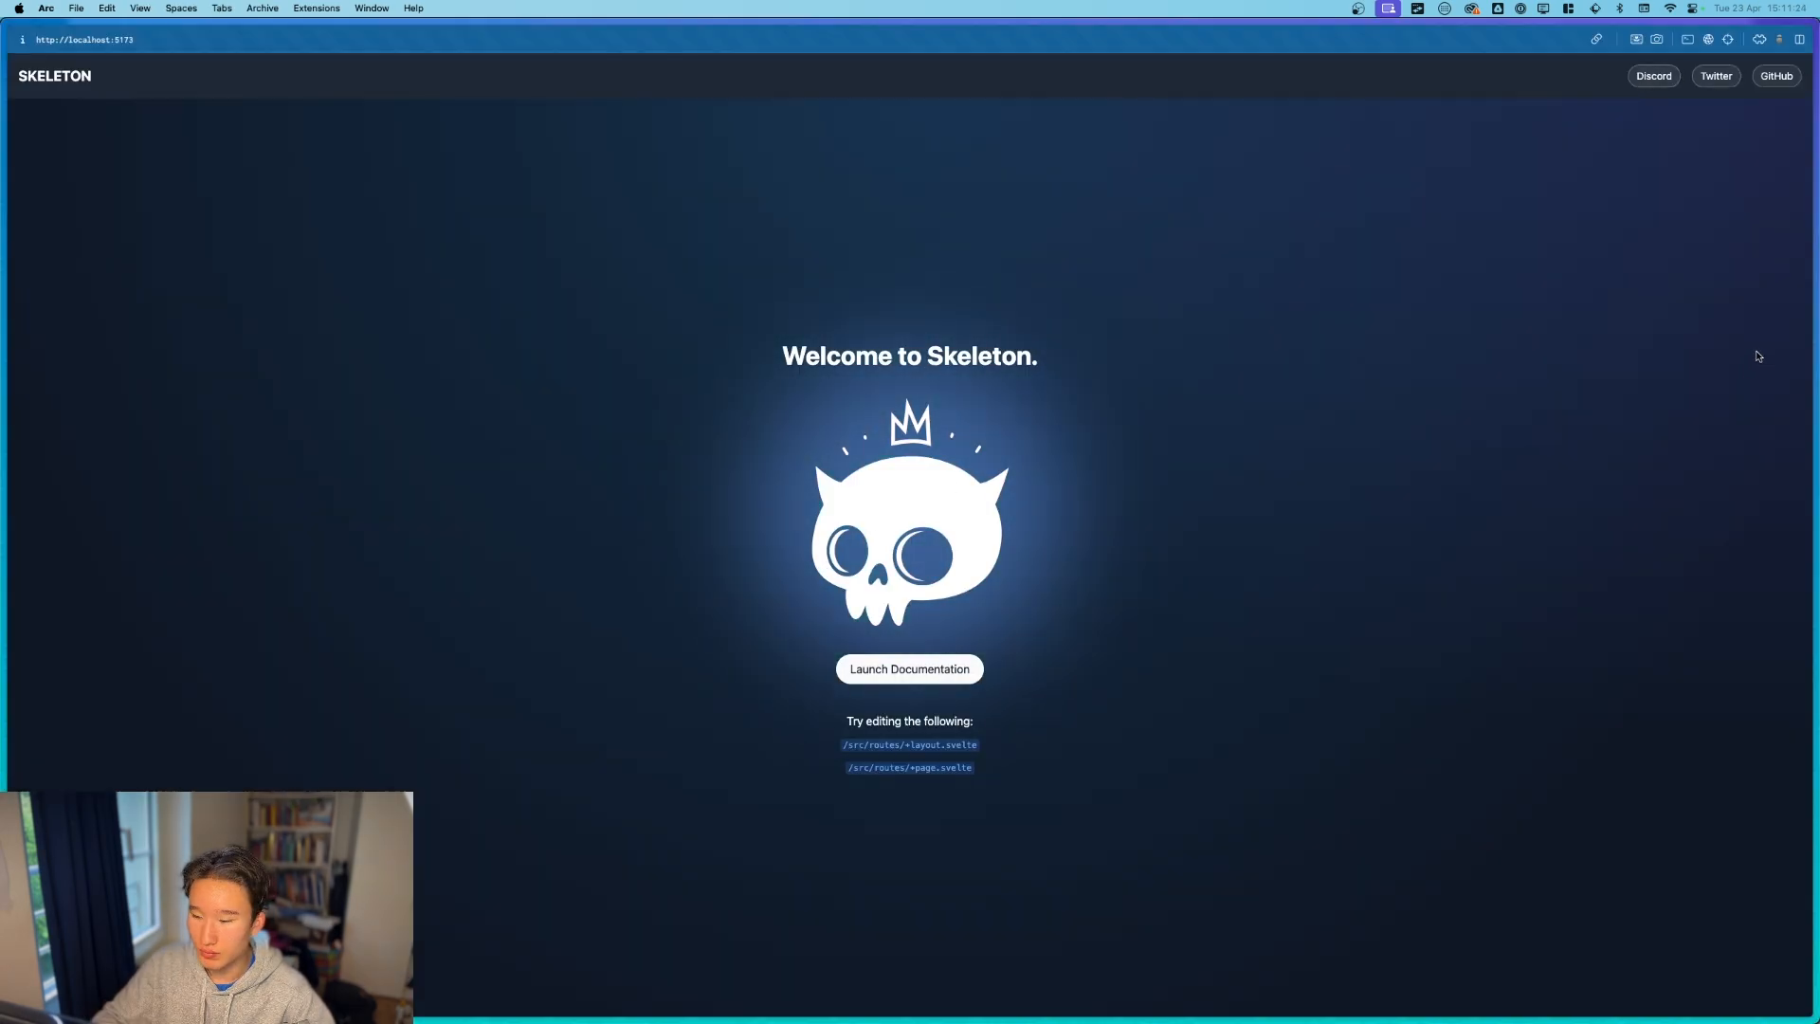
pyautogui.moveTo(899, 813)
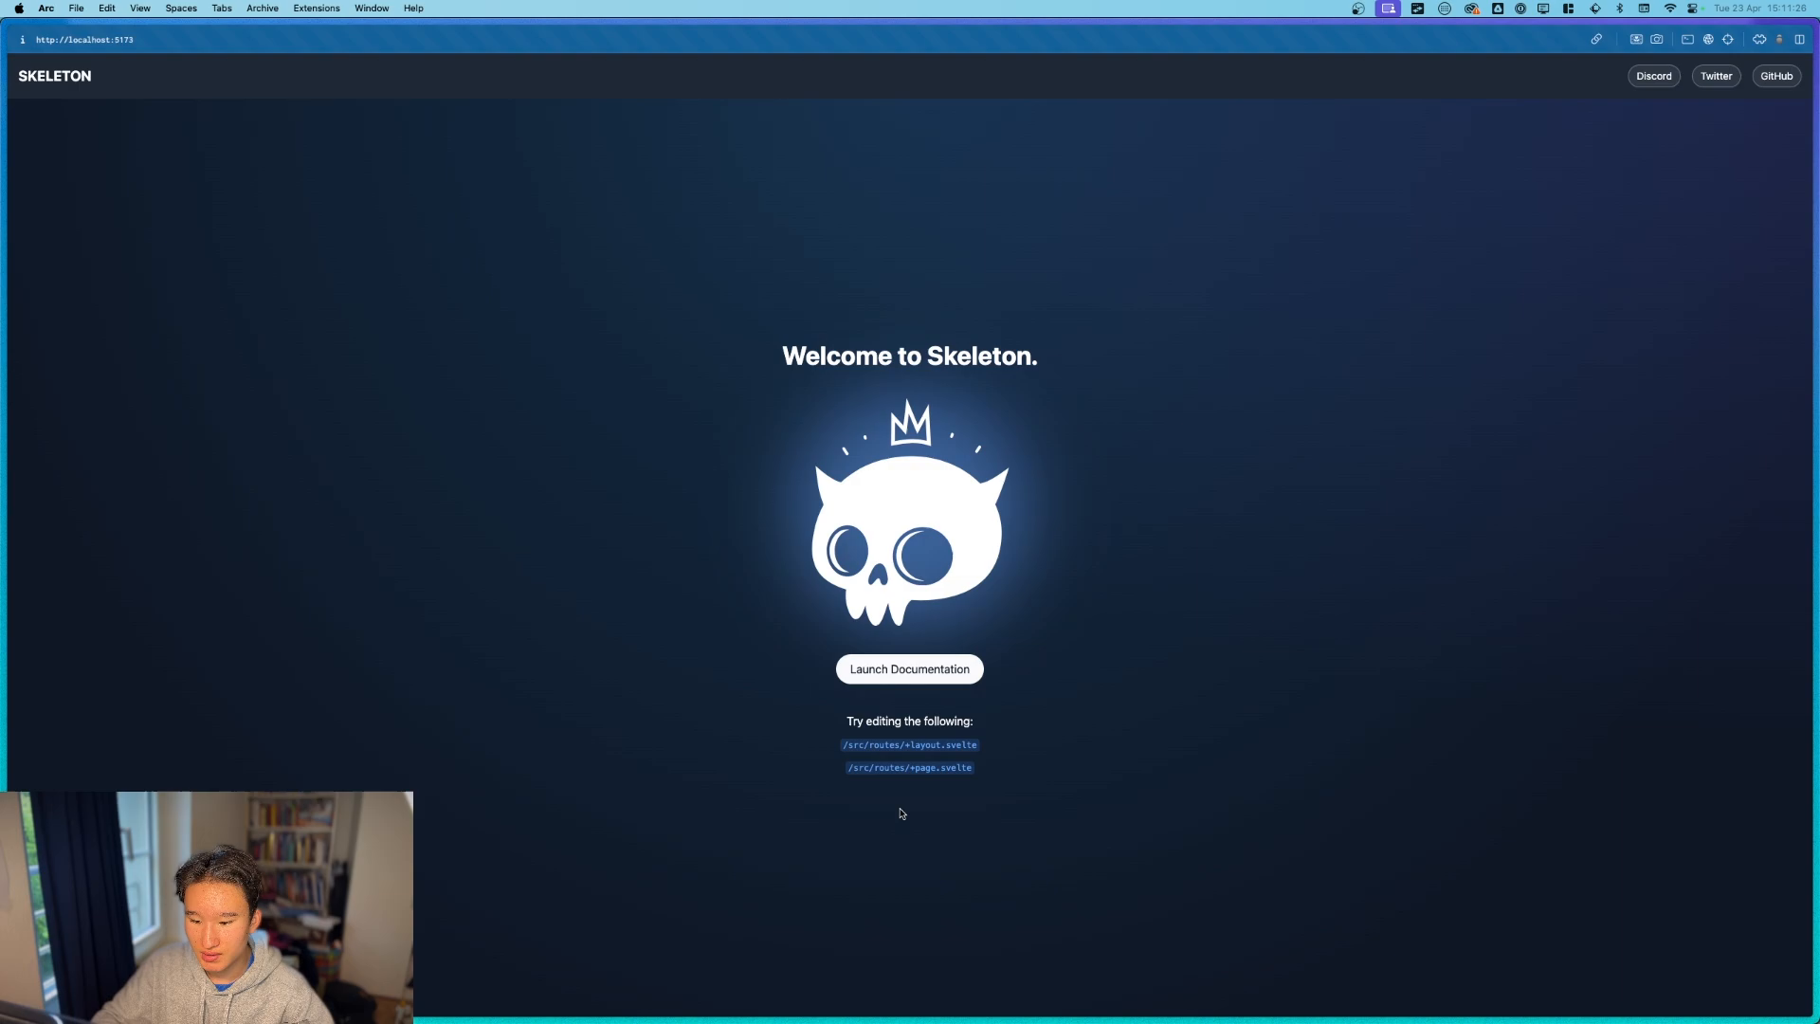
pyautogui.moveTo(1147, 728)
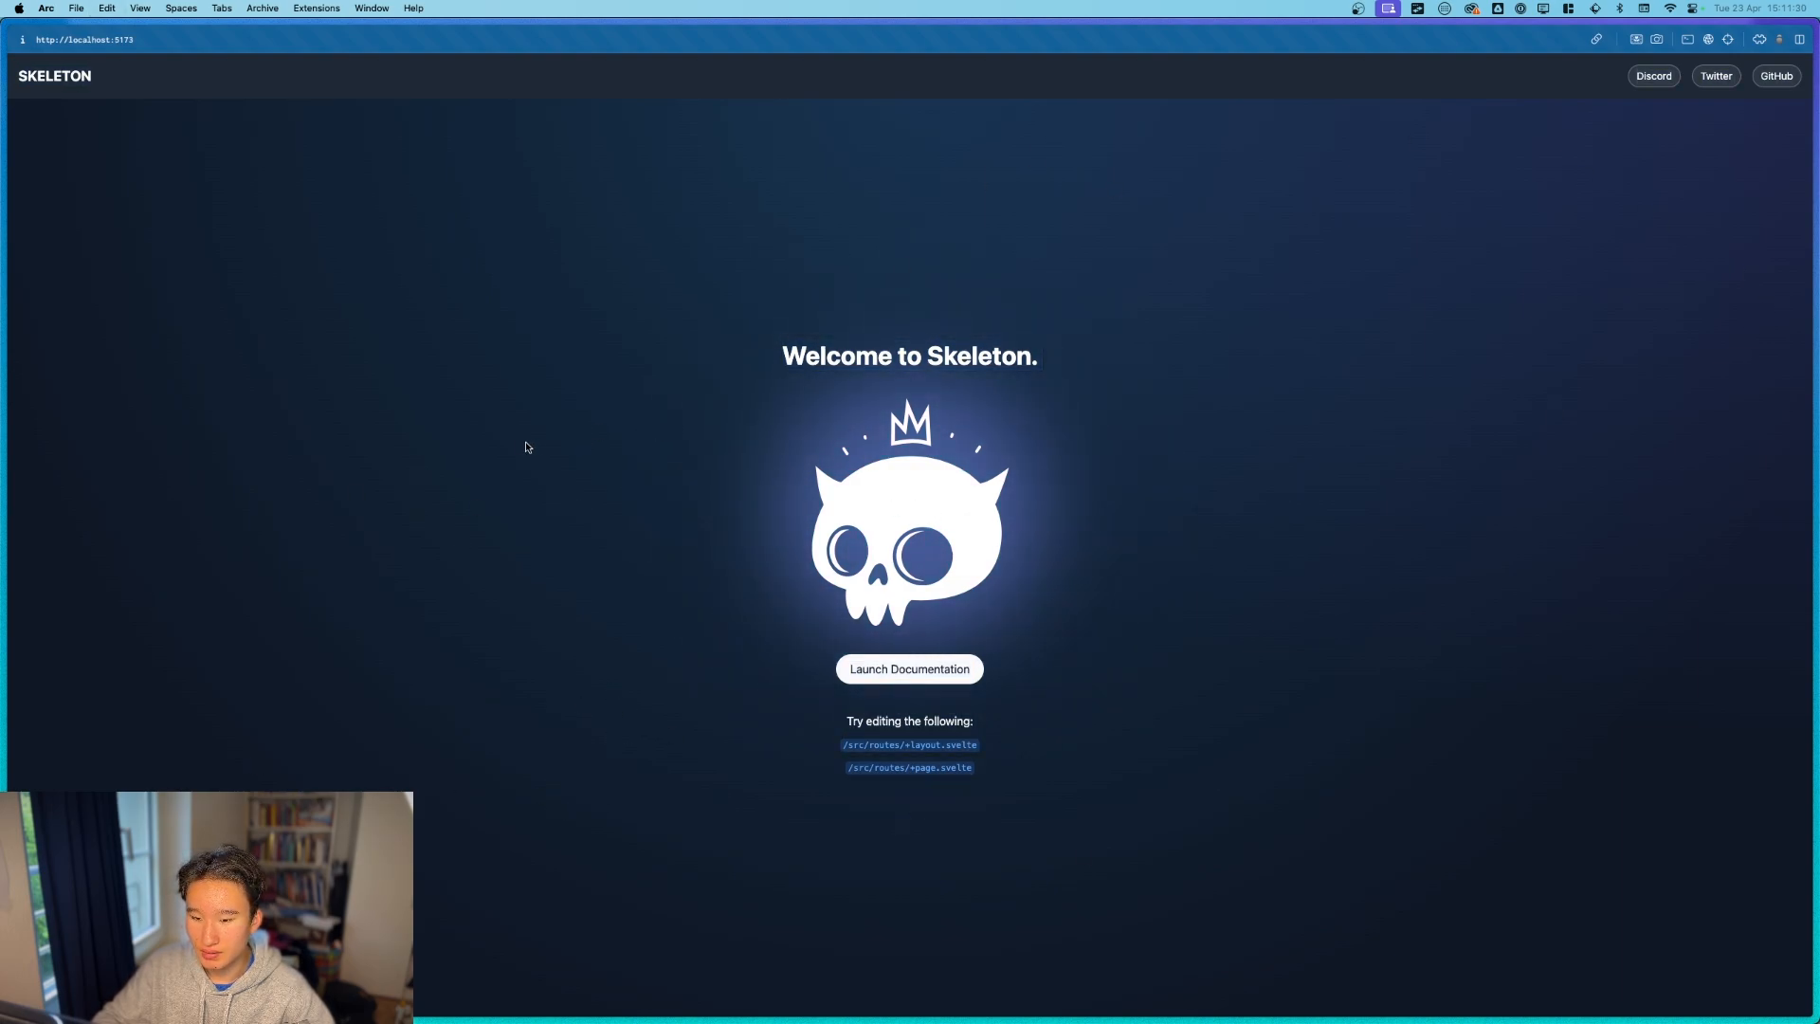
pyautogui.moveTo(488, 774)
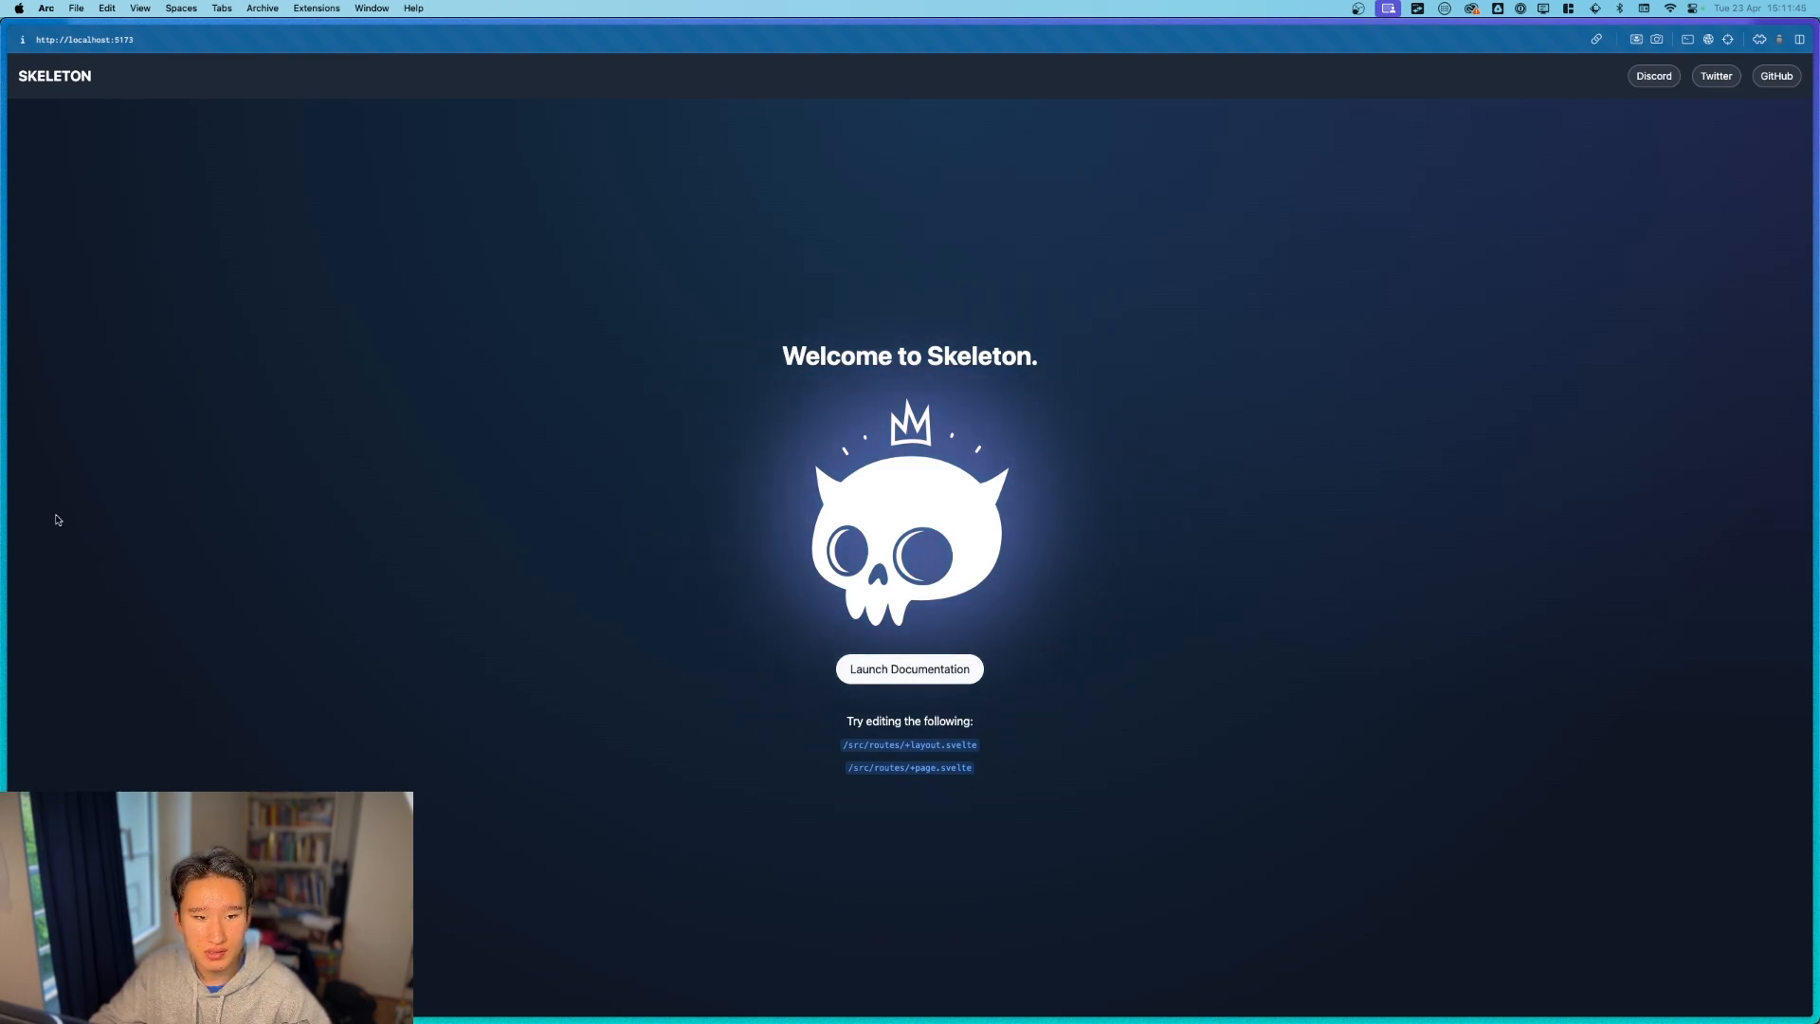
pyautogui.moveTo(6, 523)
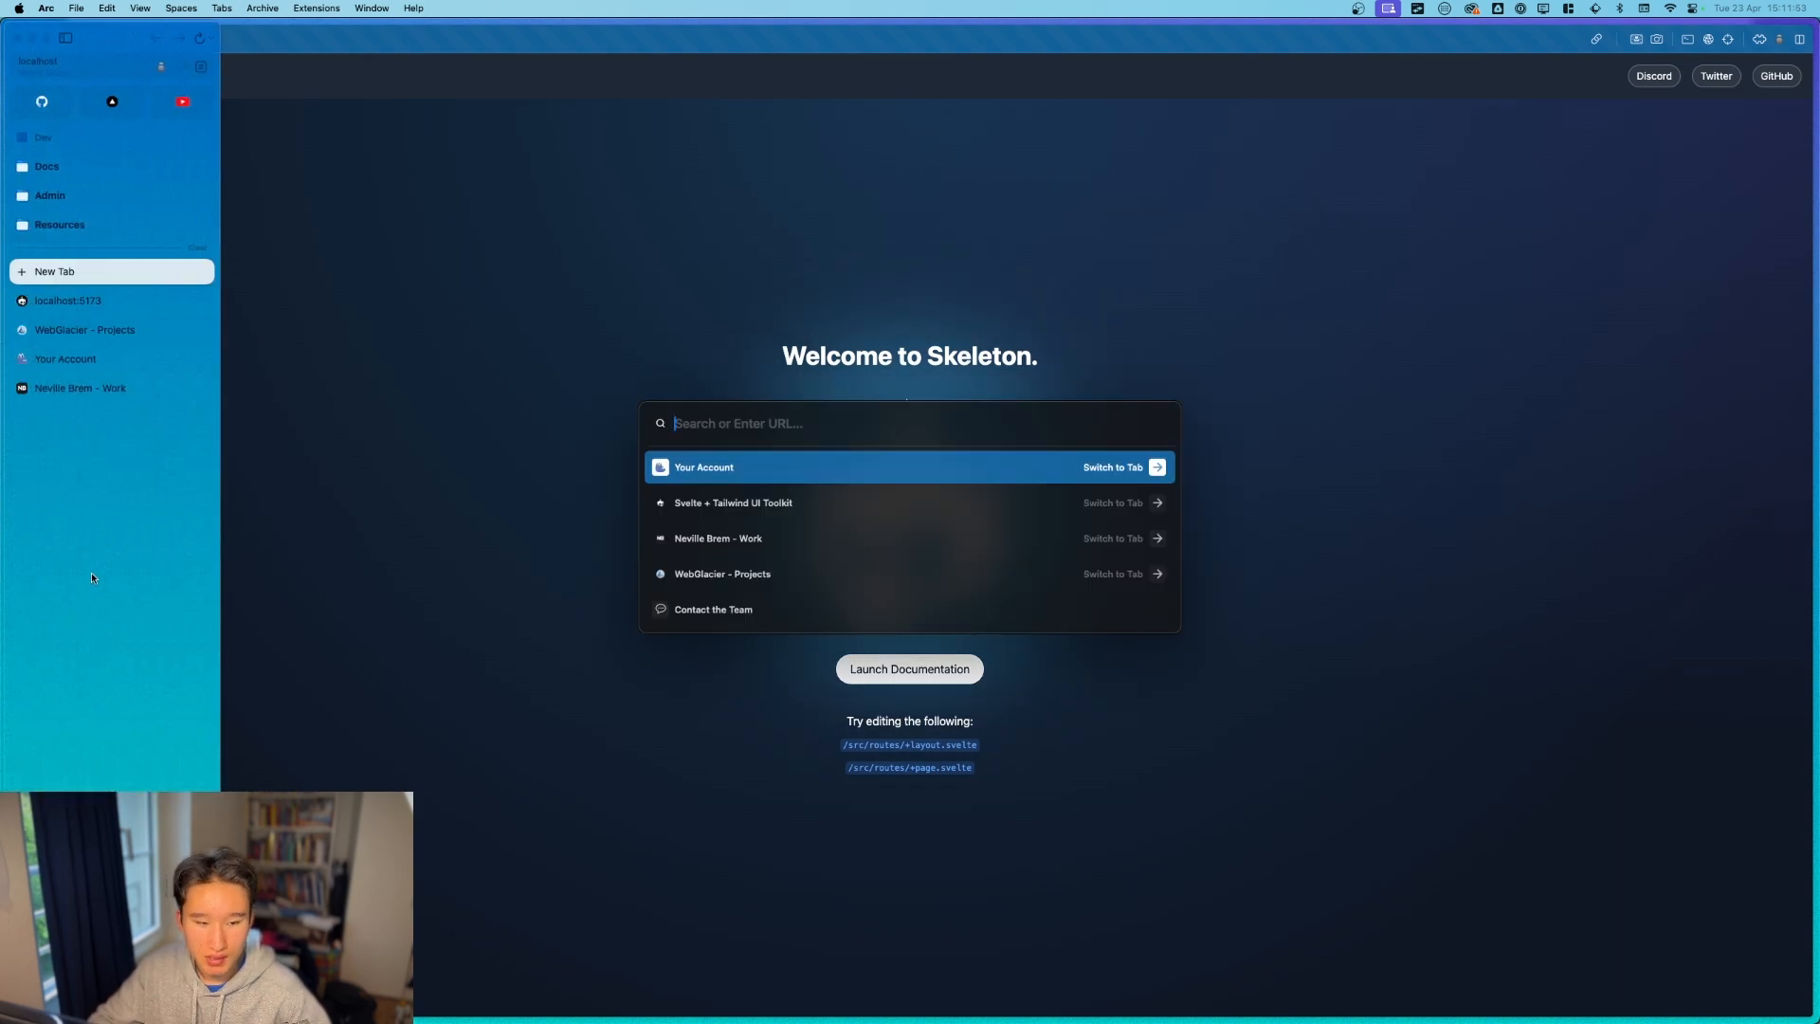
# Load next.skeleton.dev, enter its docs and apply the Cerberus theme
pyautogui.write('next.skeleton.de')
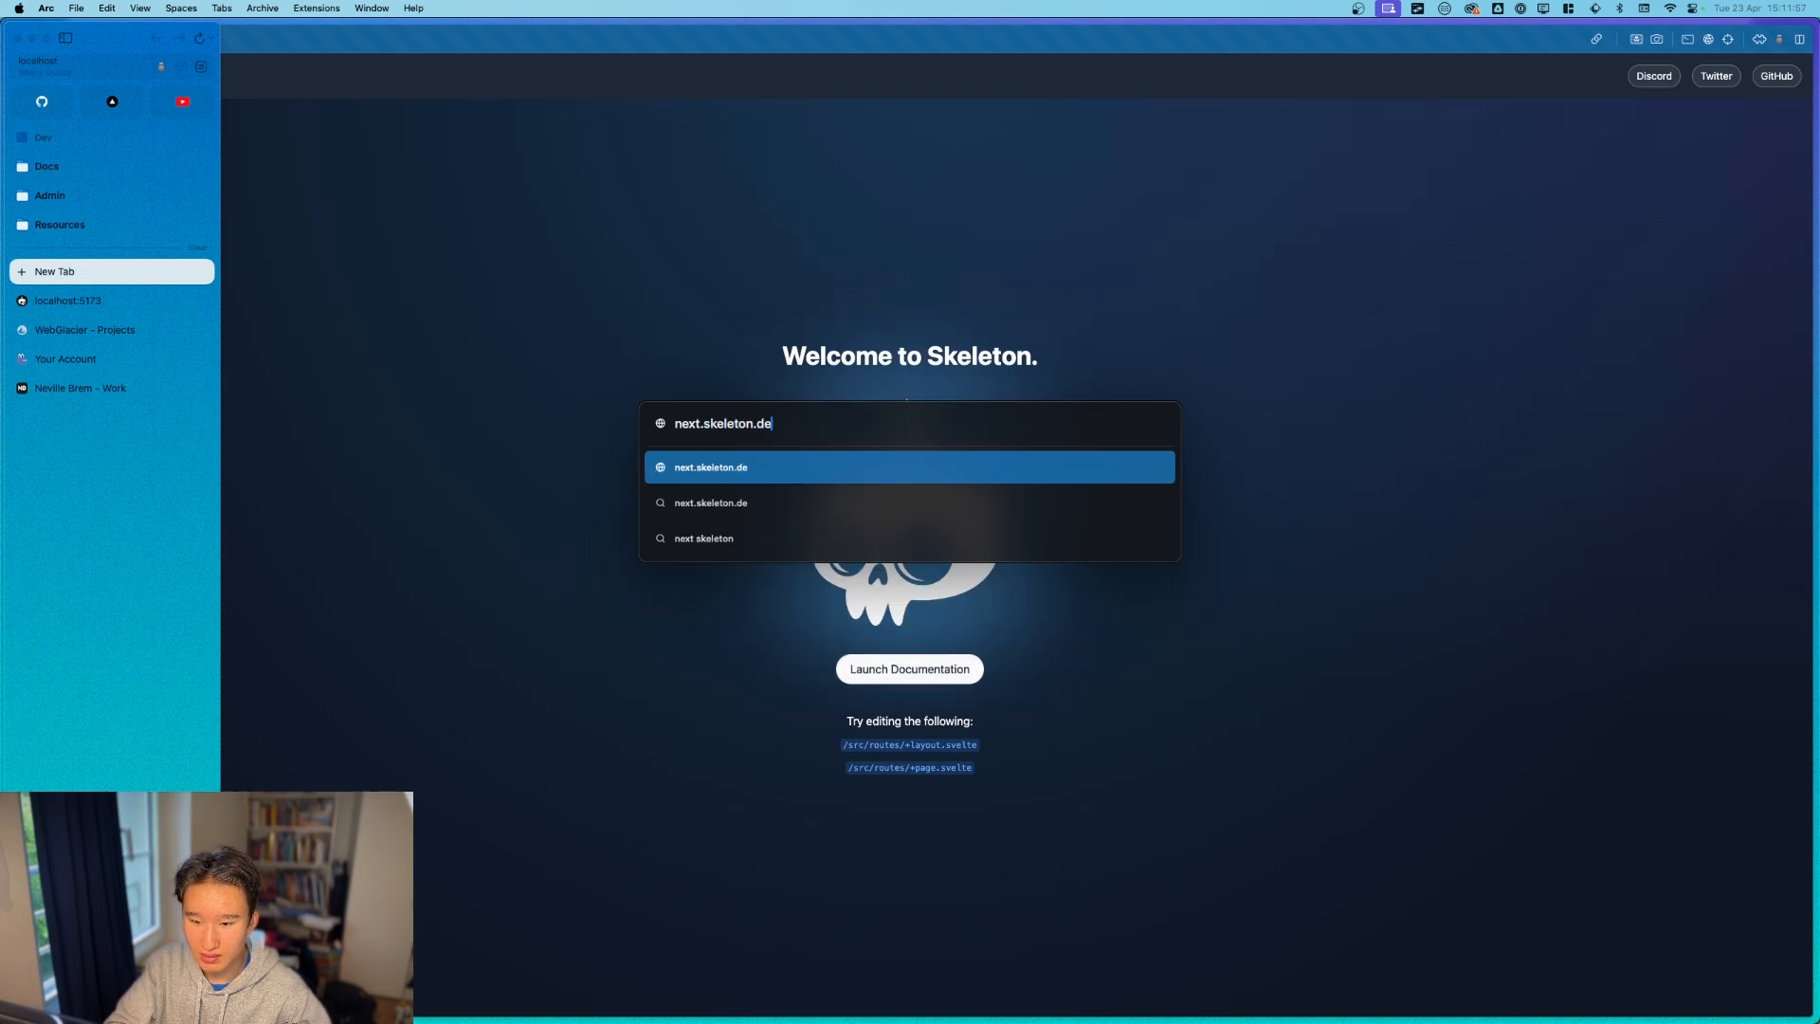
pyautogui.press('Return')
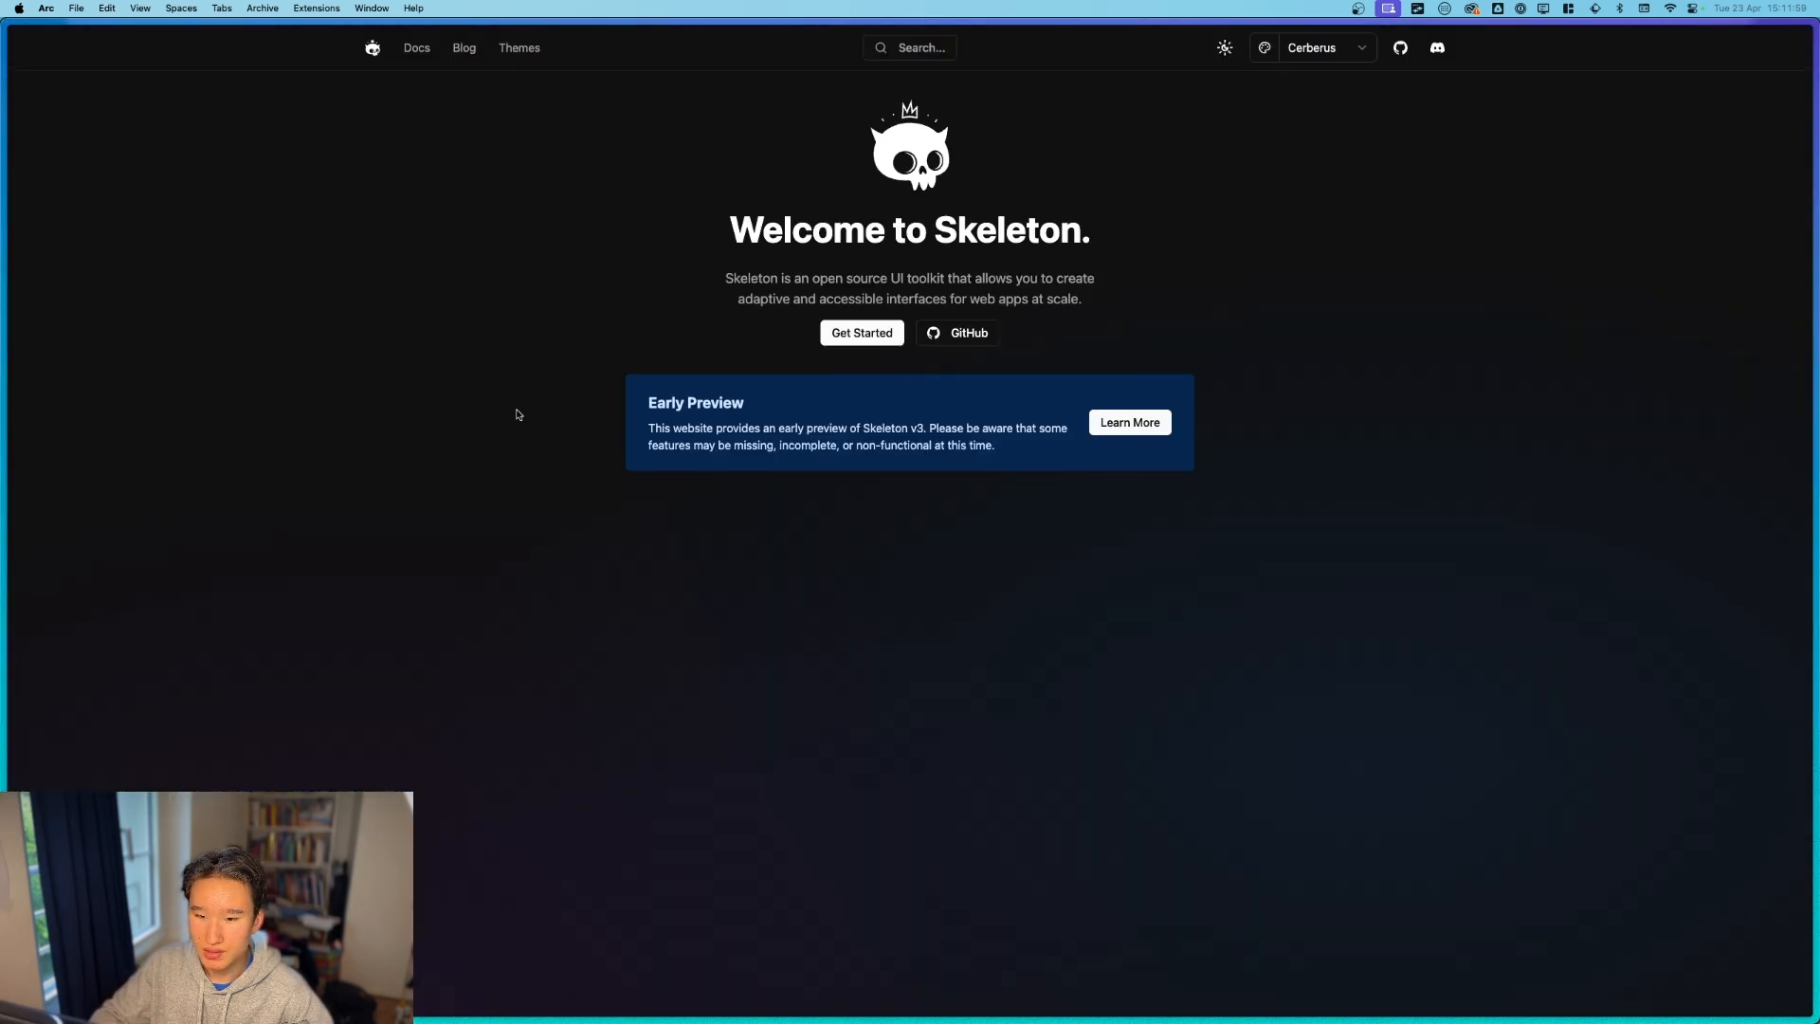
pyautogui.click(413, 47)
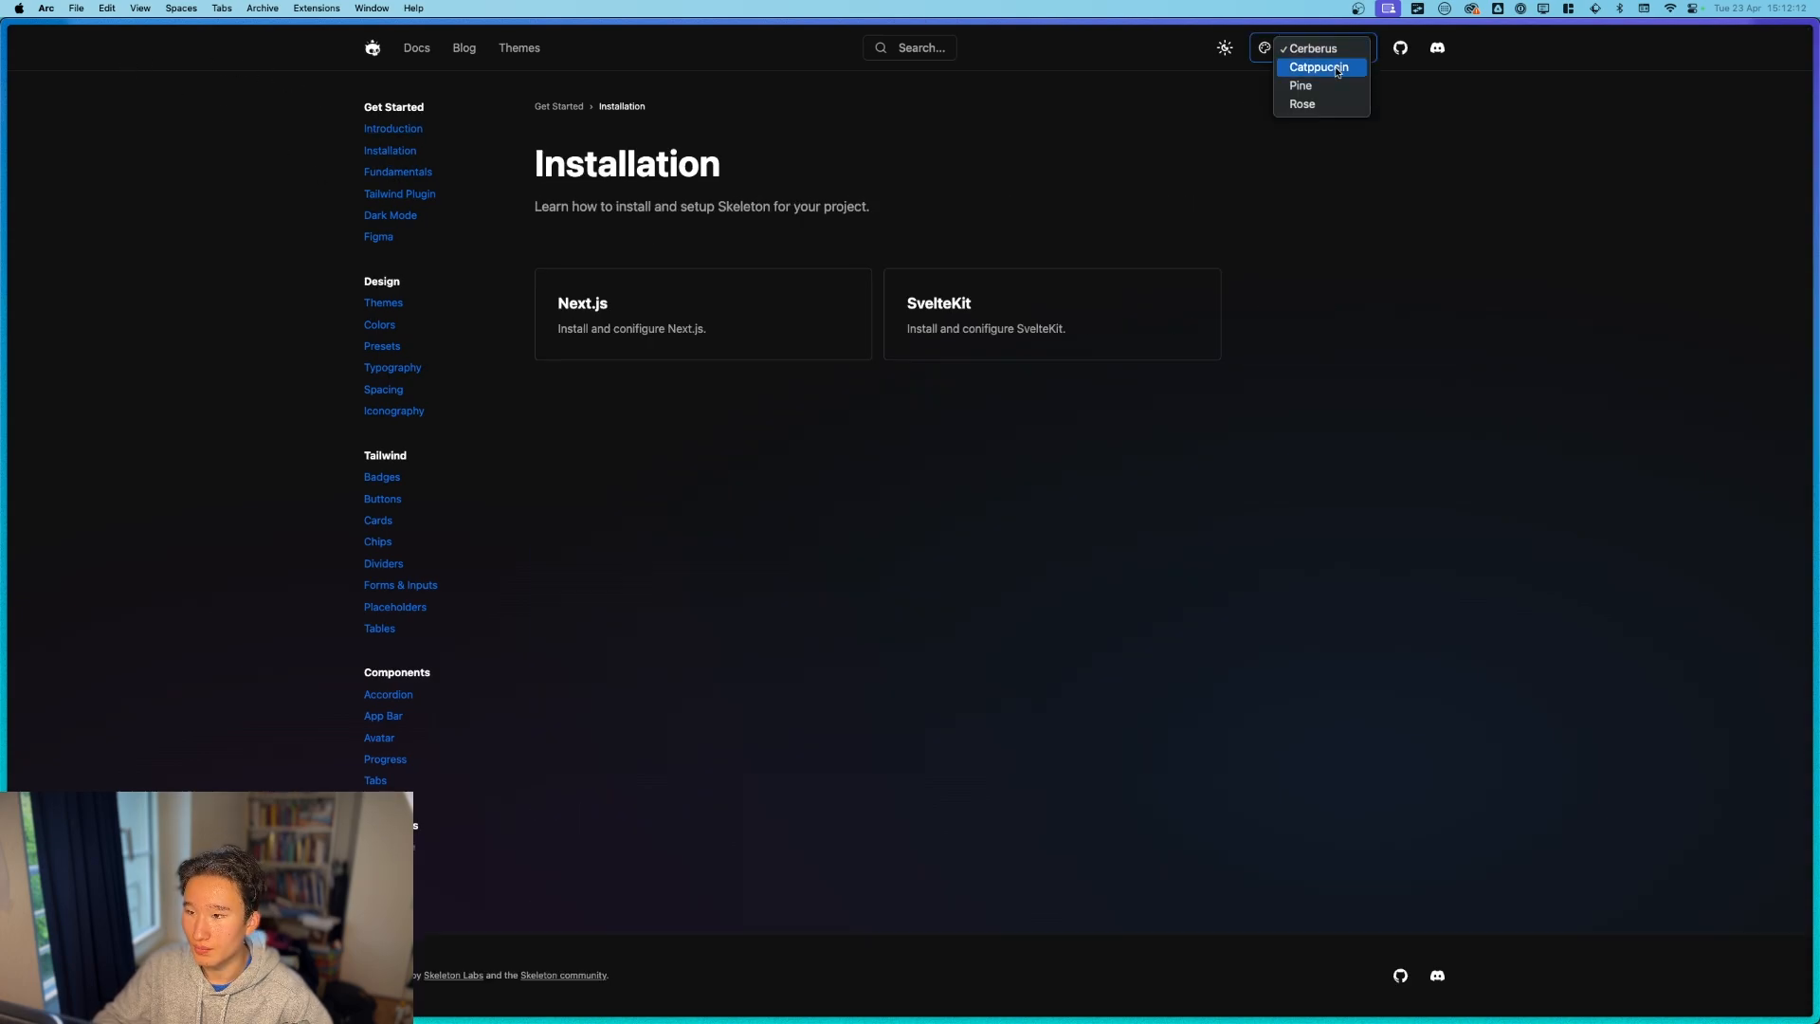
pyautogui.click(1301, 102)
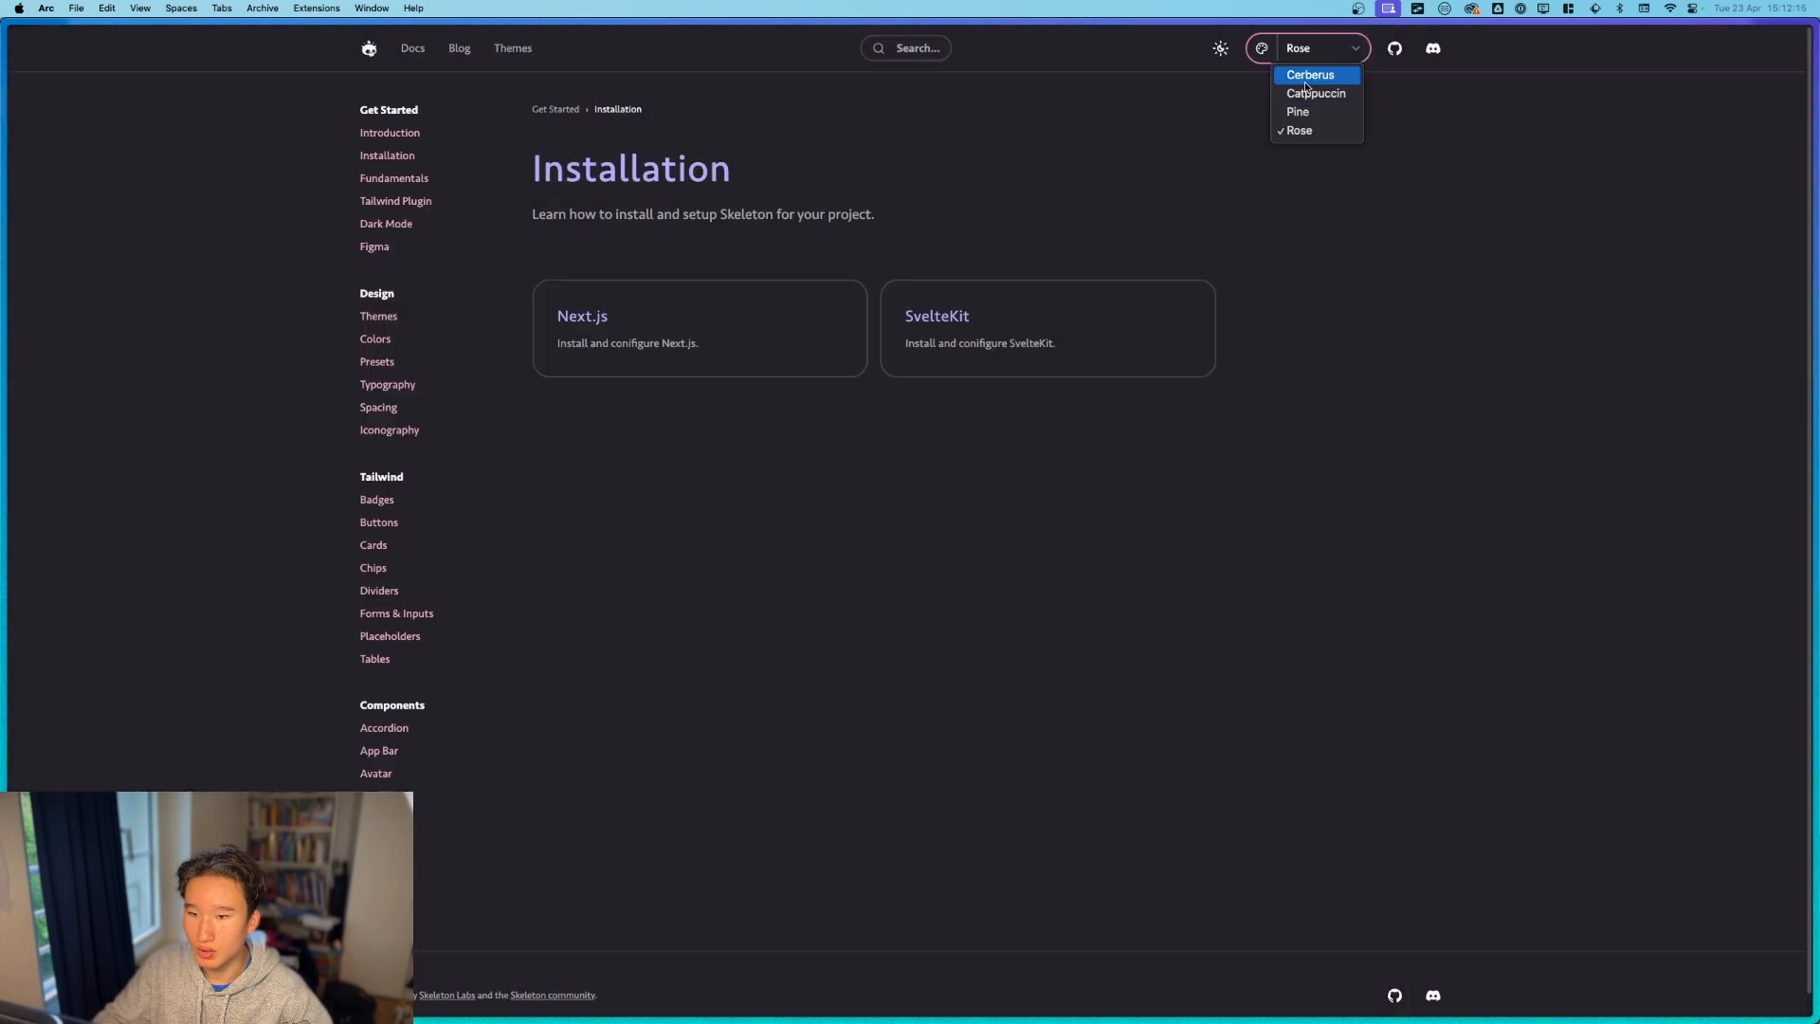
pyautogui.click(1310, 74)
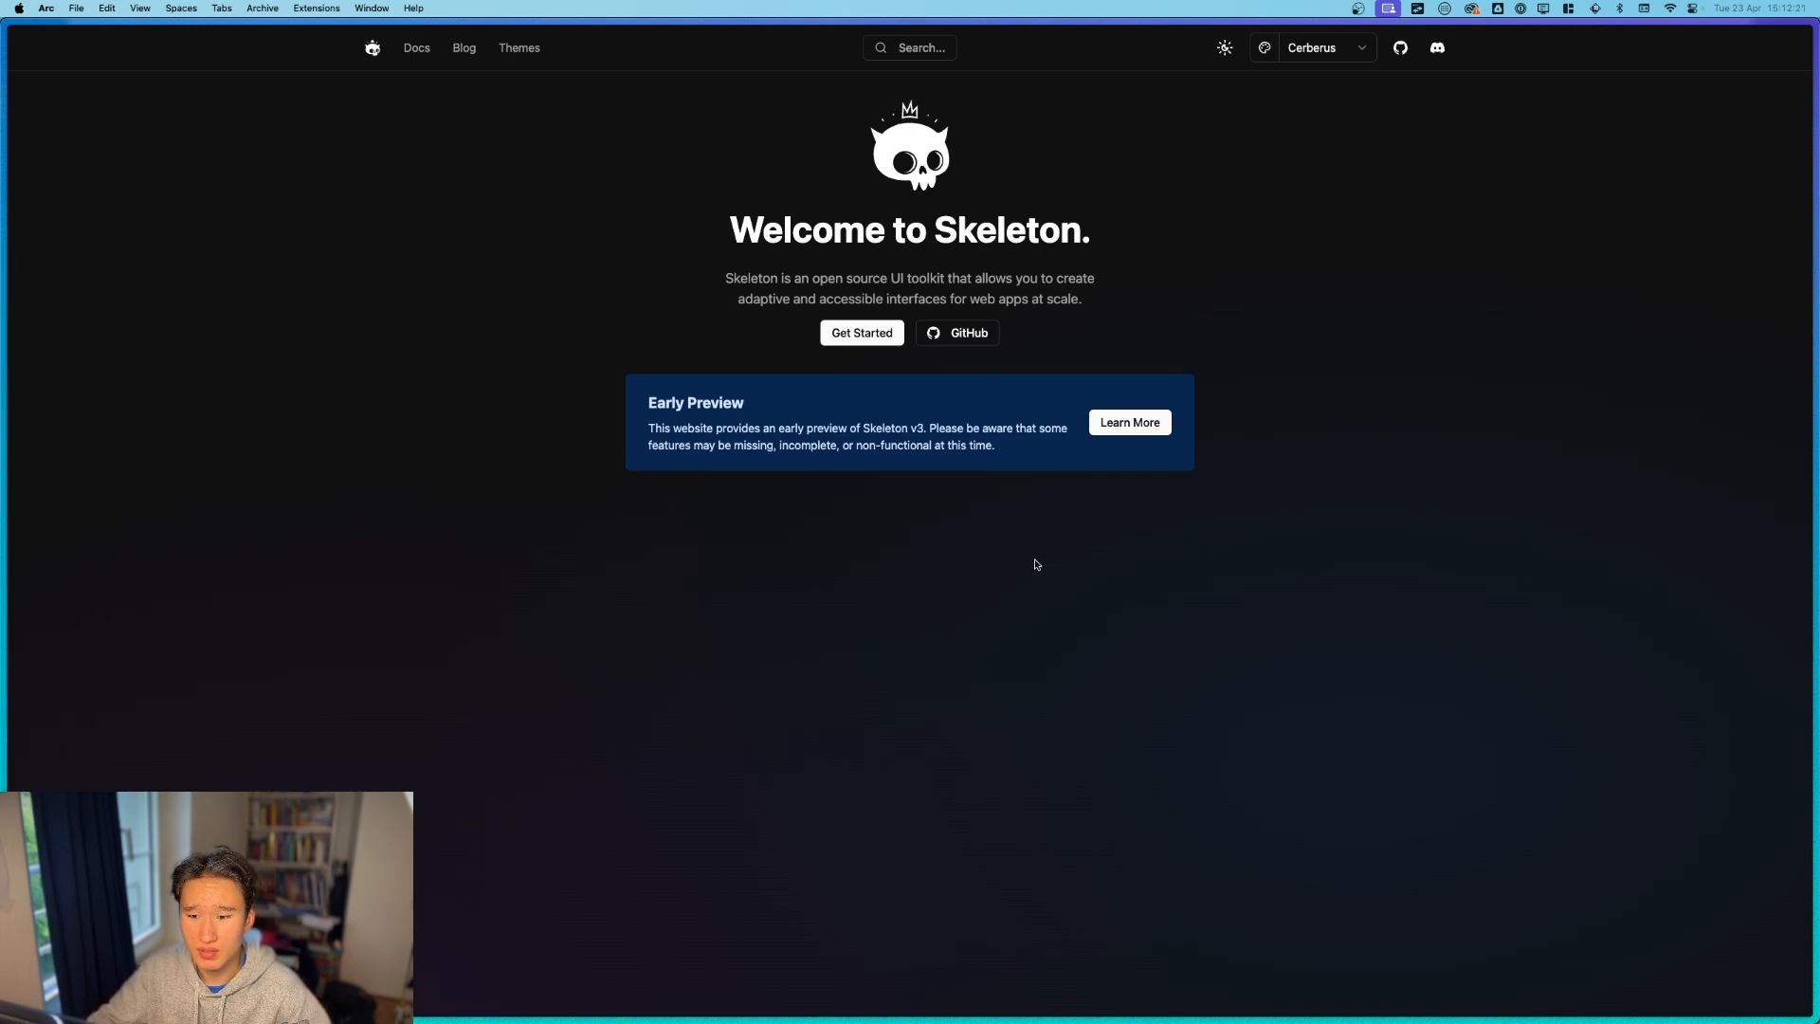
pyautogui.moveTo(1220, 324)
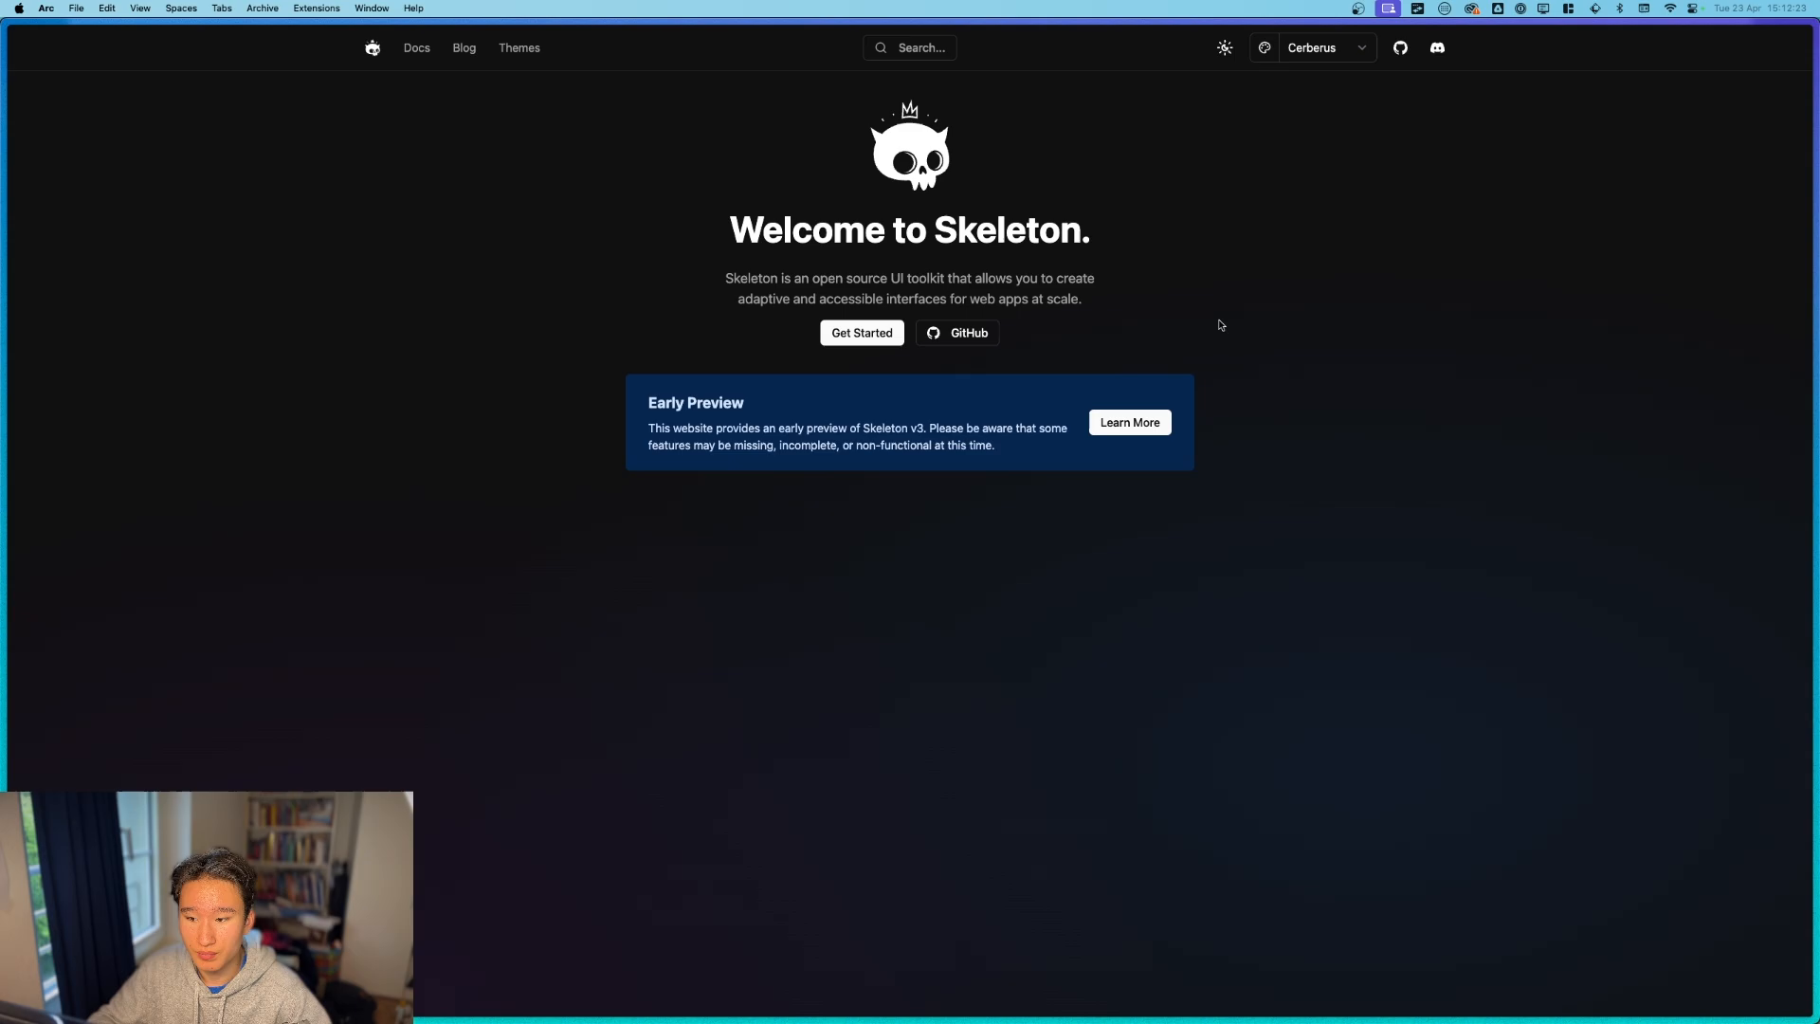
# Go through Get Started and Installation to the Next.js installation guide
pyautogui.click(861, 332)
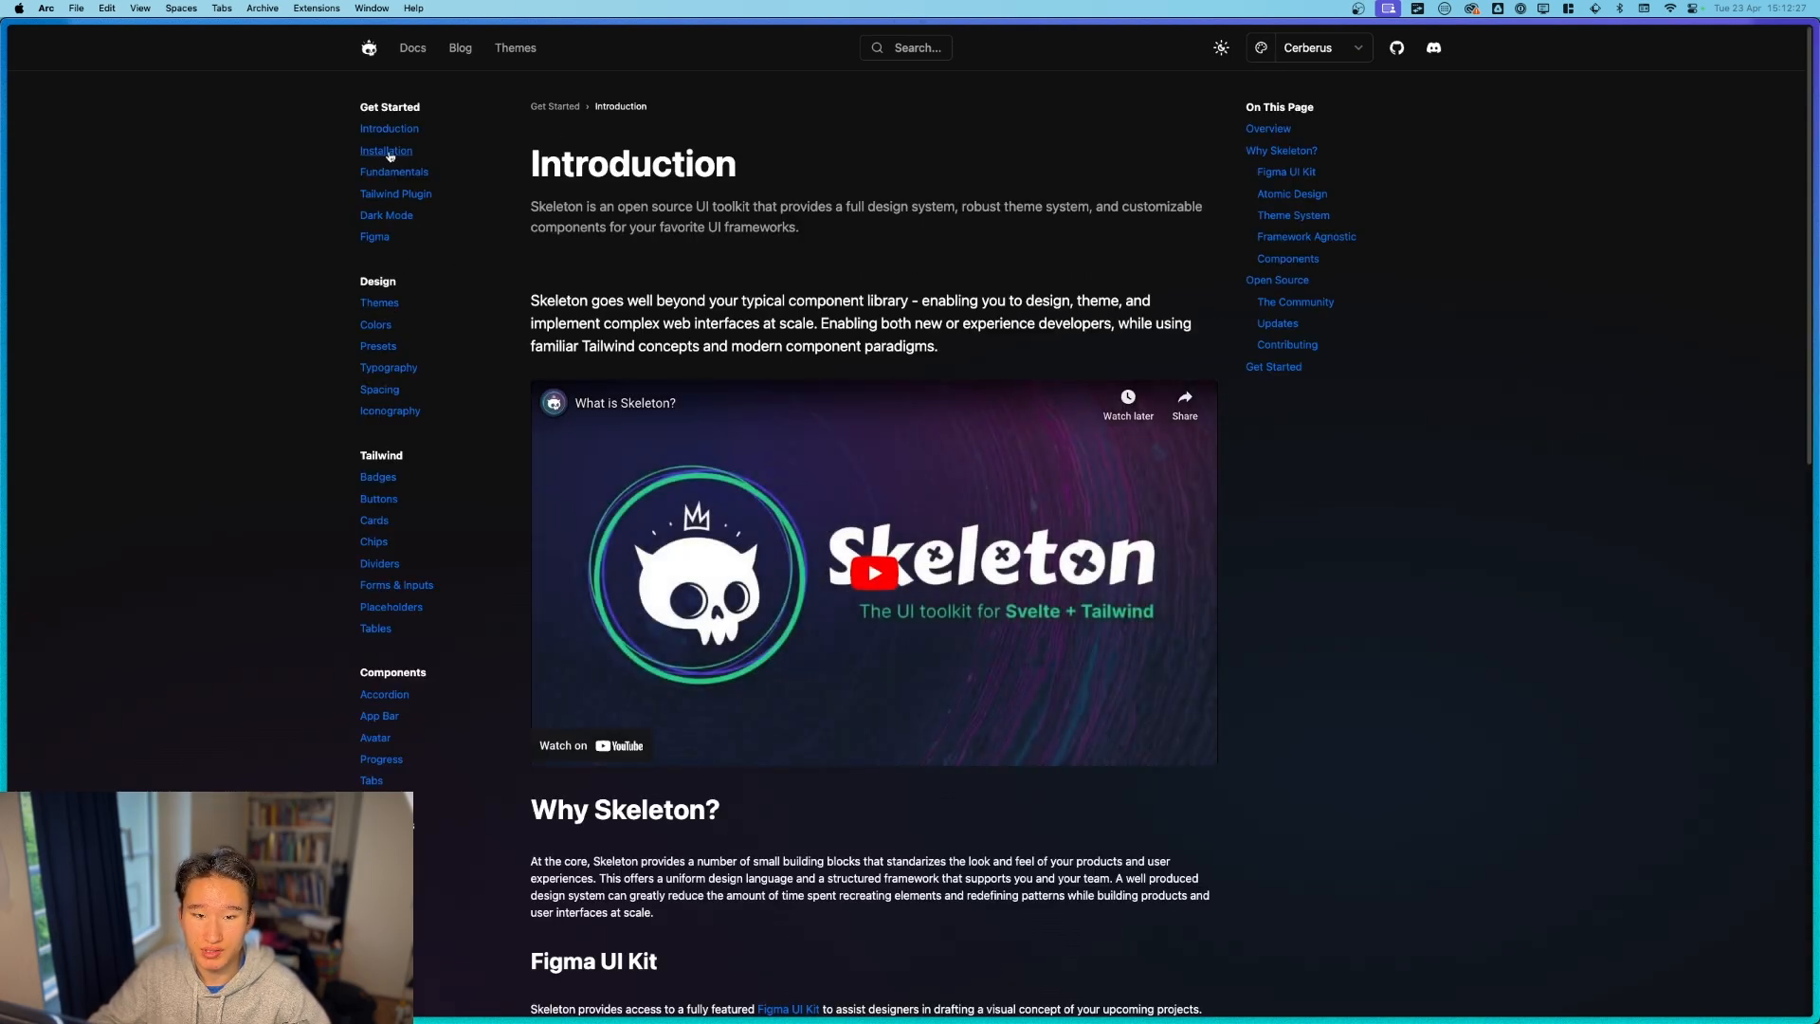
pyautogui.click(385, 149)
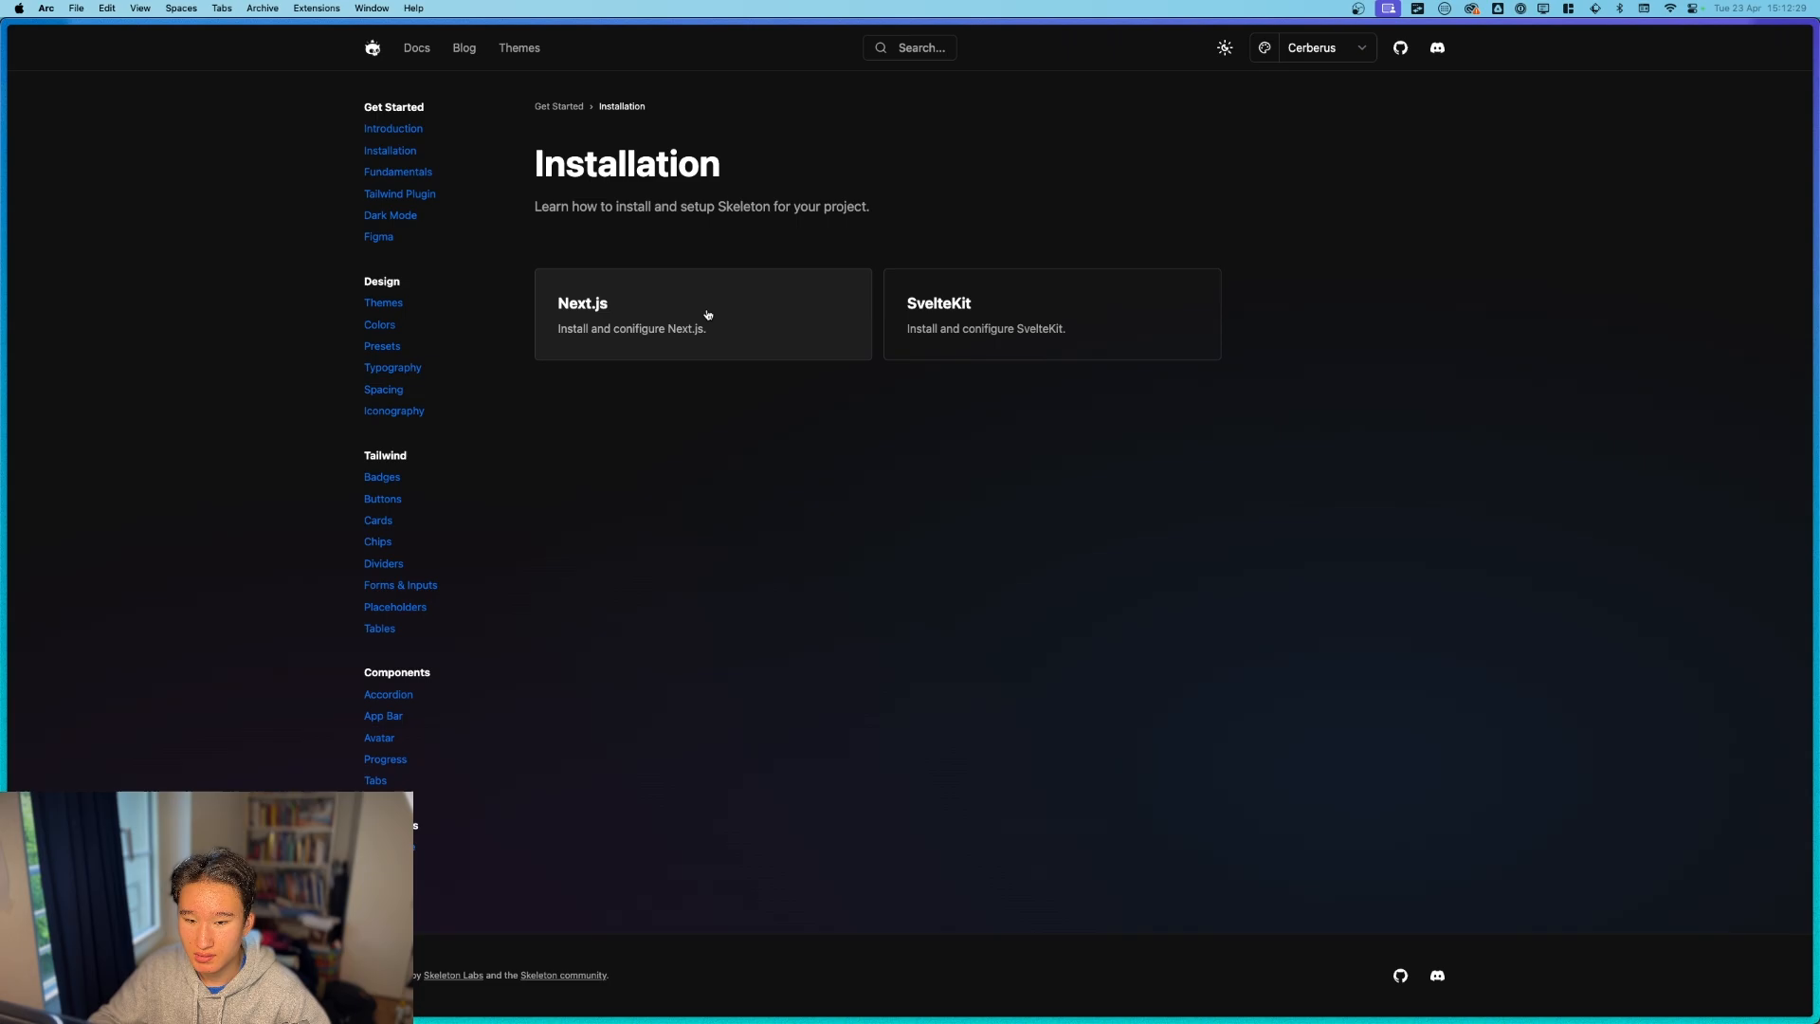
pyautogui.click(701, 313)
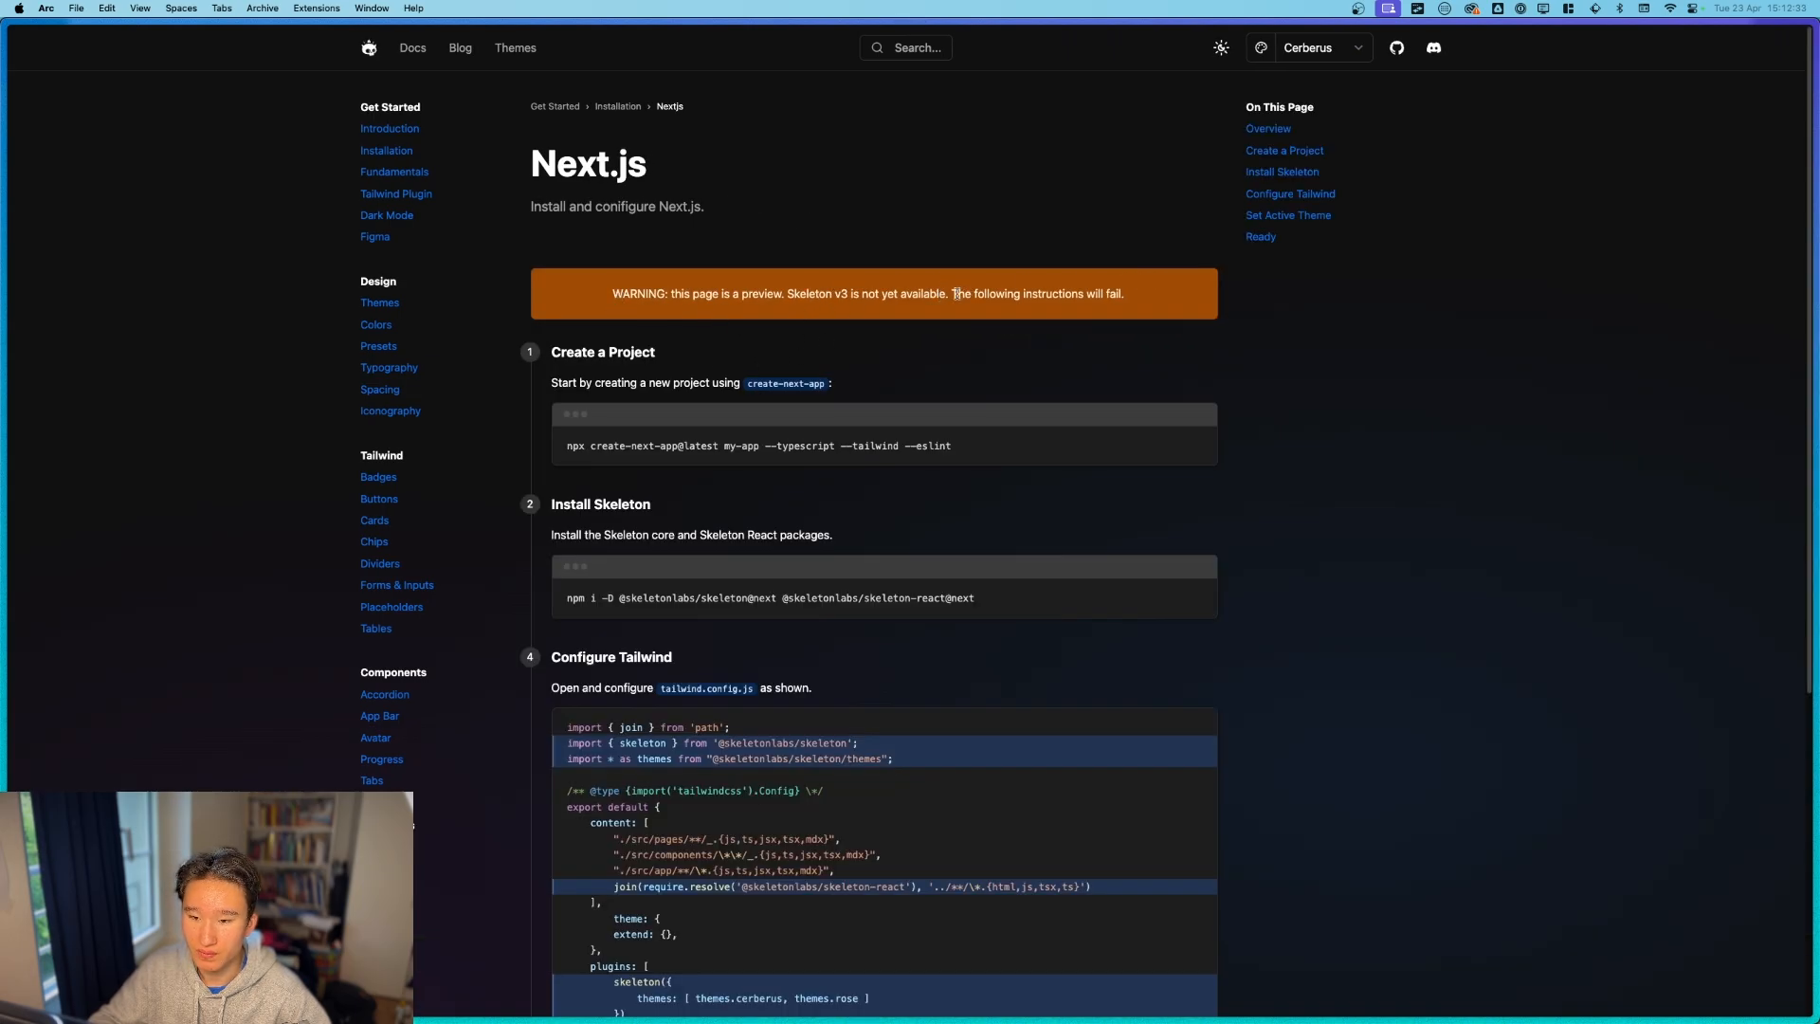
pyautogui.moveTo(952, 294); pyautogui.dragTo(1125, 294)
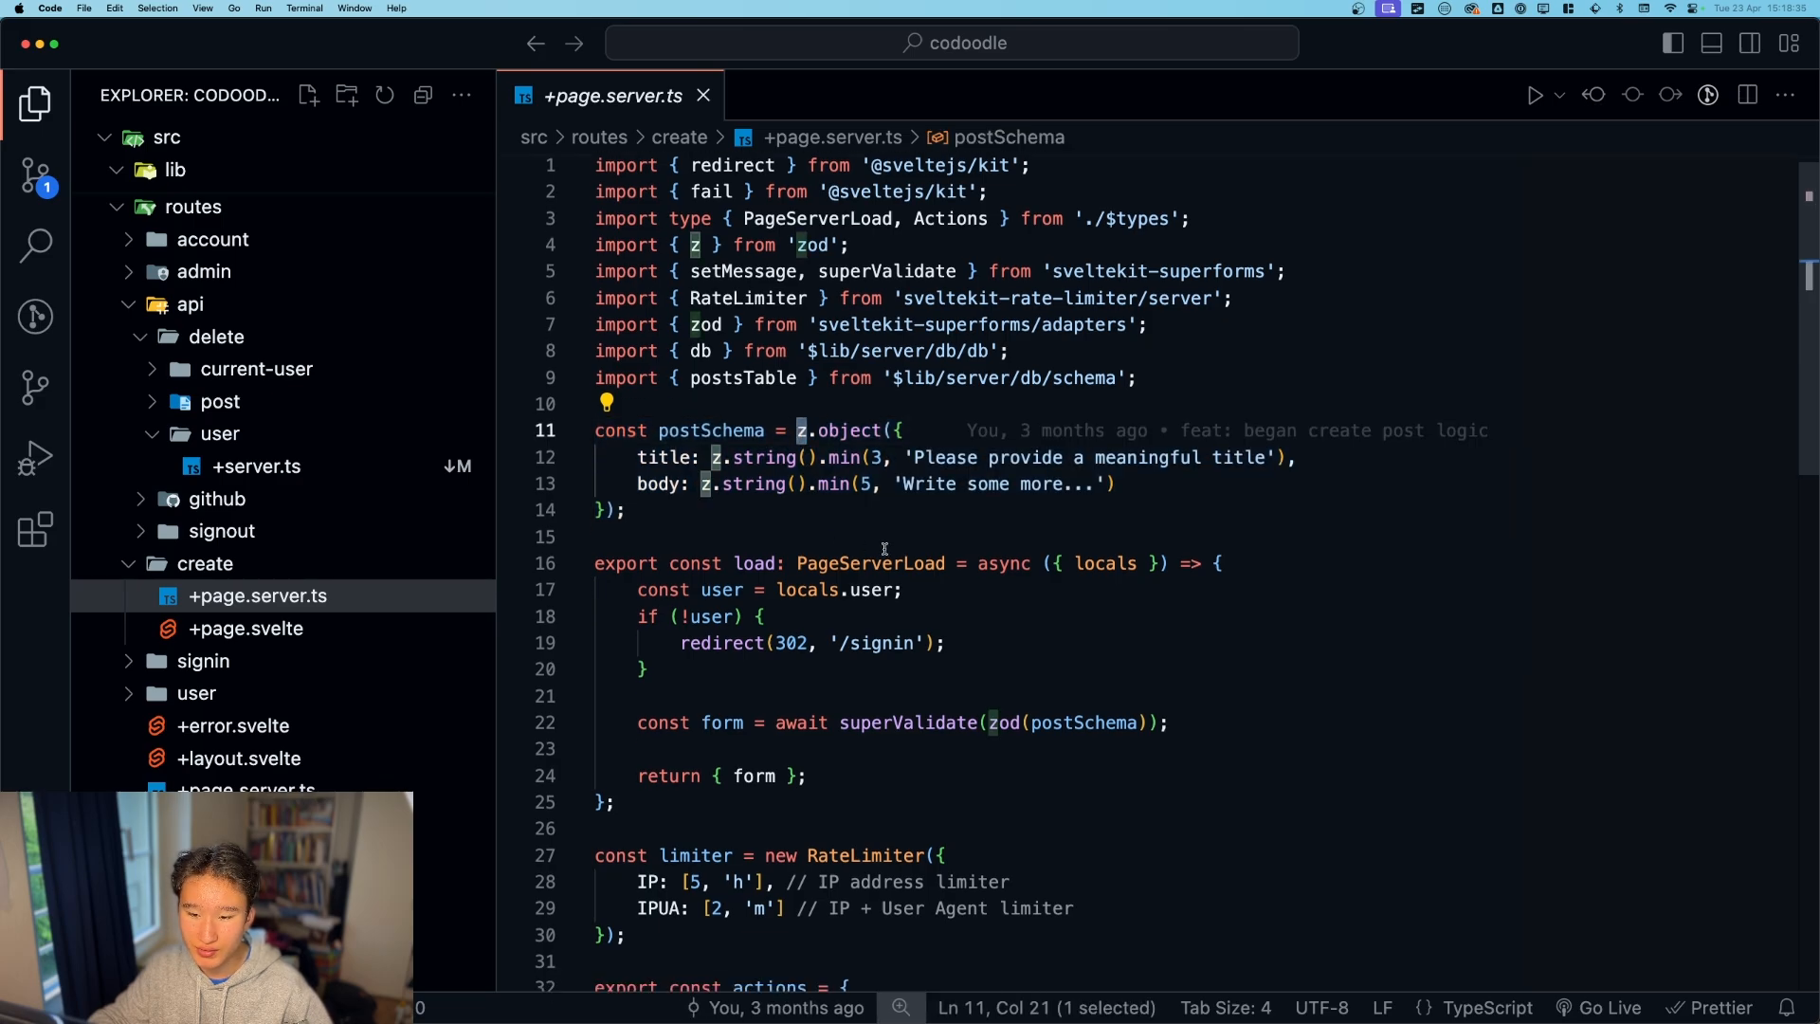
# Scroll through the create route's Zod post schema and superValidate load function
pyautogui.scroll(-3)
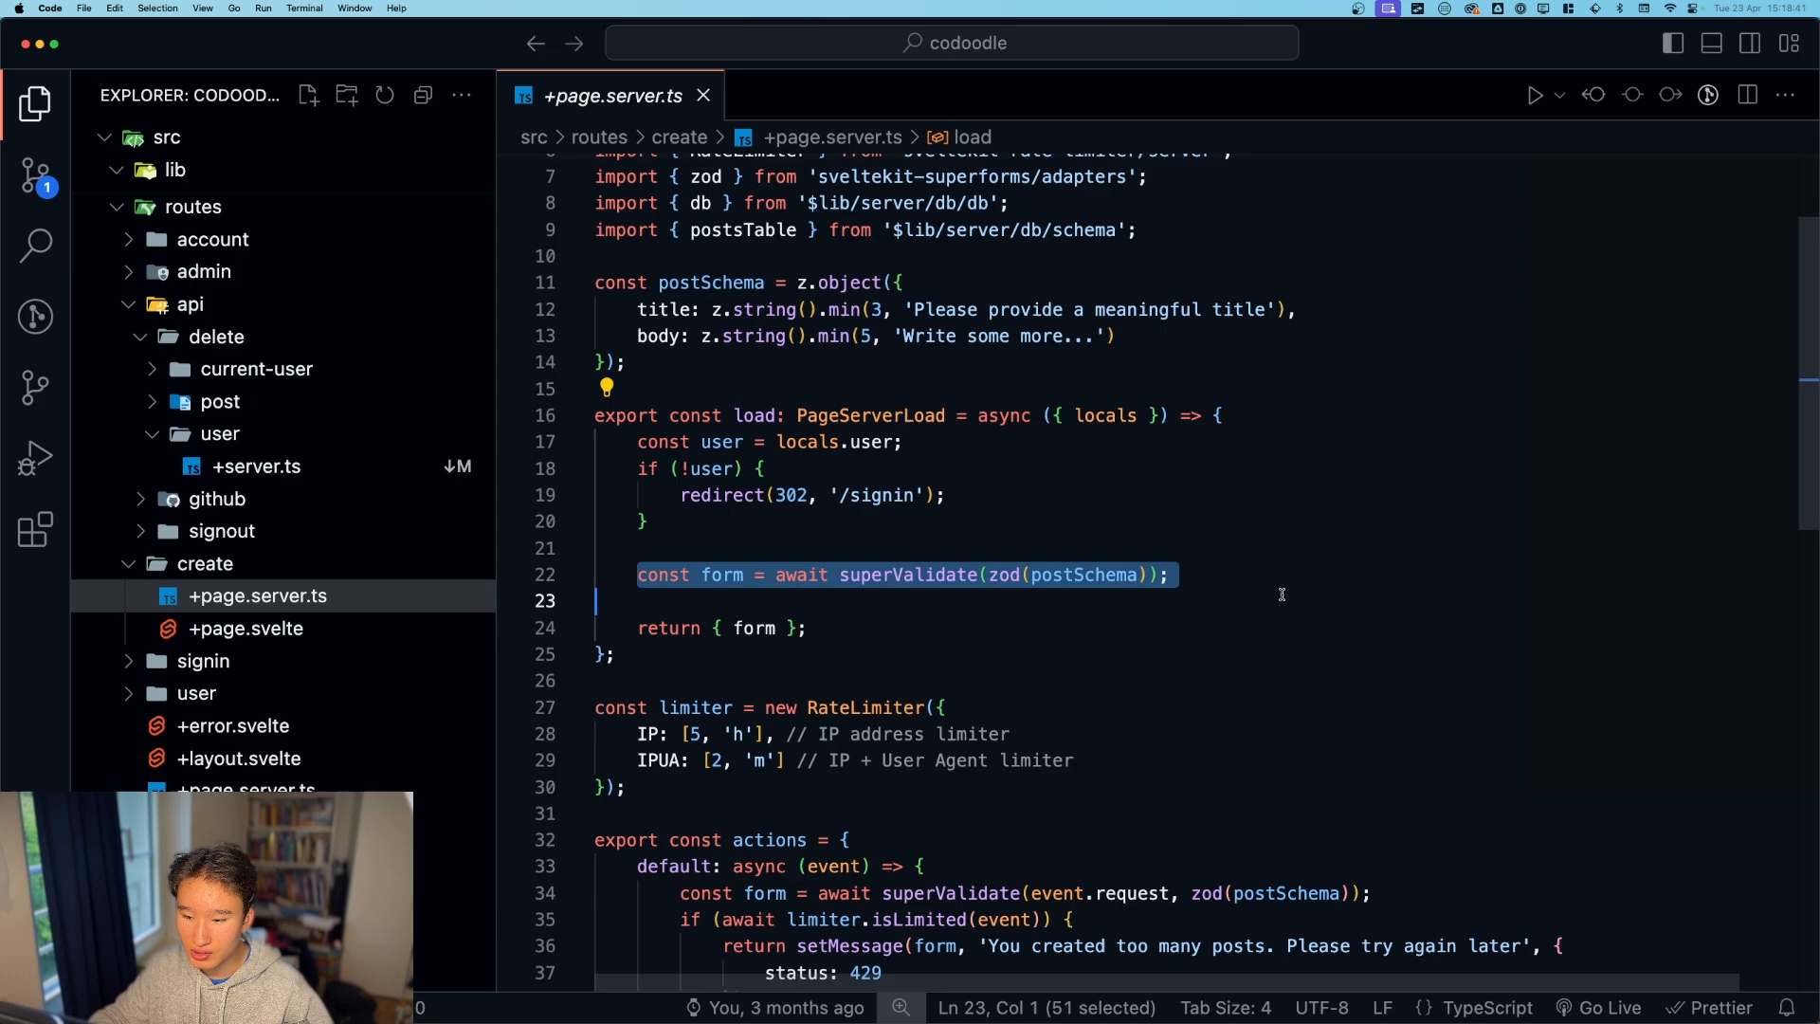
pyautogui.scroll(-3)
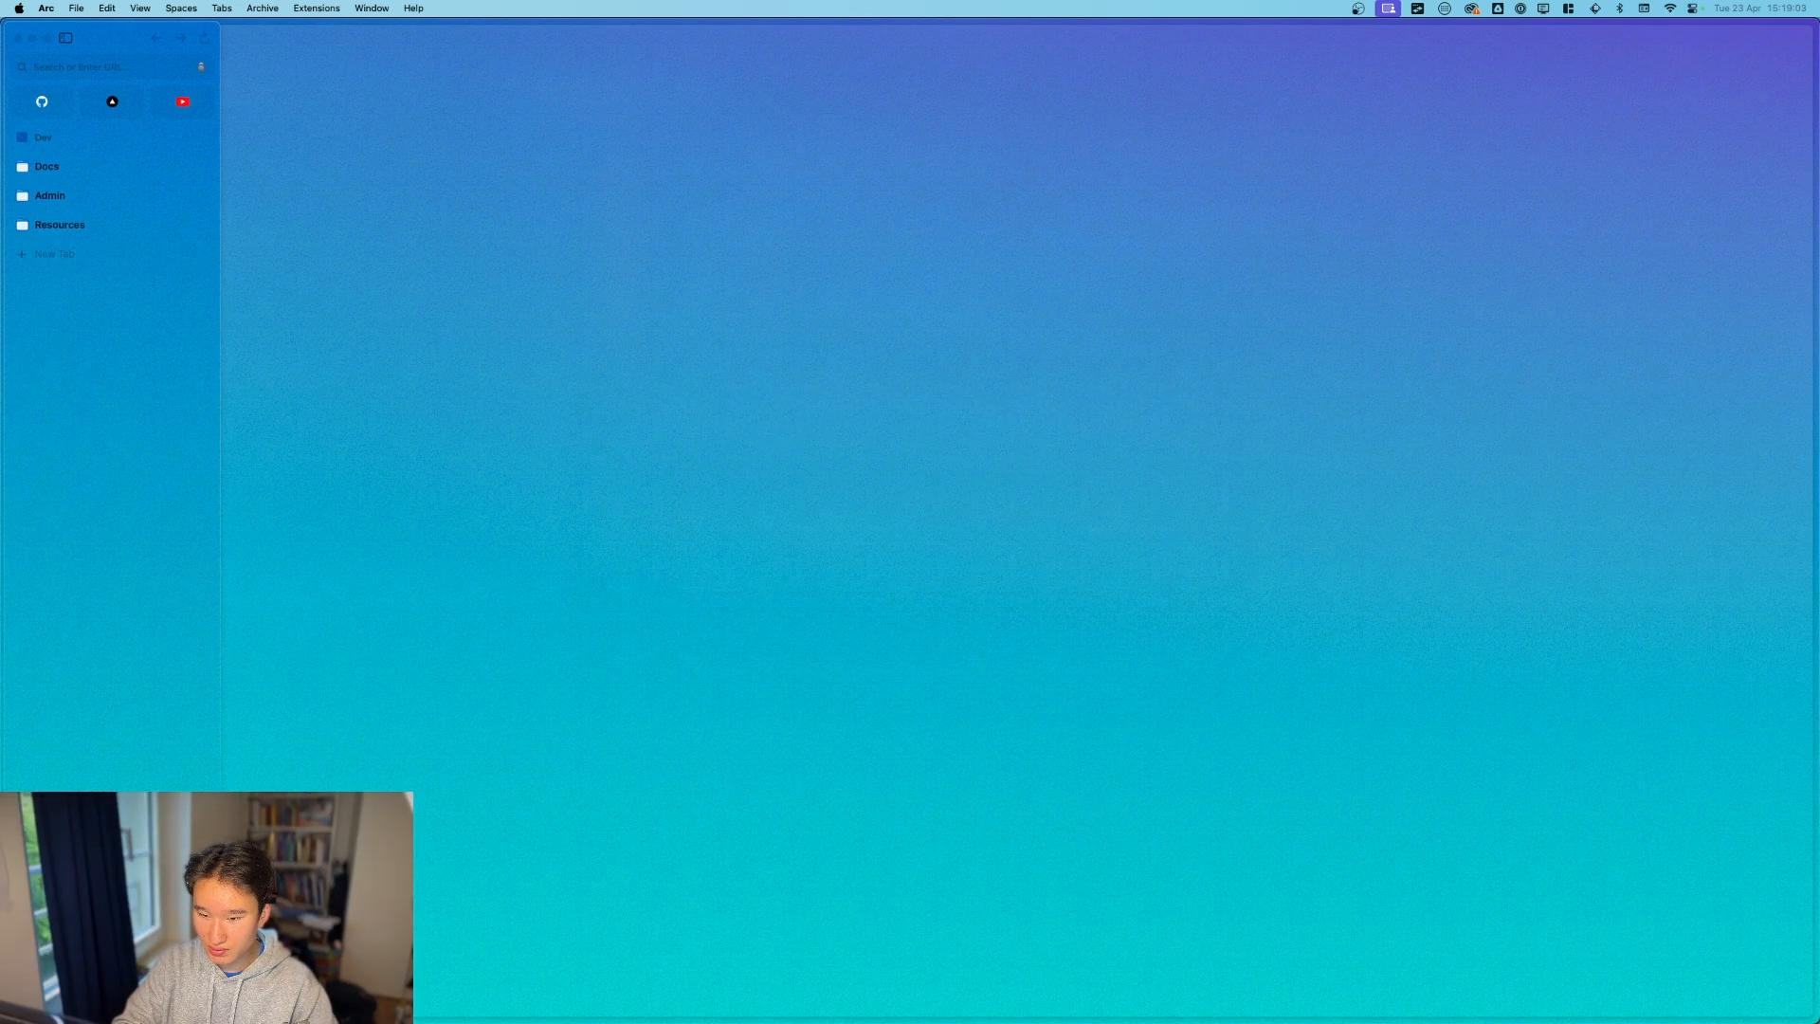
# Submit the nevillebrem.com contact form with too-short 'asd' entries to trigger errors
pyautogui.write('nevillebrem.com')
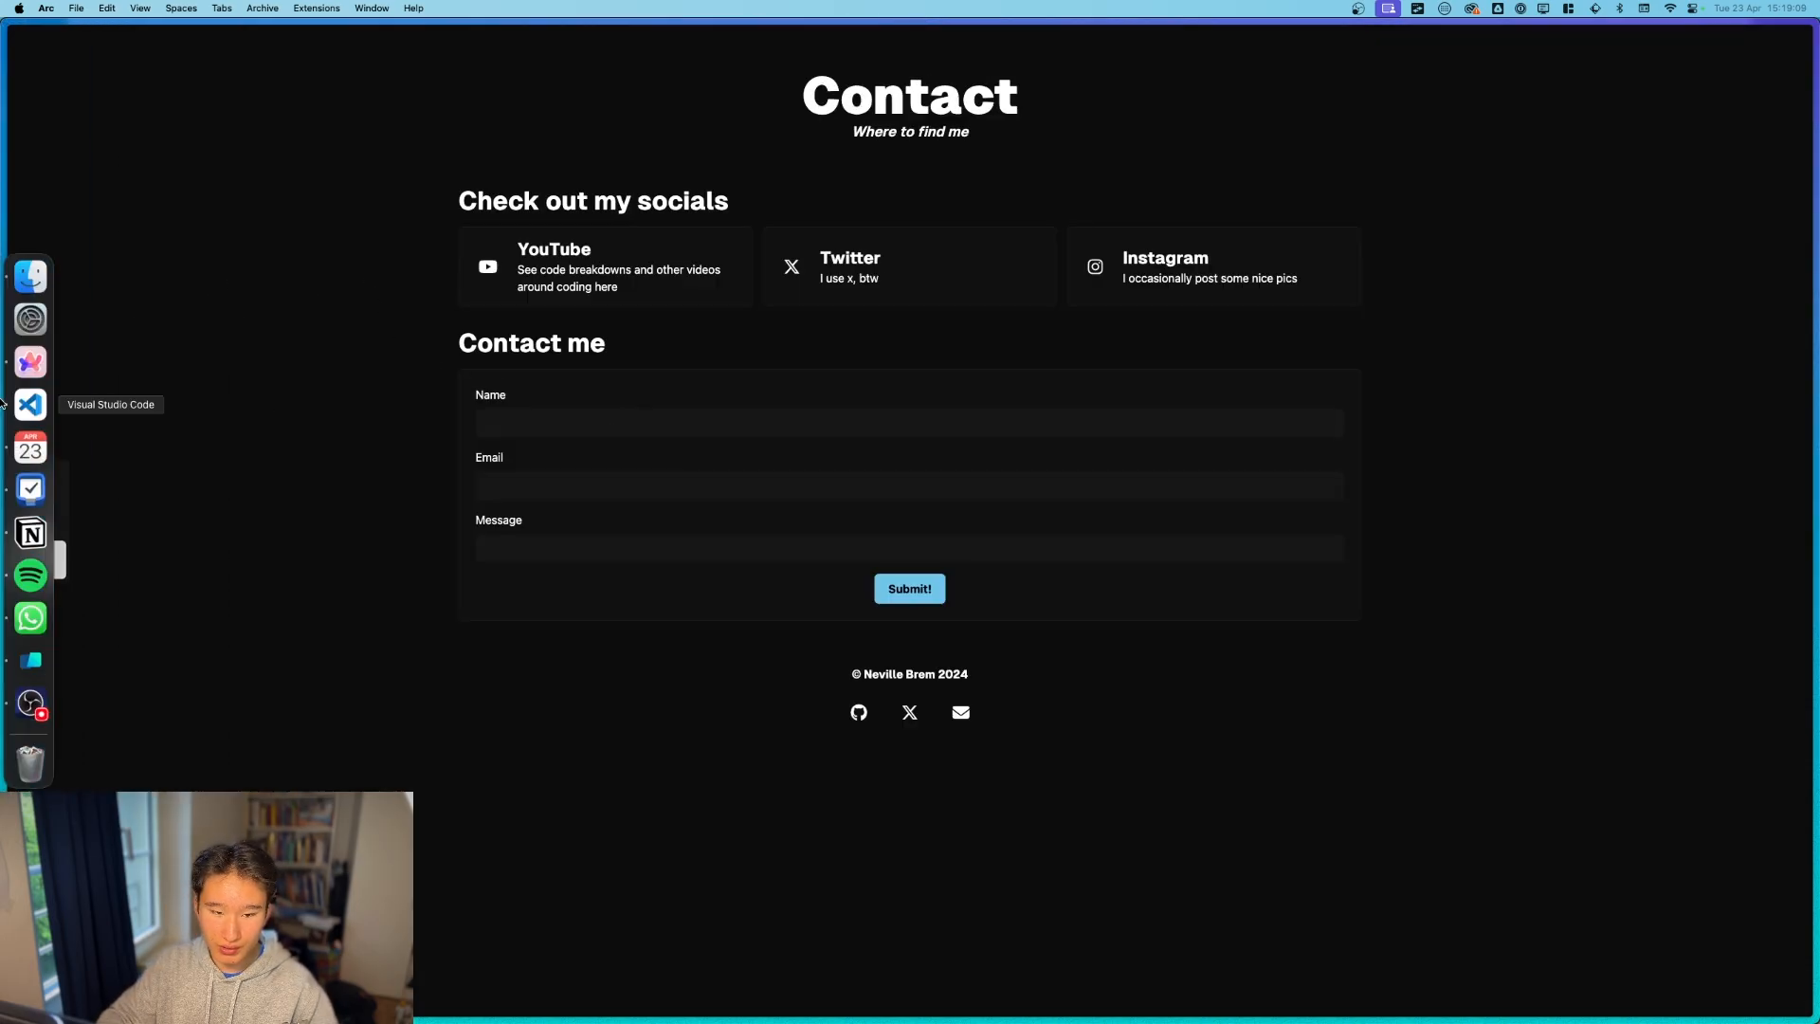
pyautogui.write('asd')
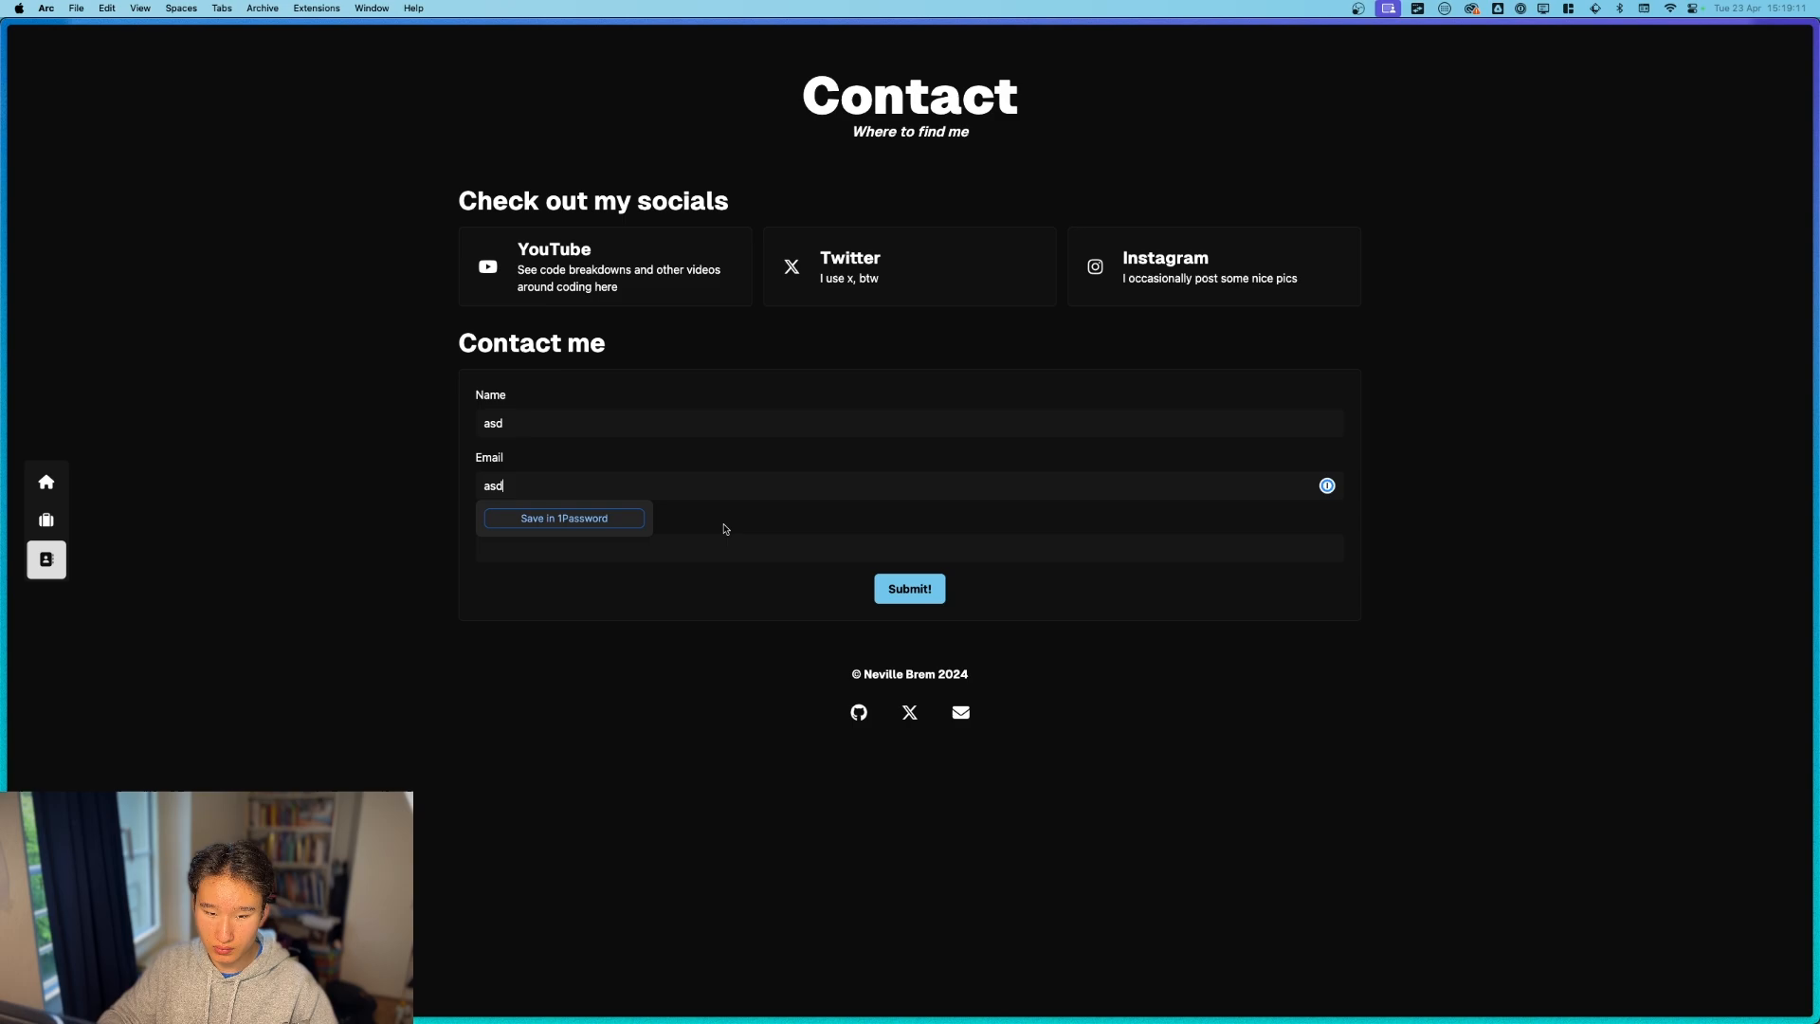
pyautogui.write('a@asd.co')
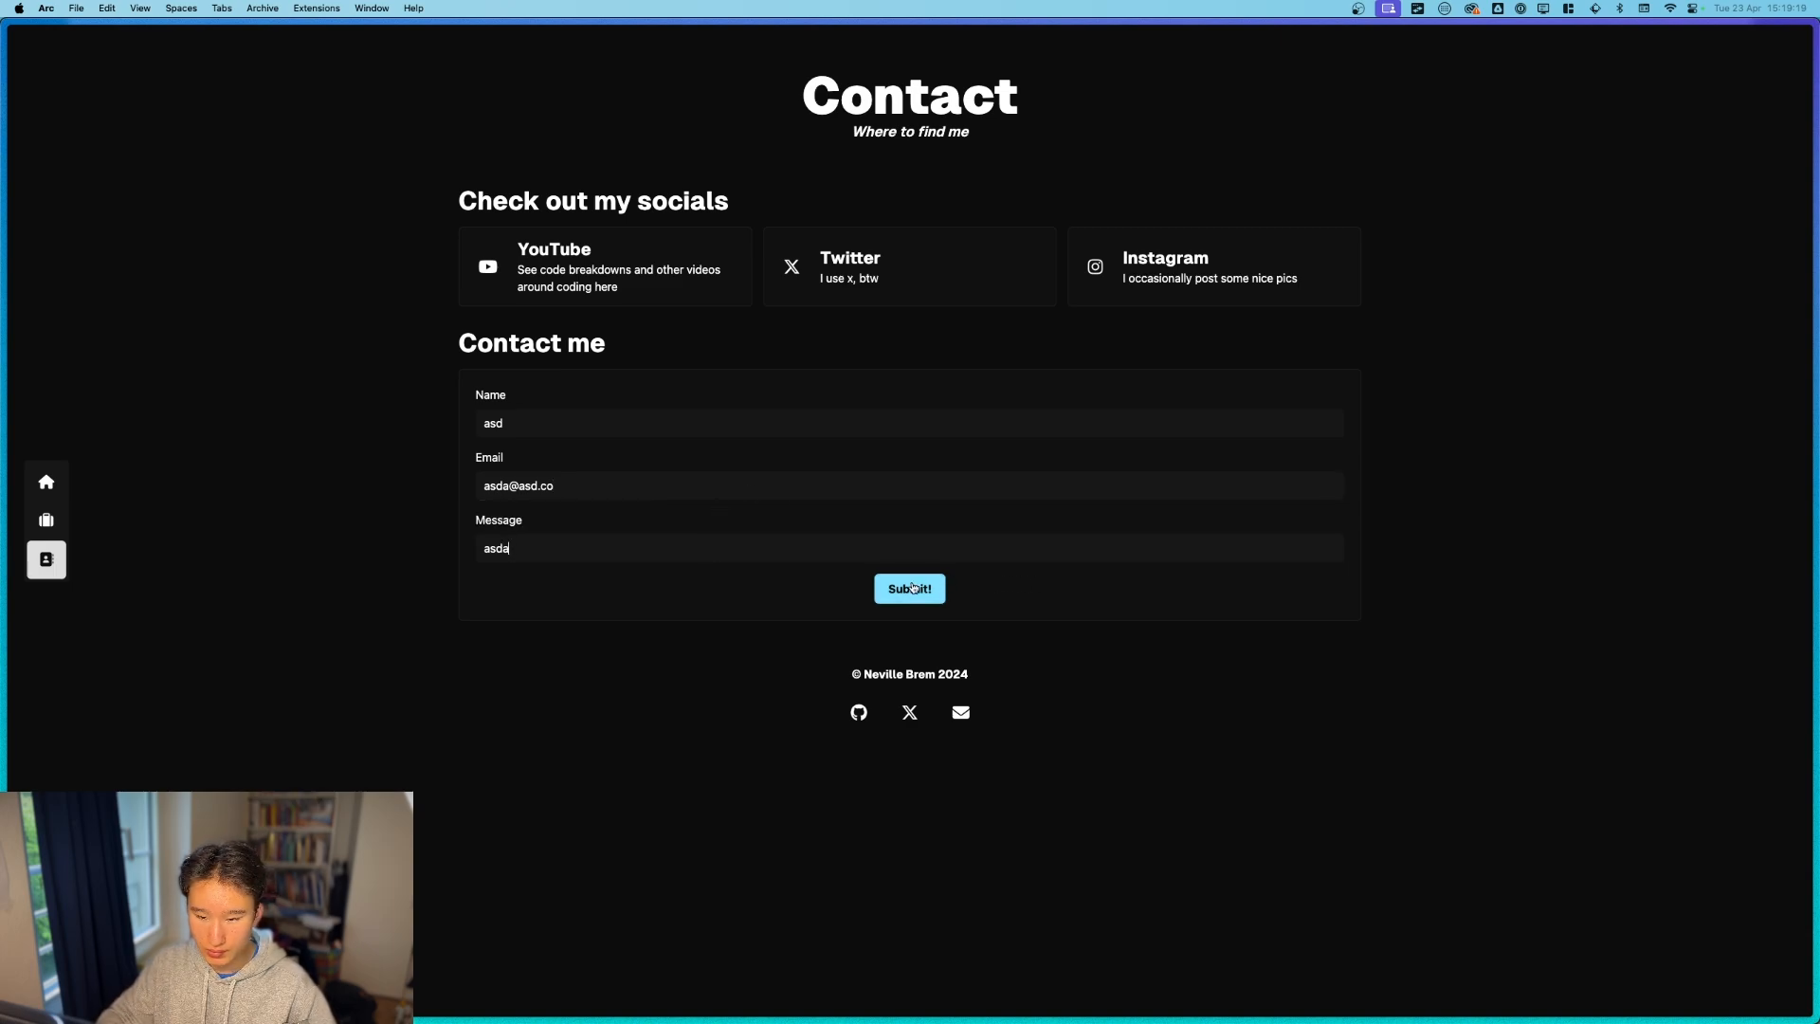
pyautogui.click(909, 588)
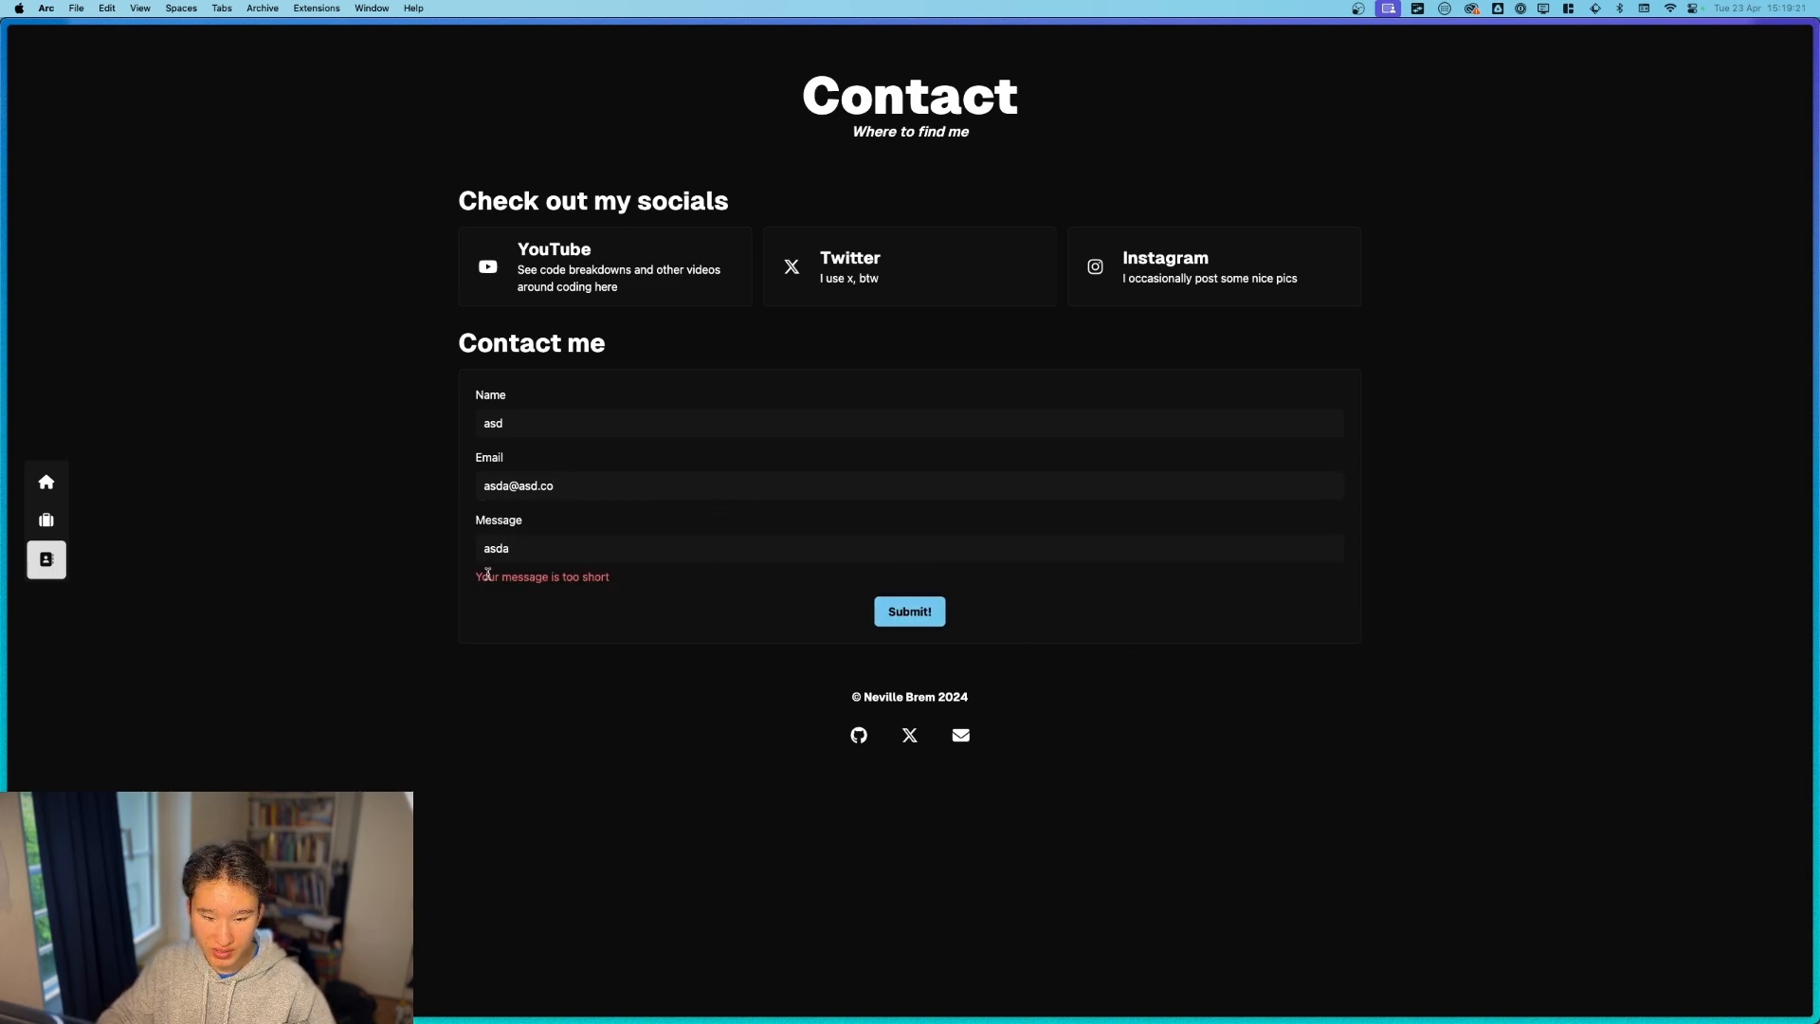
# Submit a too-short Codoodle post to show its validation message, then return to Contact
pyautogui.click(909, 612)
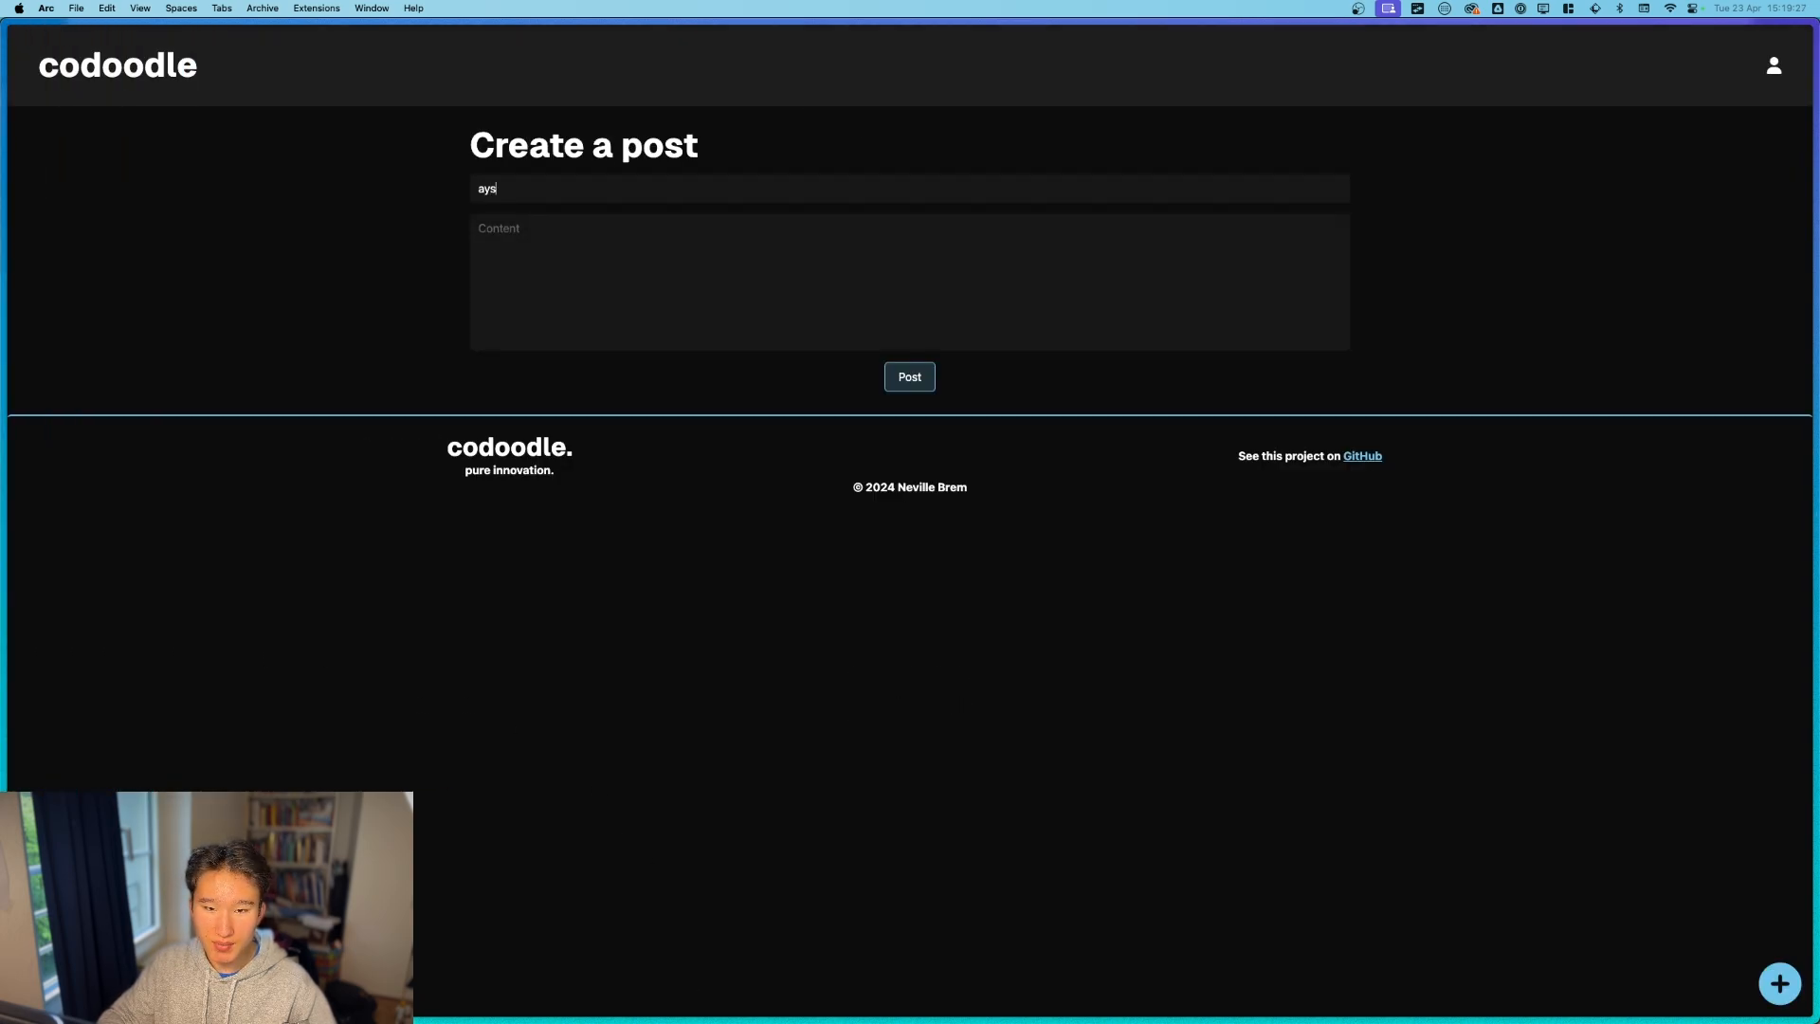
pyautogui.click(908, 376)
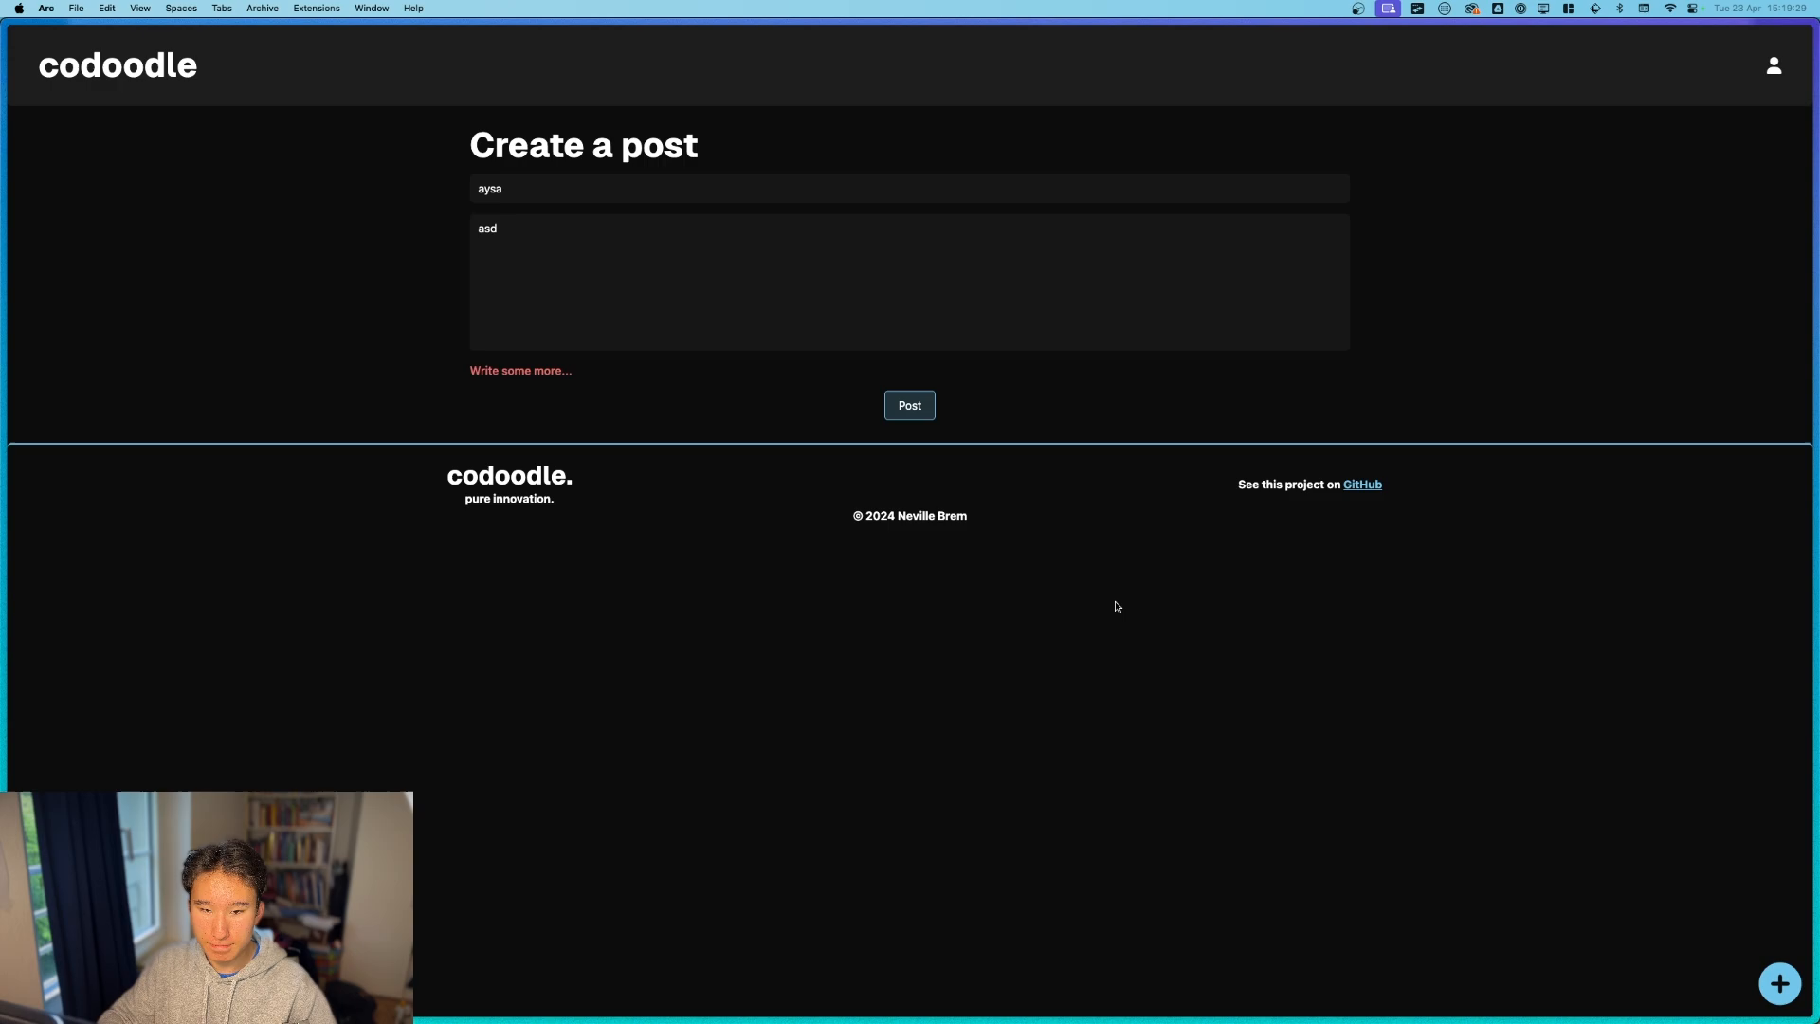
pyautogui.click(908, 404)
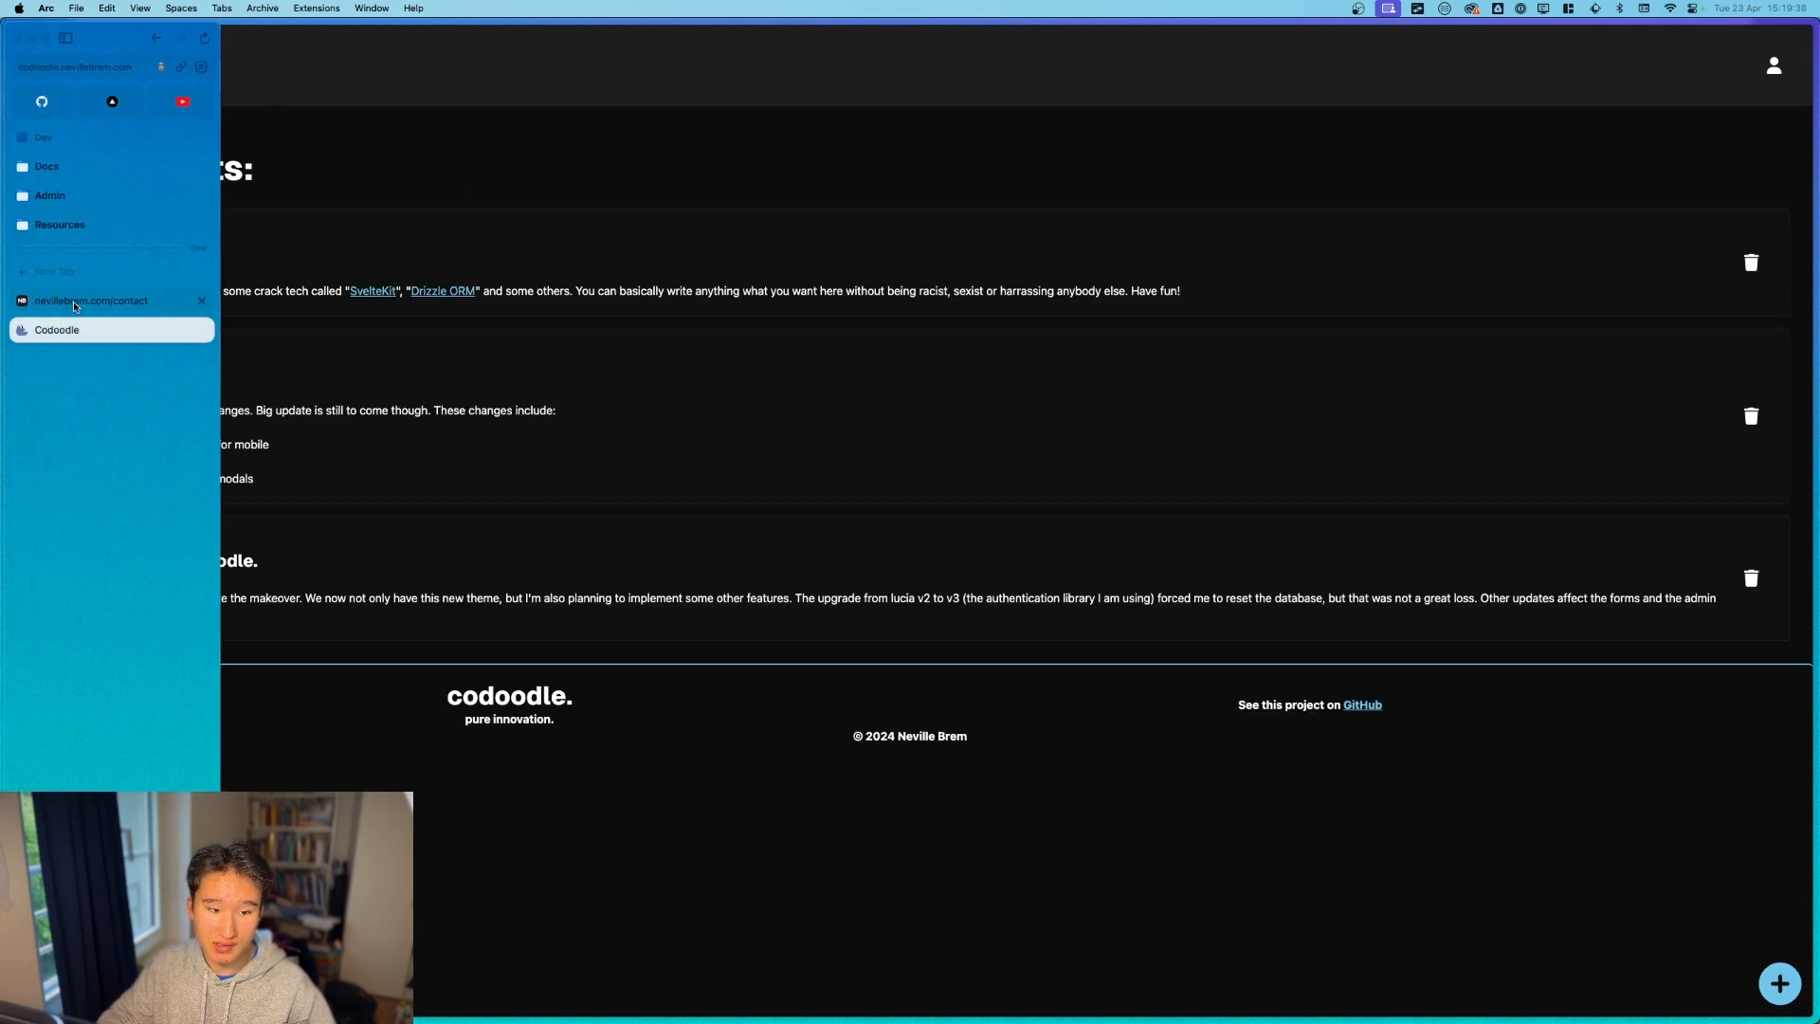
pyautogui.click(91, 302)
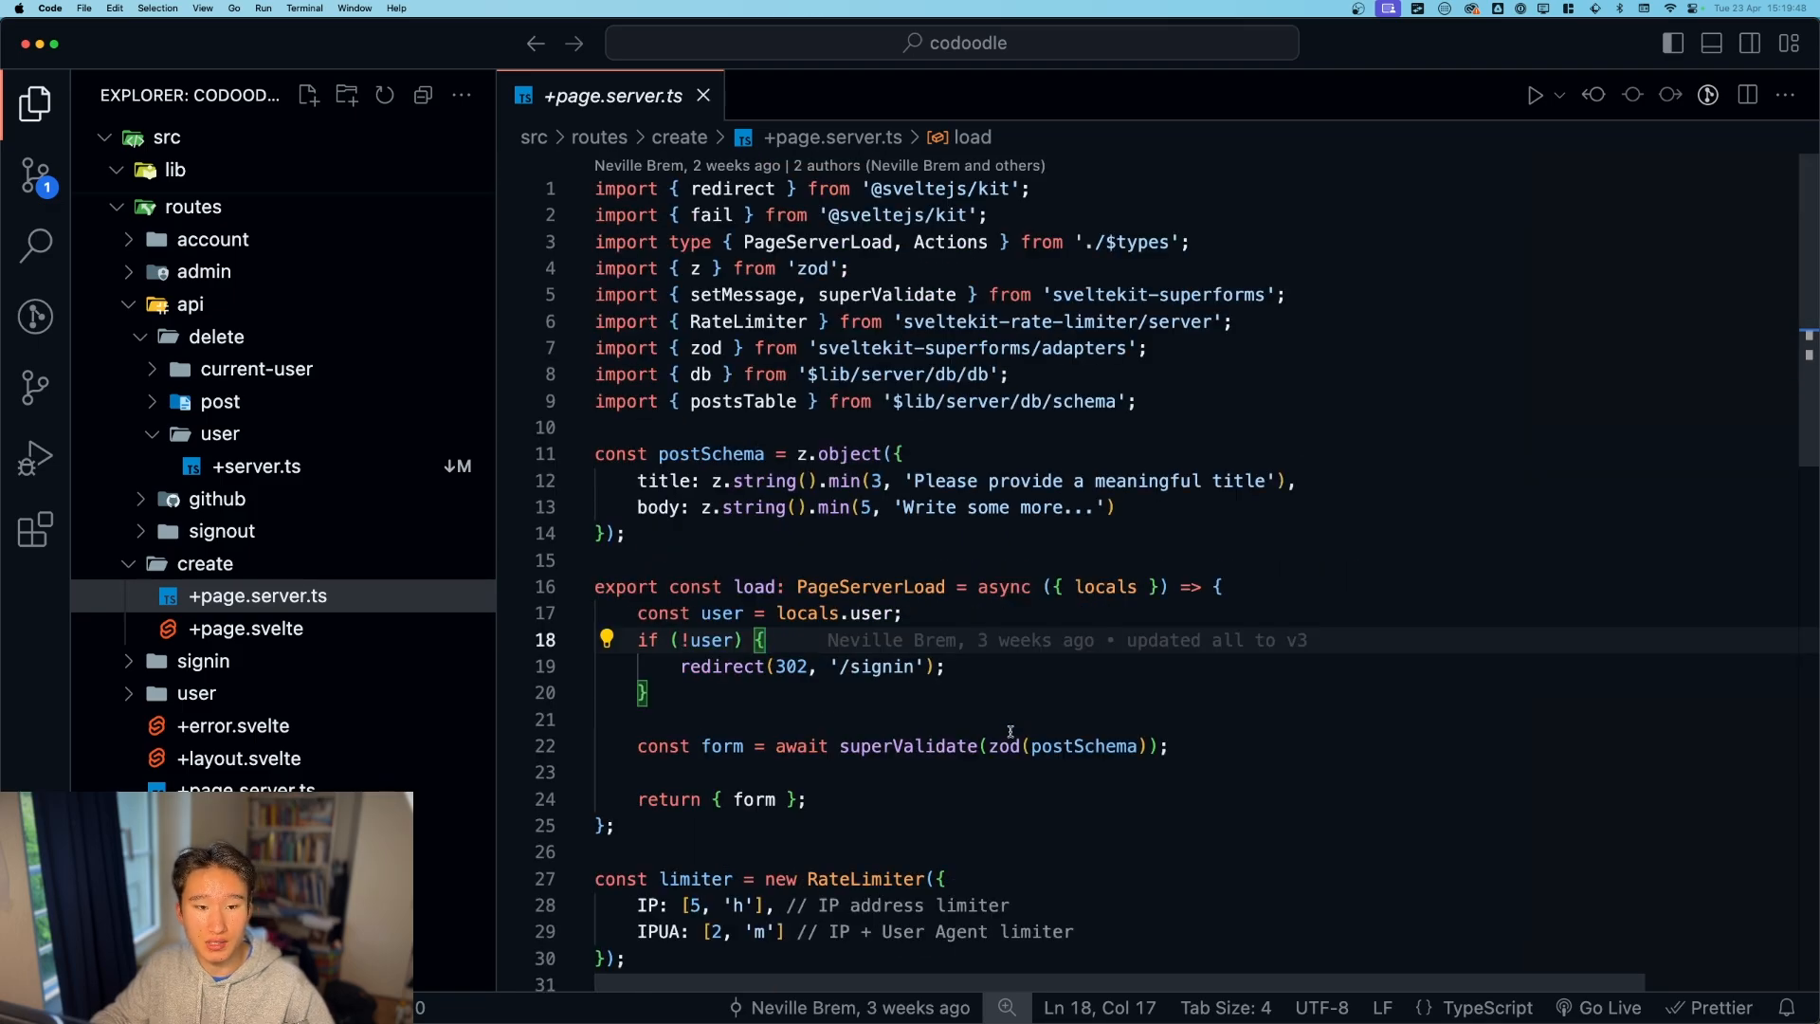
# Scroll the create route's +page.server.ts to the postSchema minimum title and body lengths
pyautogui.scroll(-3)
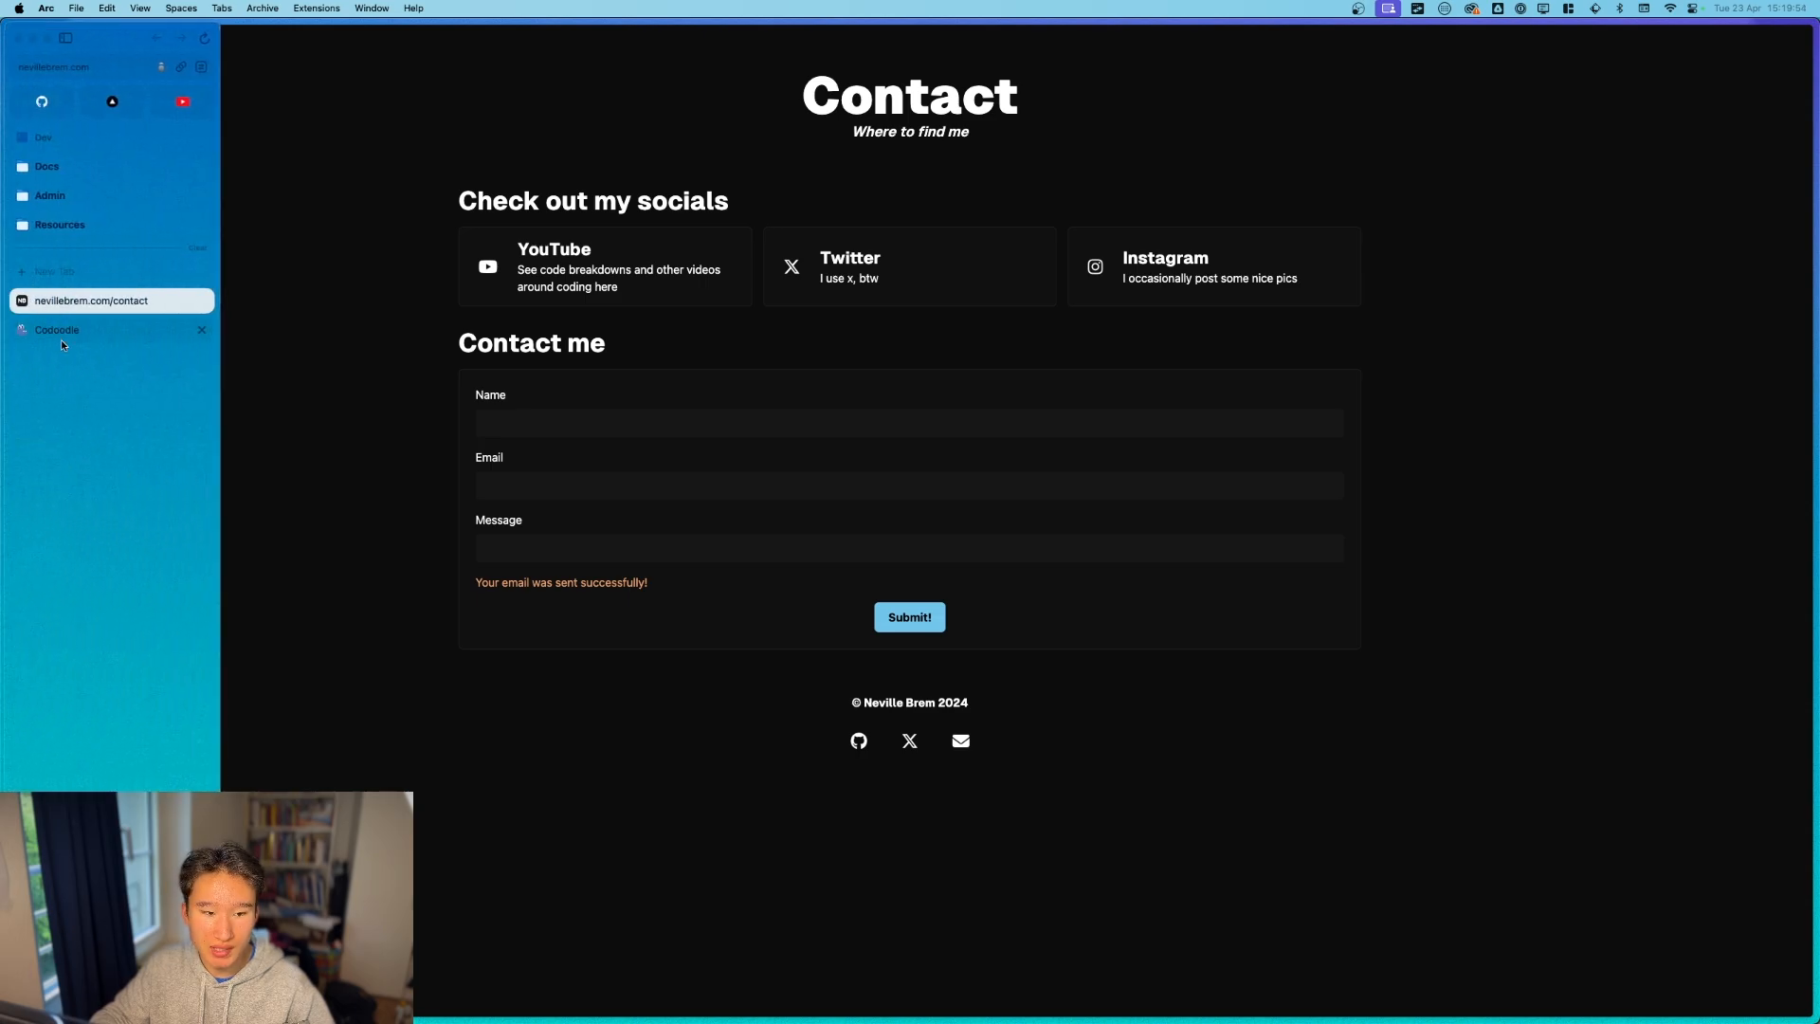
# Submit another Codoodle post and get the too-many-posts rate limit message
pyautogui.click(55, 330)
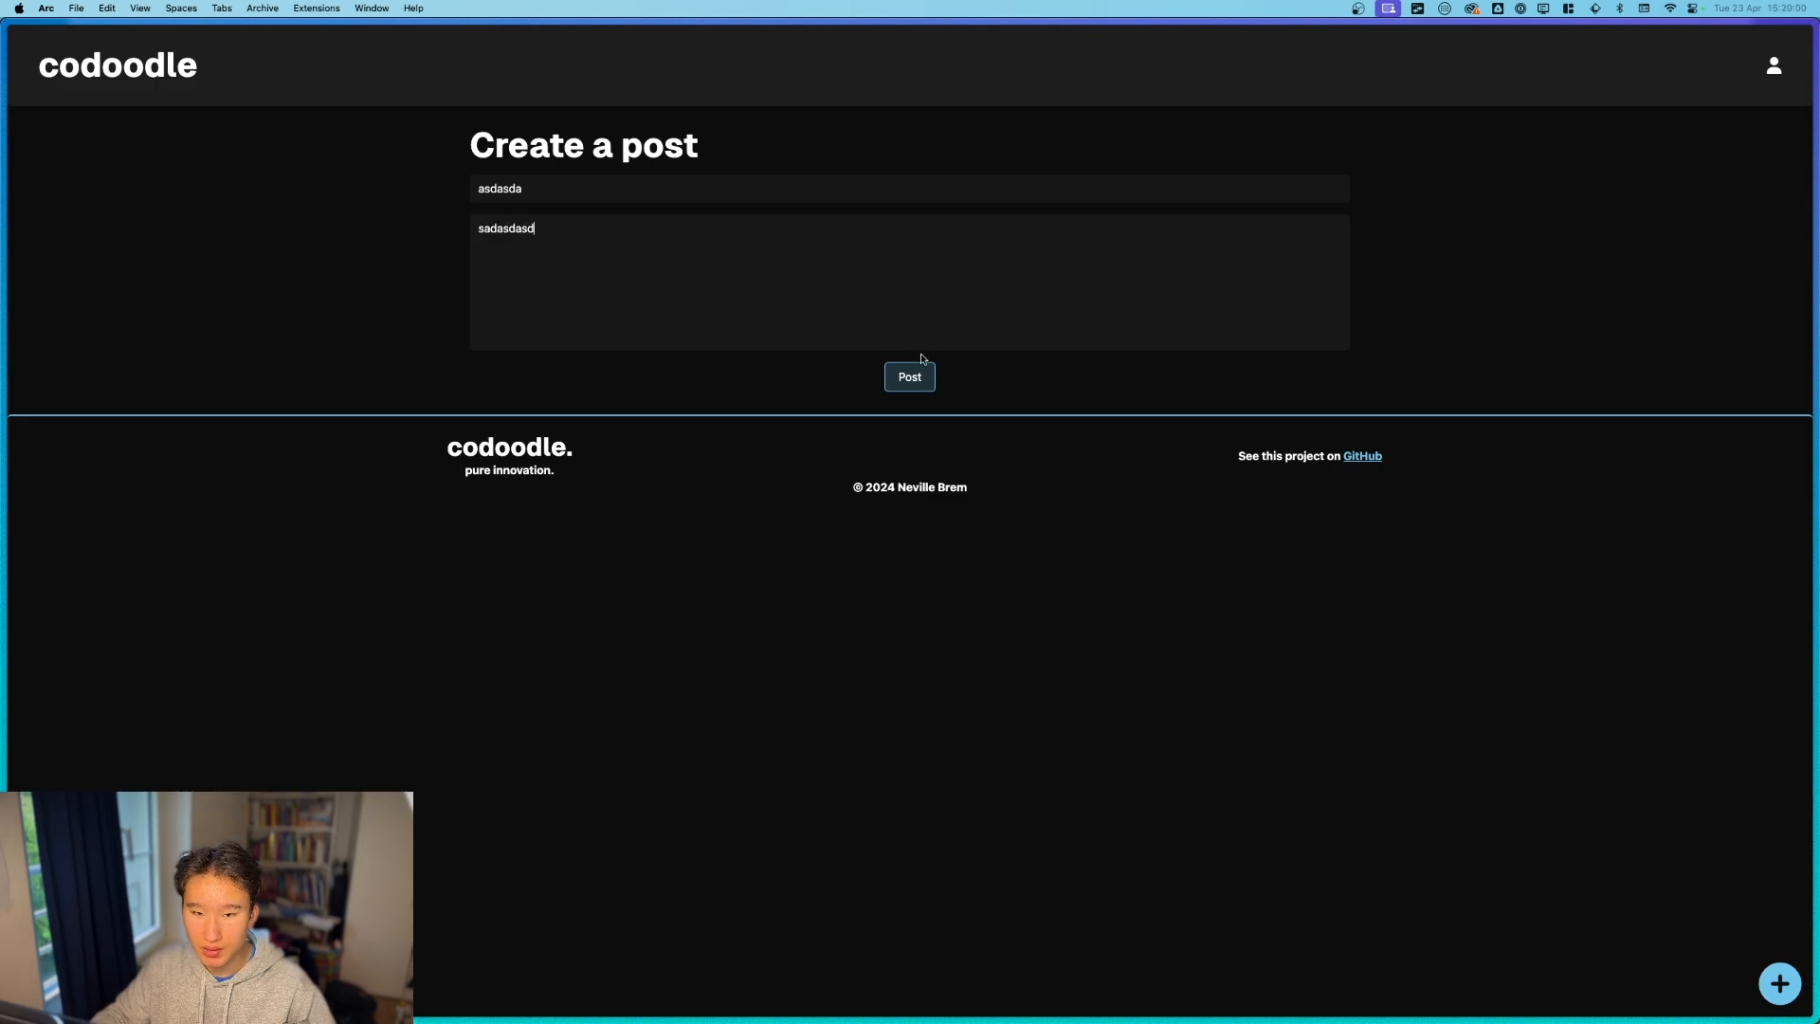
pyautogui.click(908, 375)
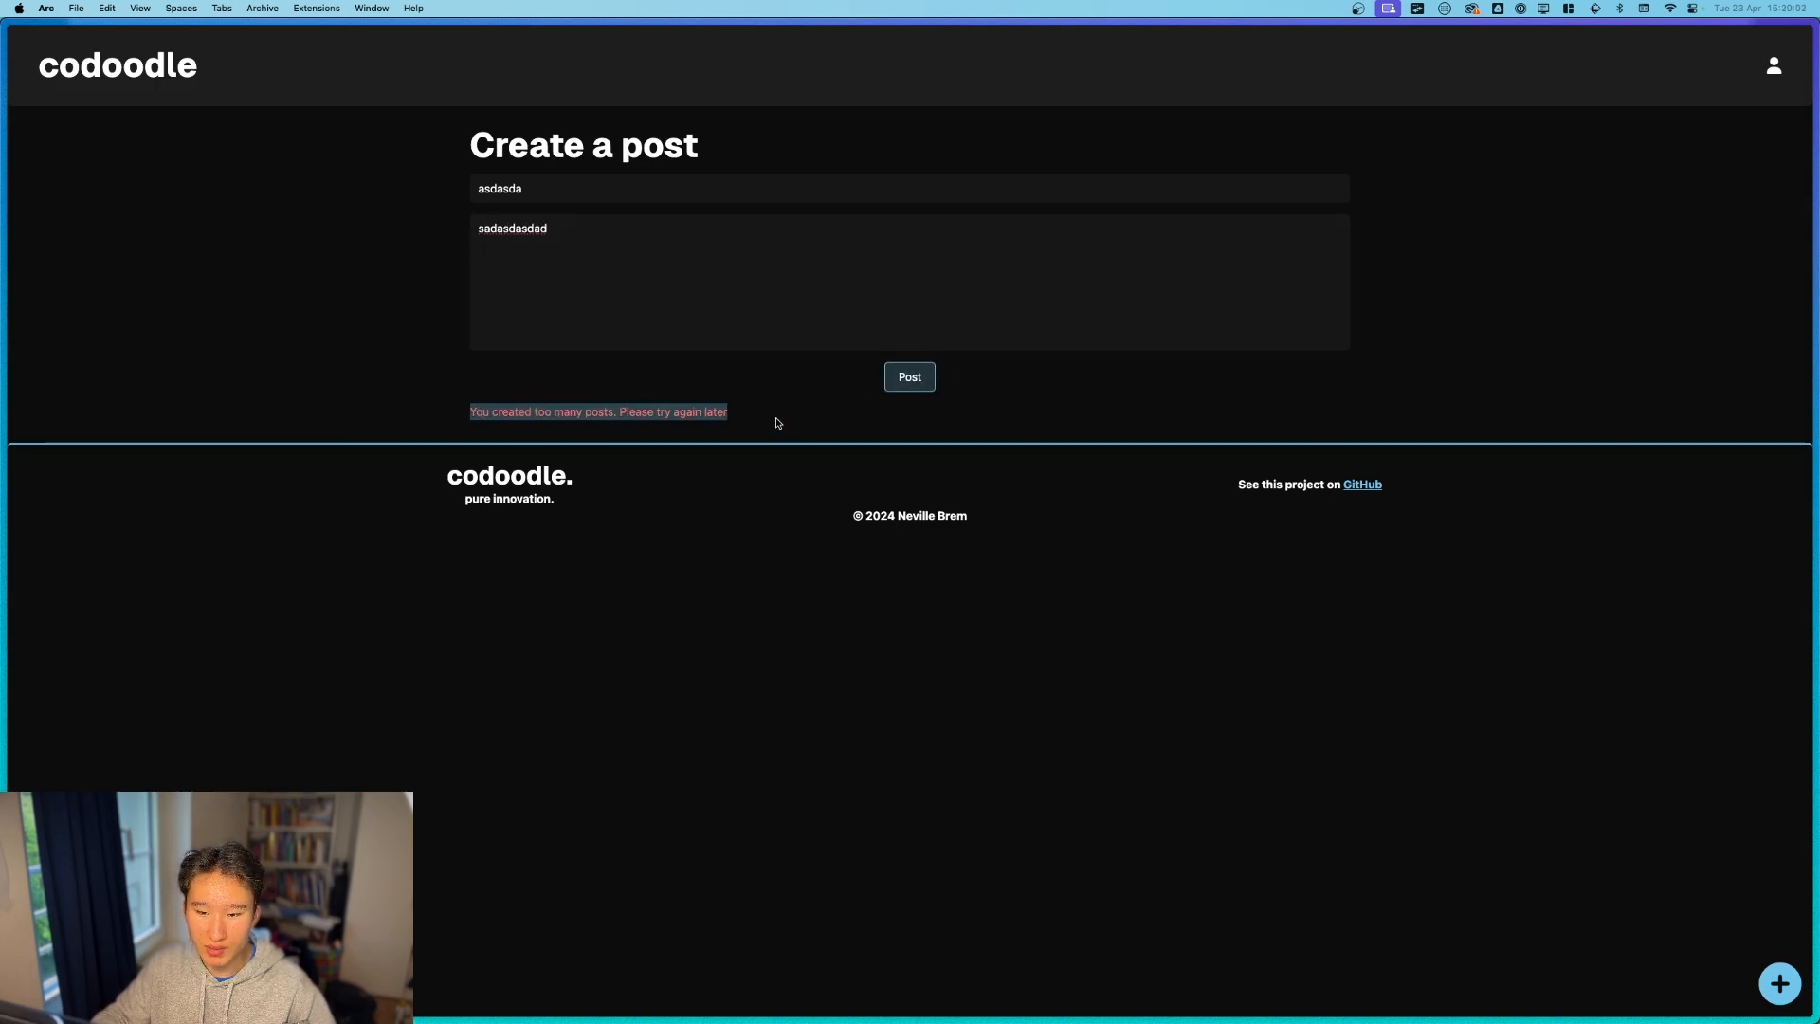
pyautogui.click(117, 64)
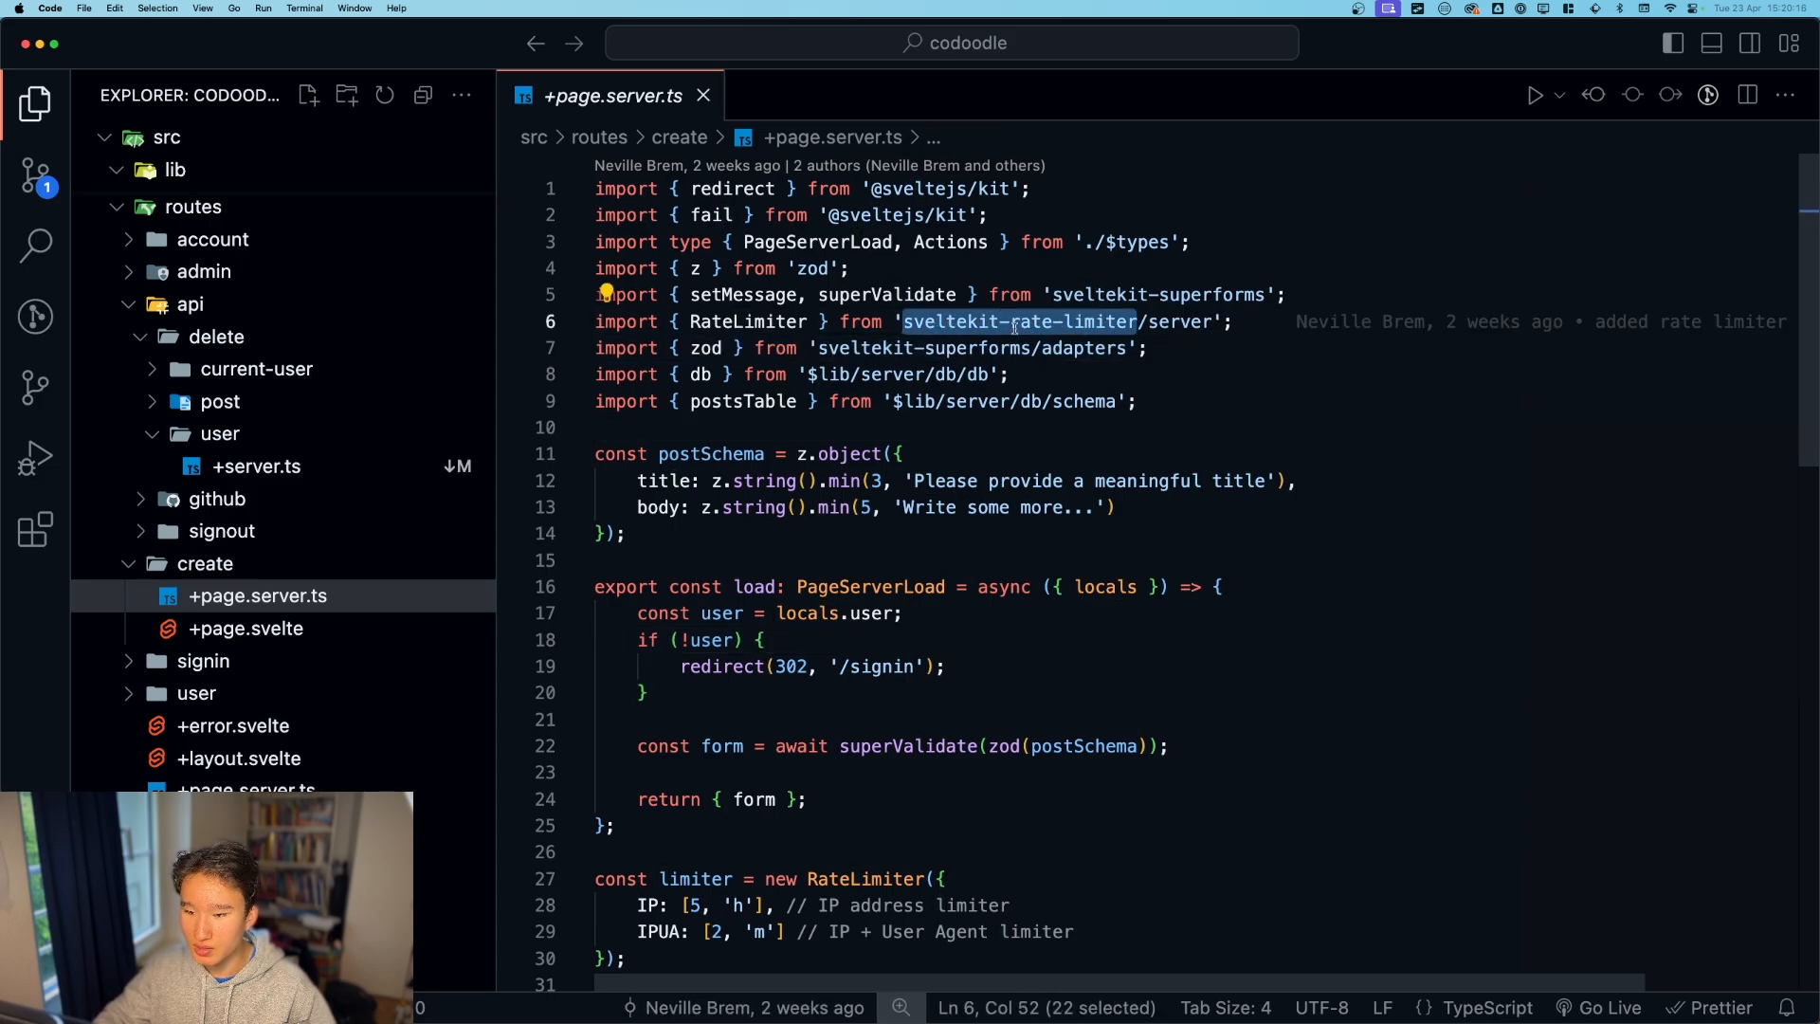
pyautogui.scroll(-3)
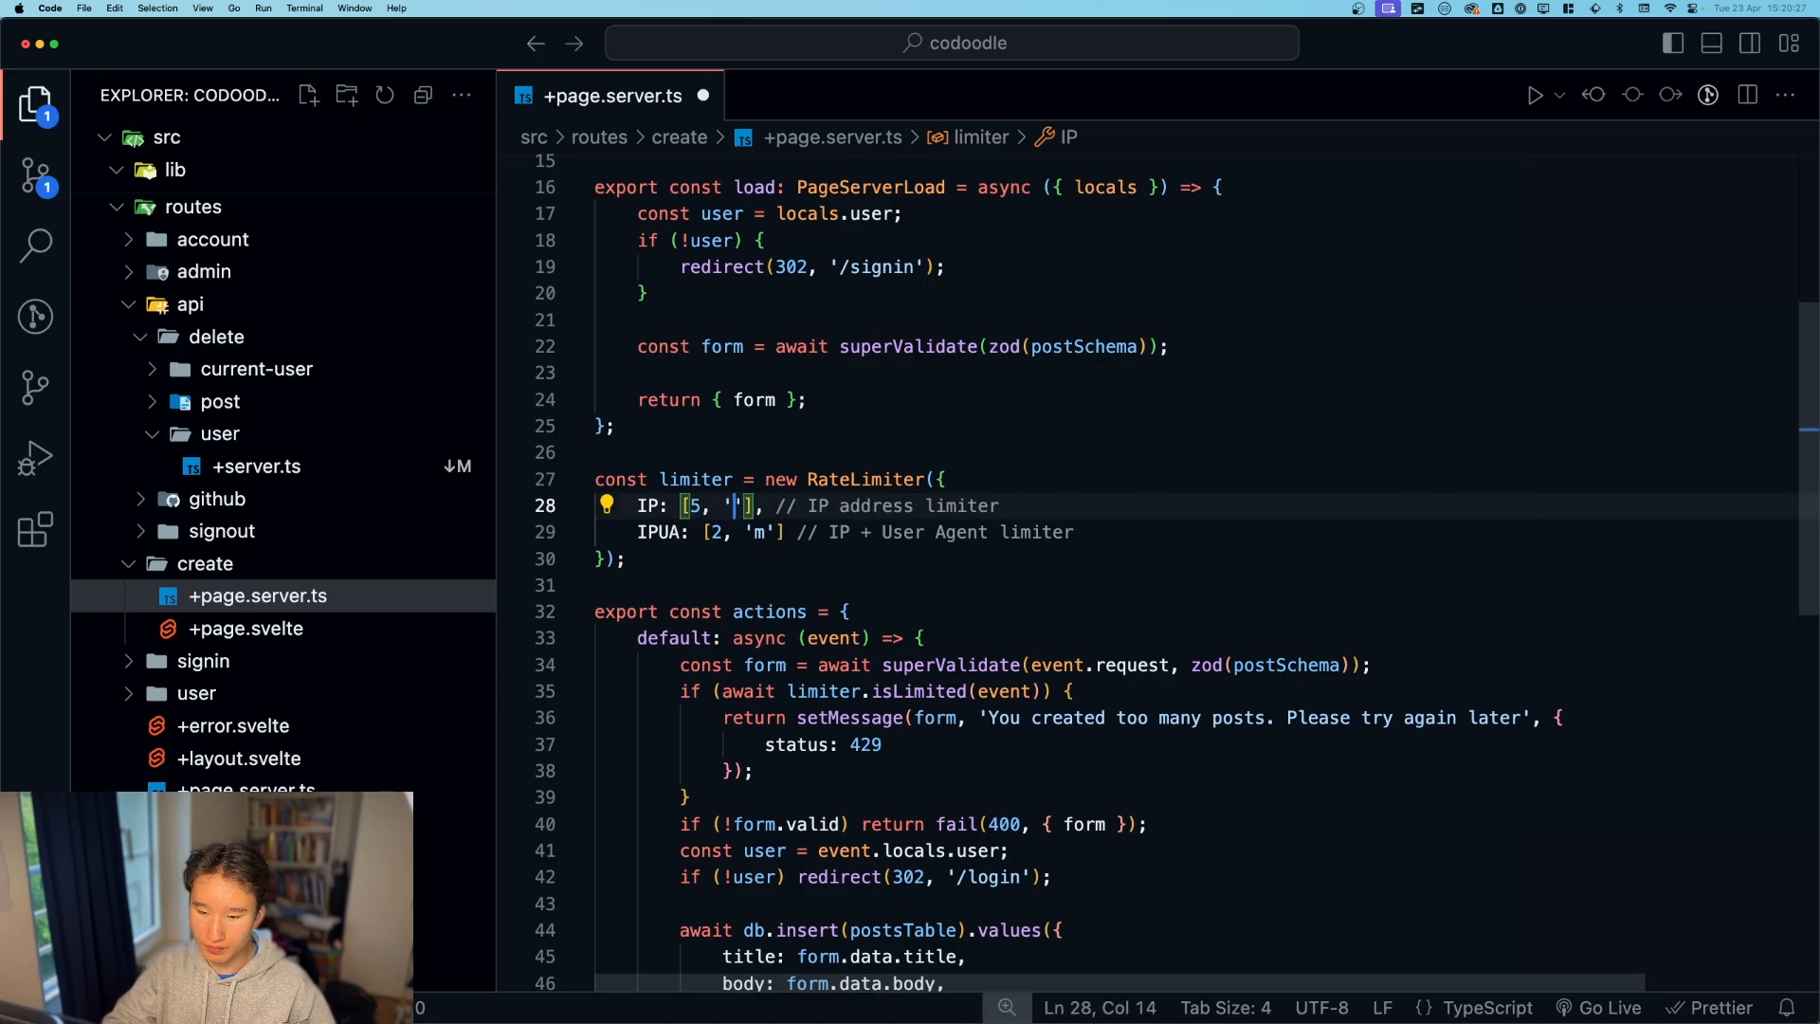
pyautogui.write('"')
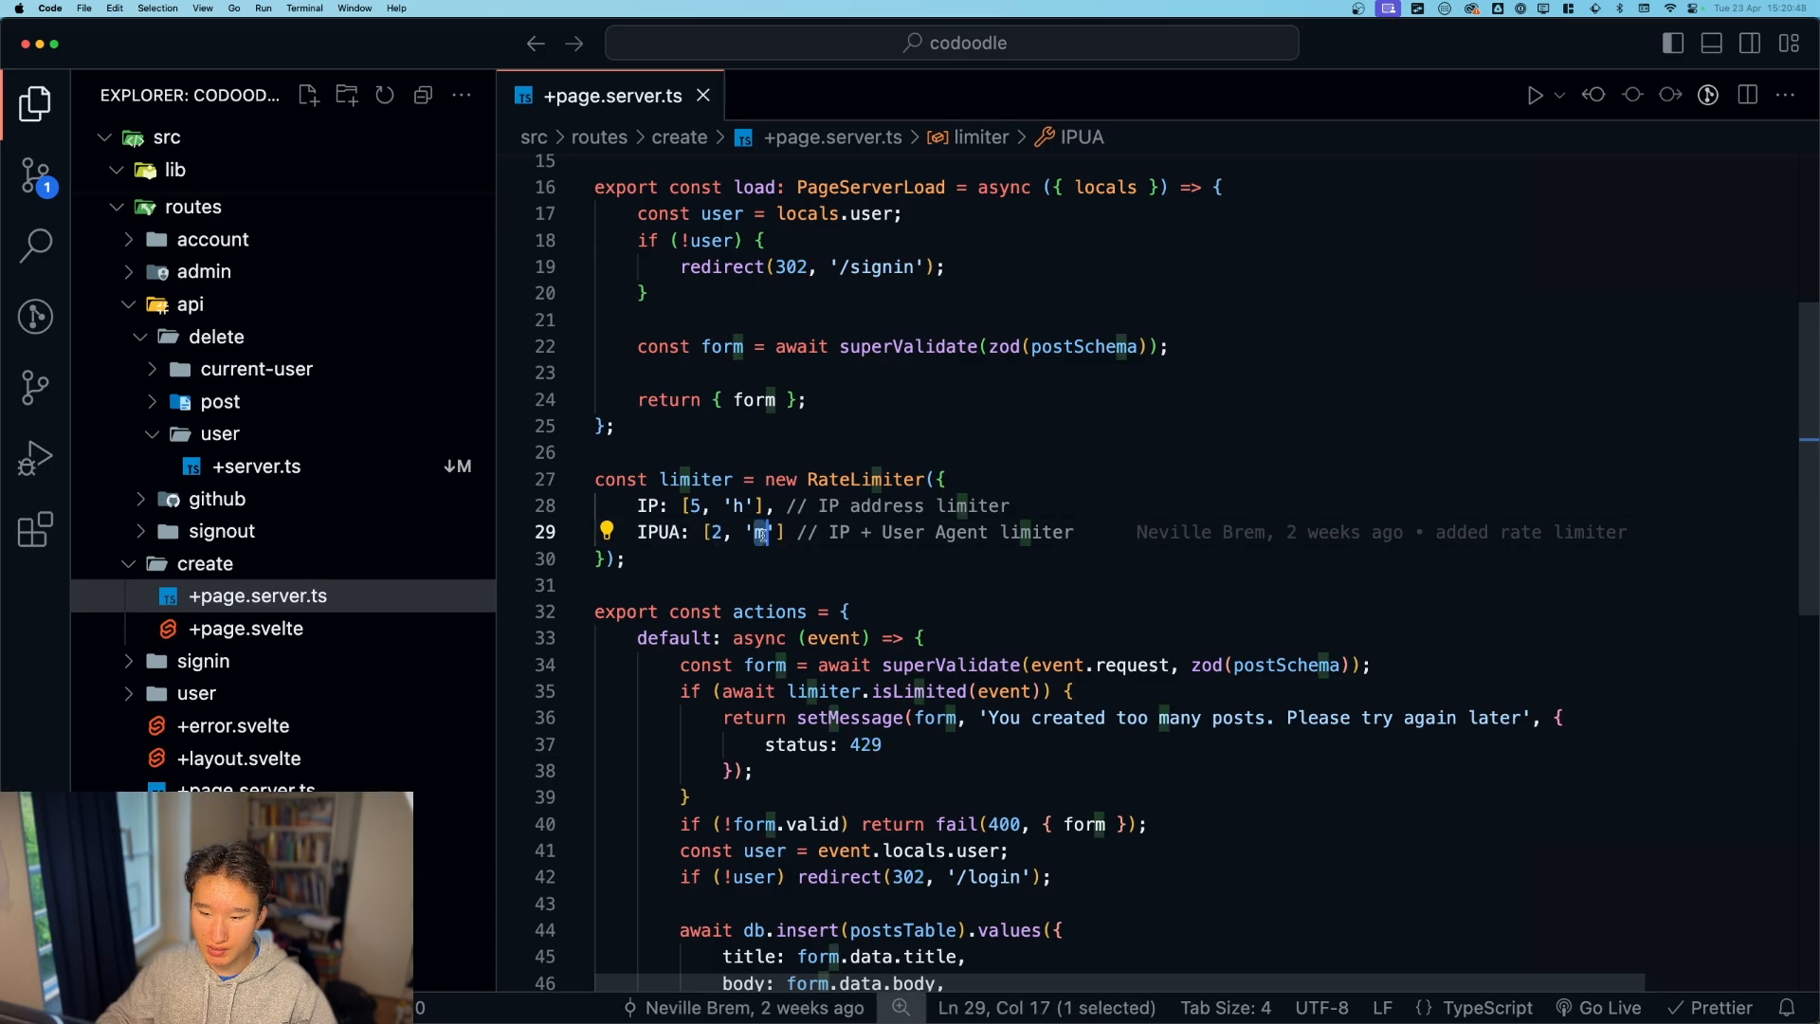
pyautogui.doubleClick(903, 531)
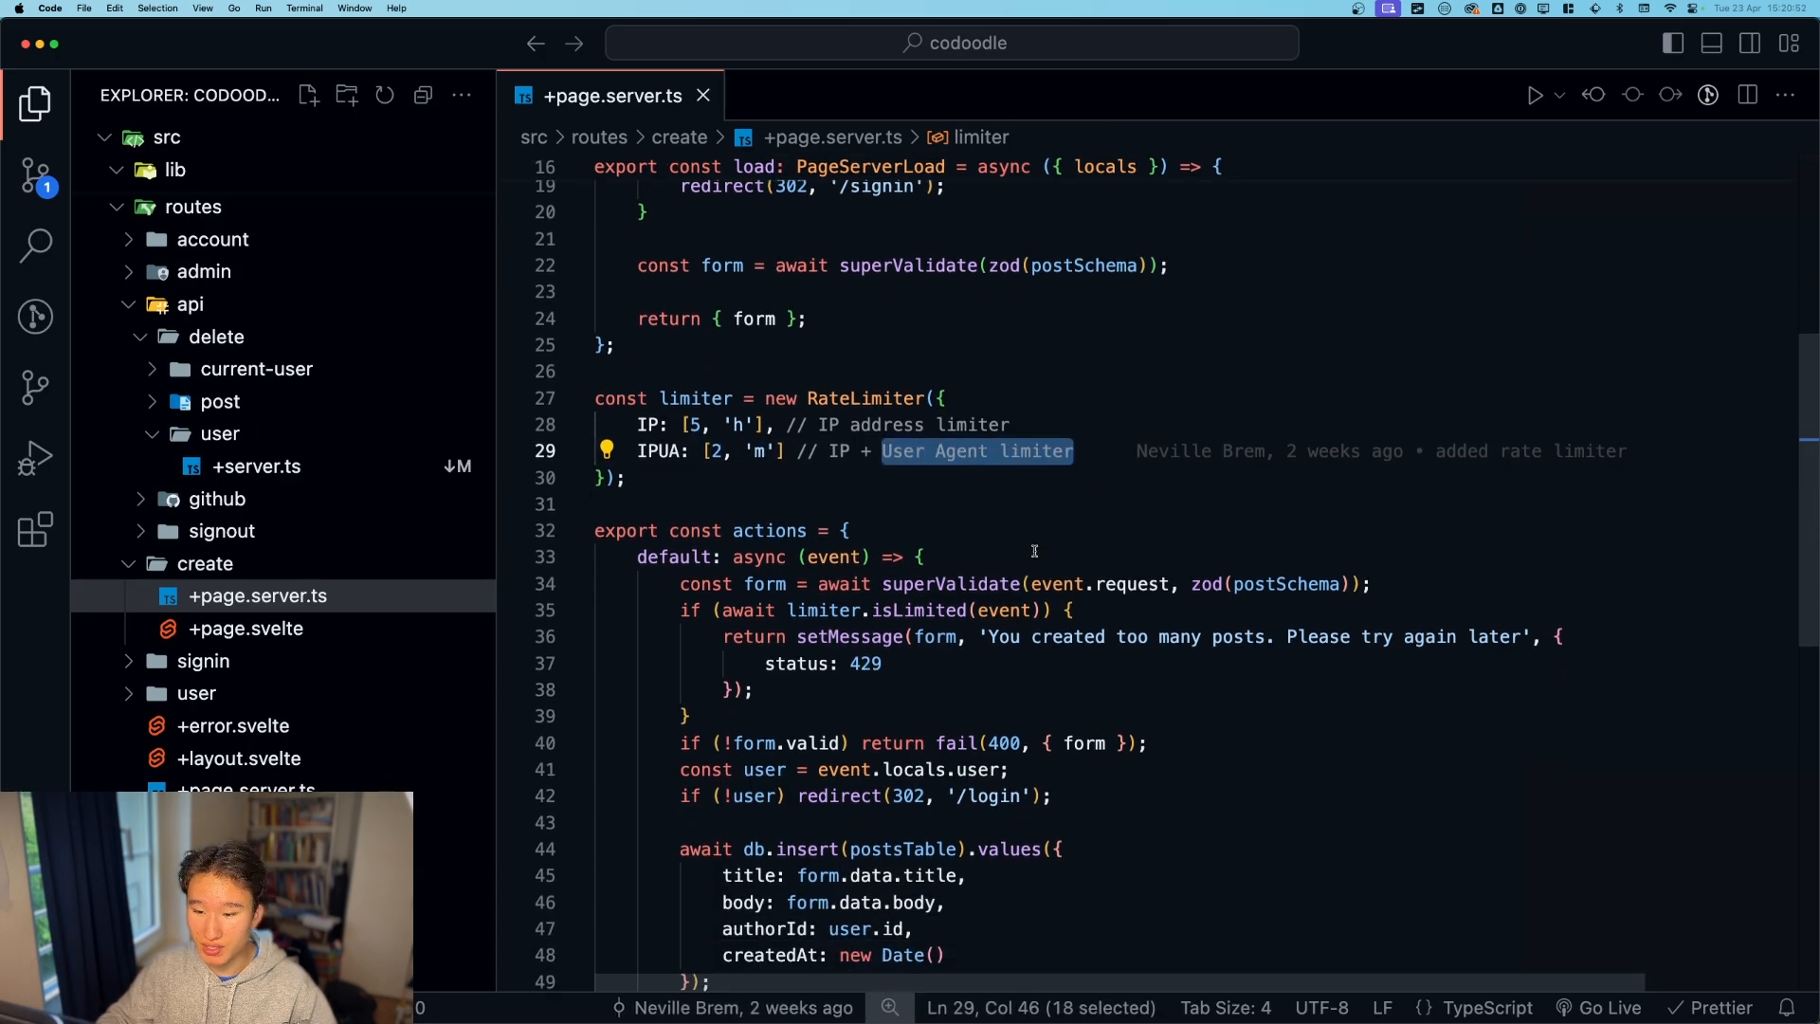
pyautogui.scroll(-3)
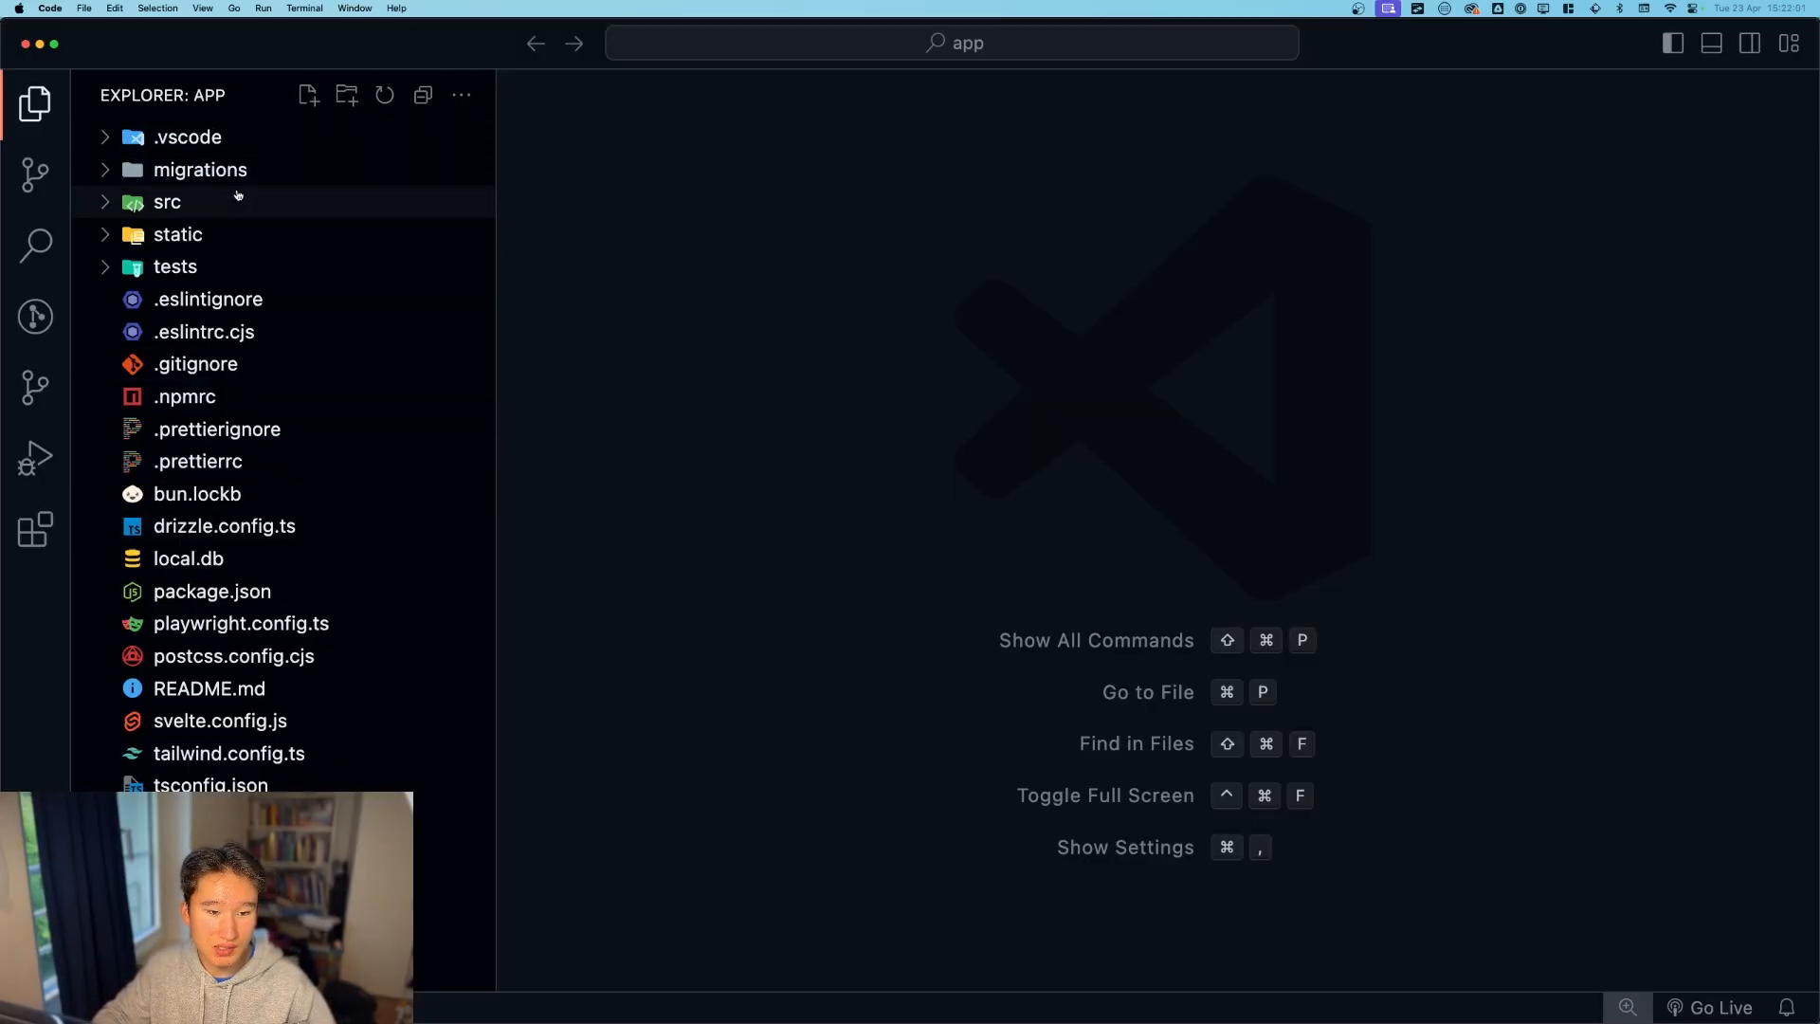
pyautogui.moveTo(478, 672)
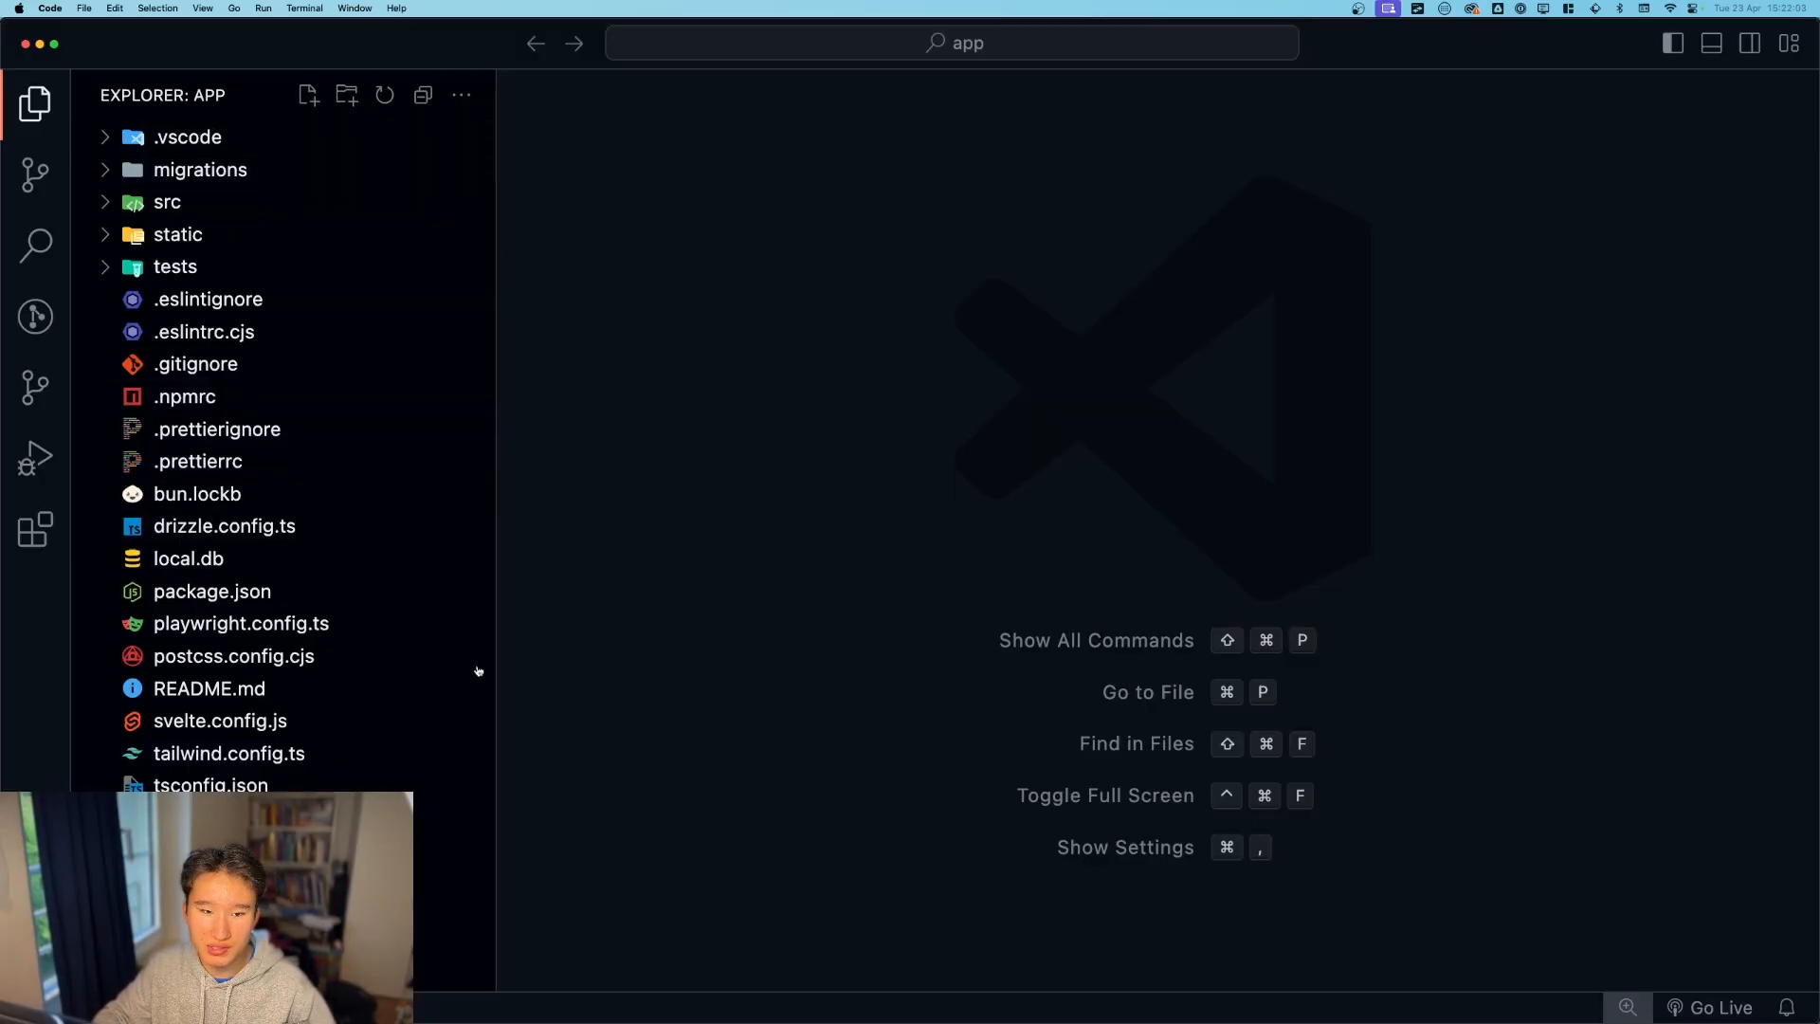
pyautogui.moveTo(294, 339)
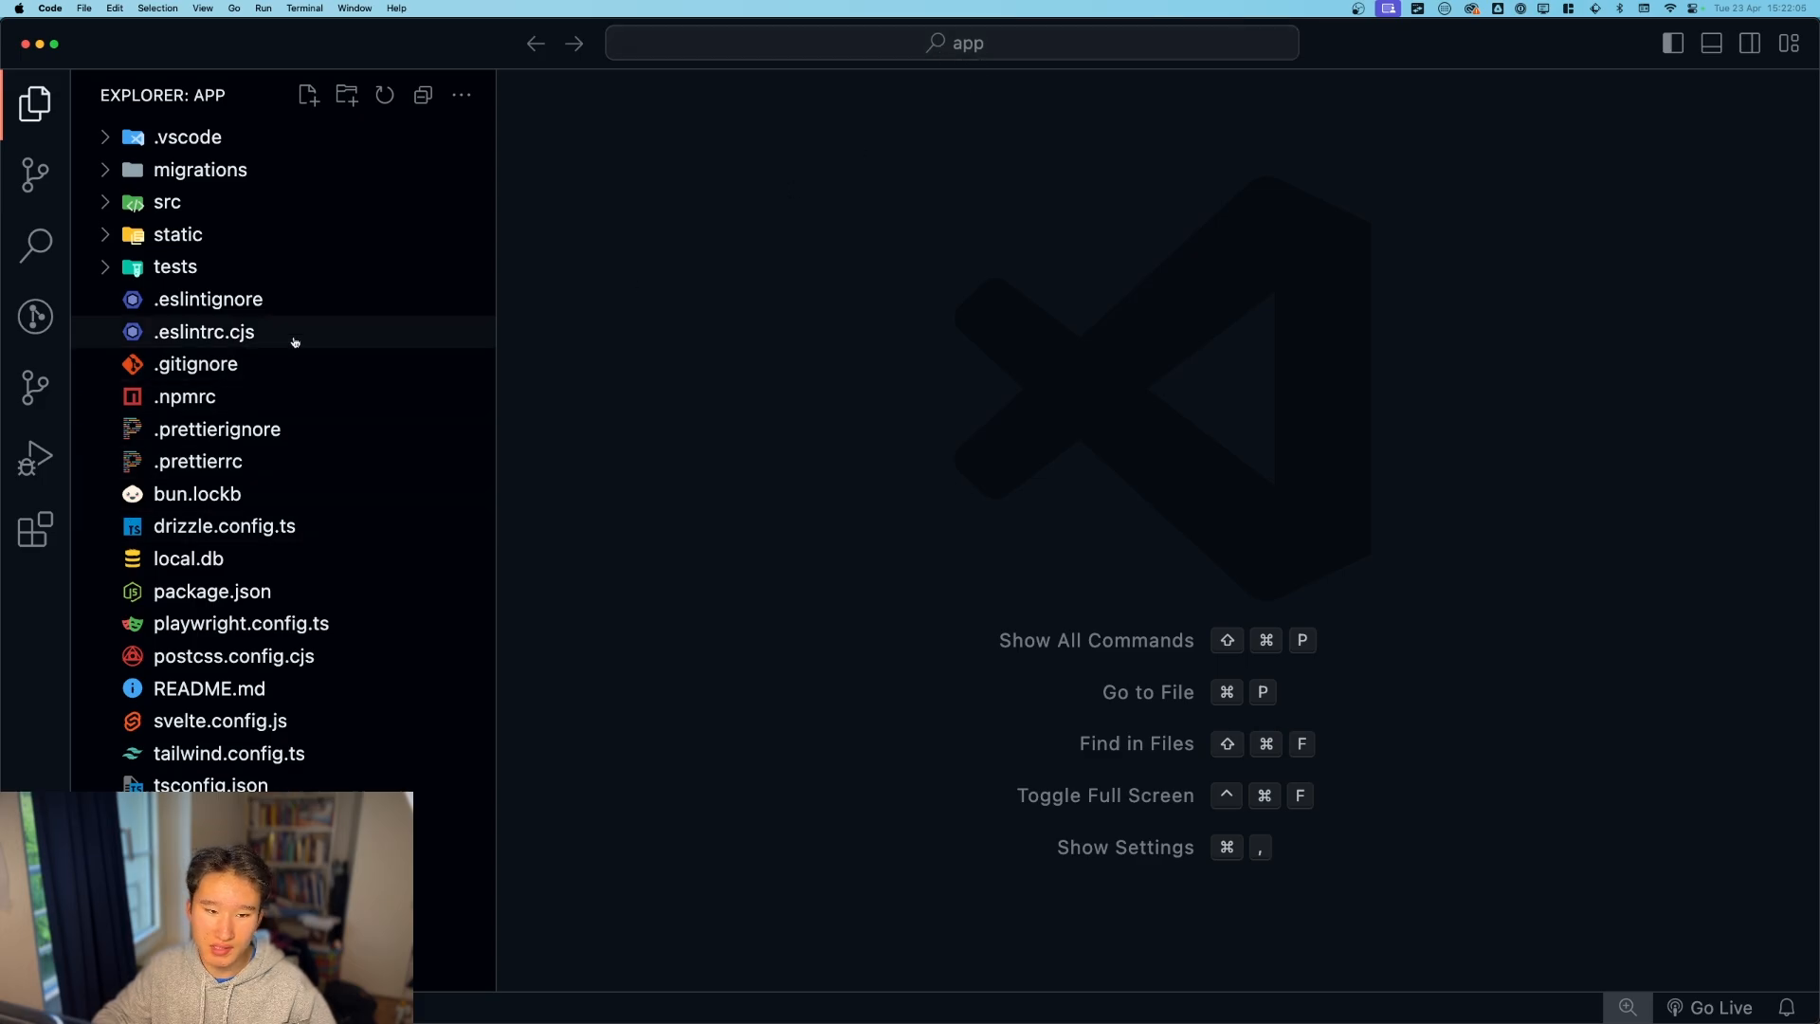
# Load src/lib/utils.ts and move down to the date store's setOffset helper
pyautogui.click(167, 203)
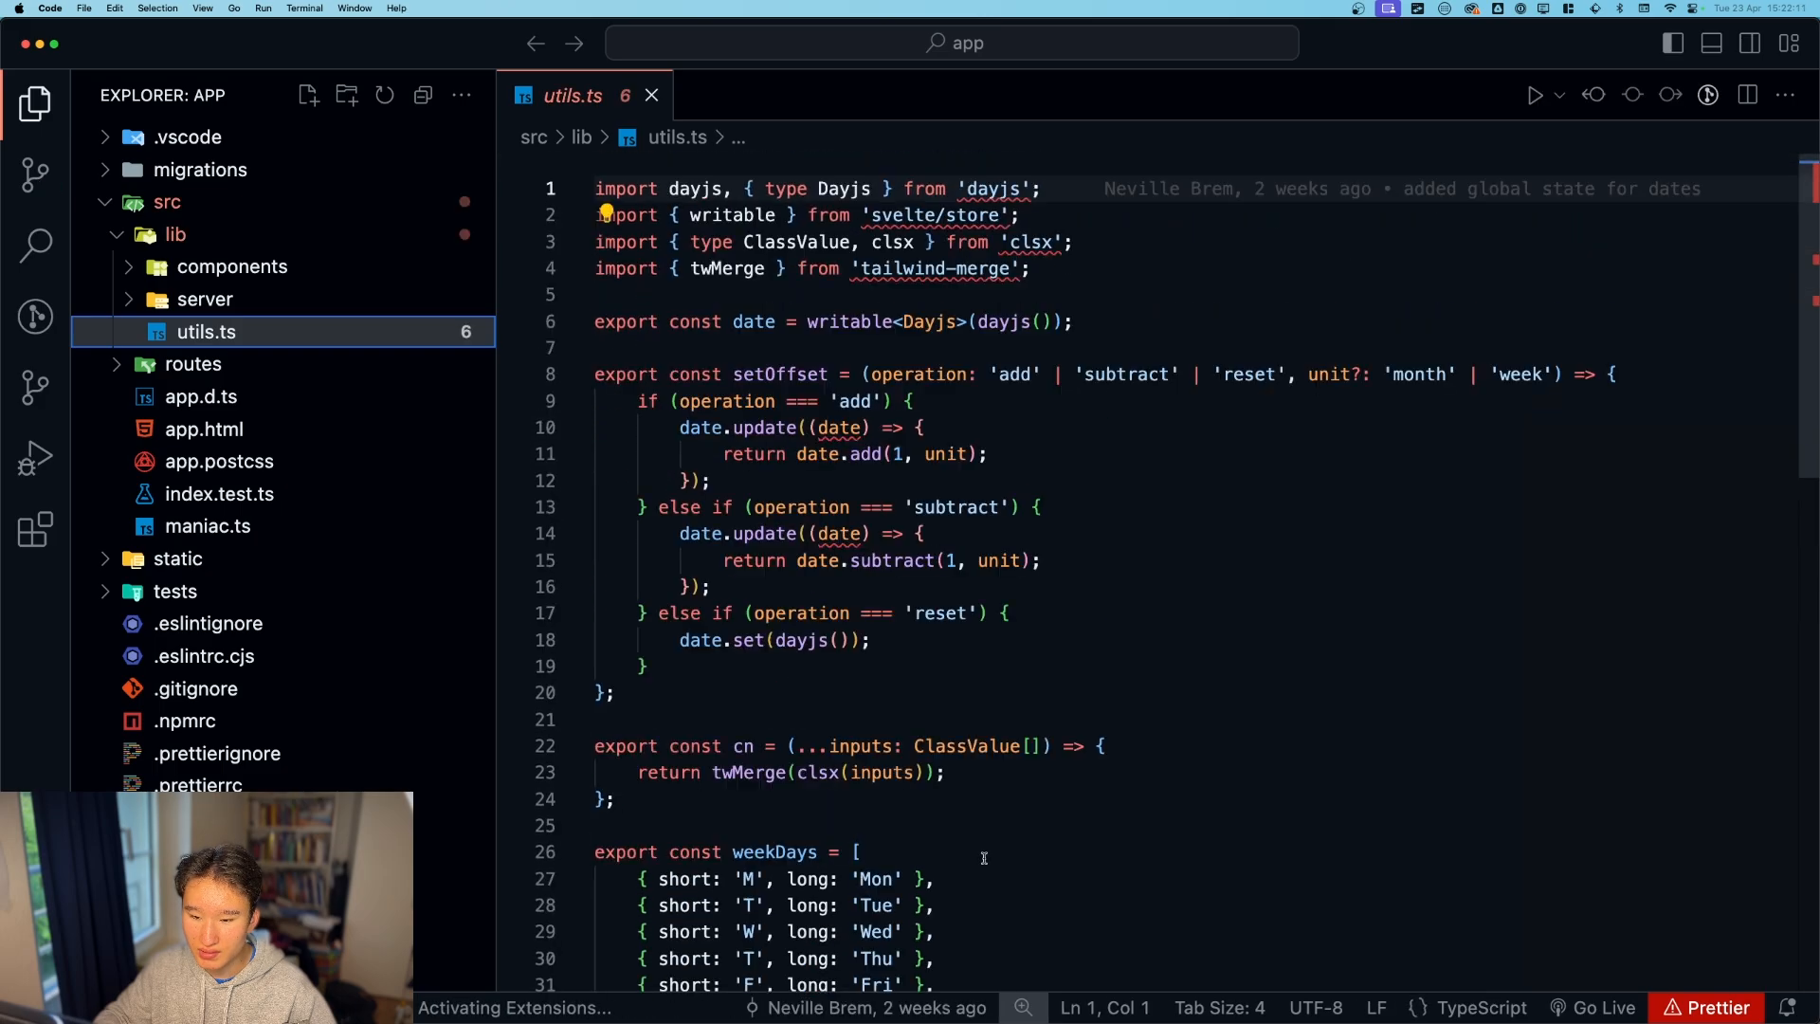
pyautogui.moveTo(992, 188)
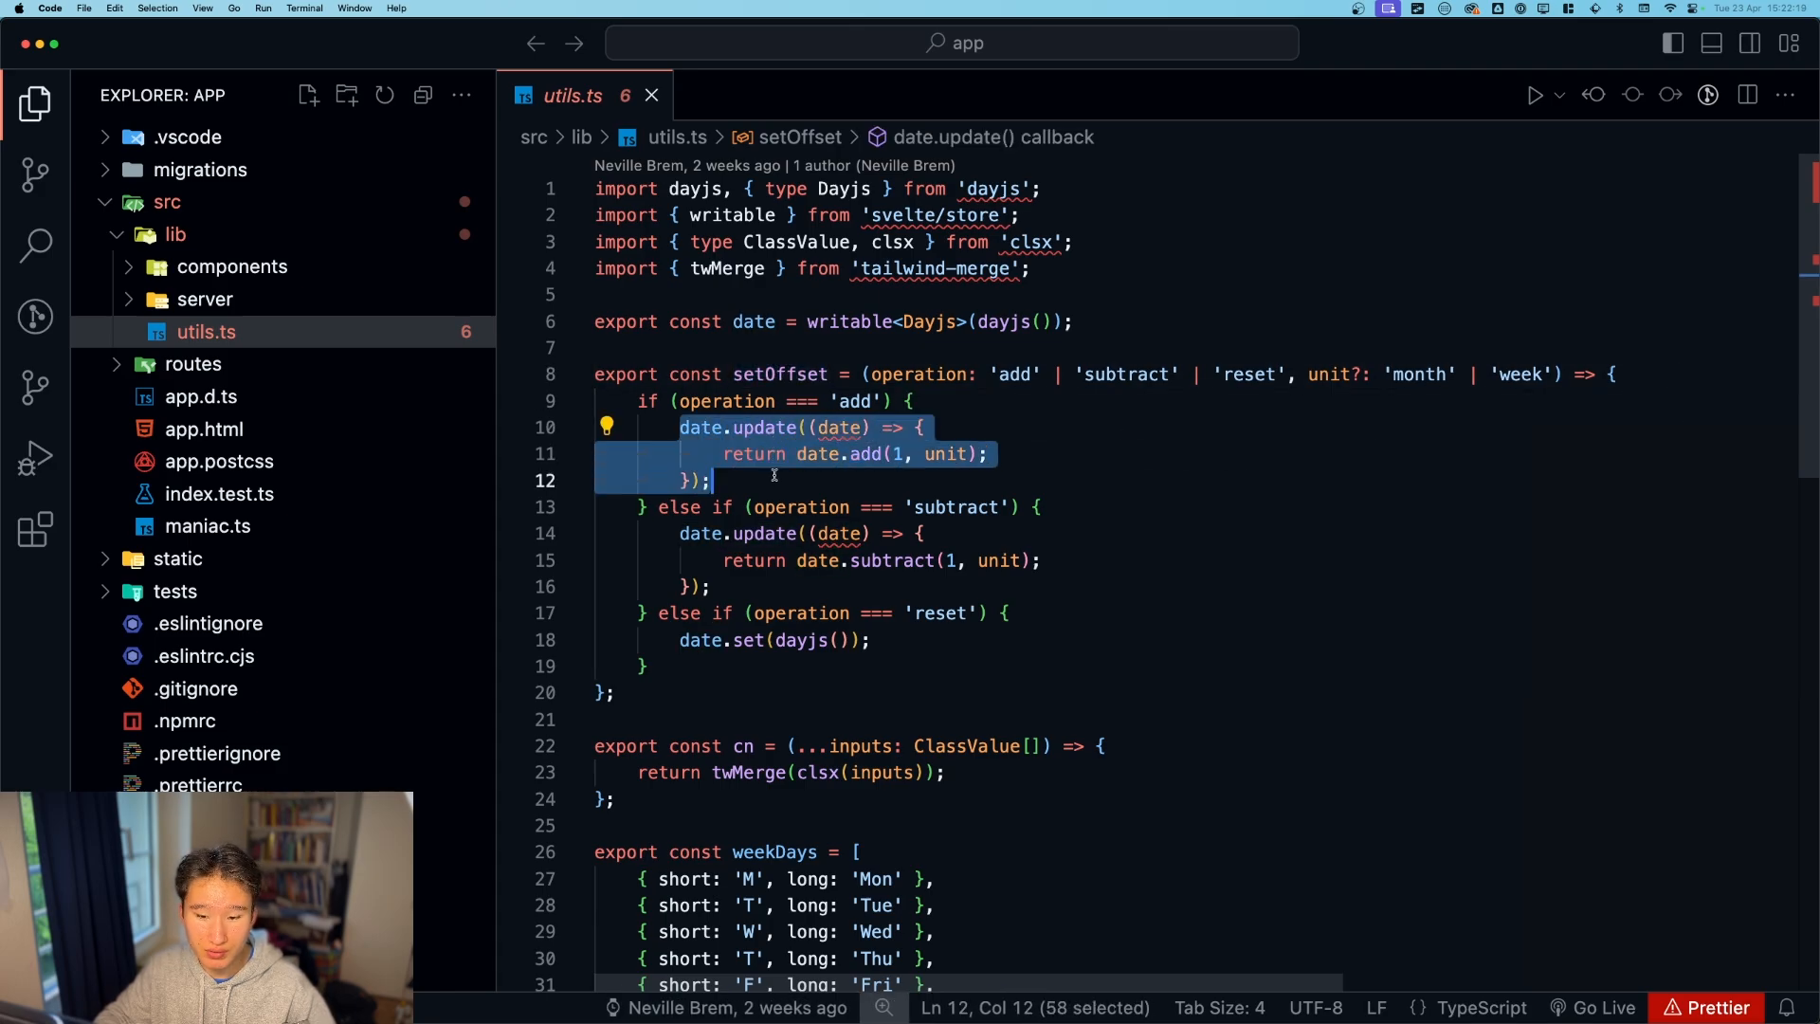
pyautogui.click(713, 480)
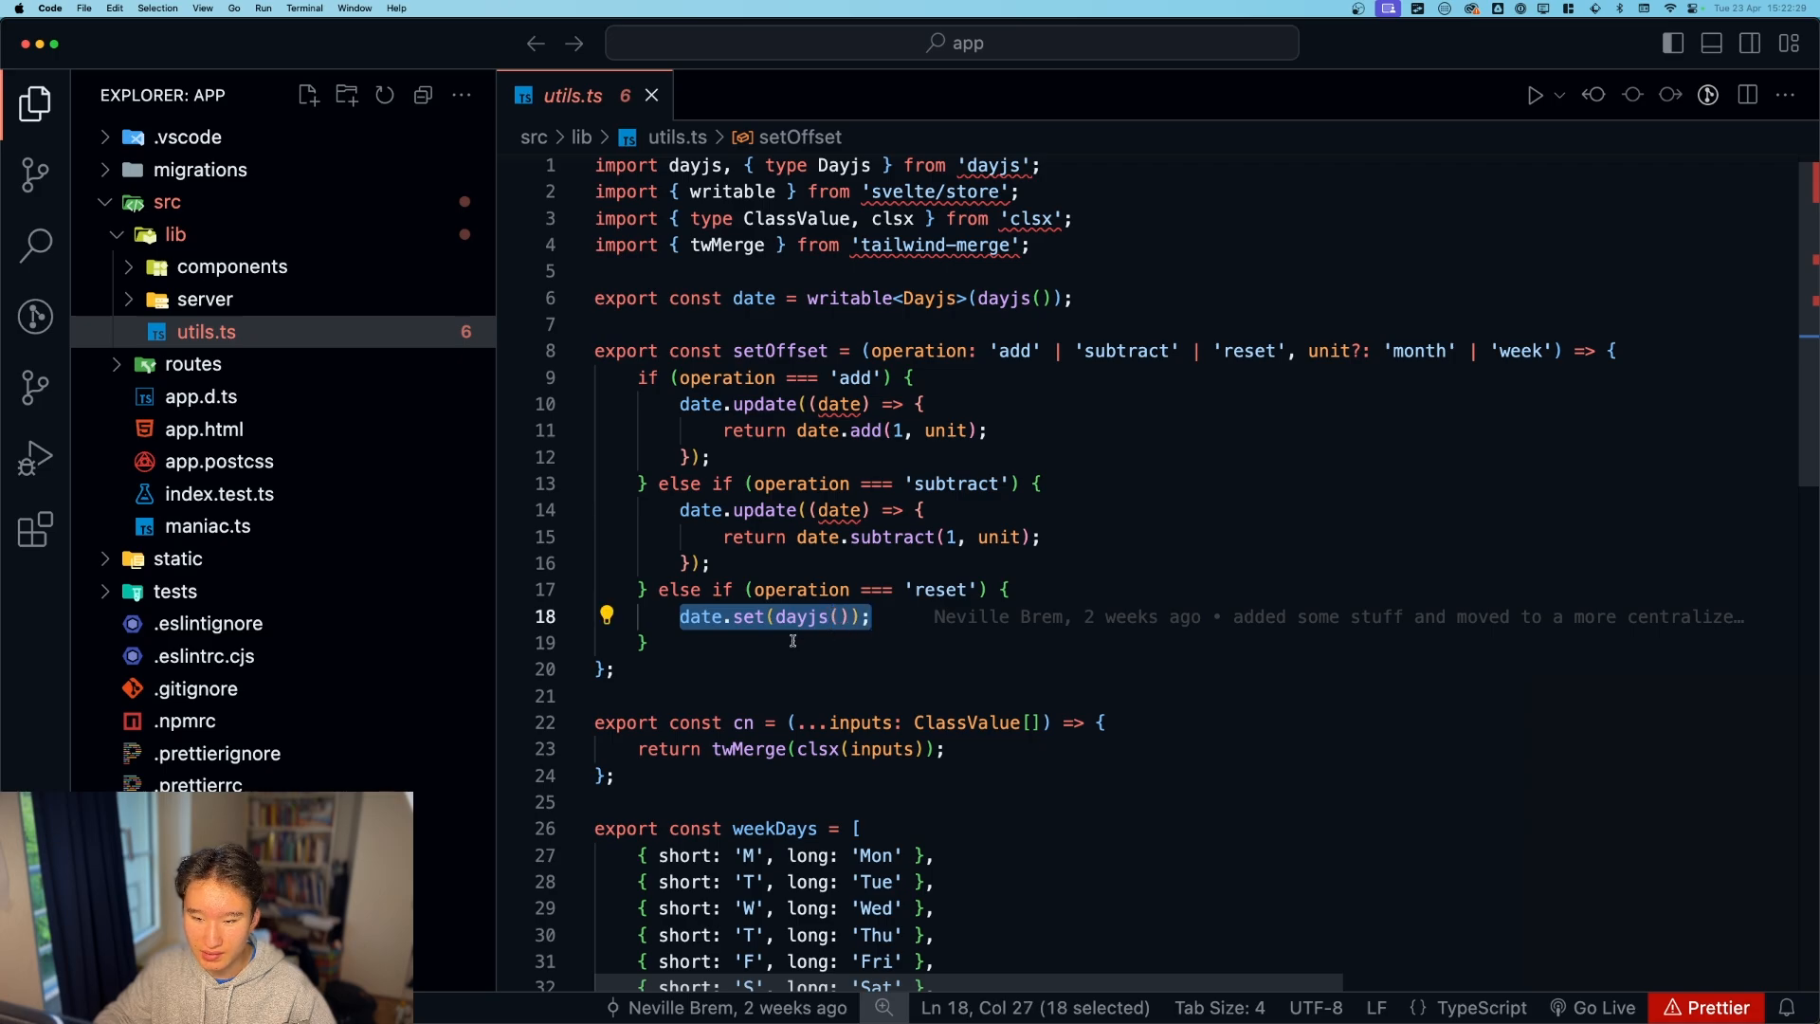
pyautogui.scroll(-3)
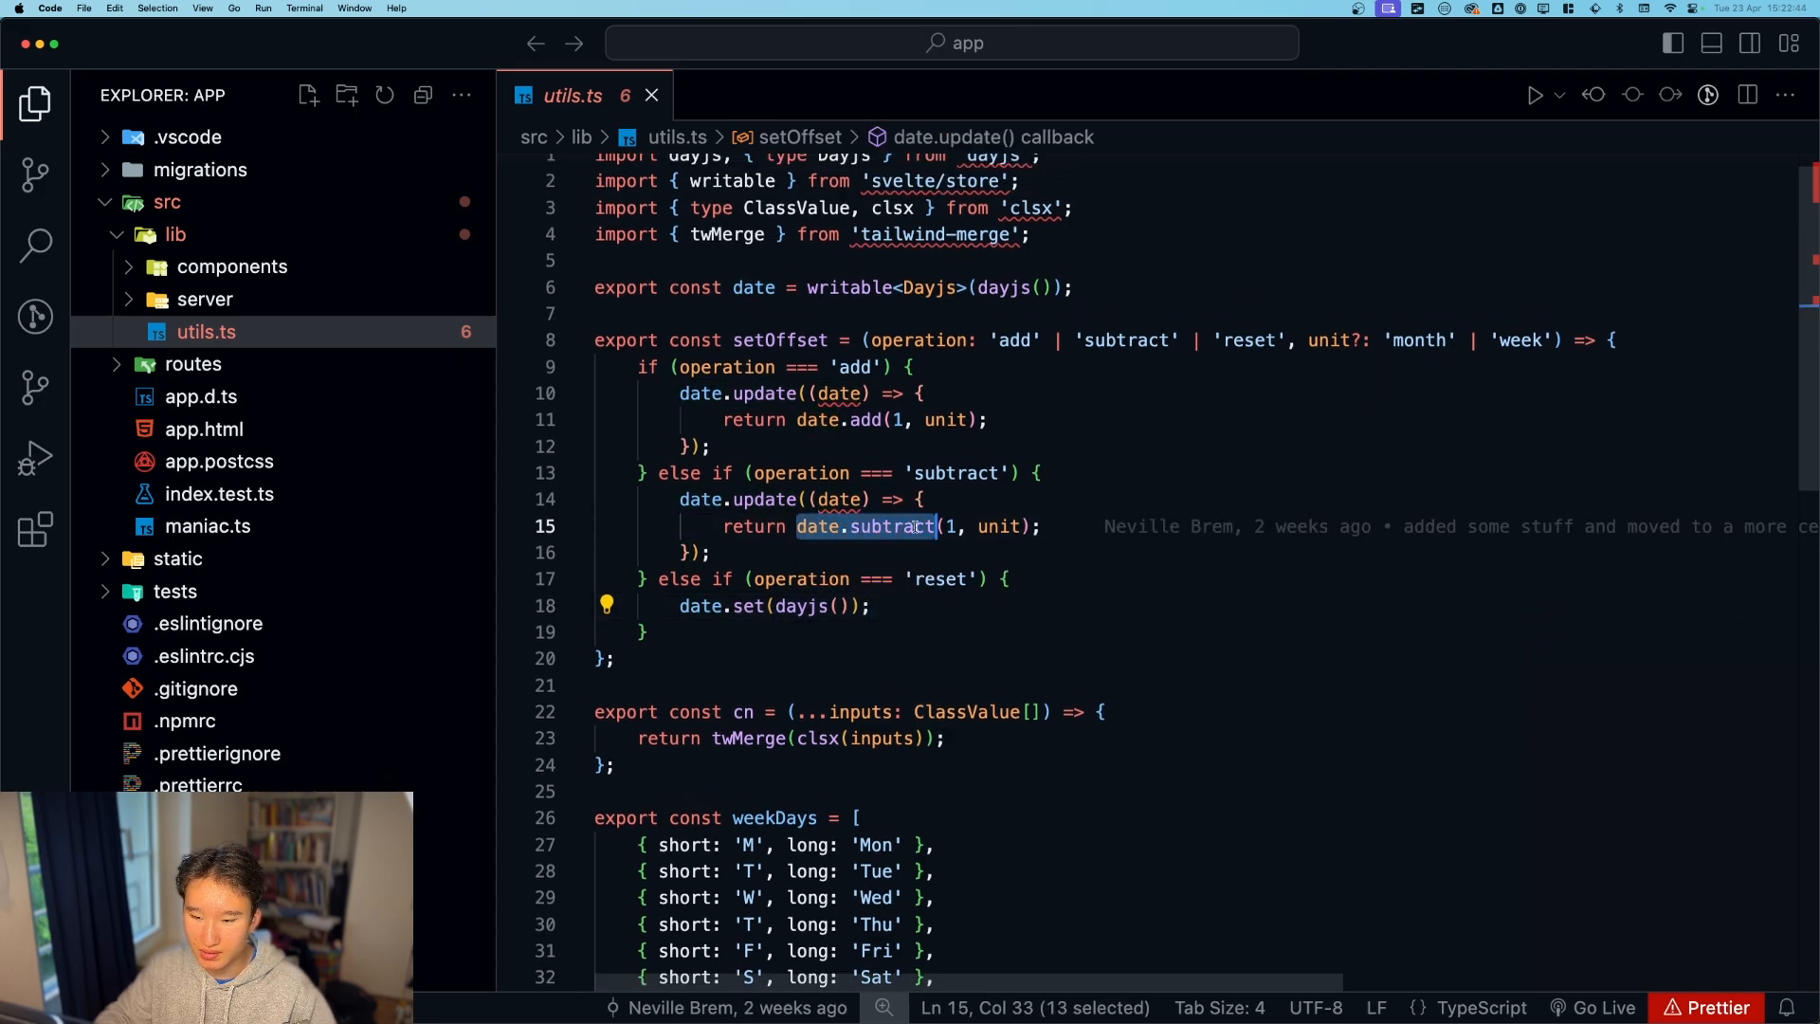
# Select the date.subtract call and its return line inside setOffset
pyautogui.moveTo(938, 525); pyautogui.dragTo(1041, 525)
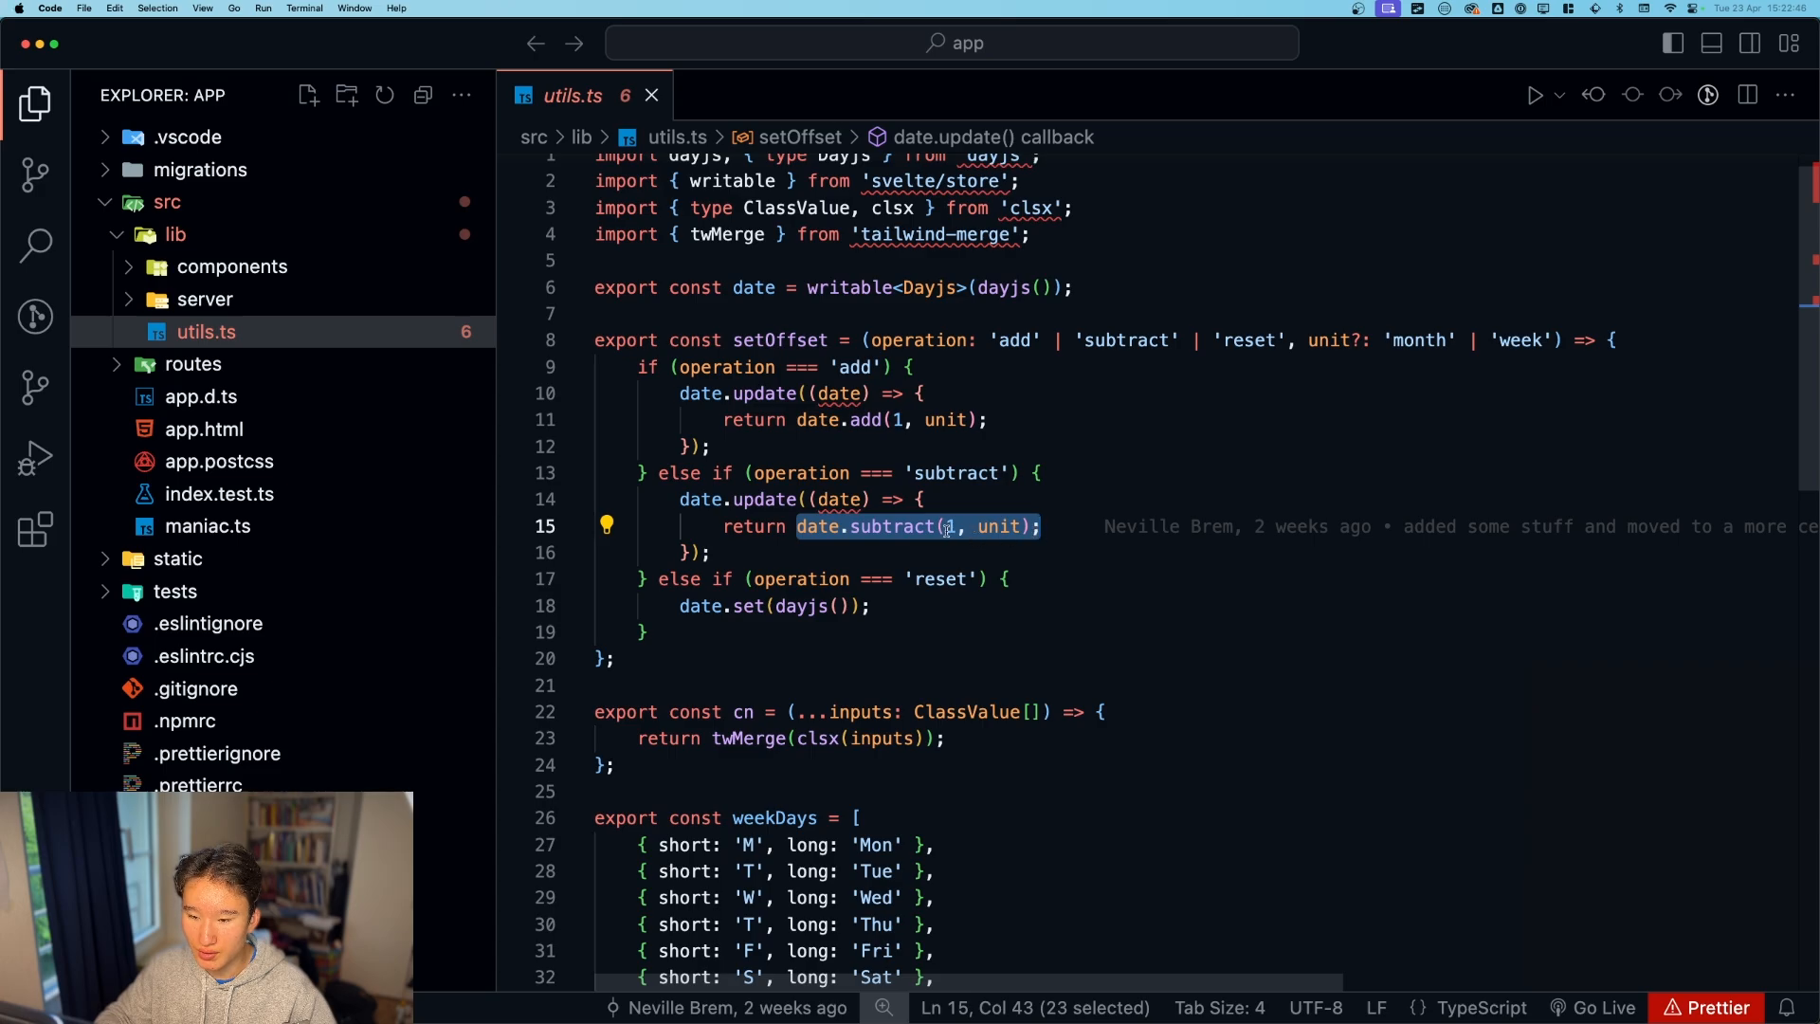
pyautogui.doubleClick(999, 526)
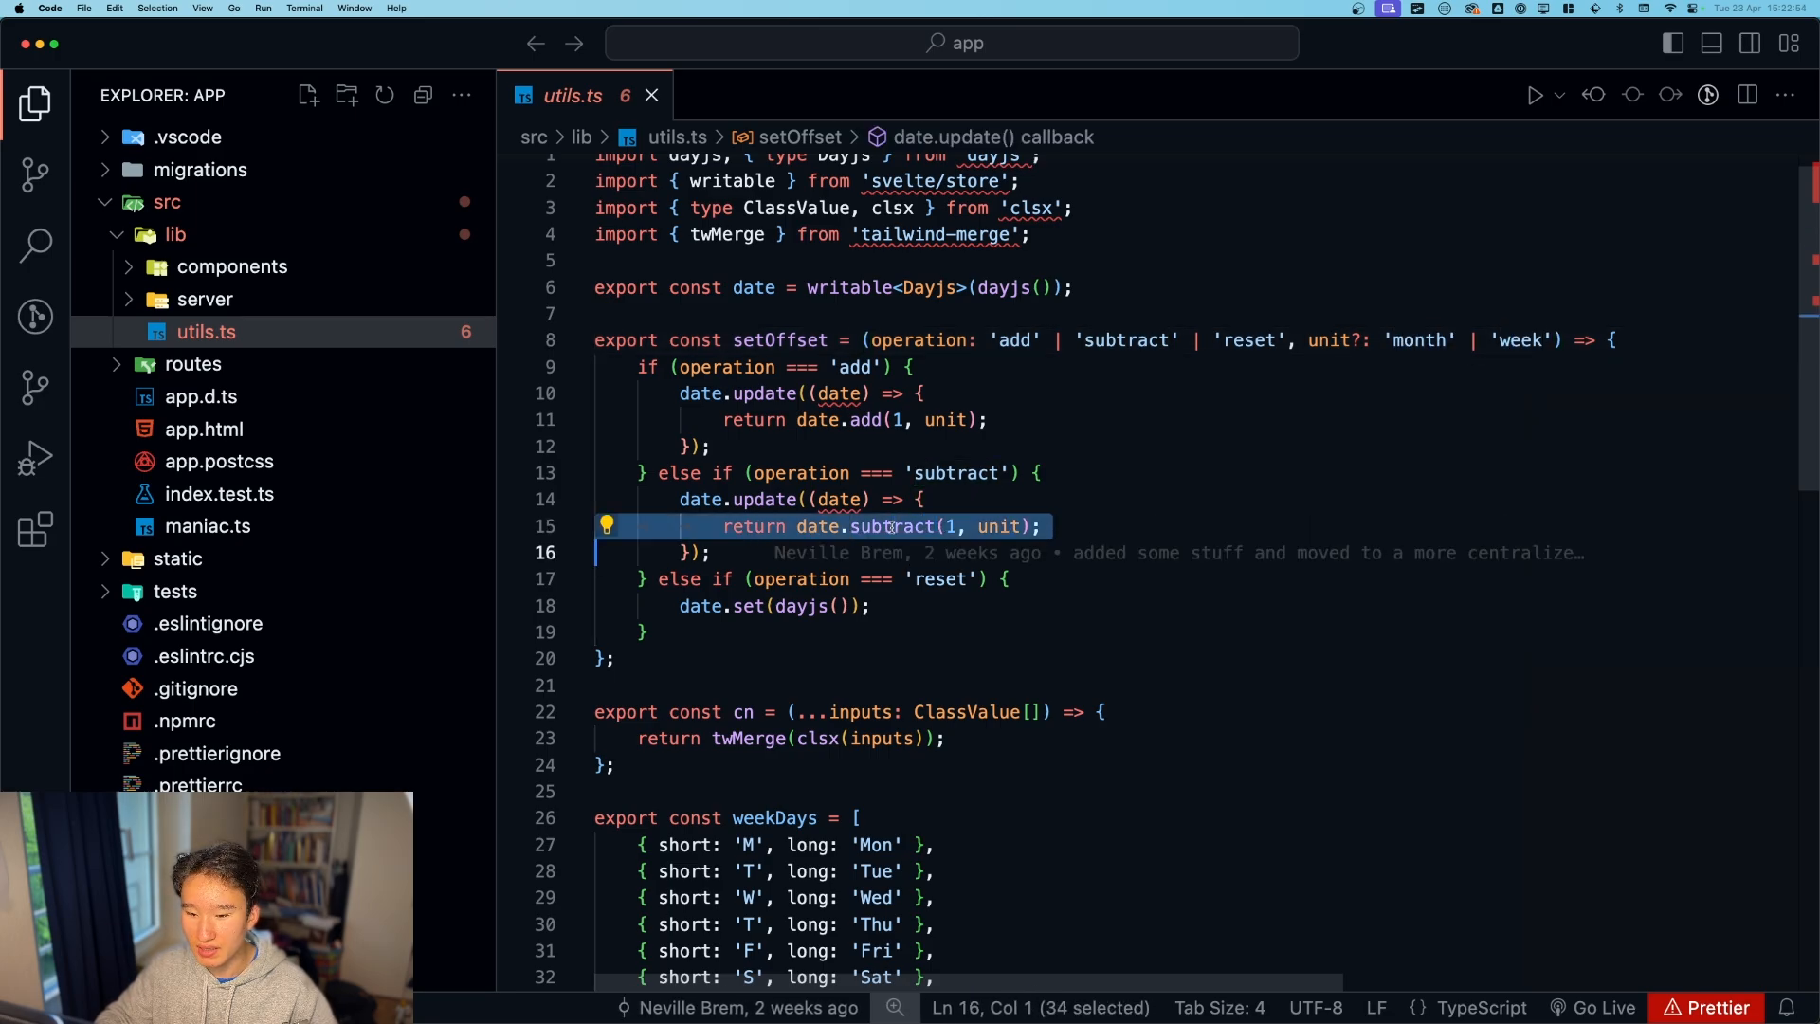
pyautogui.doubleClick(889, 525)
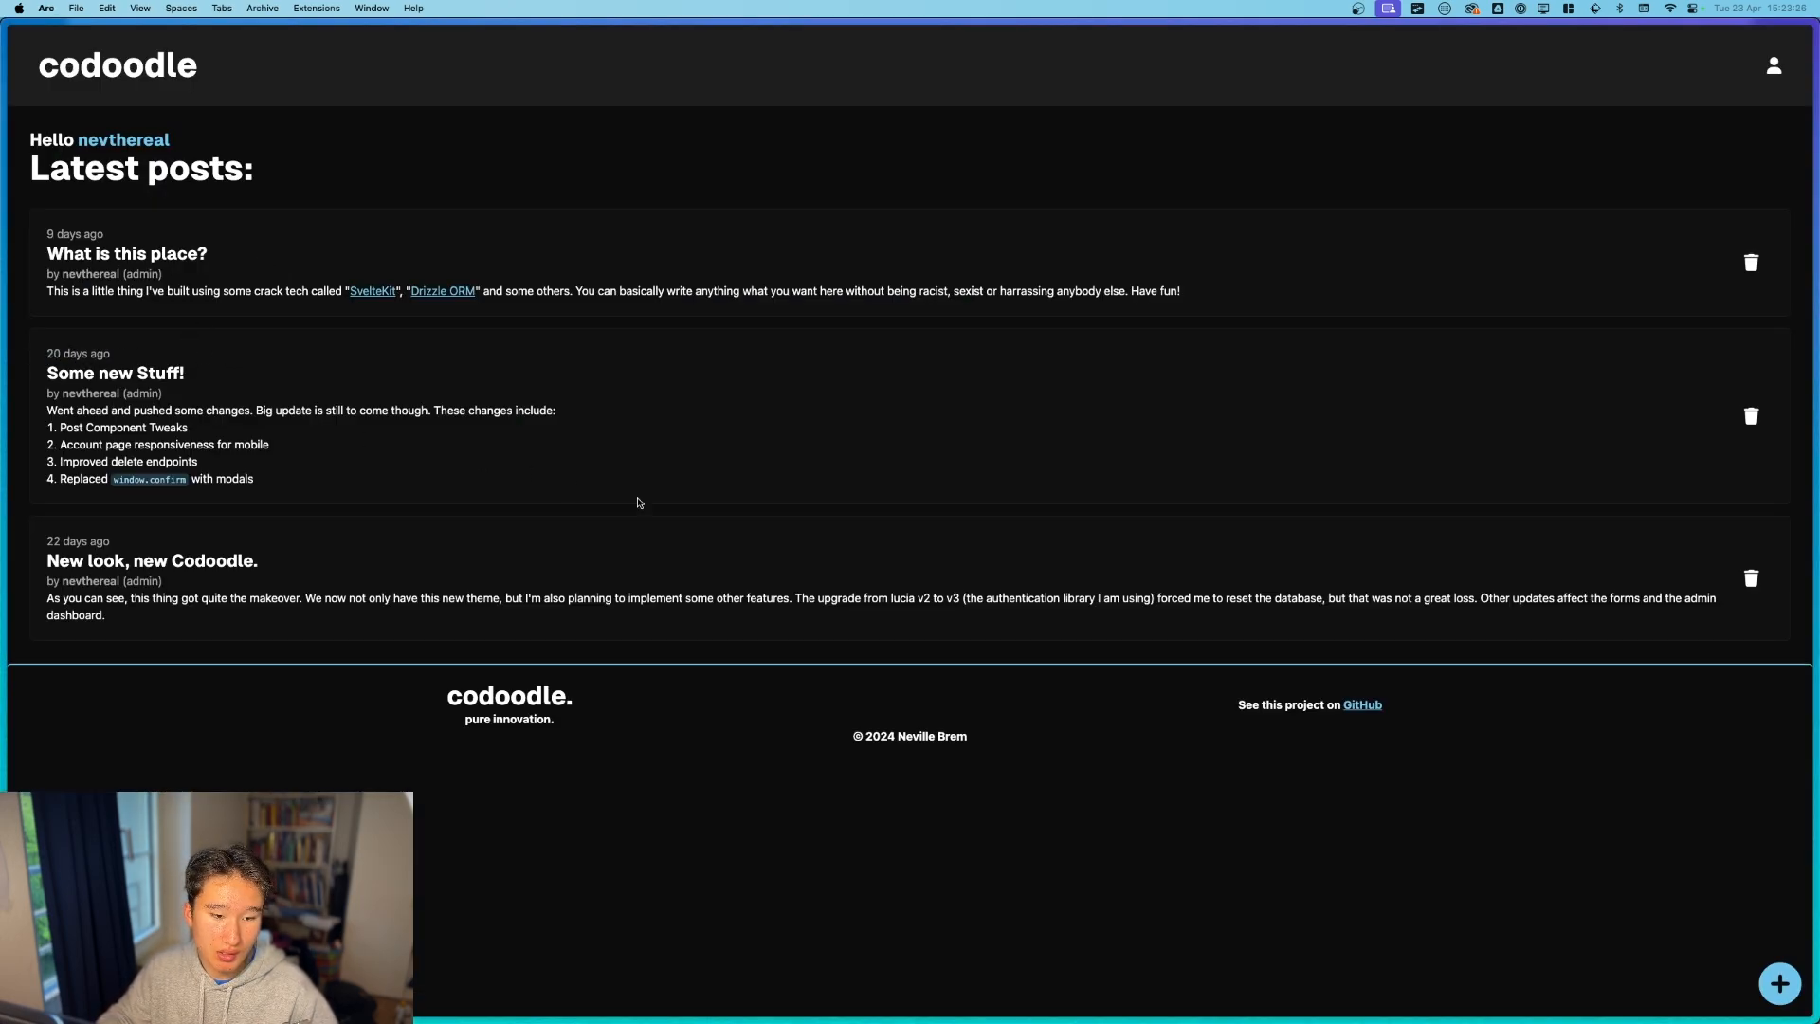
# Reopen the codoodle project from Open Recent, then search 'day' in Arc's command bar
pyautogui.press('cmd+tab')
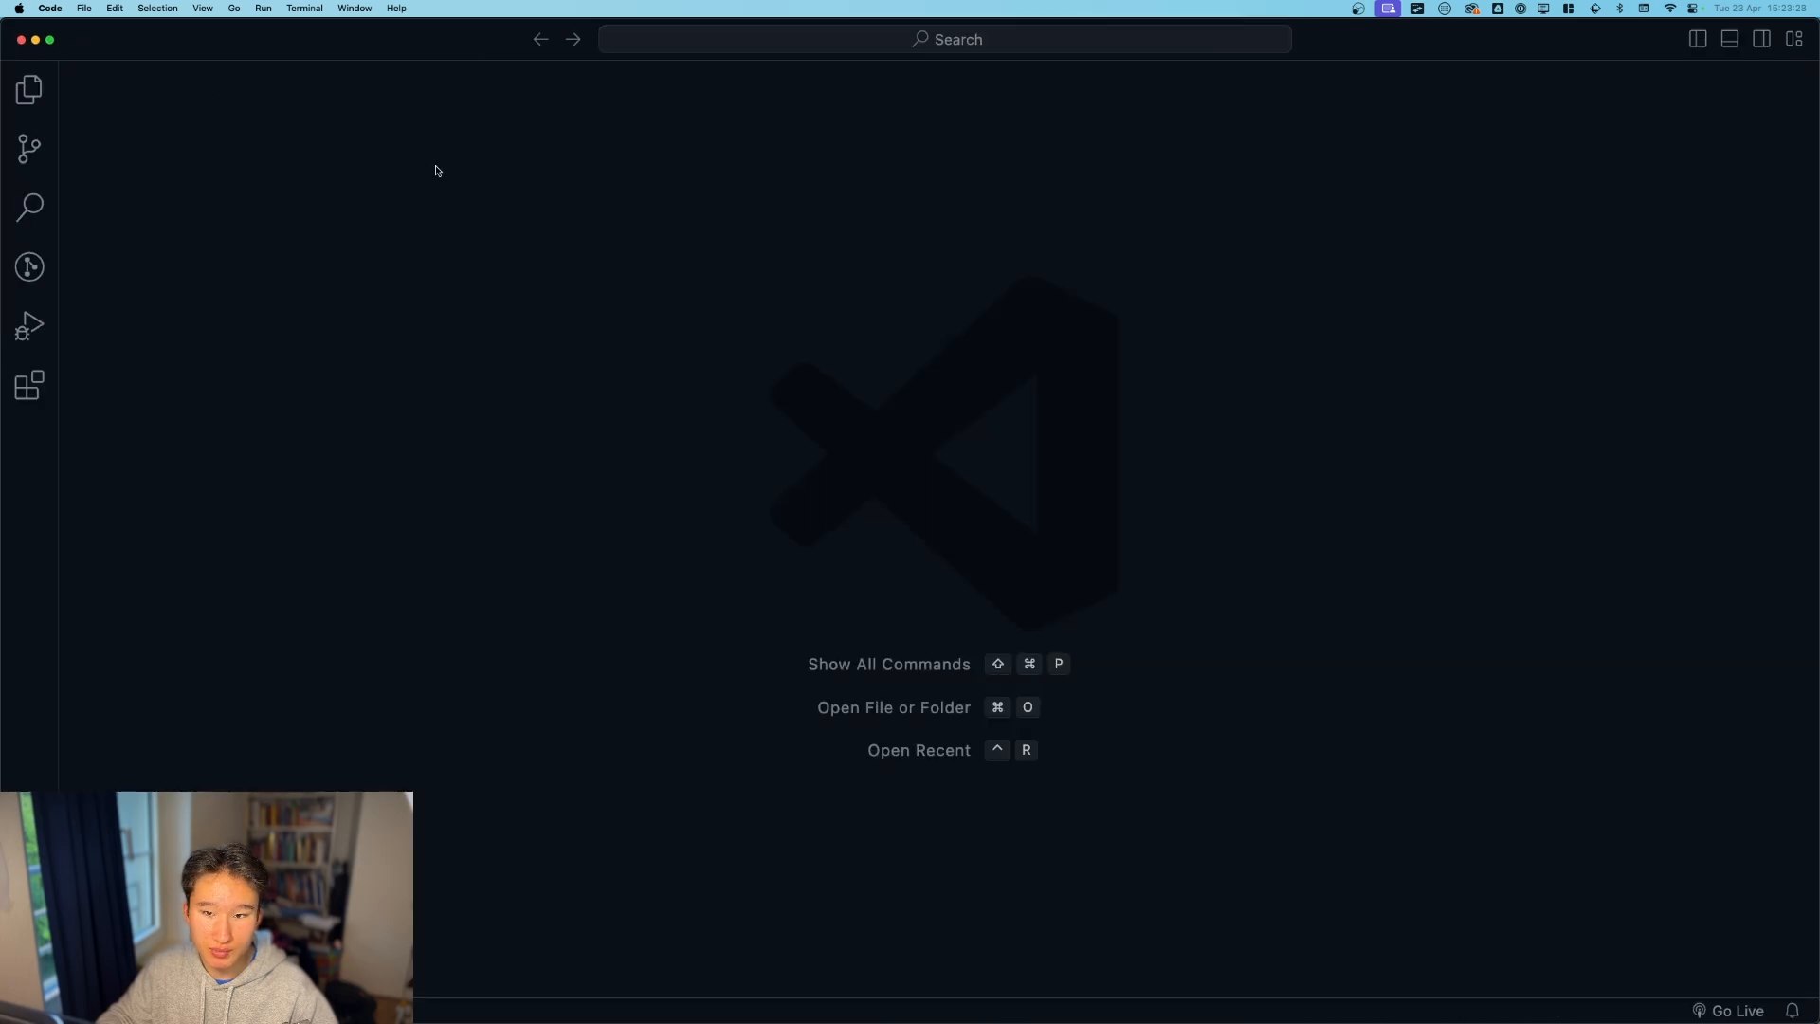
pyautogui.write('co')
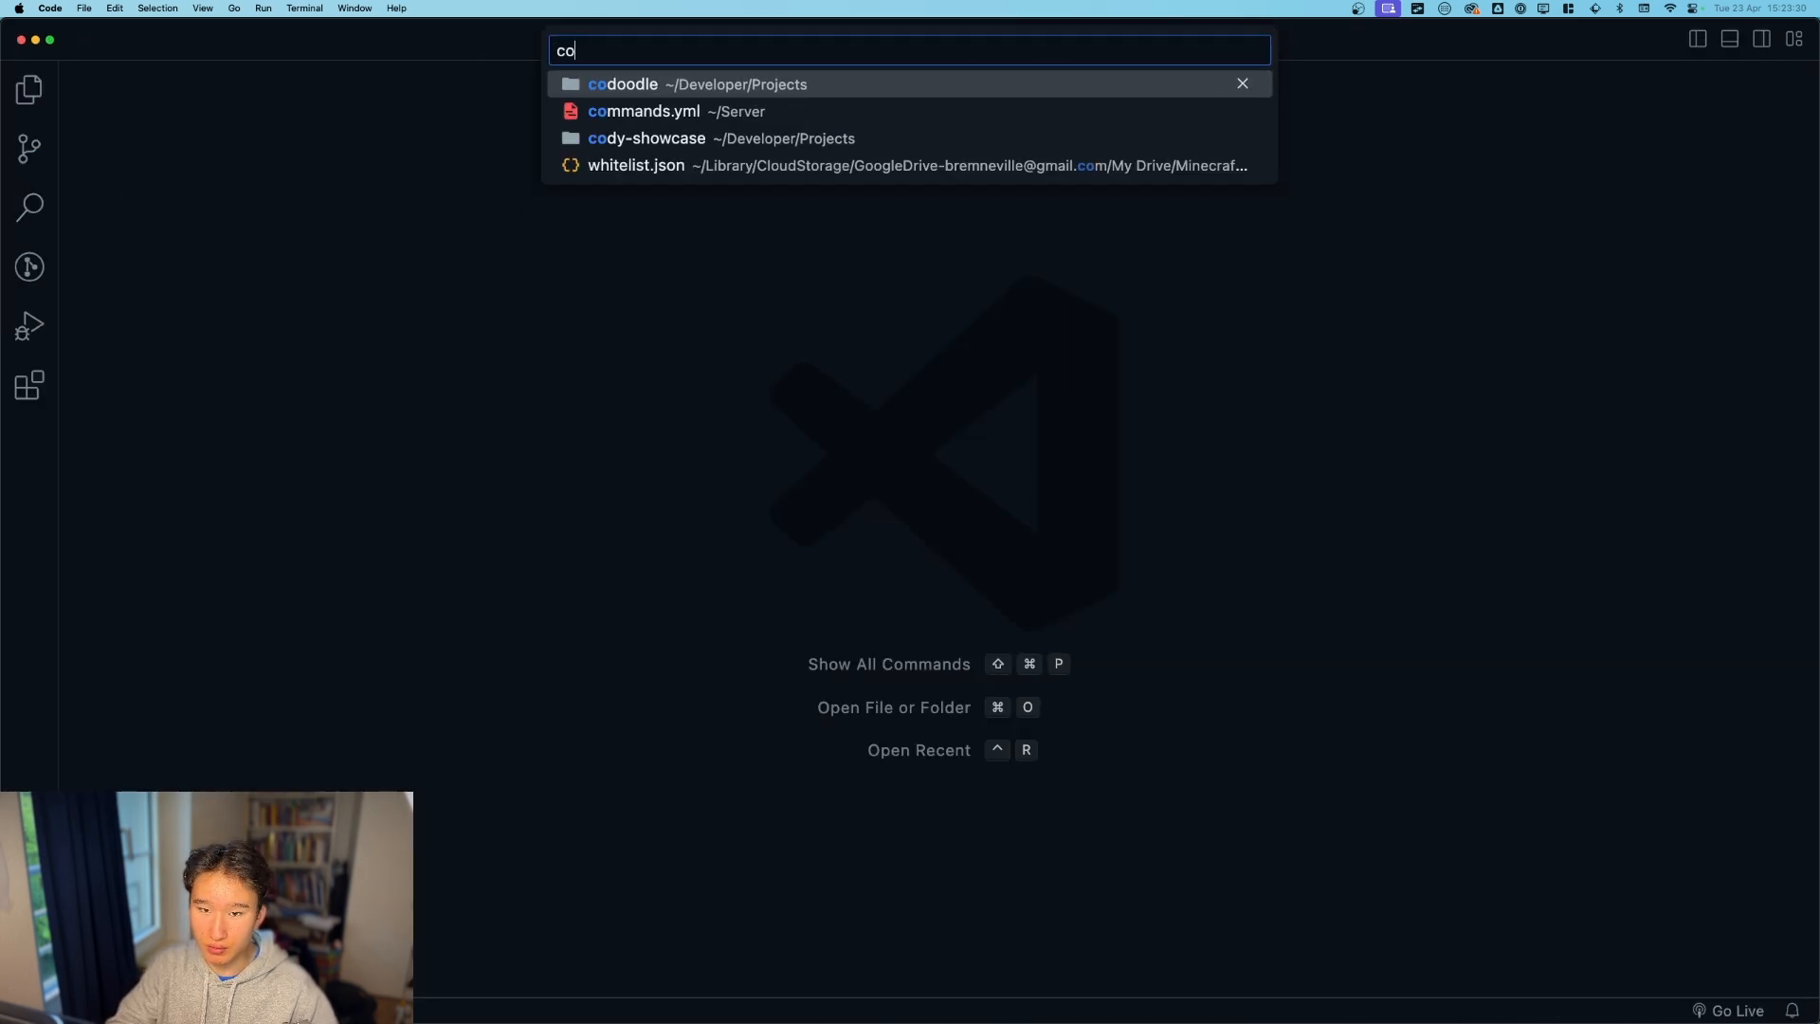
pyautogui.click(622, 84)
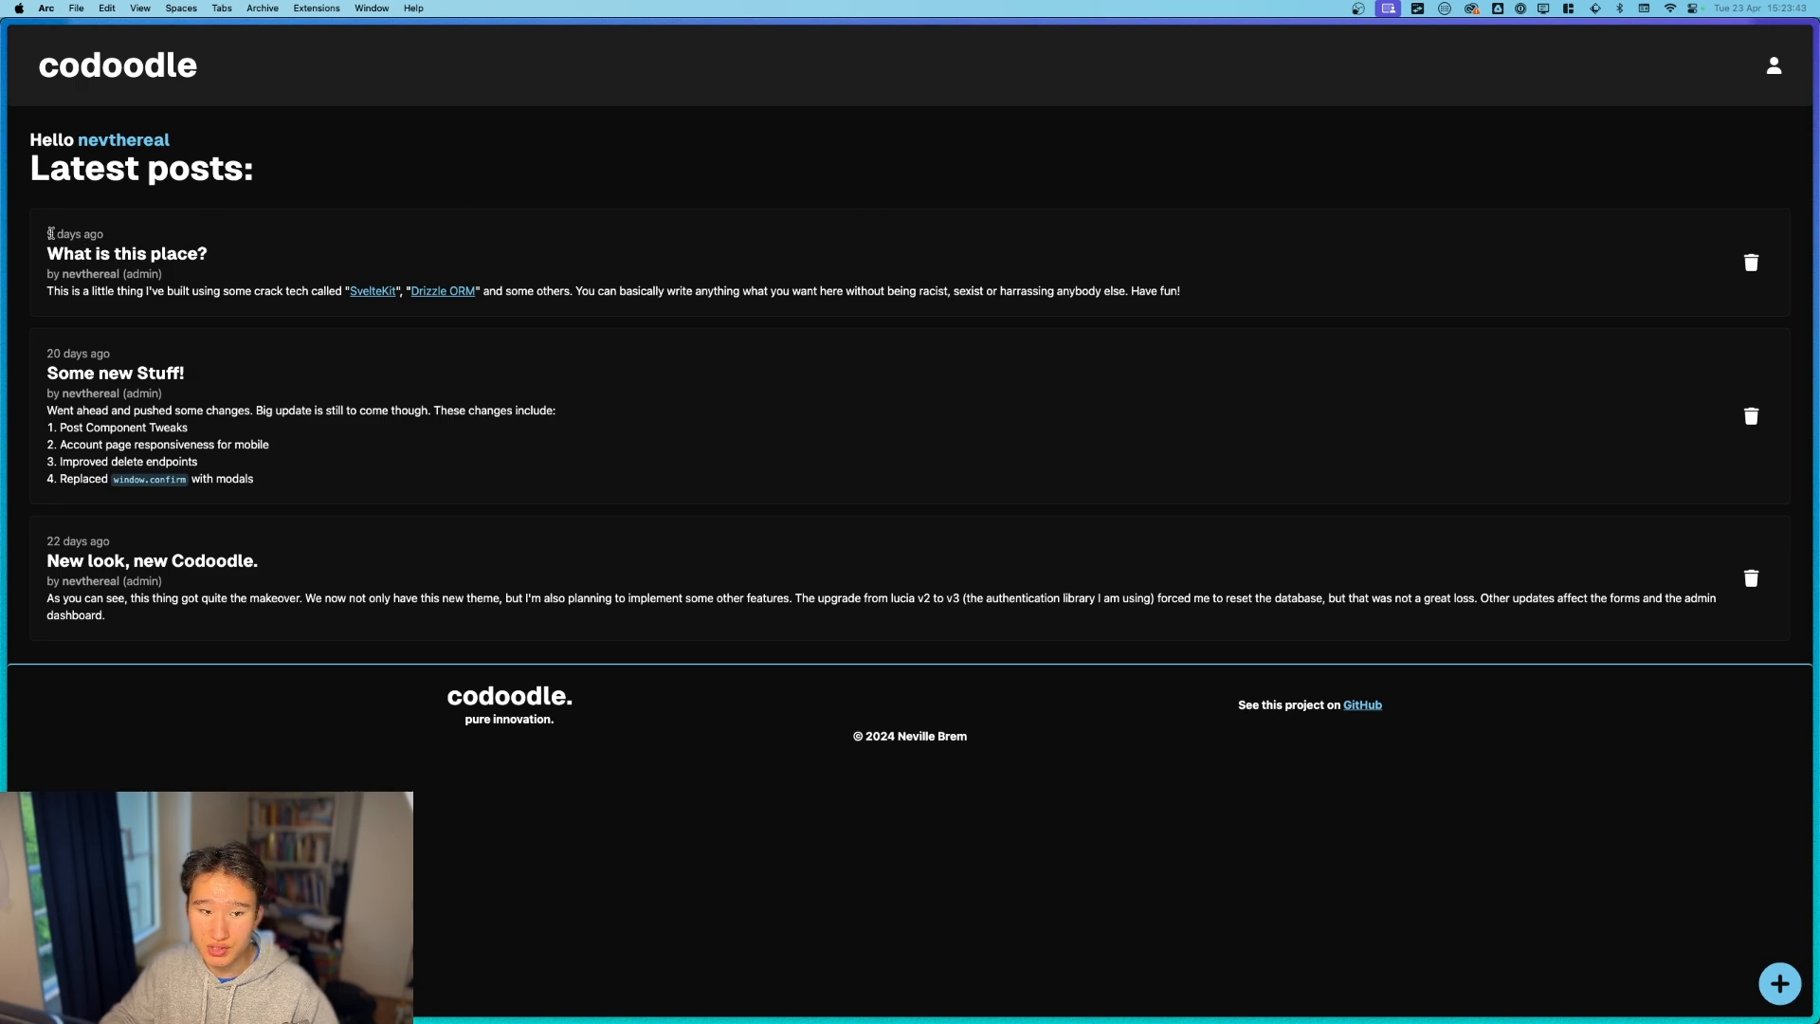
pyautogui.moveTo(146, 239)
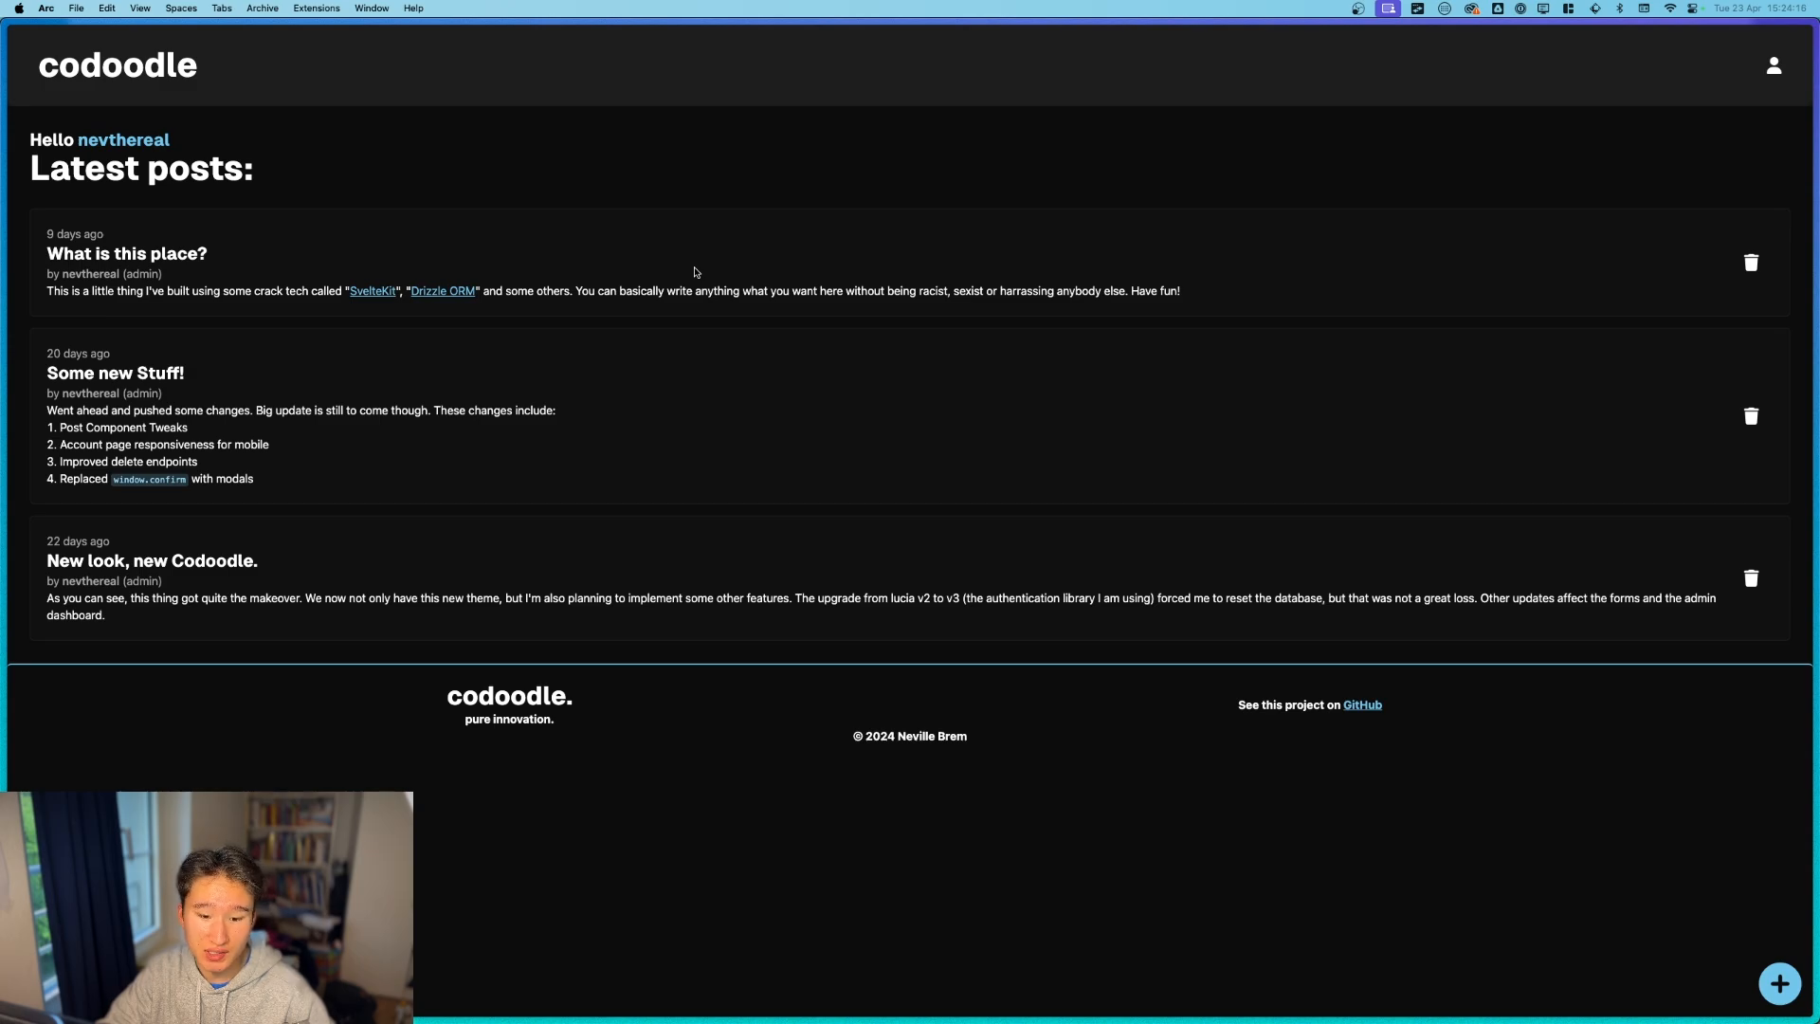
pyautogui.write('day.js')
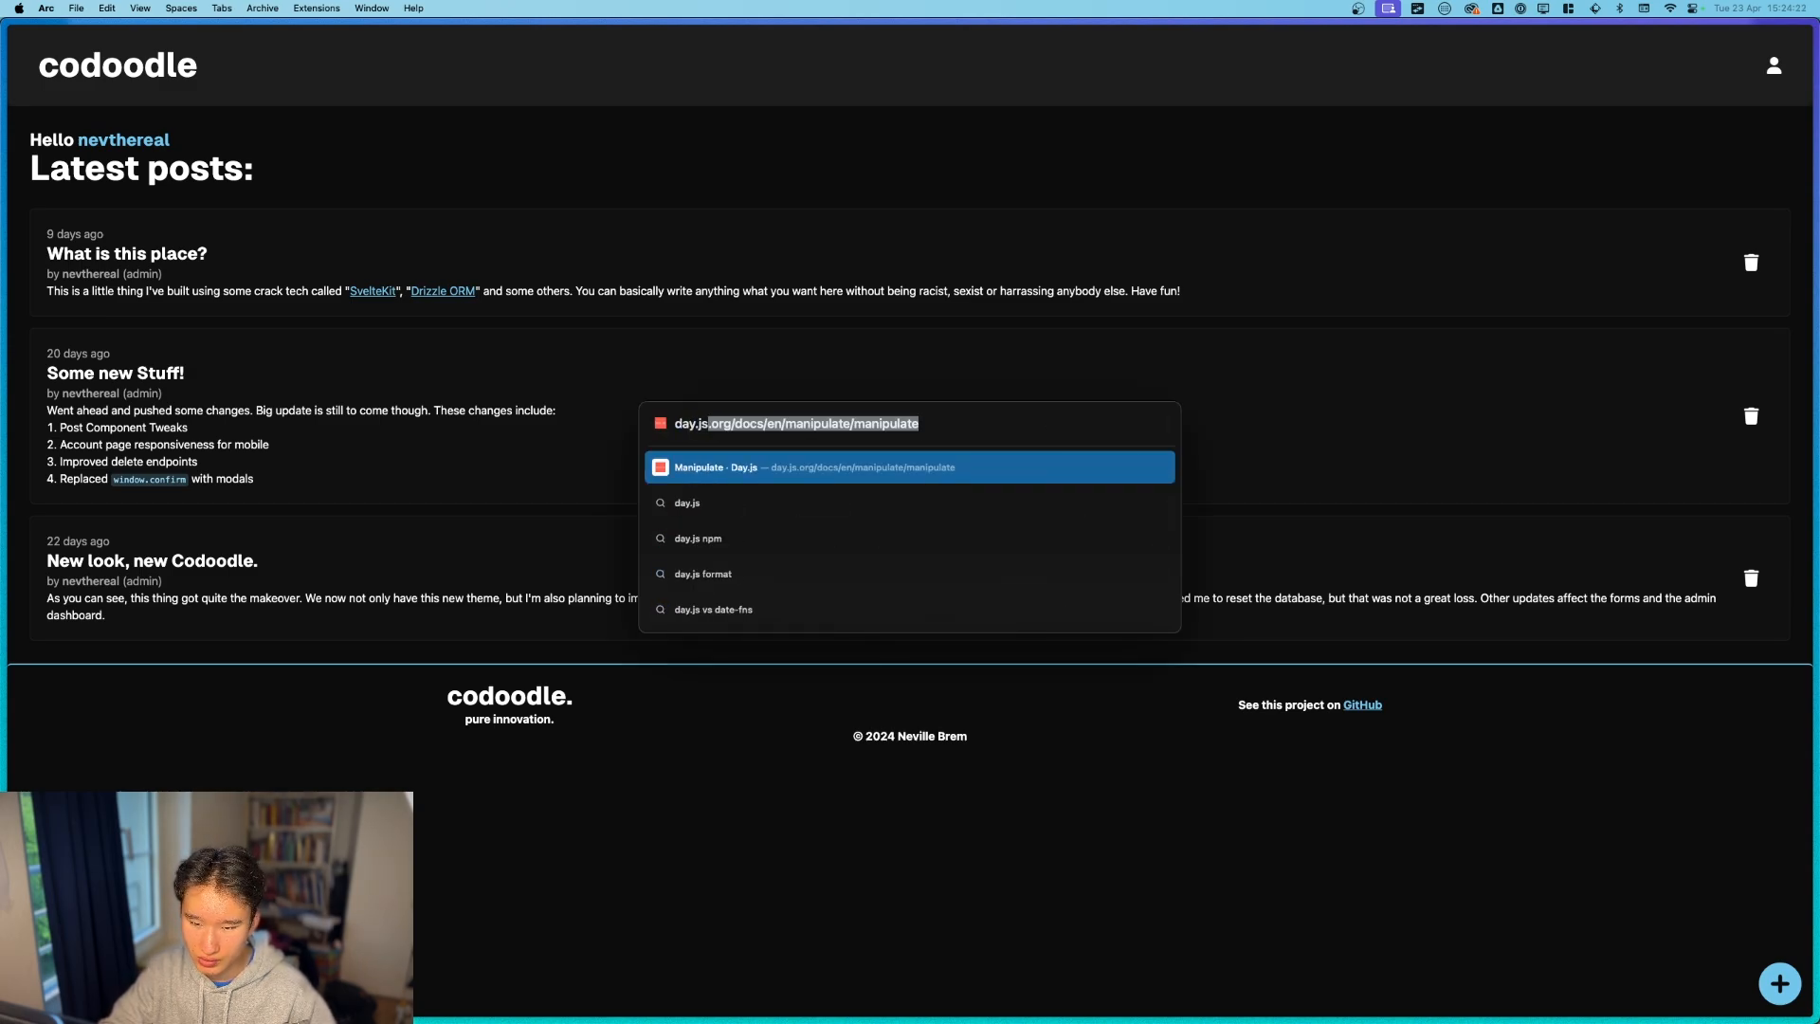
# Go to the Day.js site and into its documentation
pyautogui.click(910, 466)
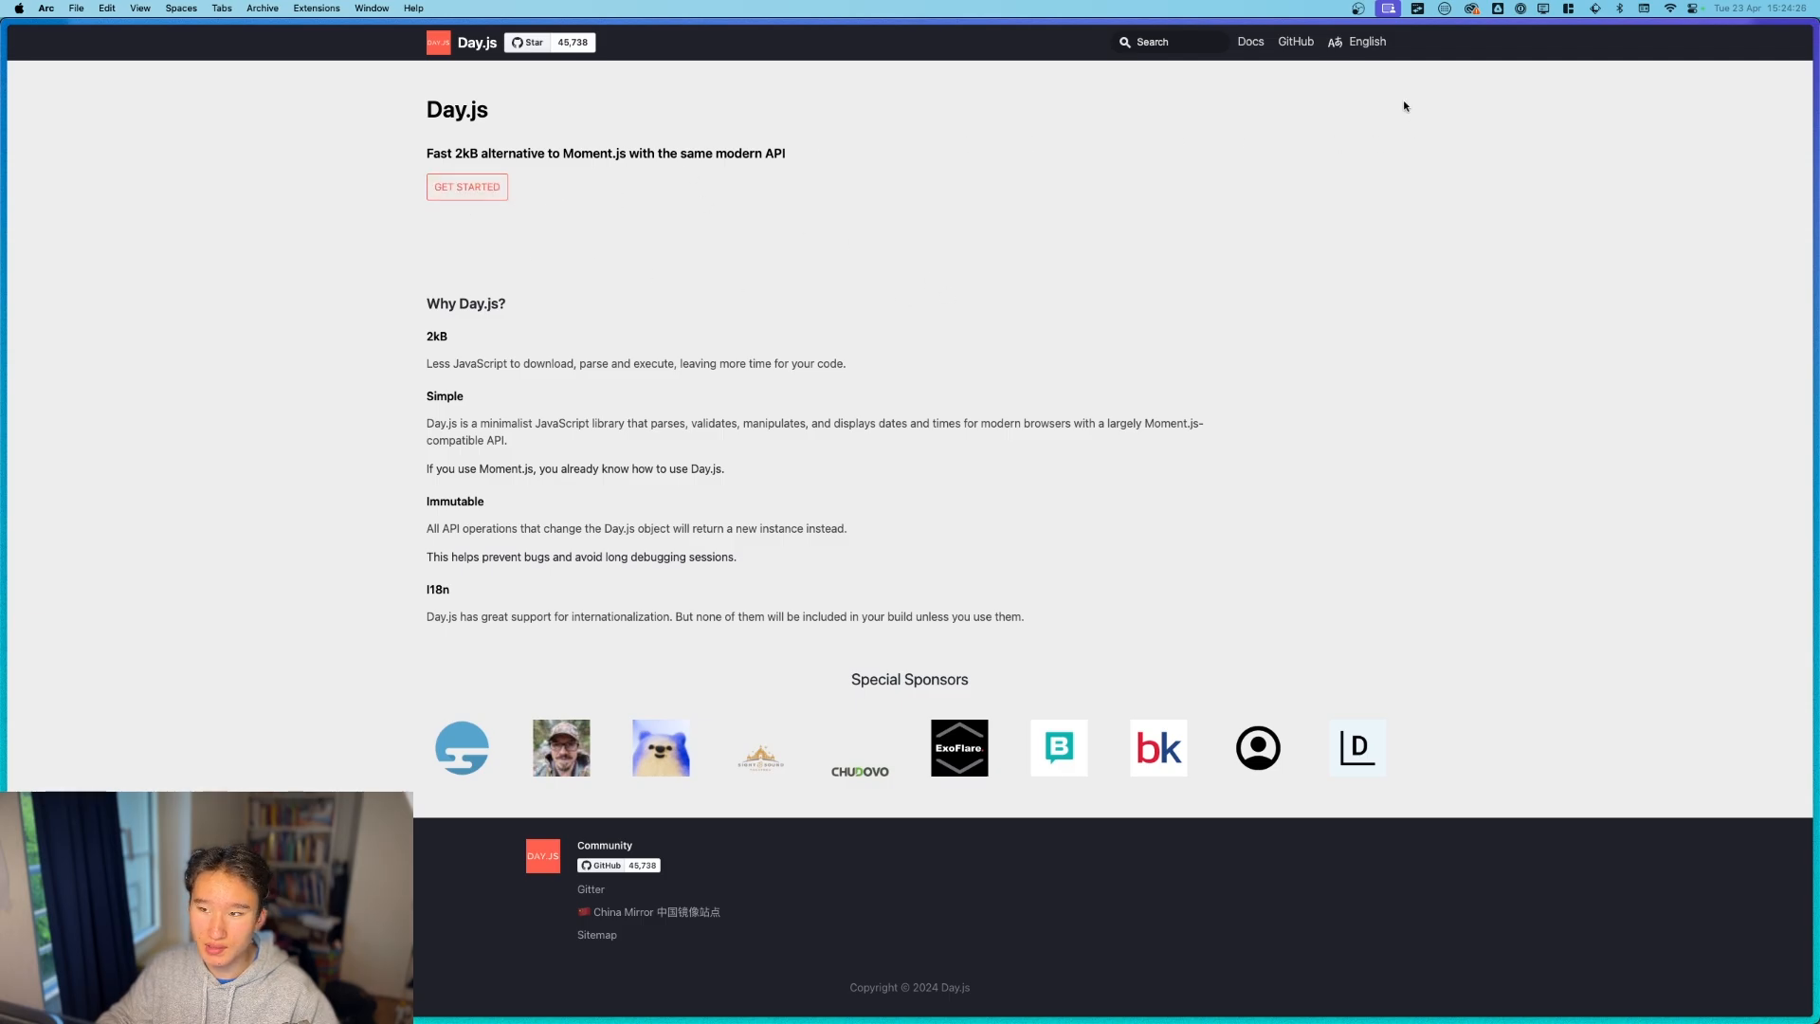
pyautogui.doubleClick(500, 152)
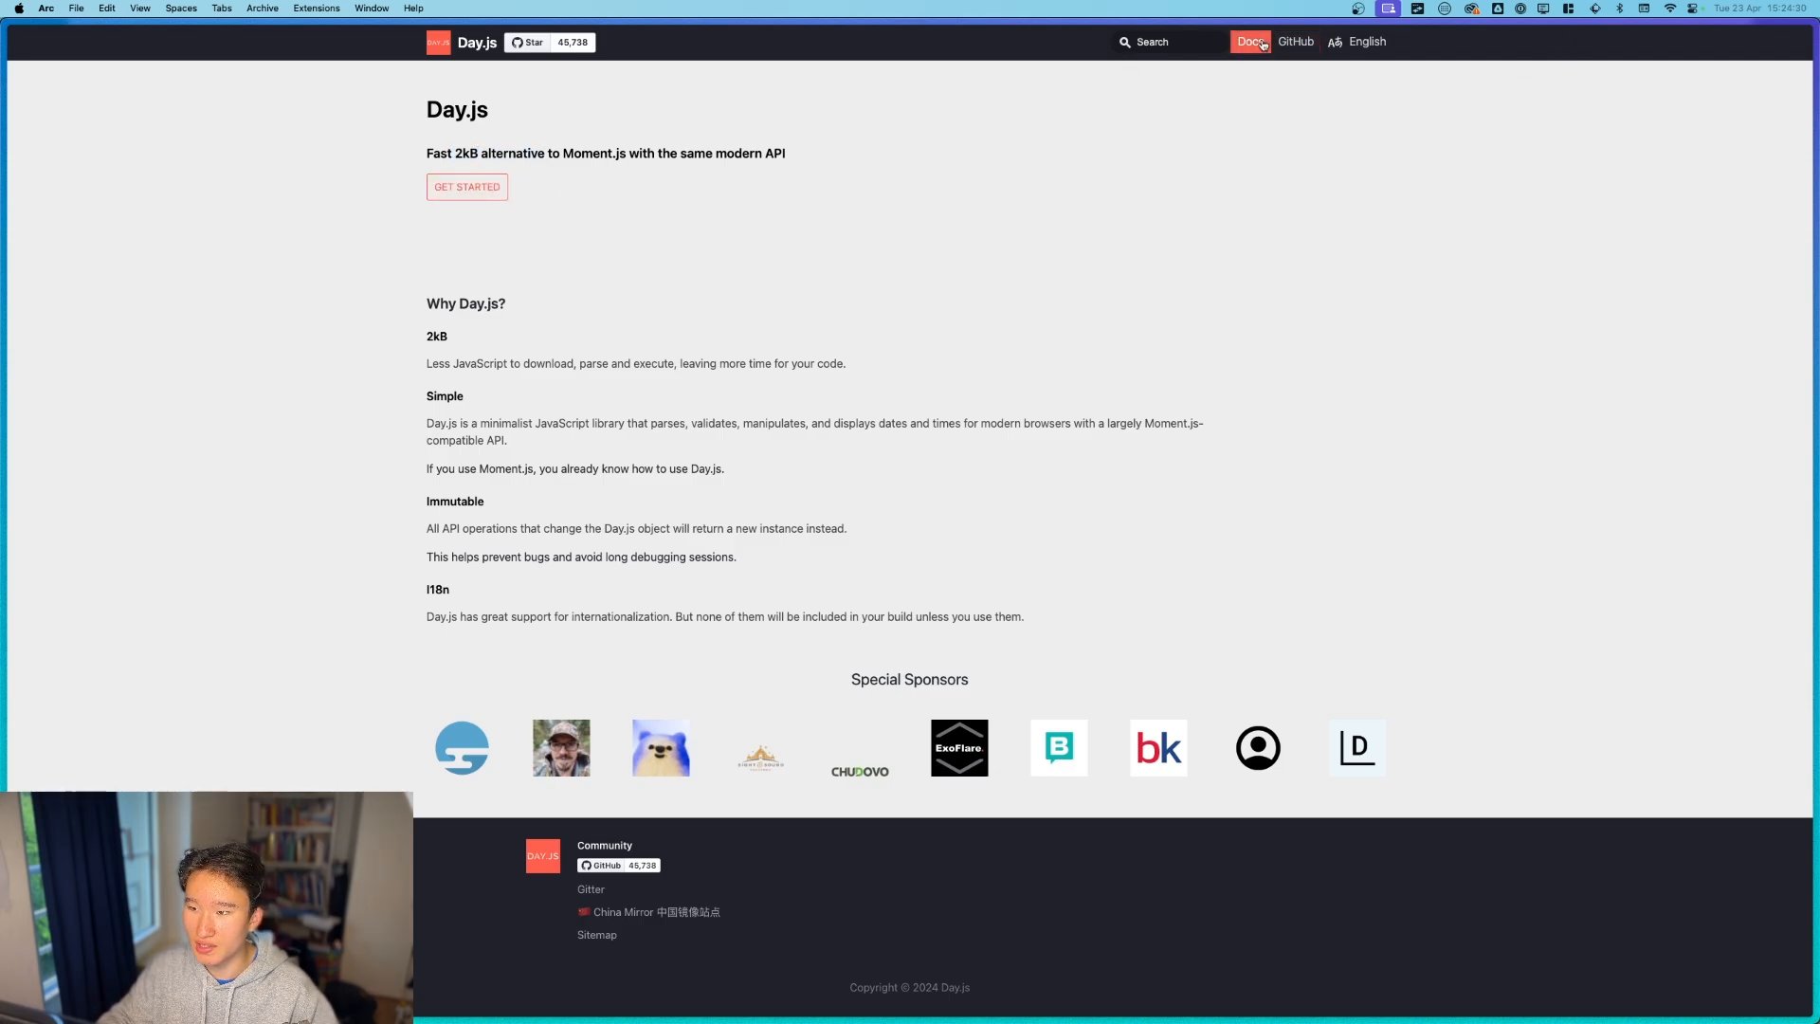
pyautogui.click(1250, 42)
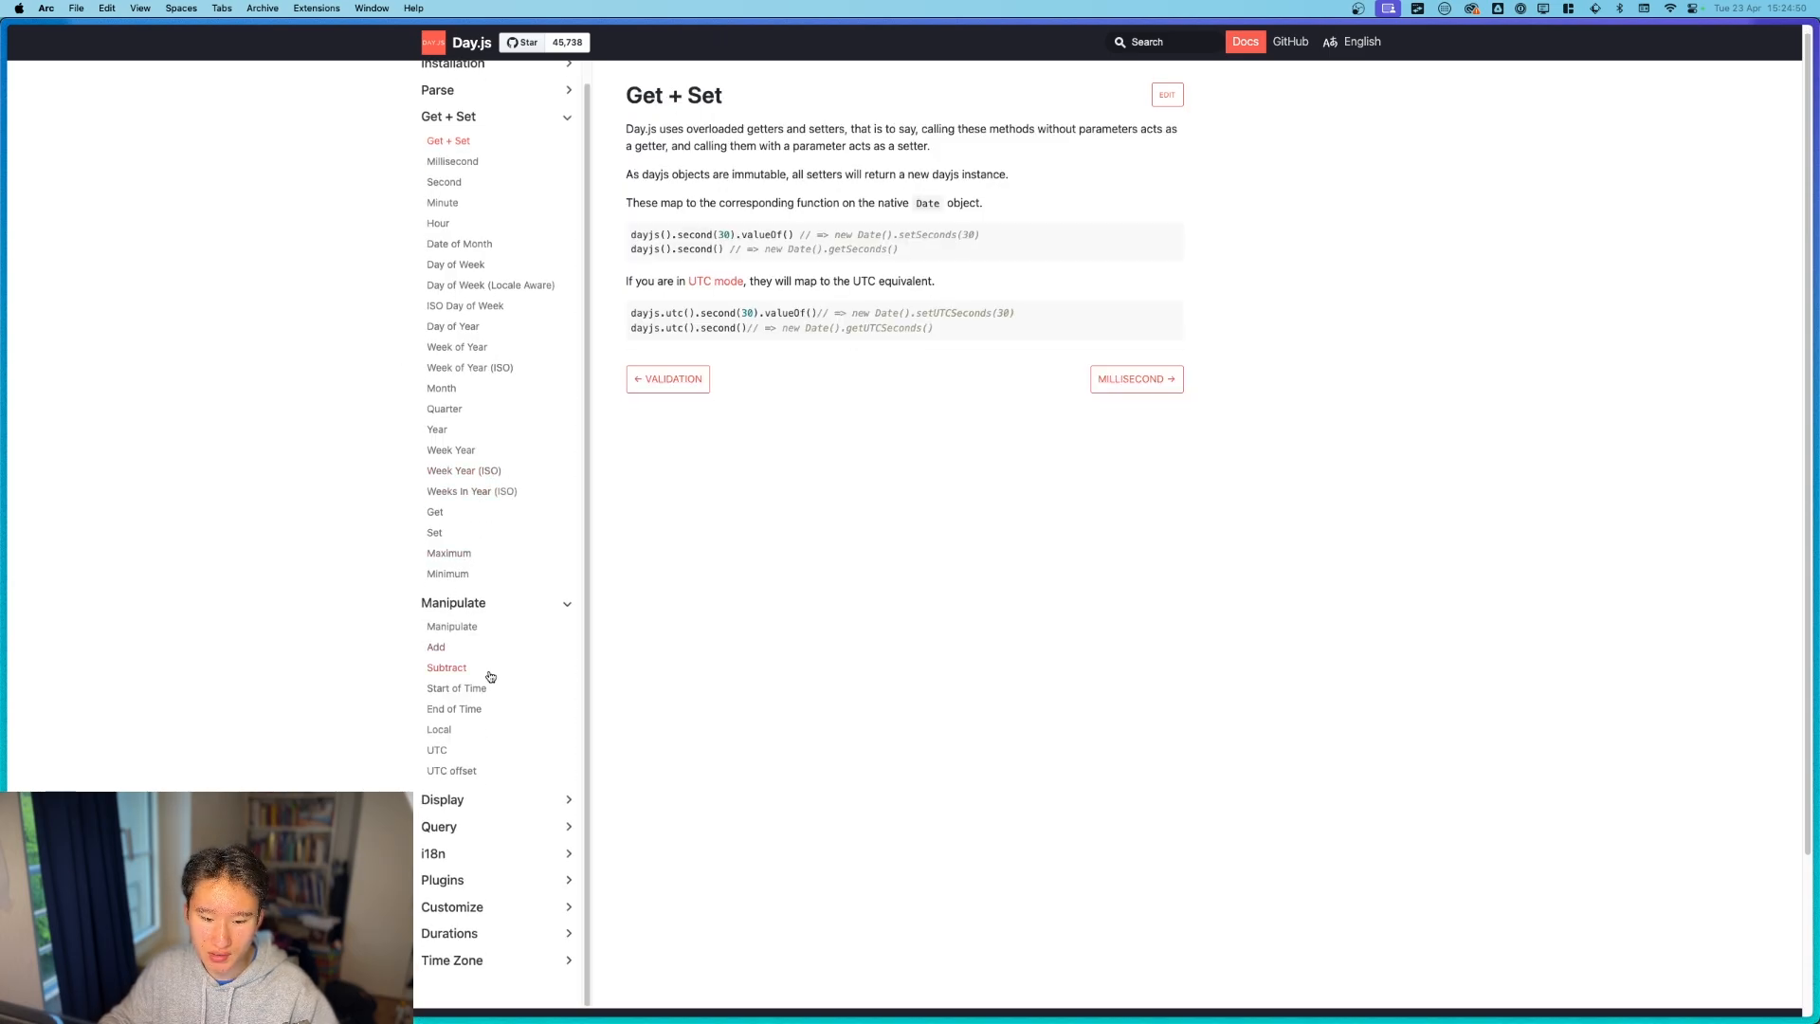
pyautogui.scroll(-3)
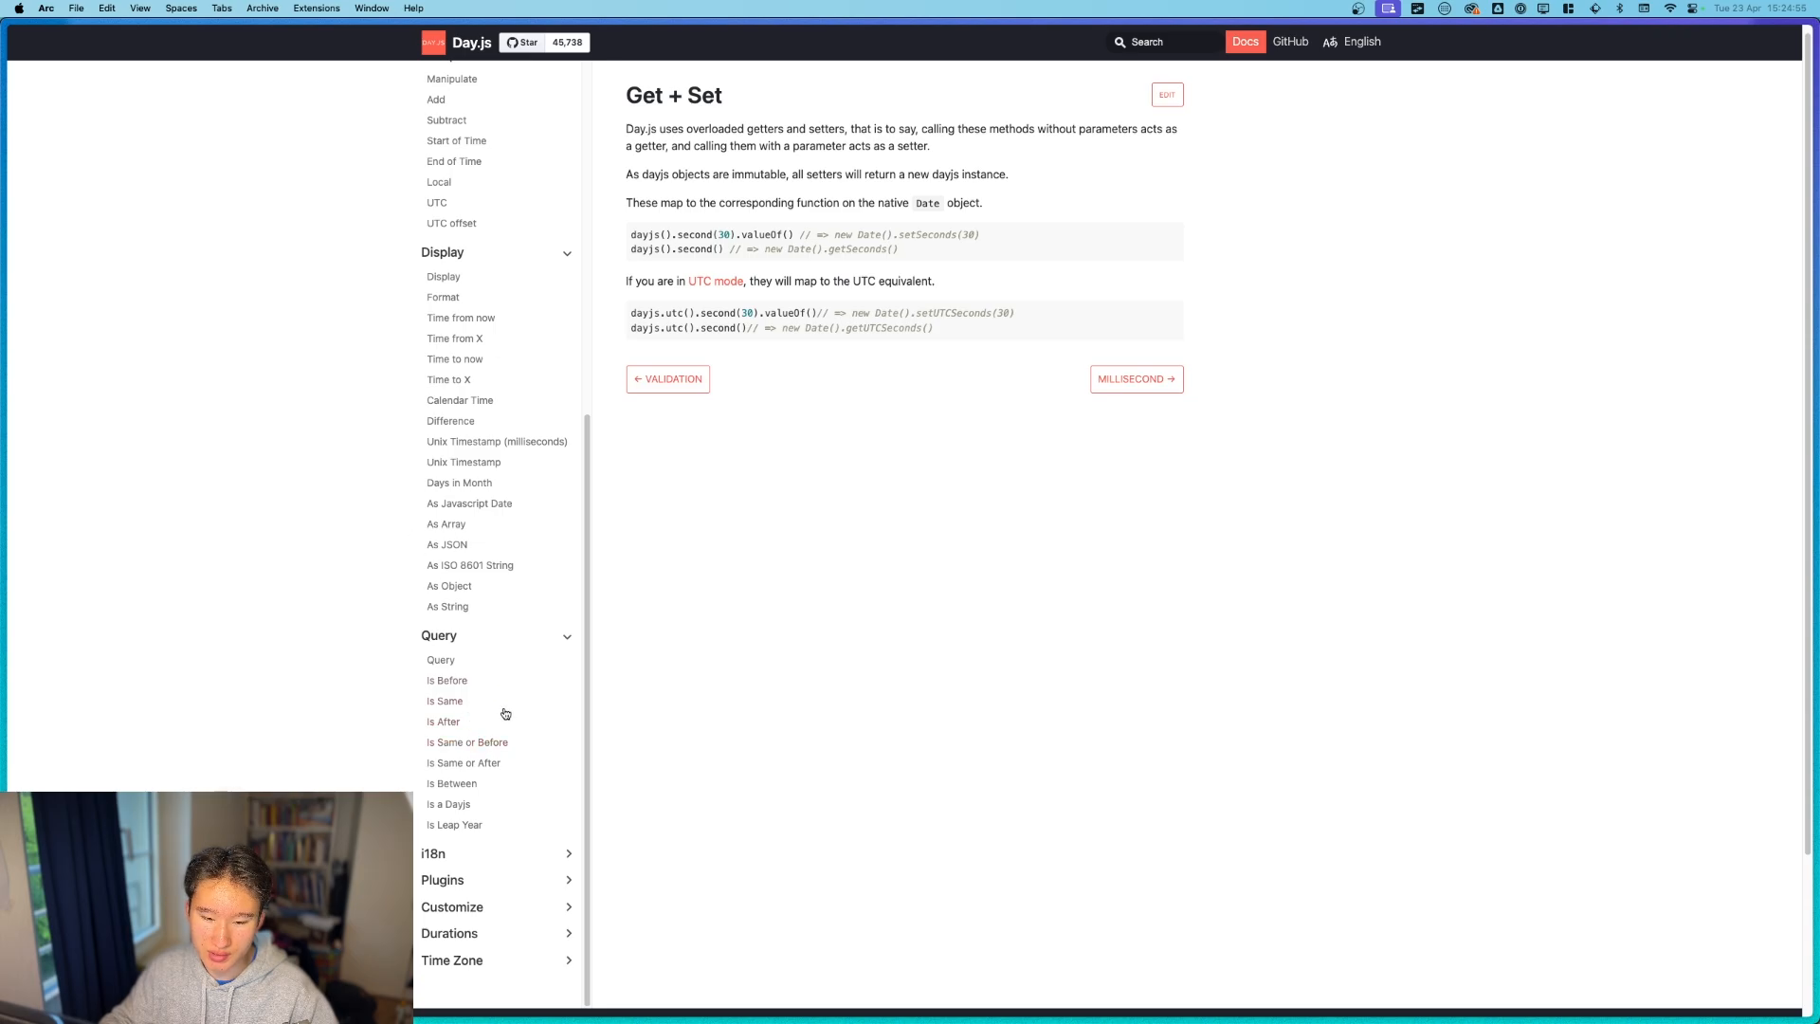
# Land on the Time from X page and collapse the Display sidebar section
pyautogui.click(461, 316)
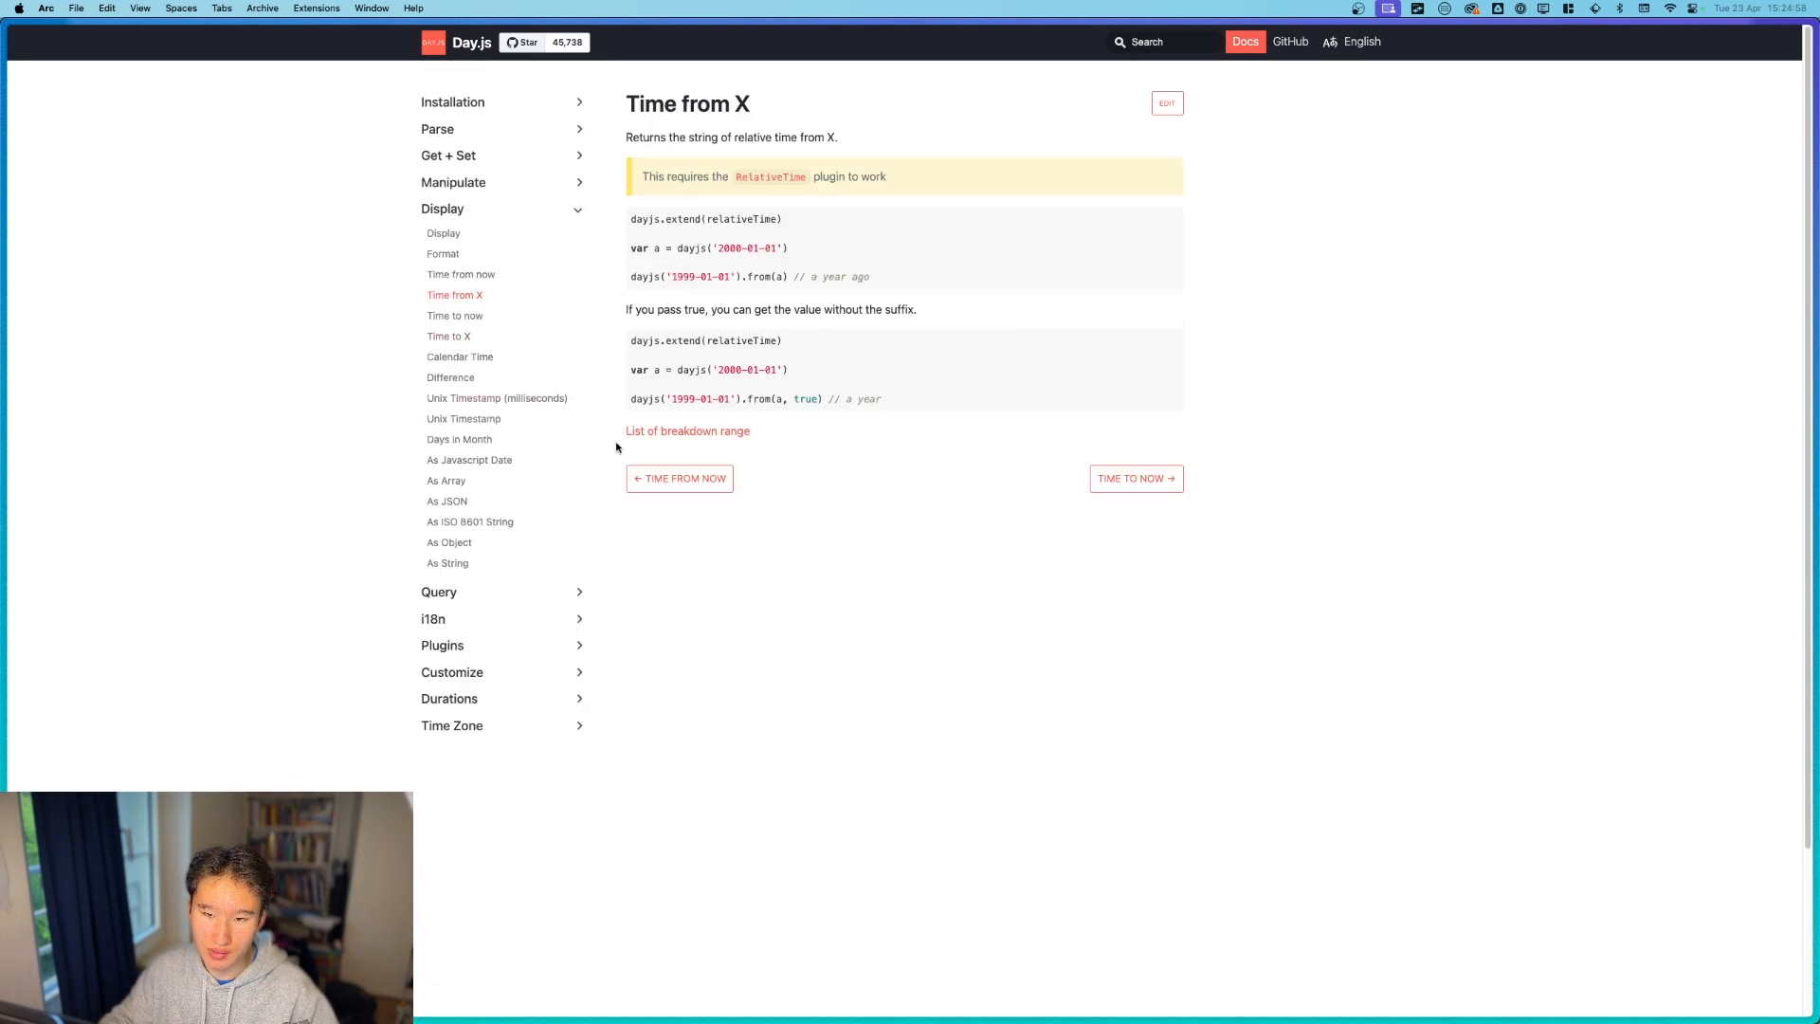
pyautogui.click(442, 208)
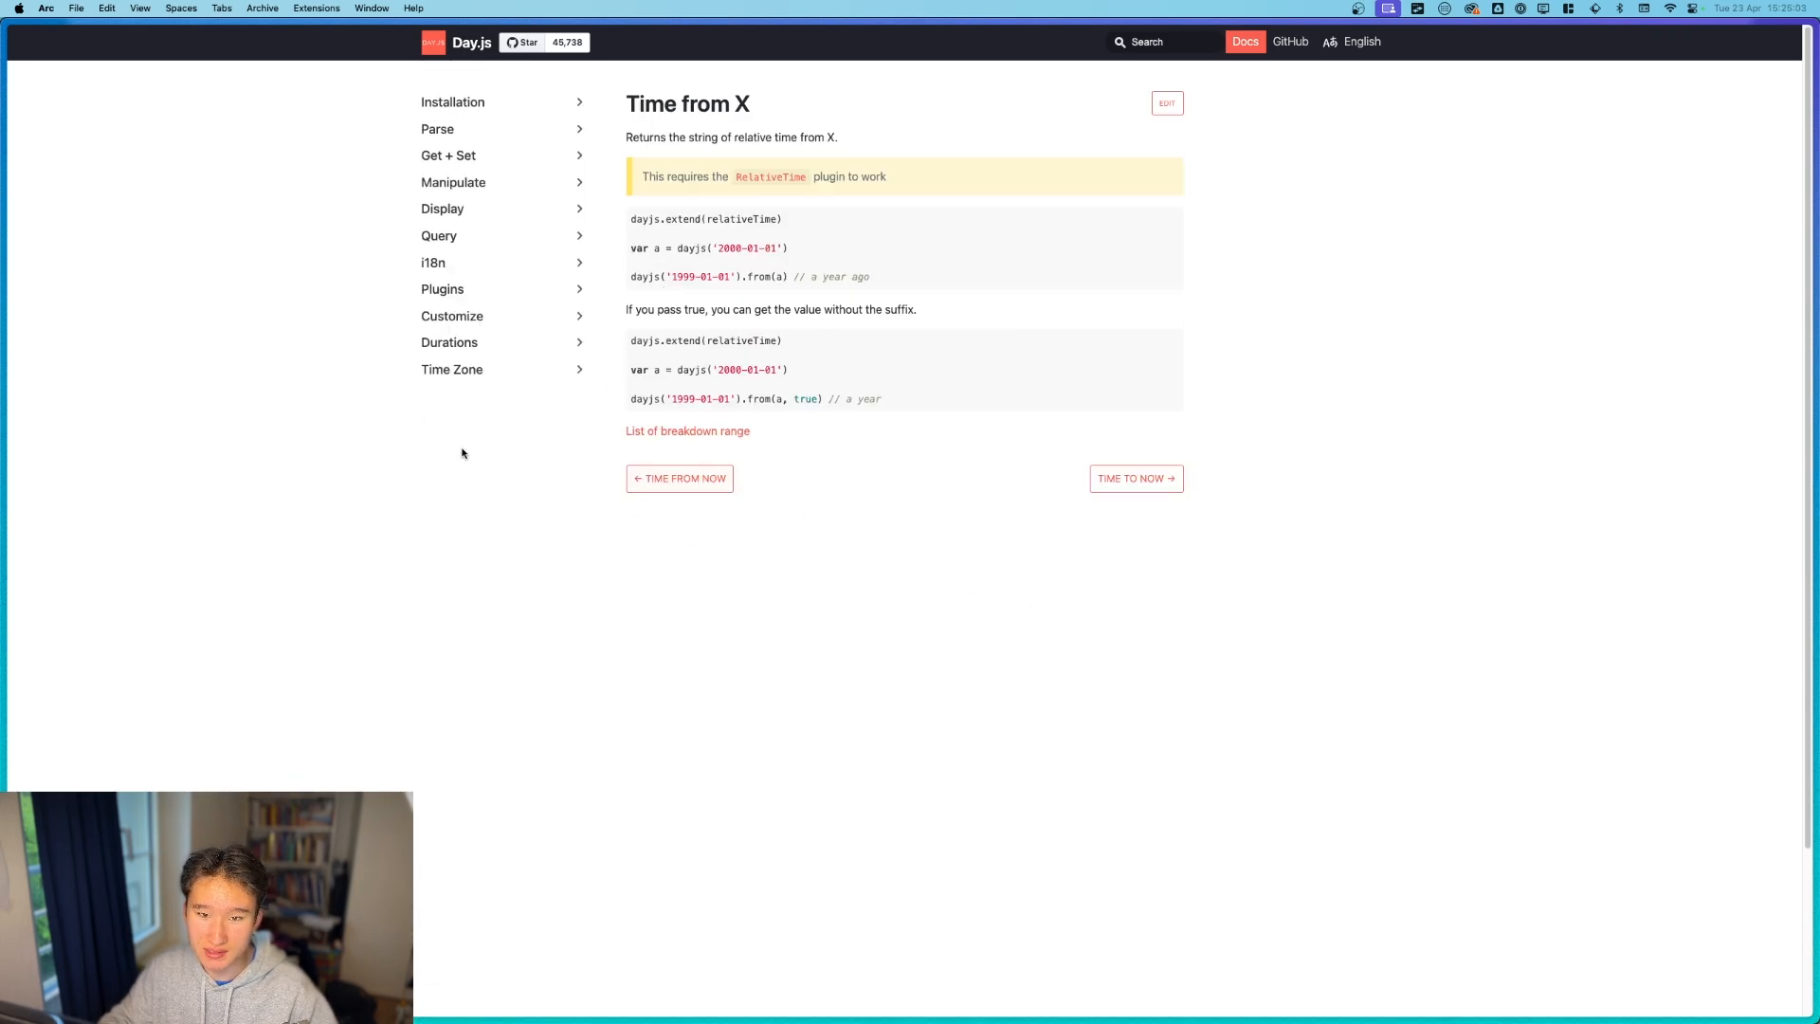
pyautogui.moveTo(256, 440)
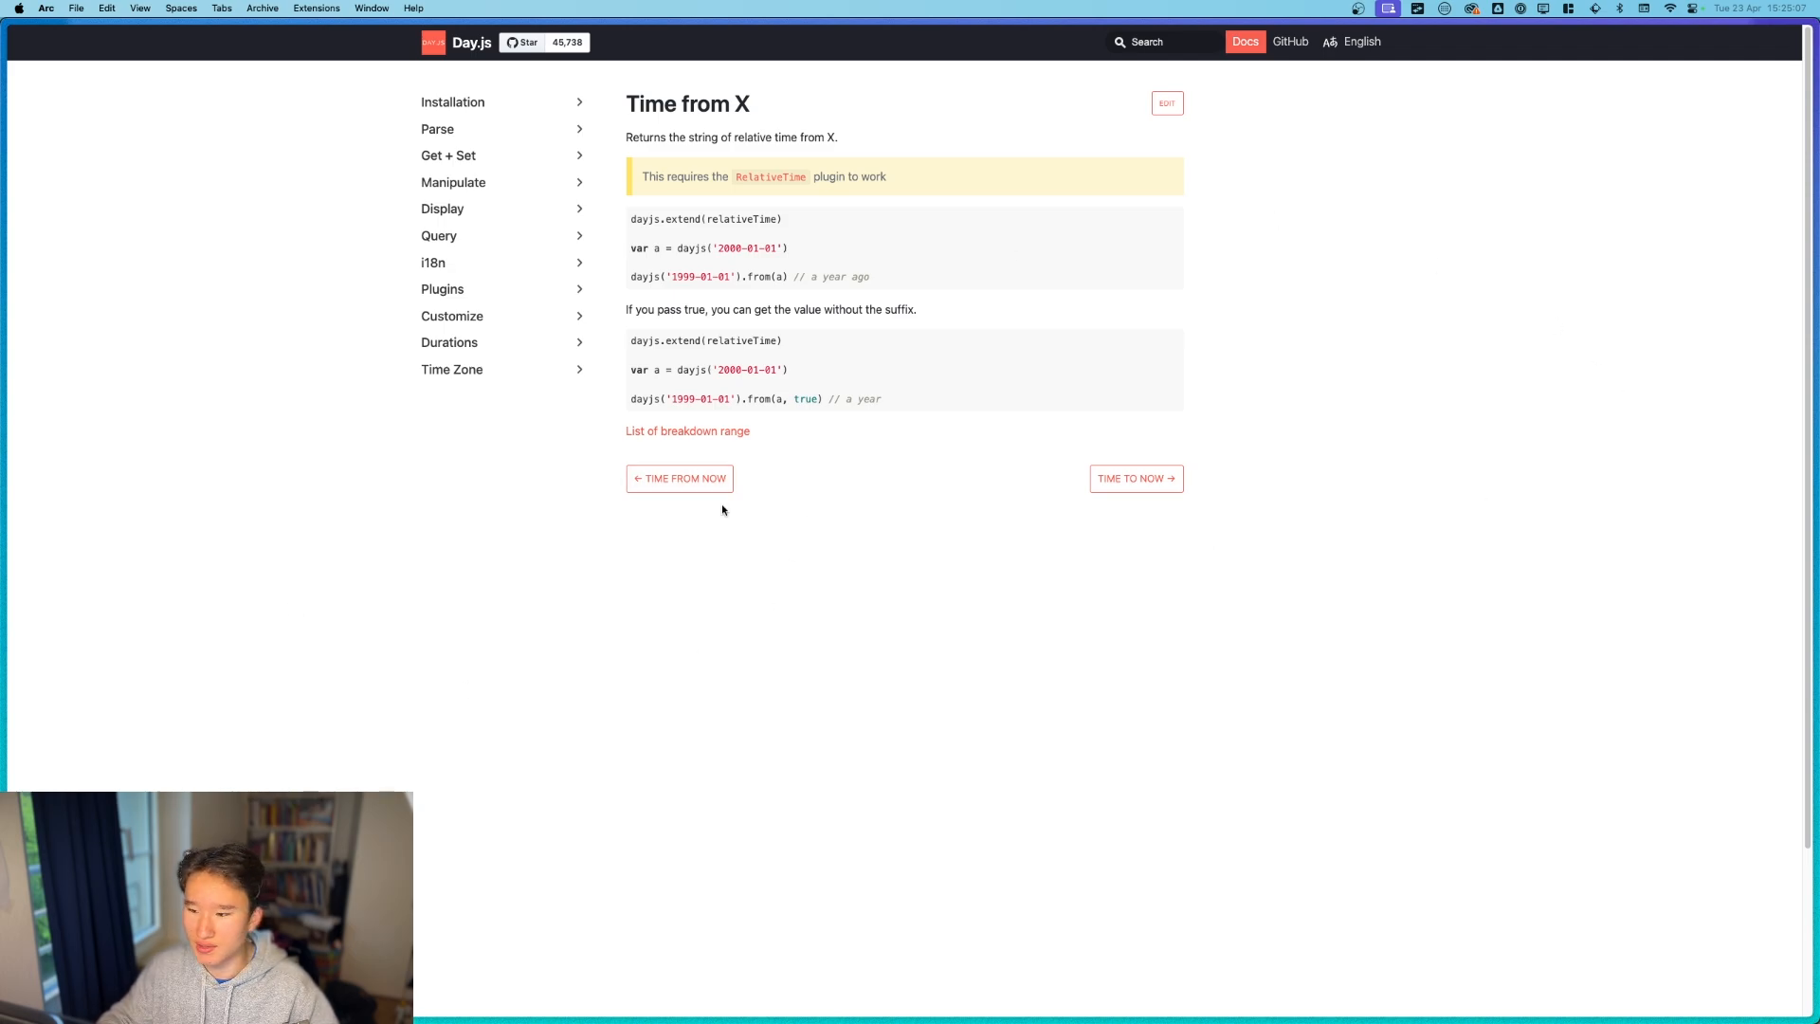
pyautogui.moveTo(885, 910)
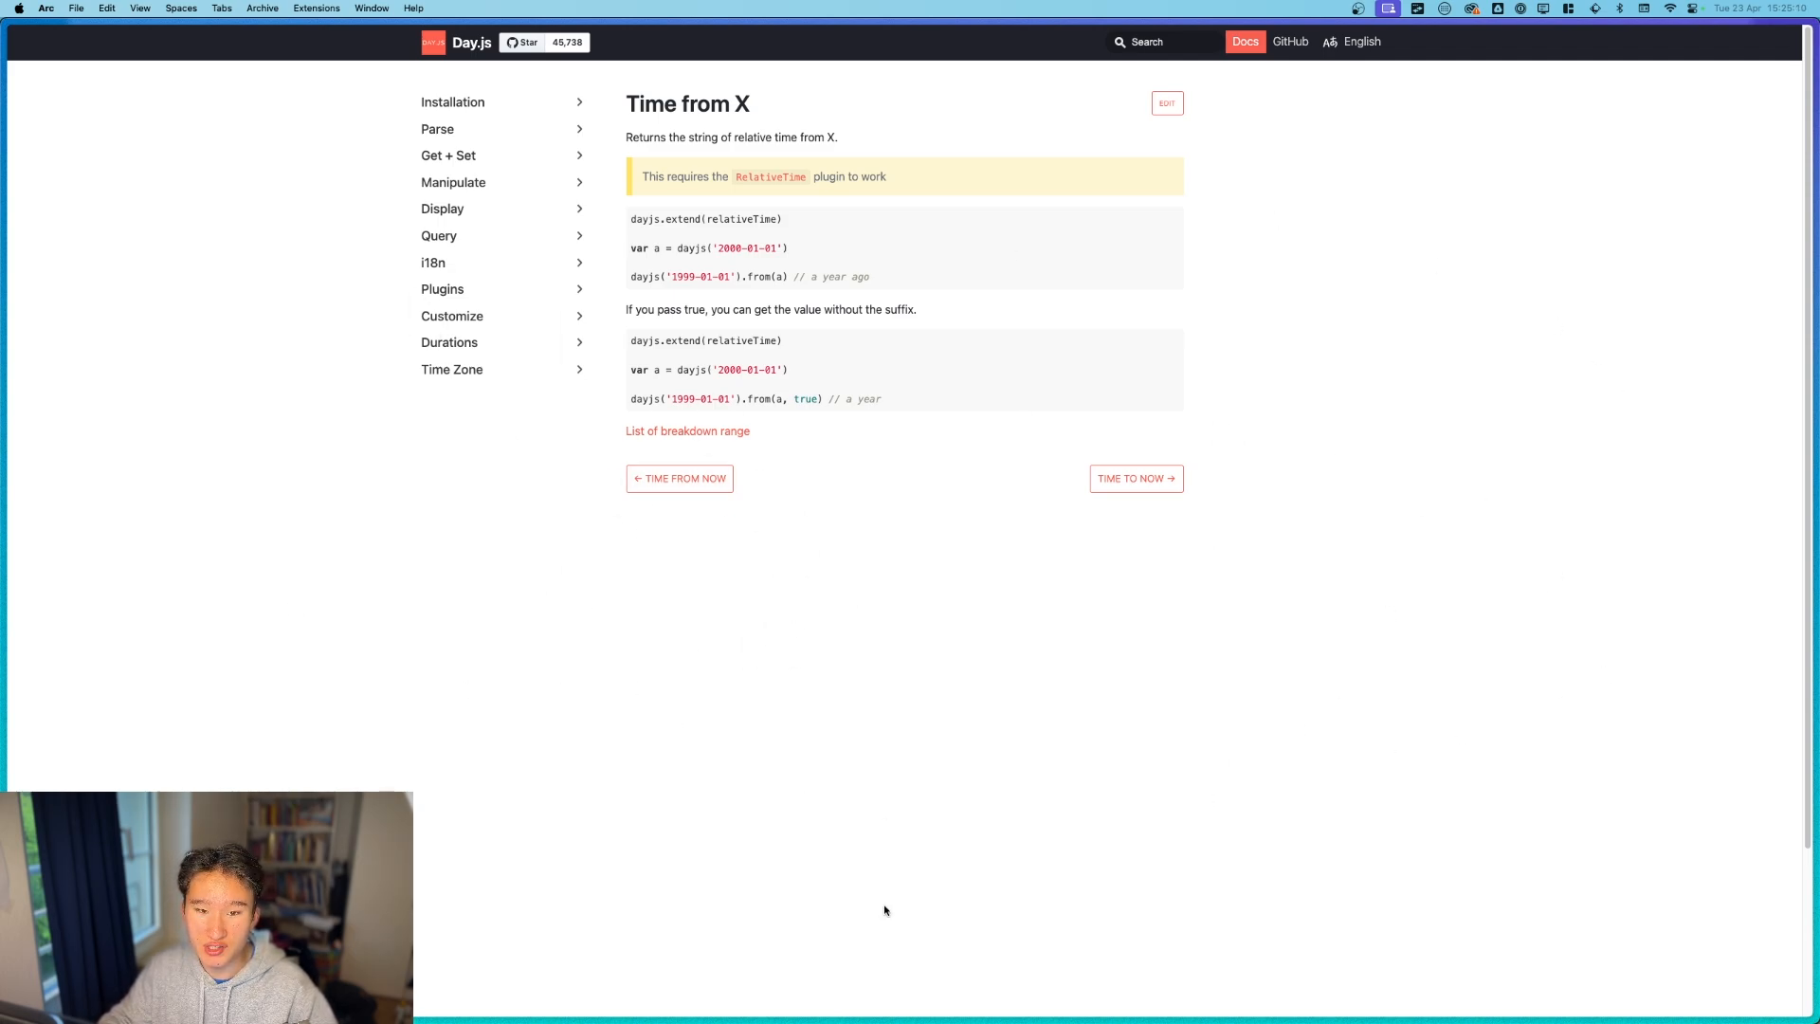